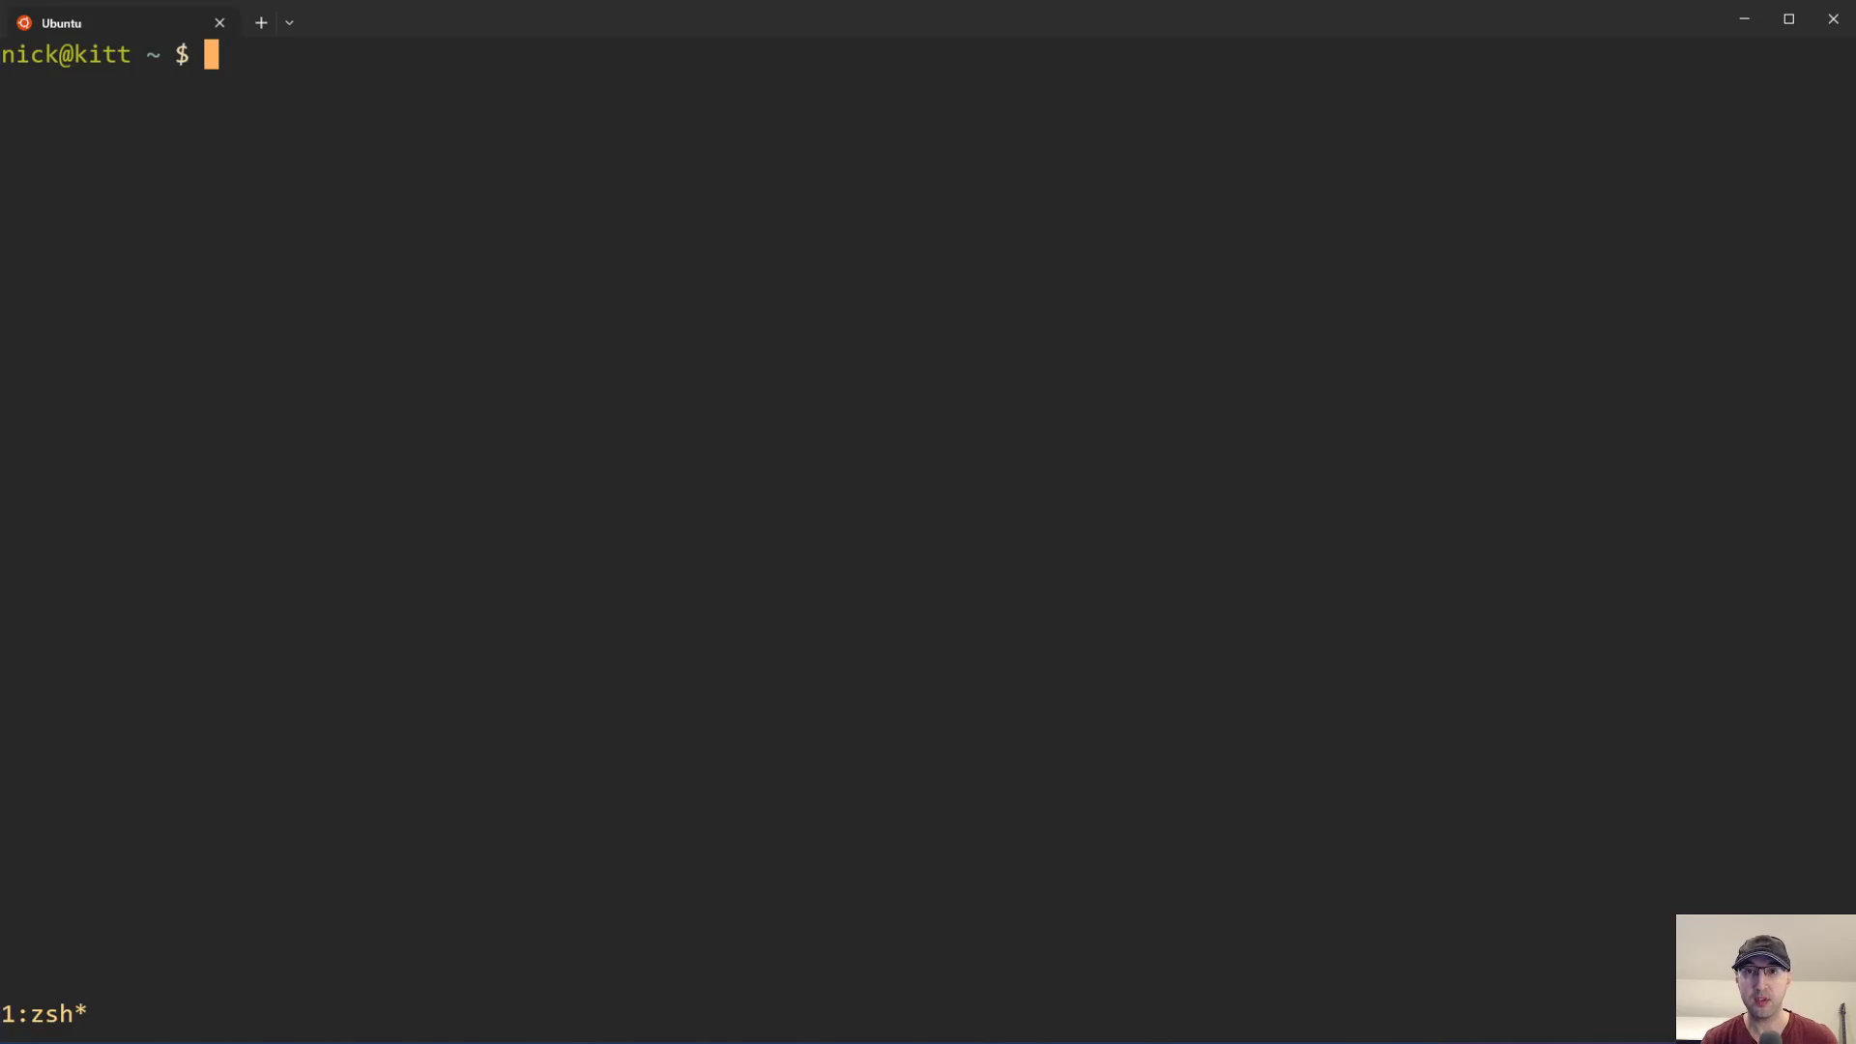
Step: Echo "hello world", then pipe it through sed "/^hello/i inserted before"
type("echo \"")
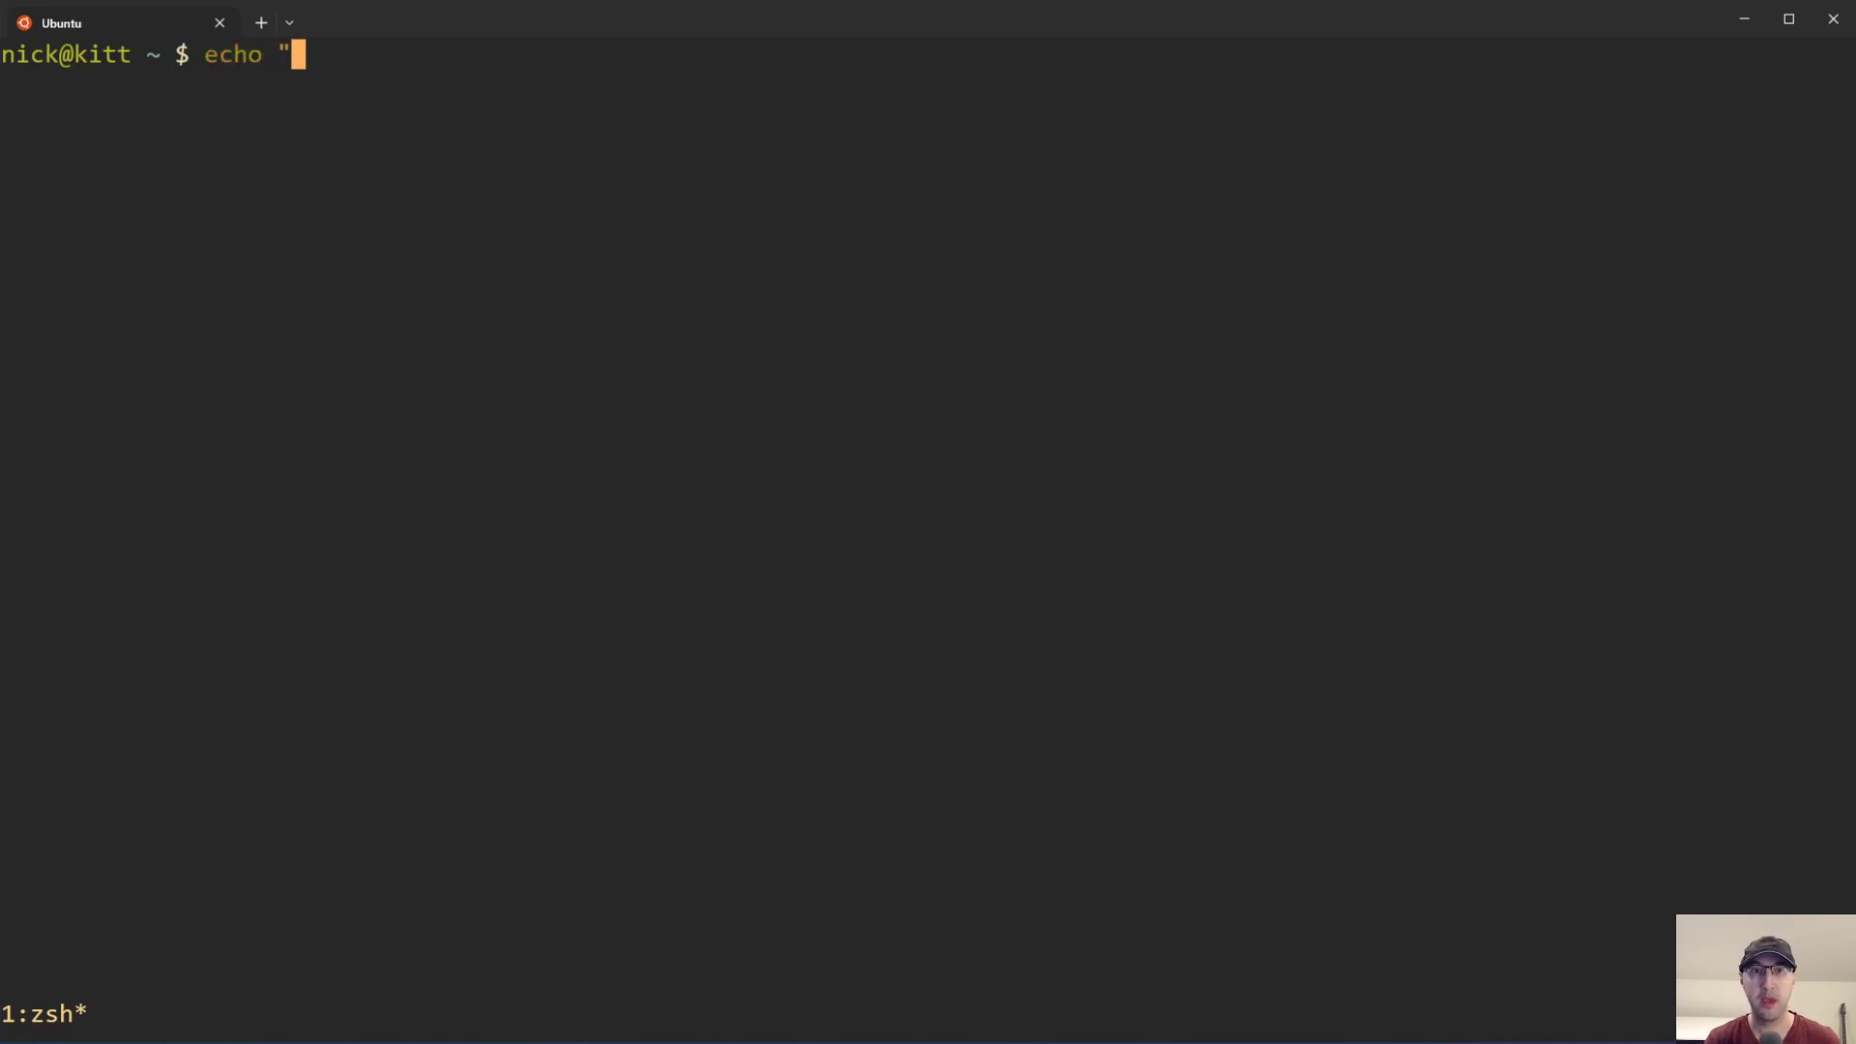
key("Return")
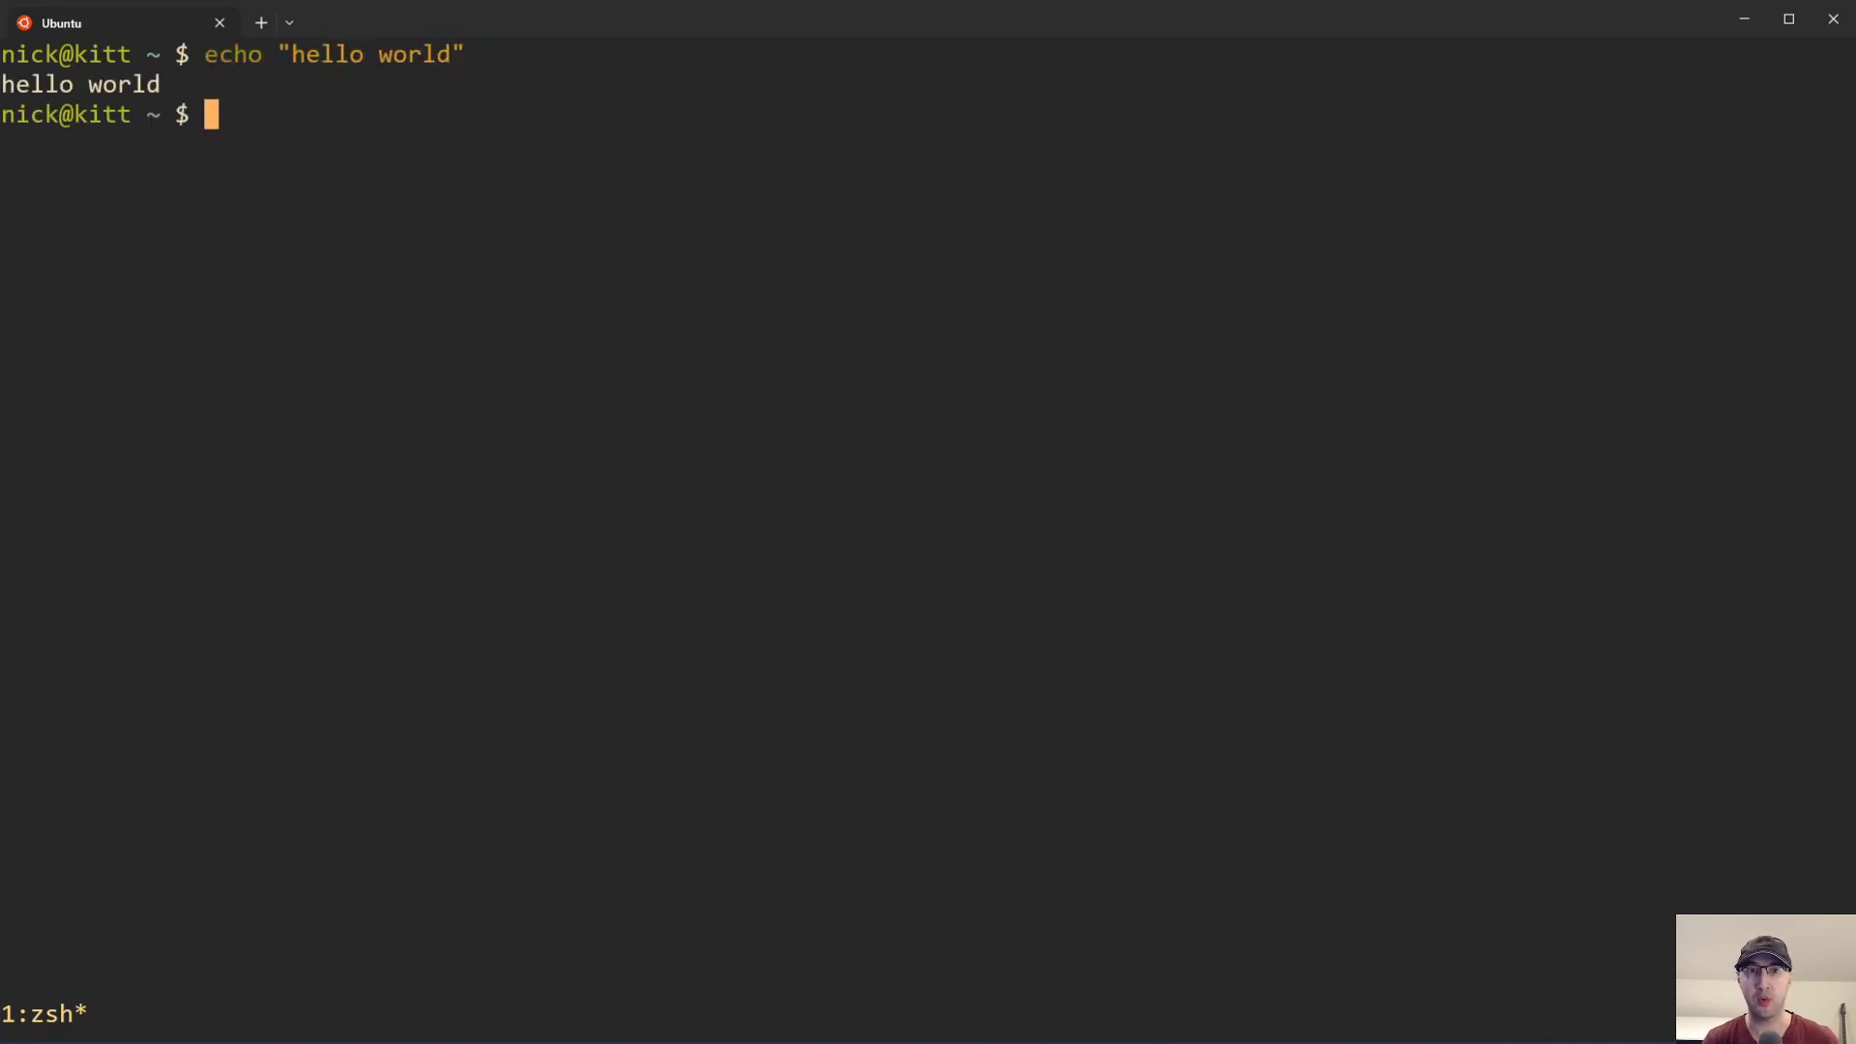
type("echo \"hello world\" | sed \"\"")
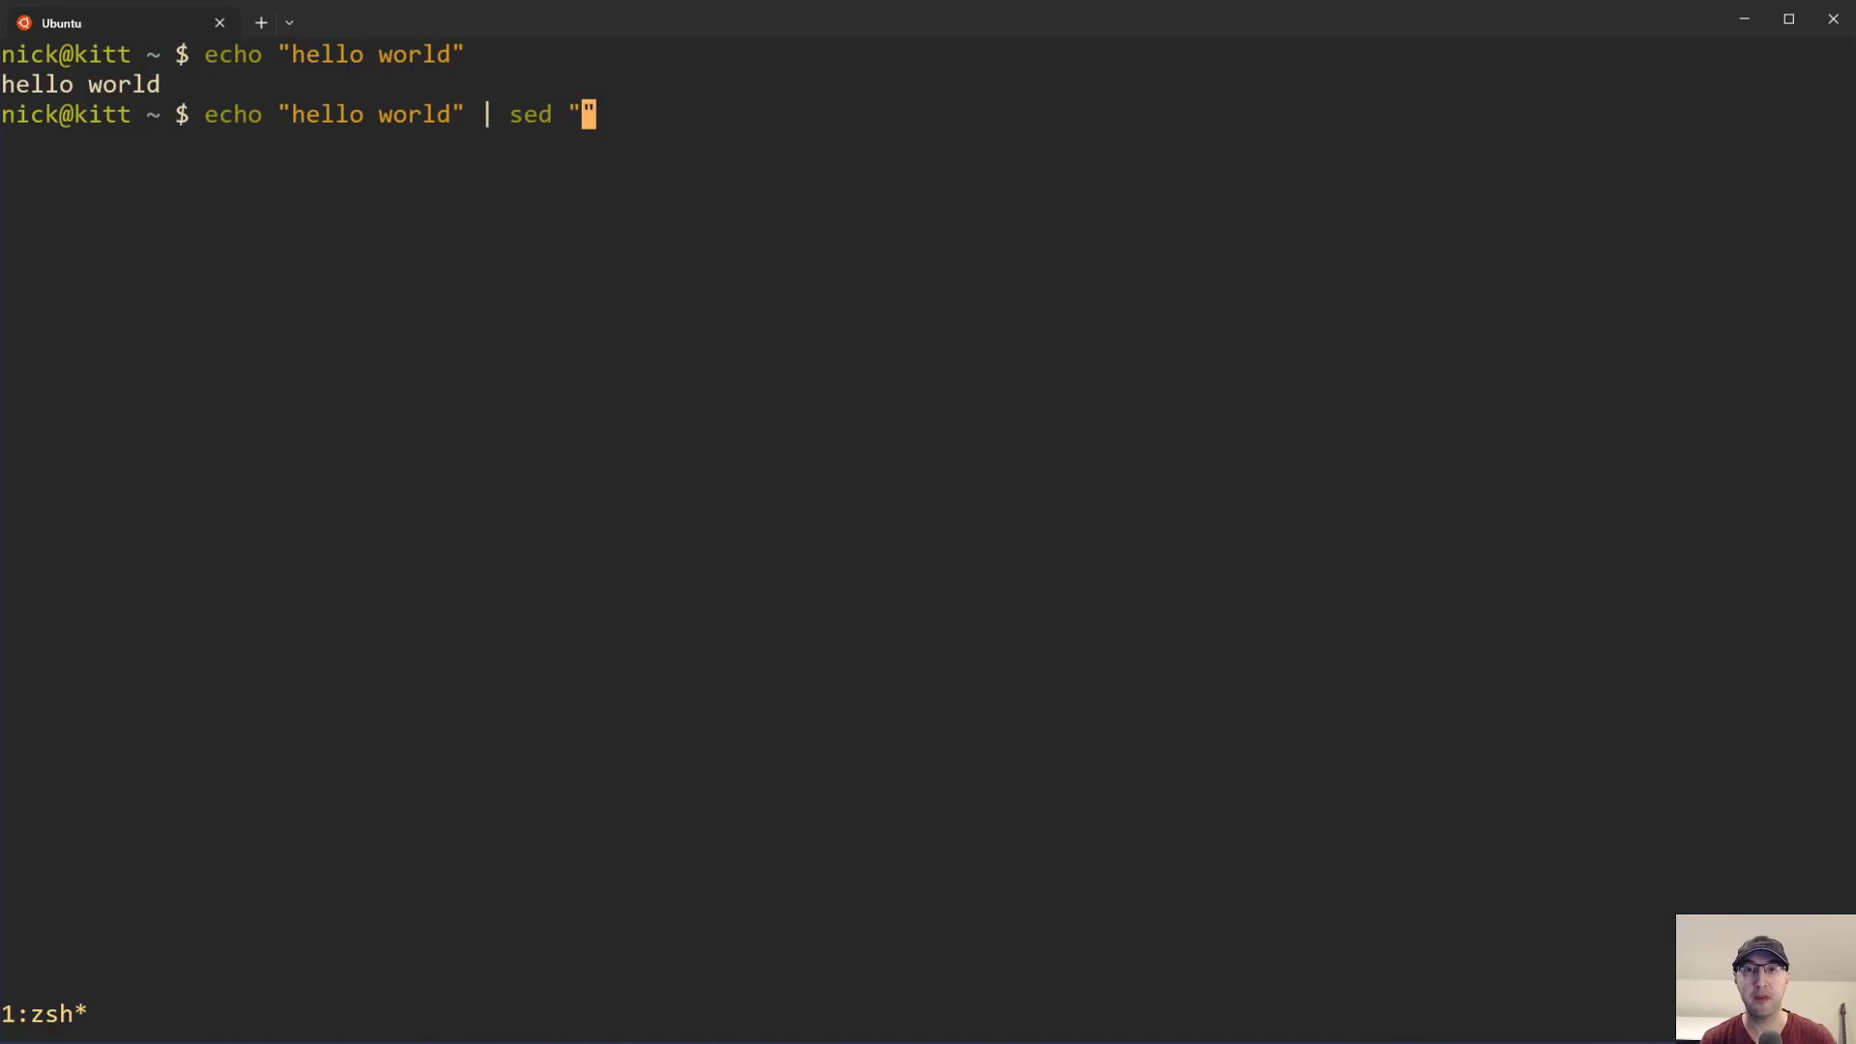
type("/^")
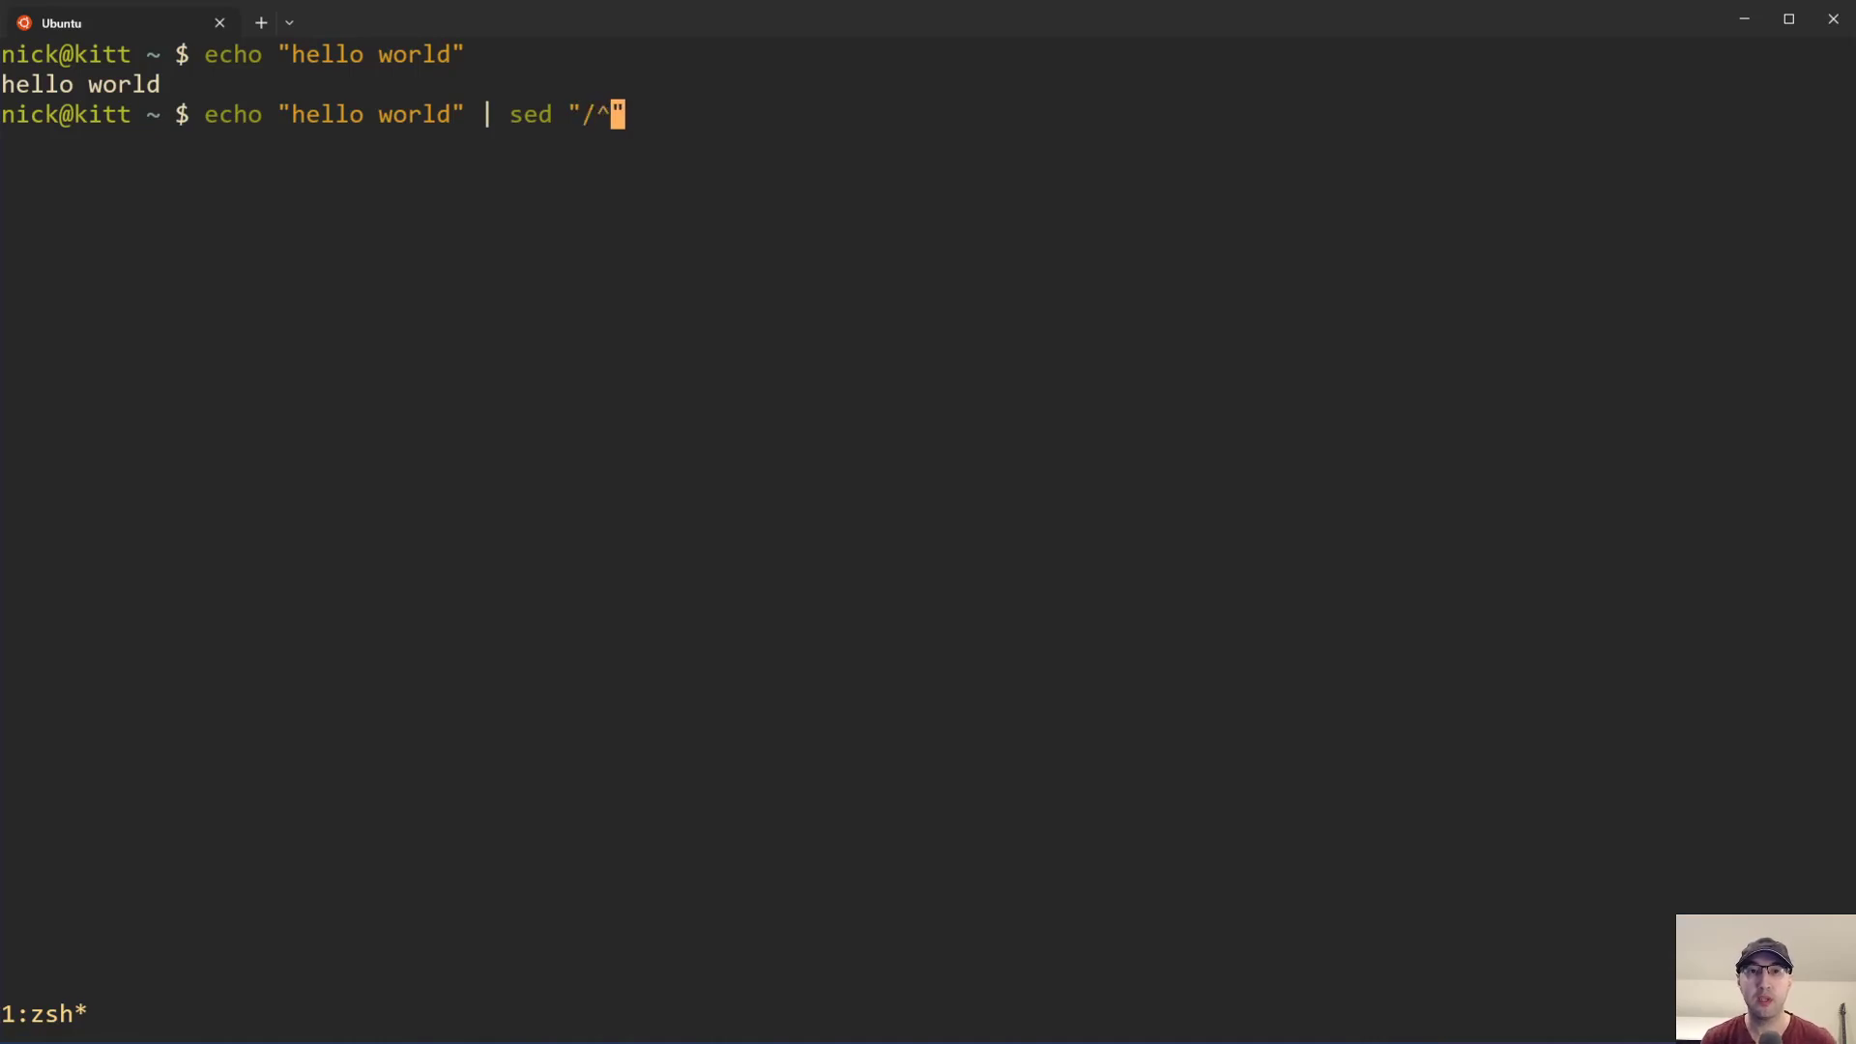
type("hello")
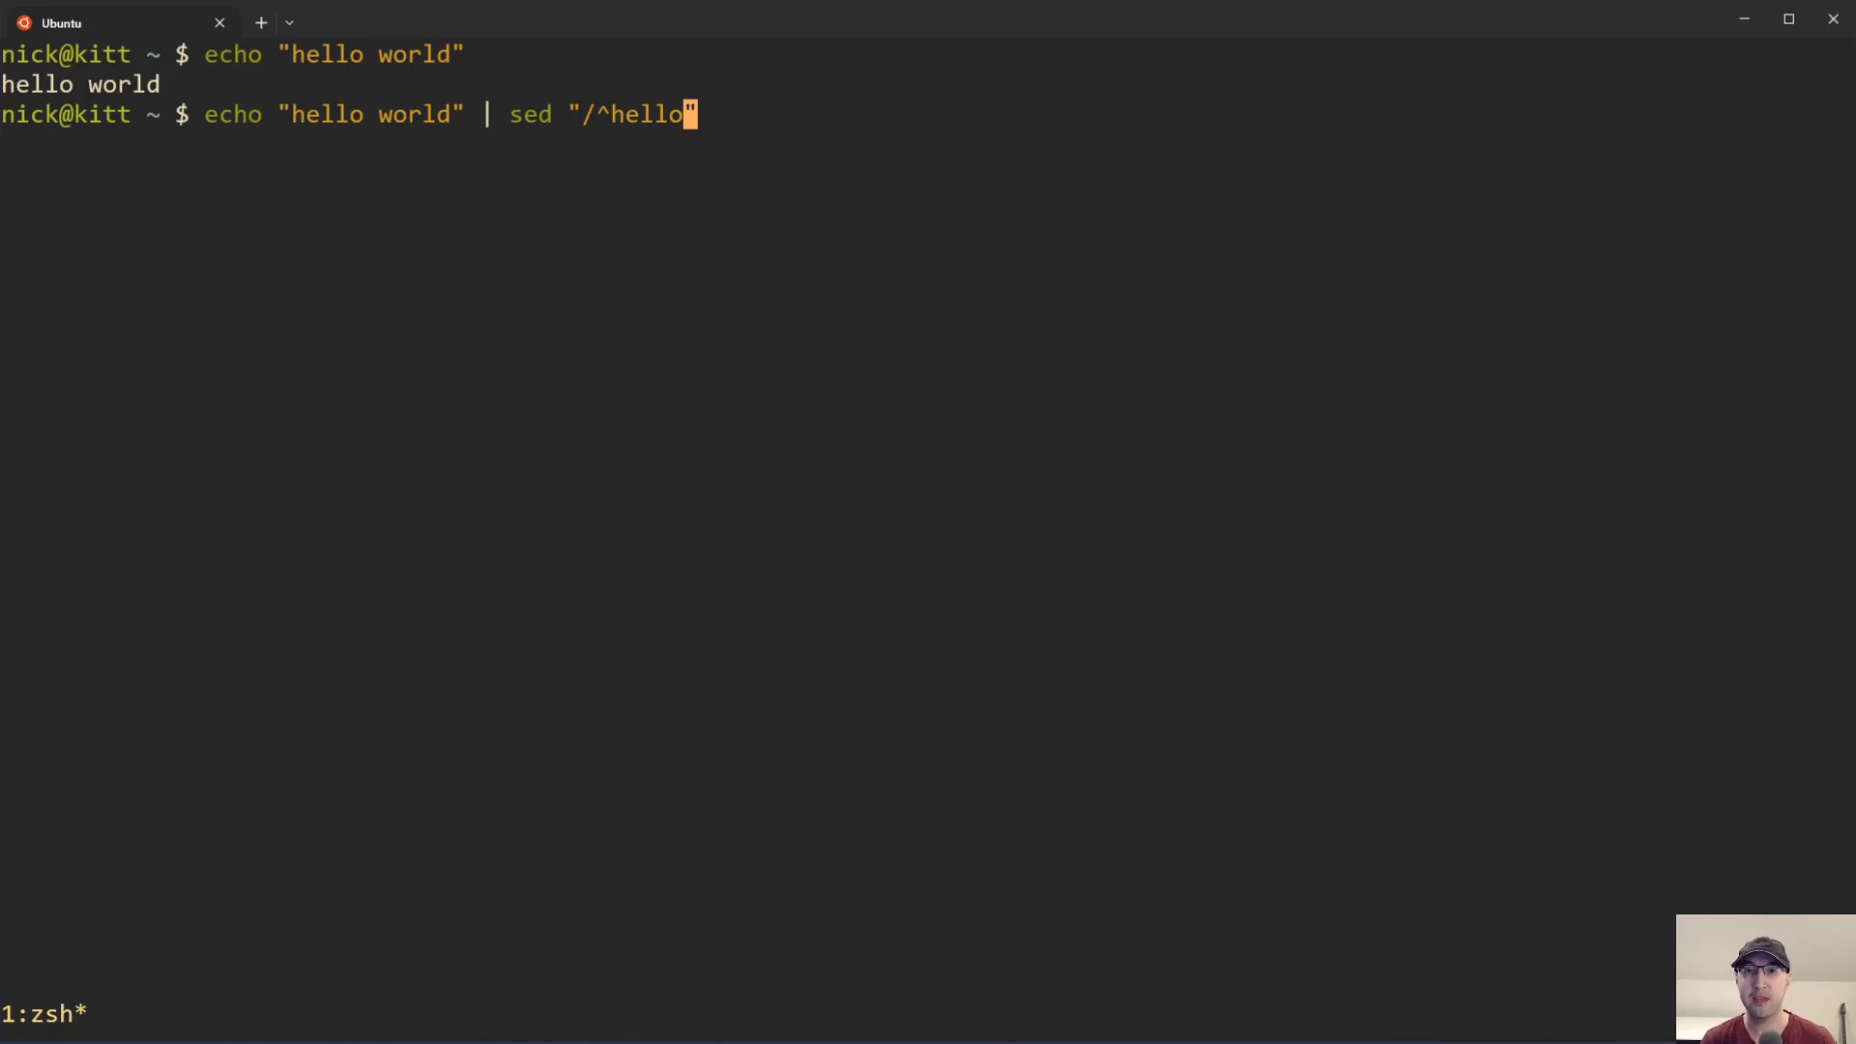
type("/")
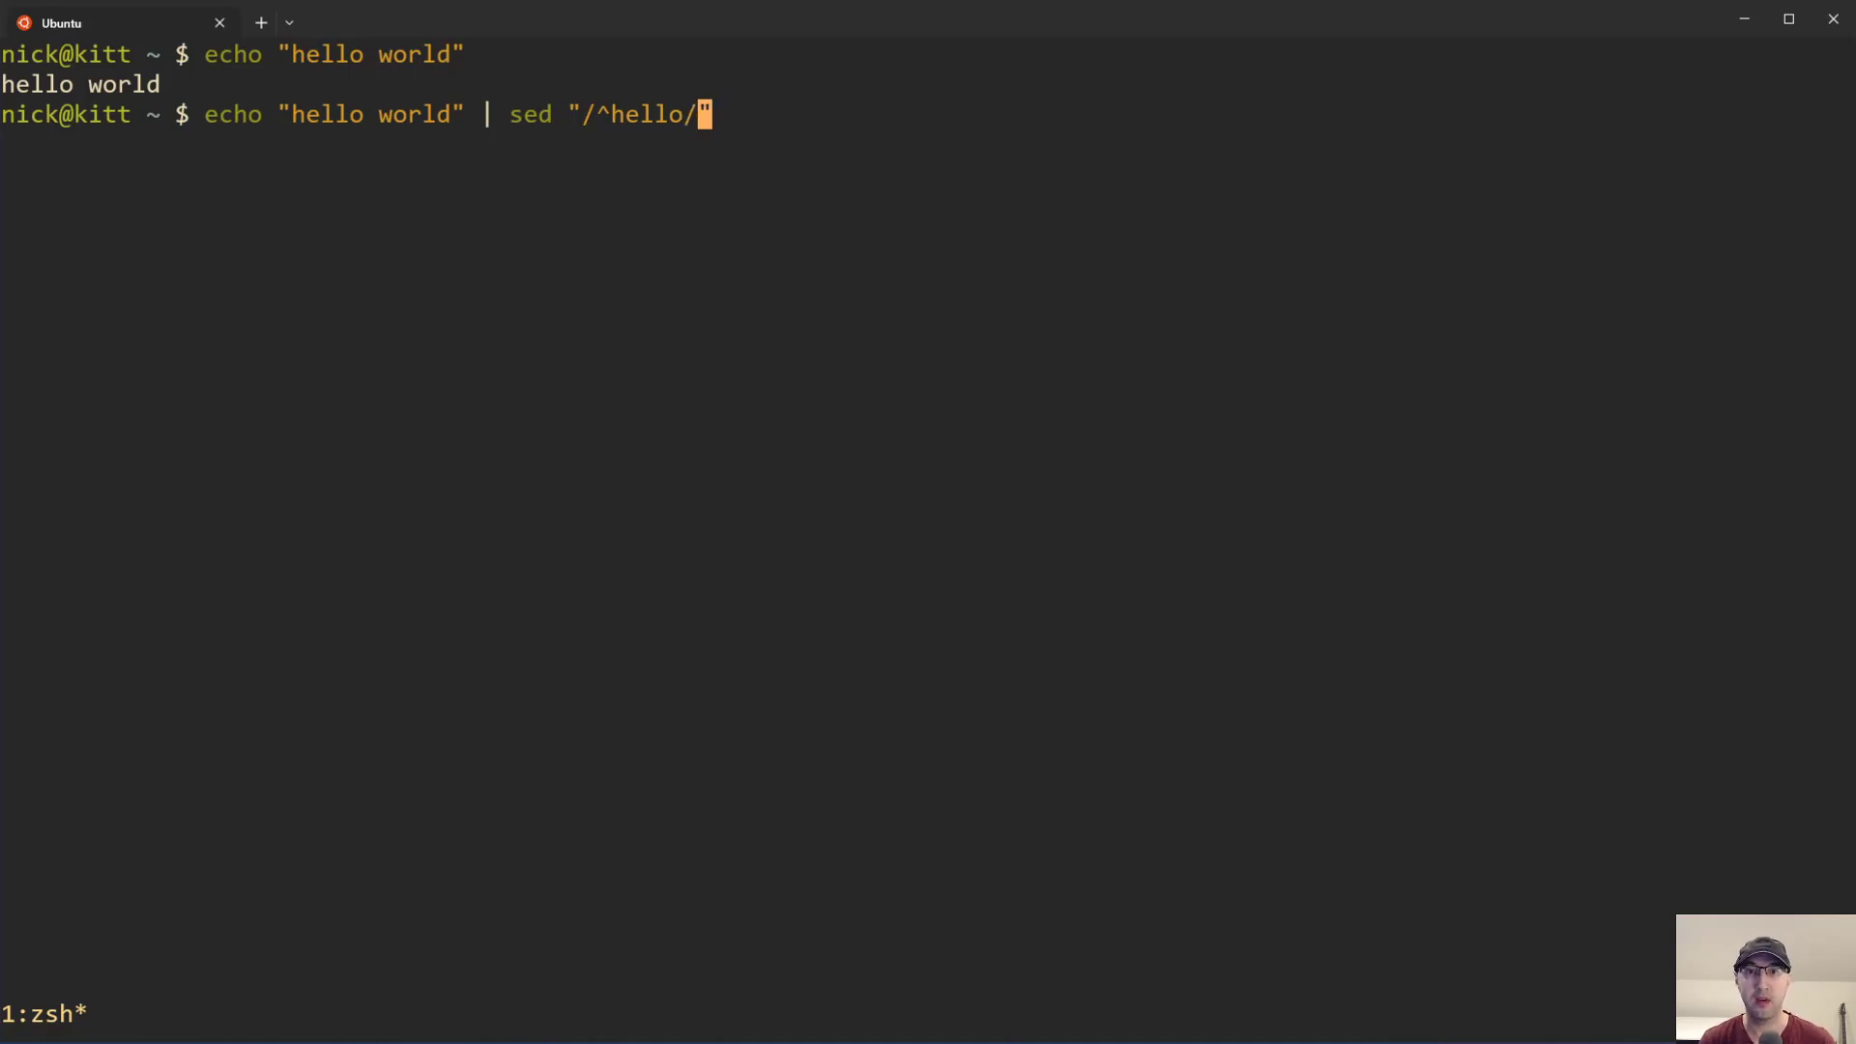
type("i")
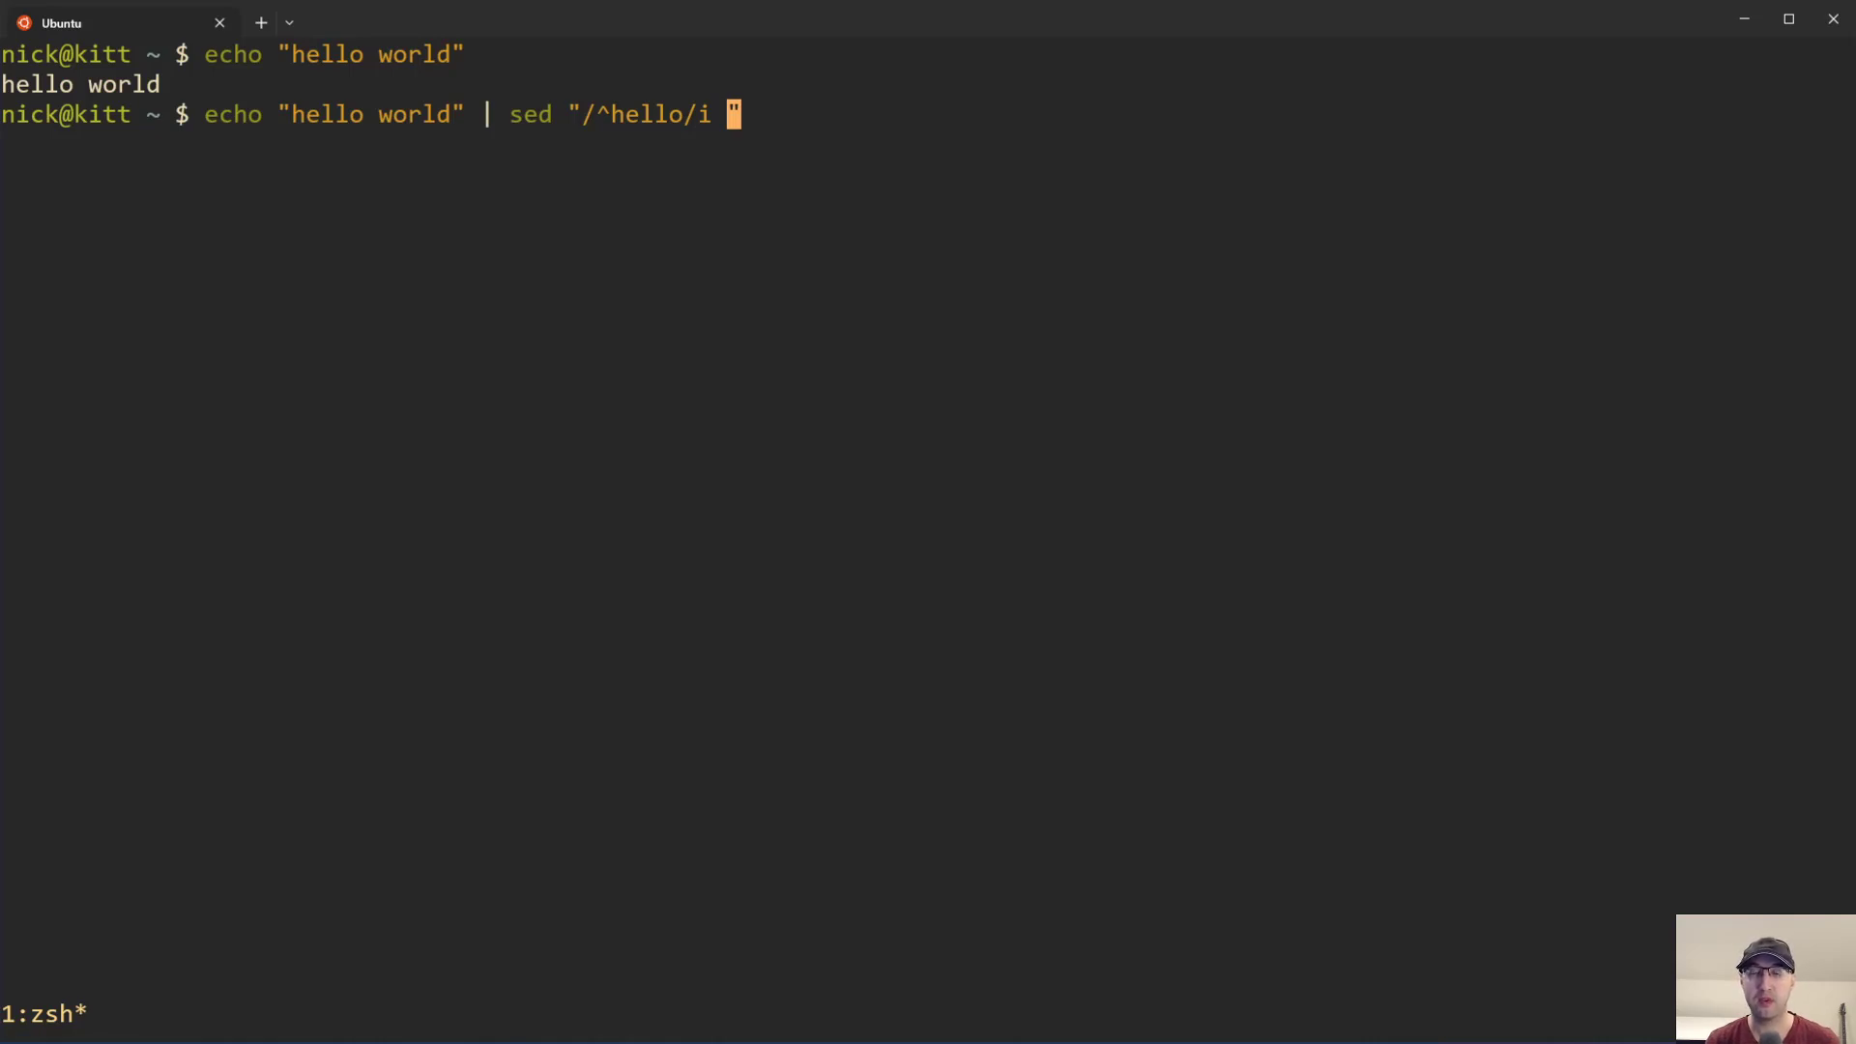
type("ins")
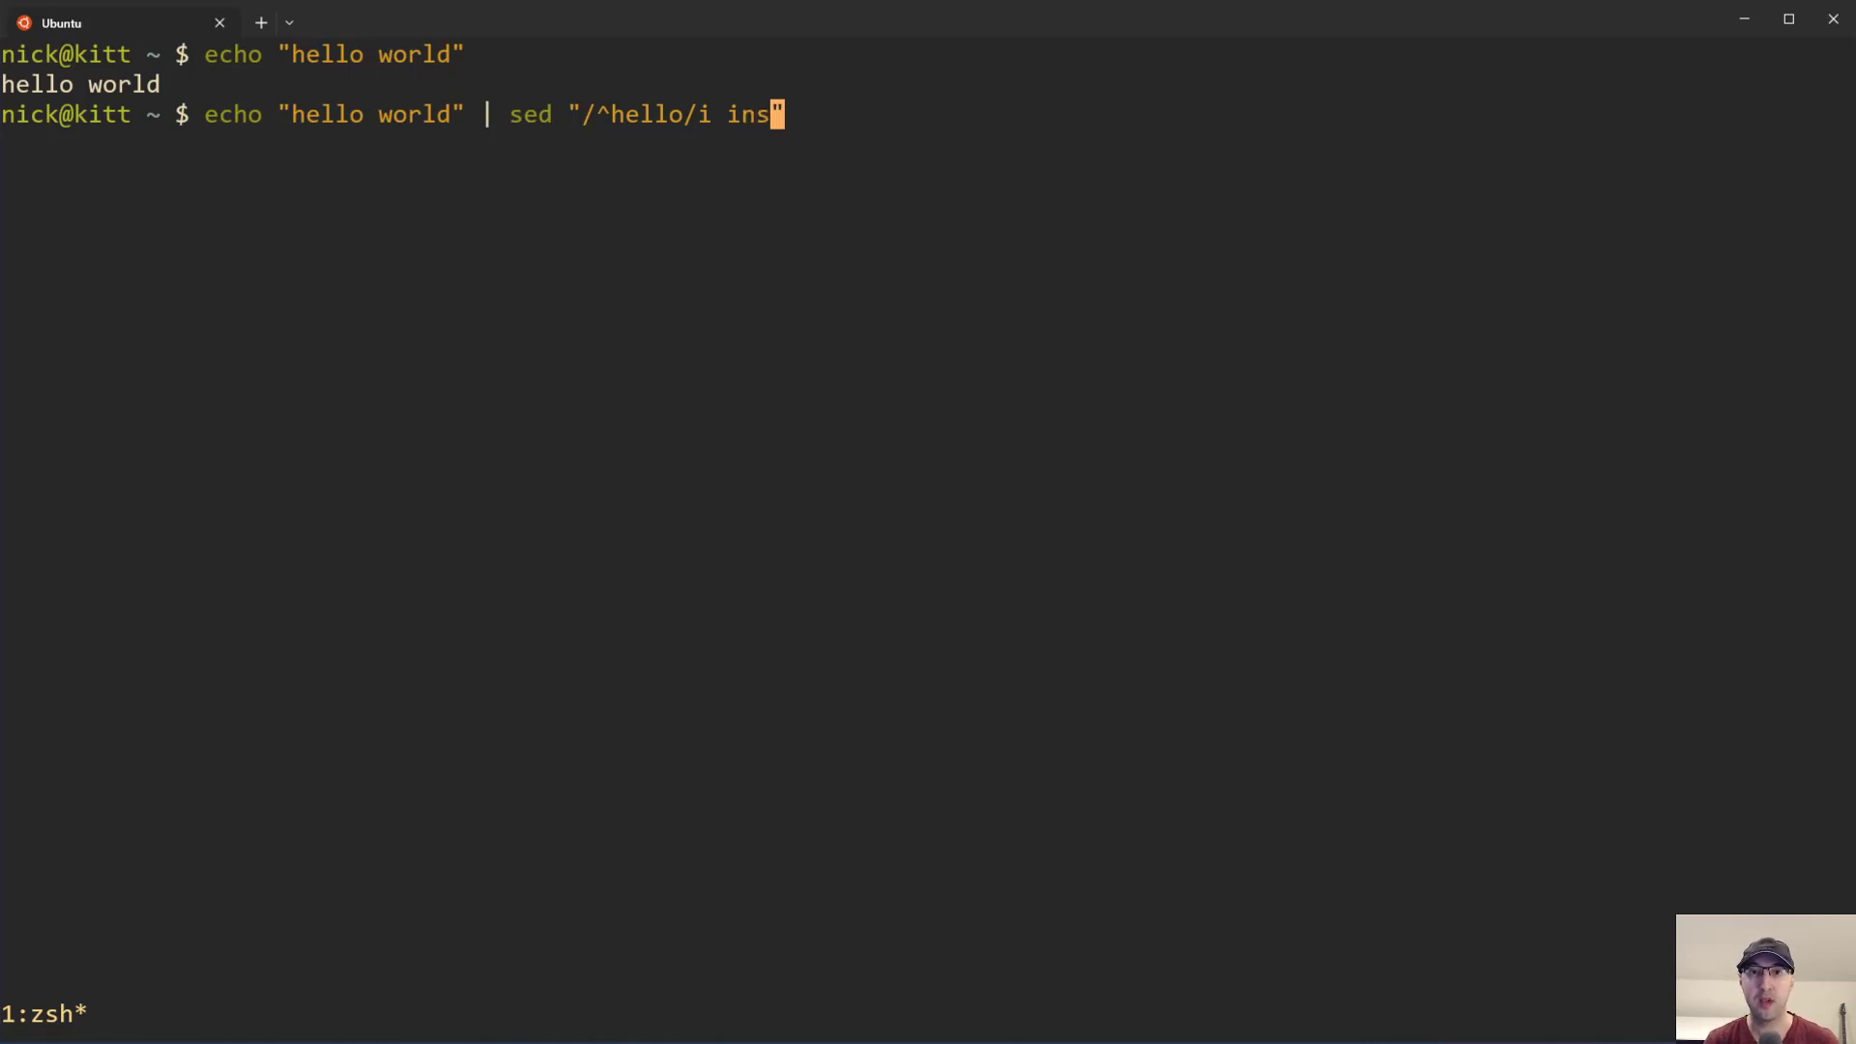
type("erted before")
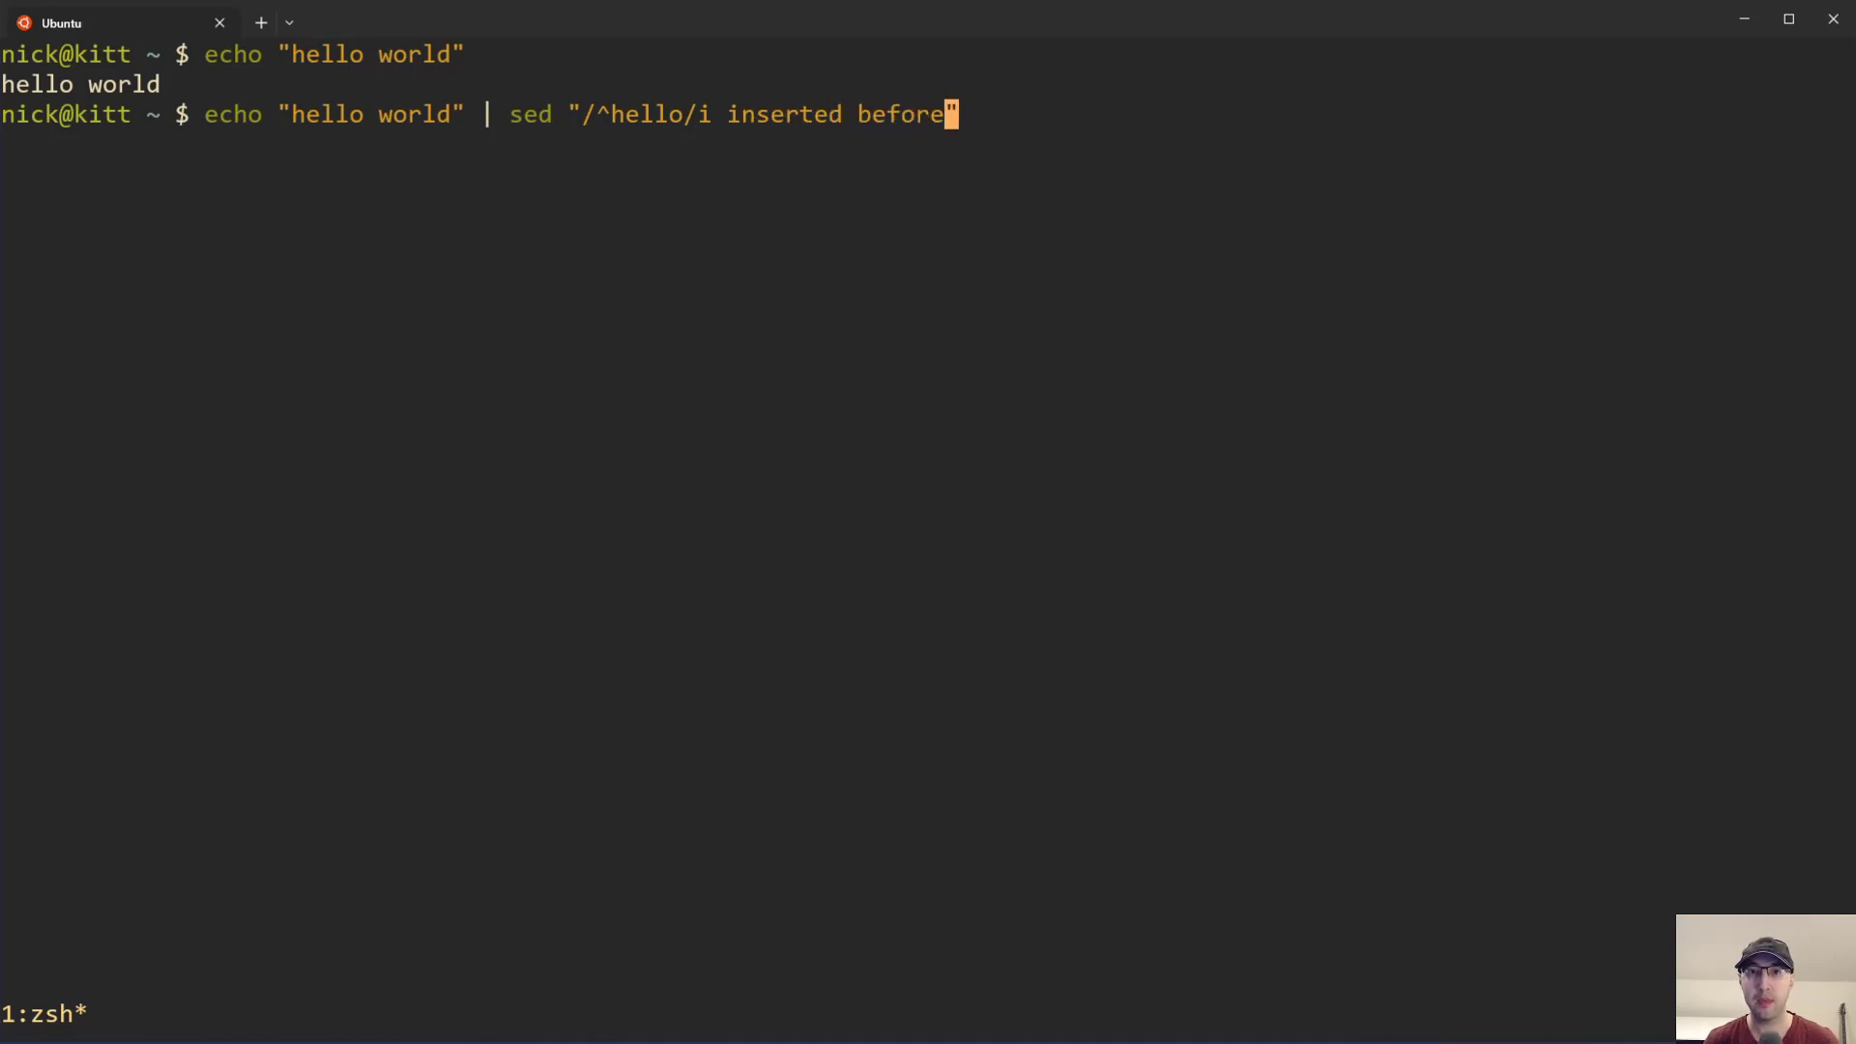
key("Return")
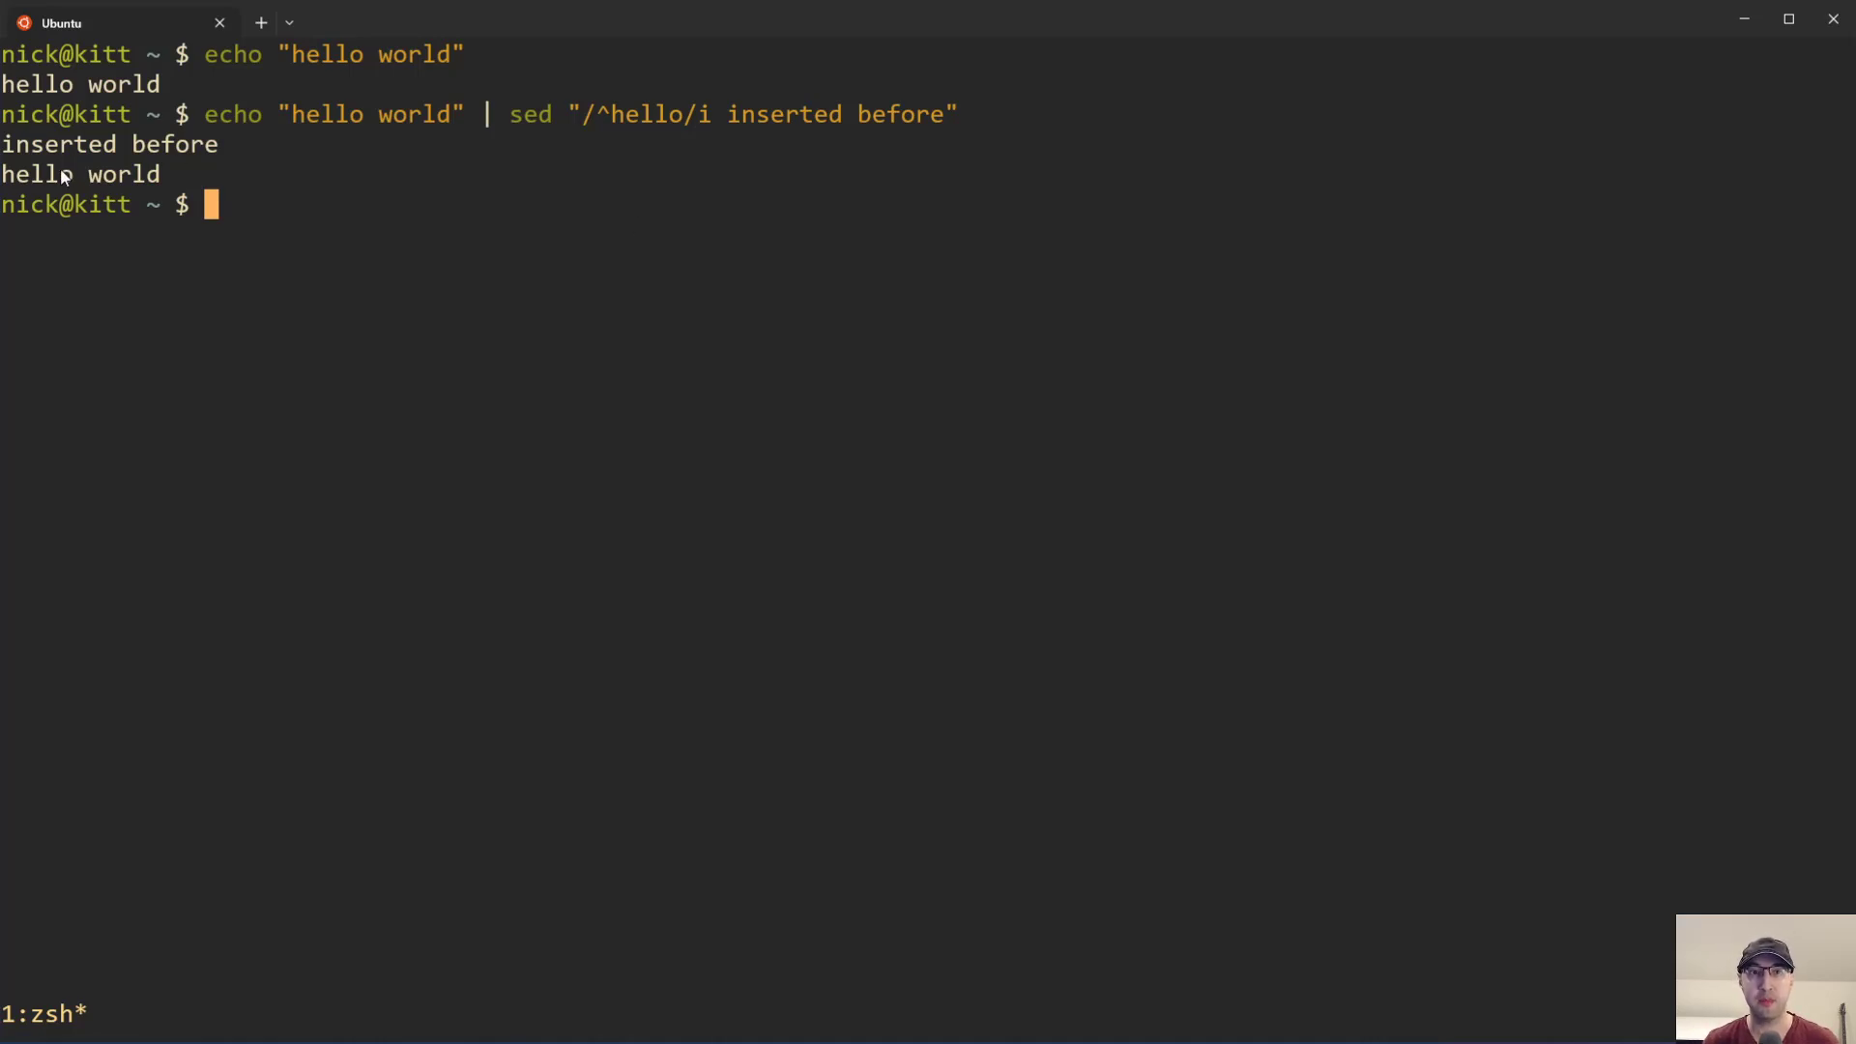
Step: Rerun the sed command as "/^hello/a inserted after" and highlight the a
key("Up")
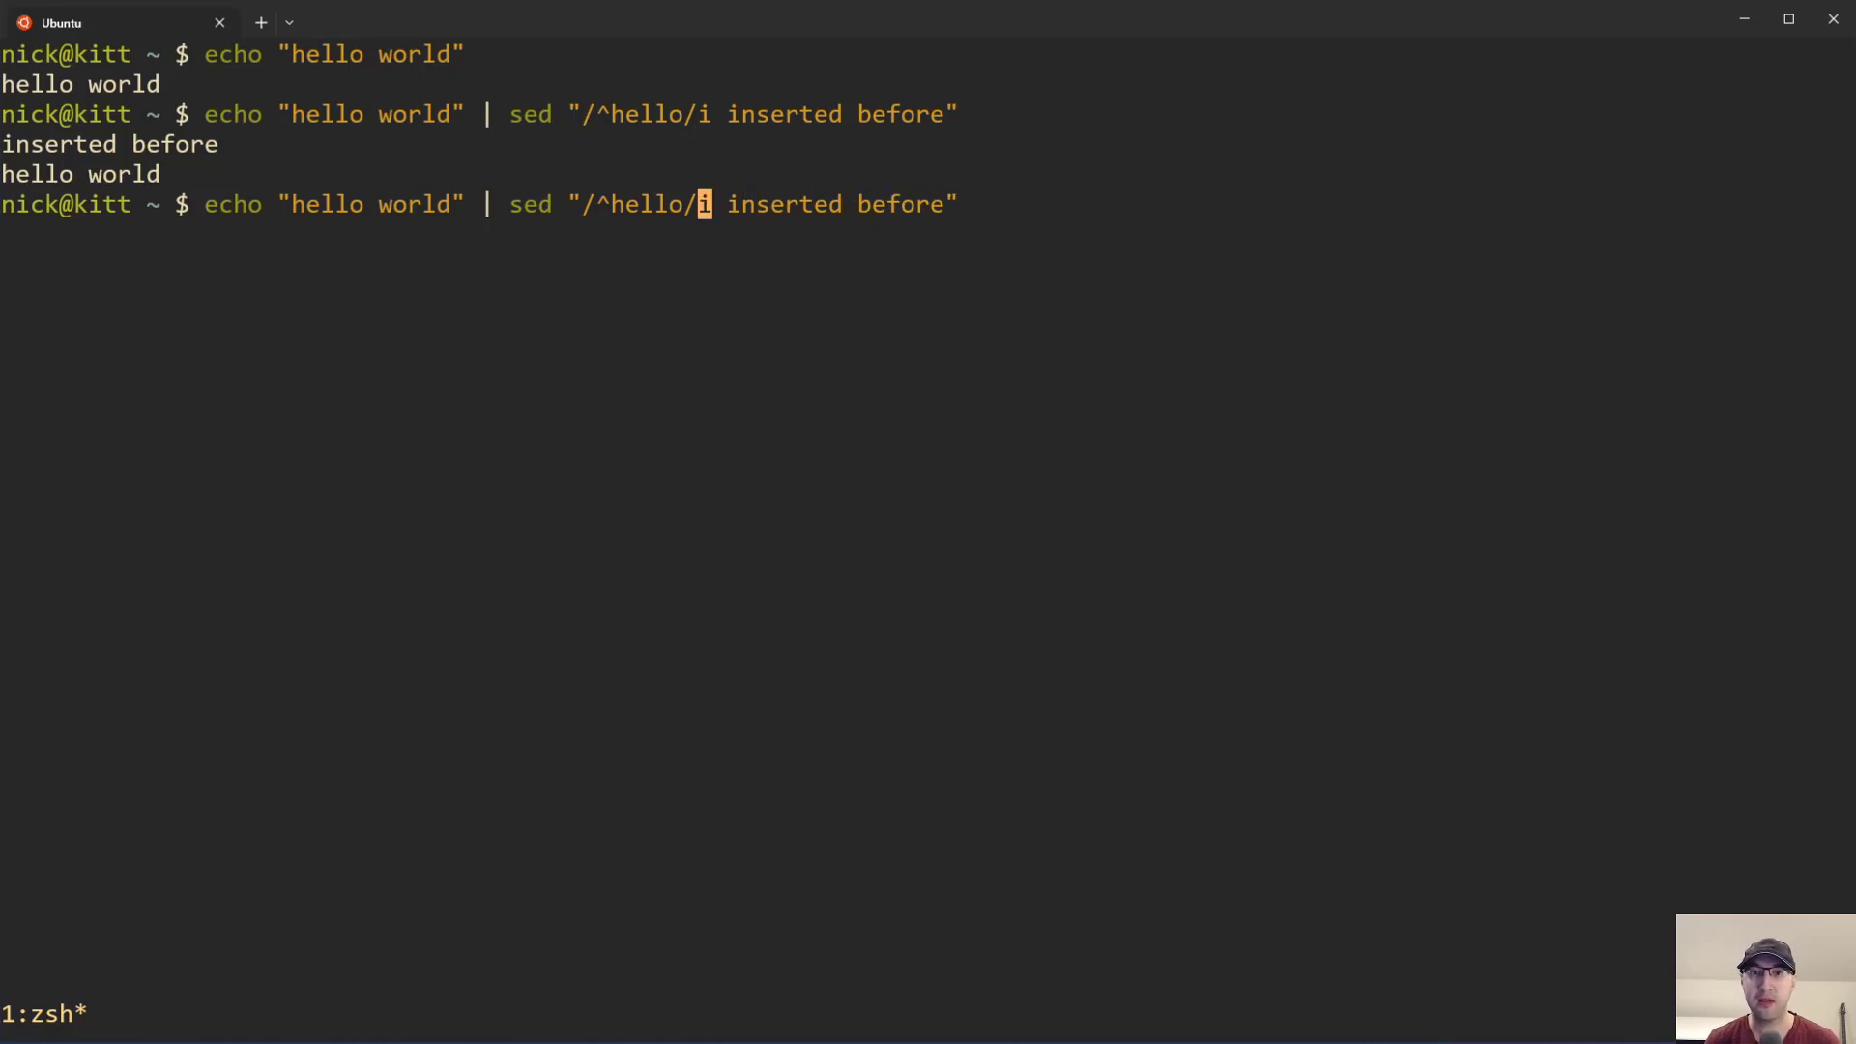
type("a")
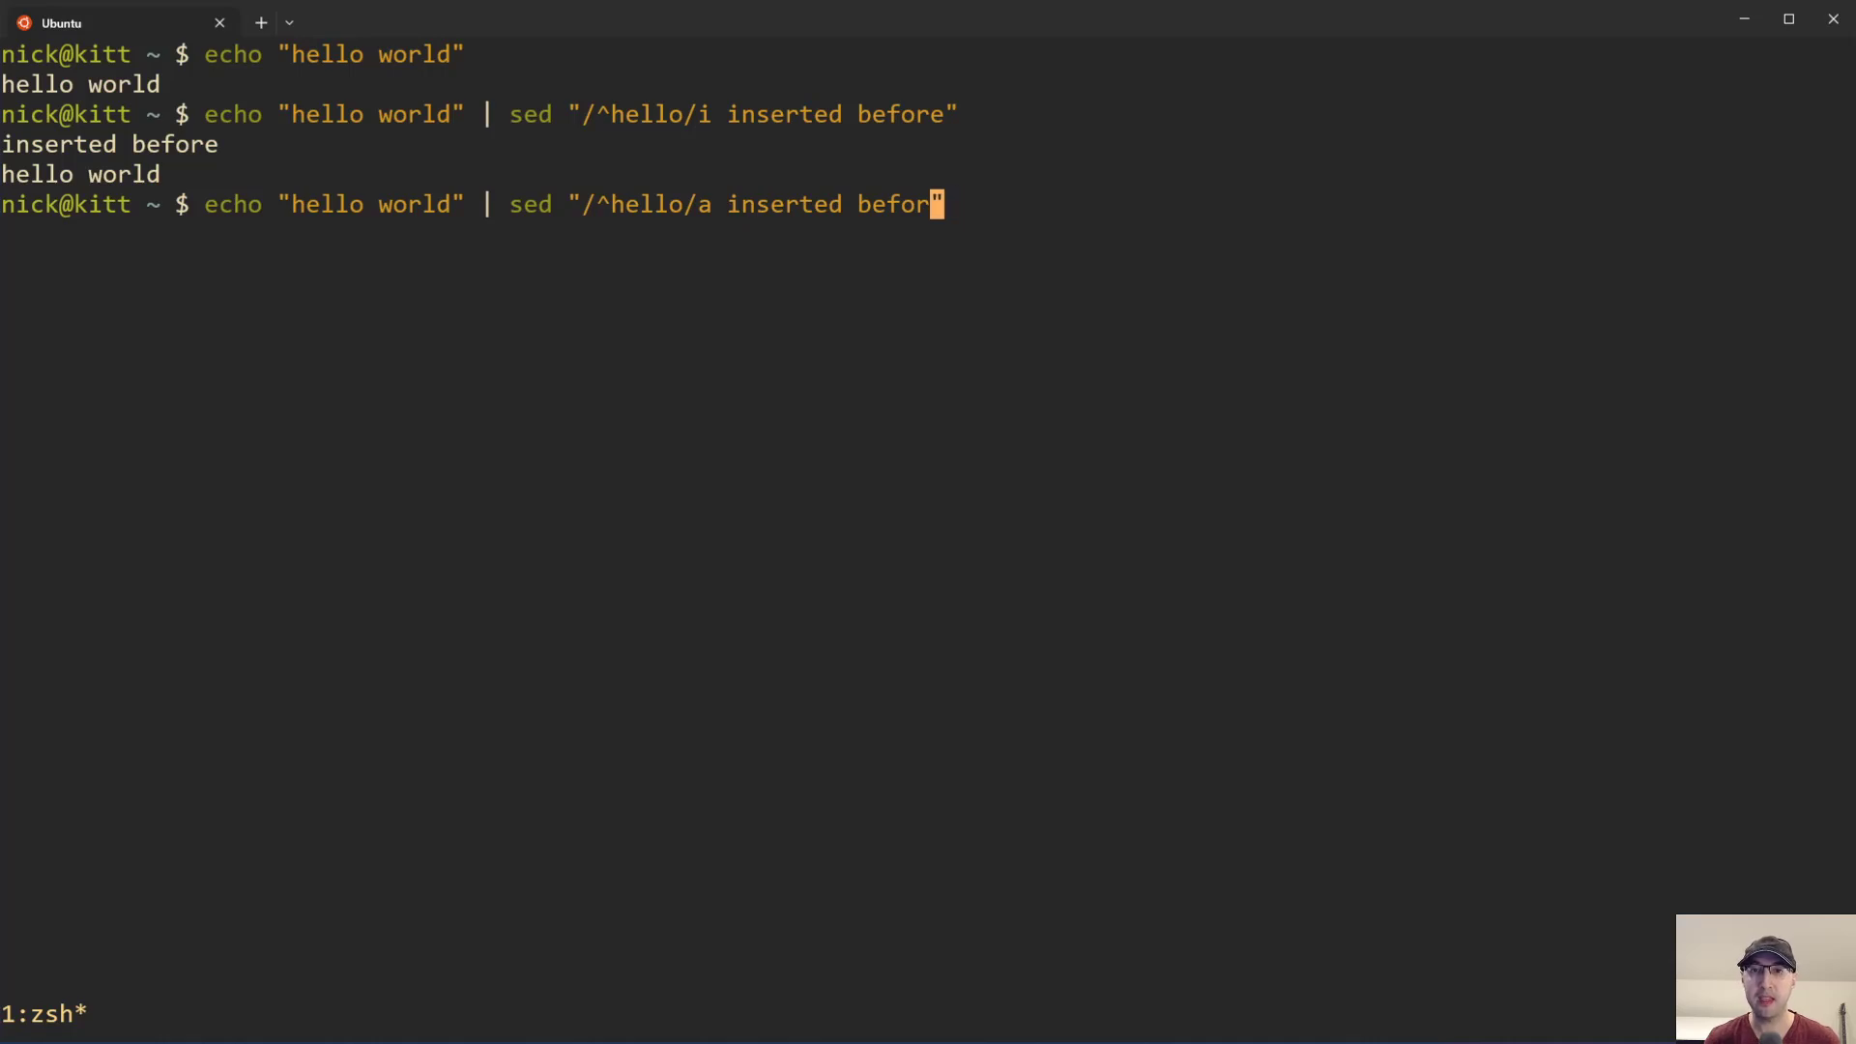
type("after")
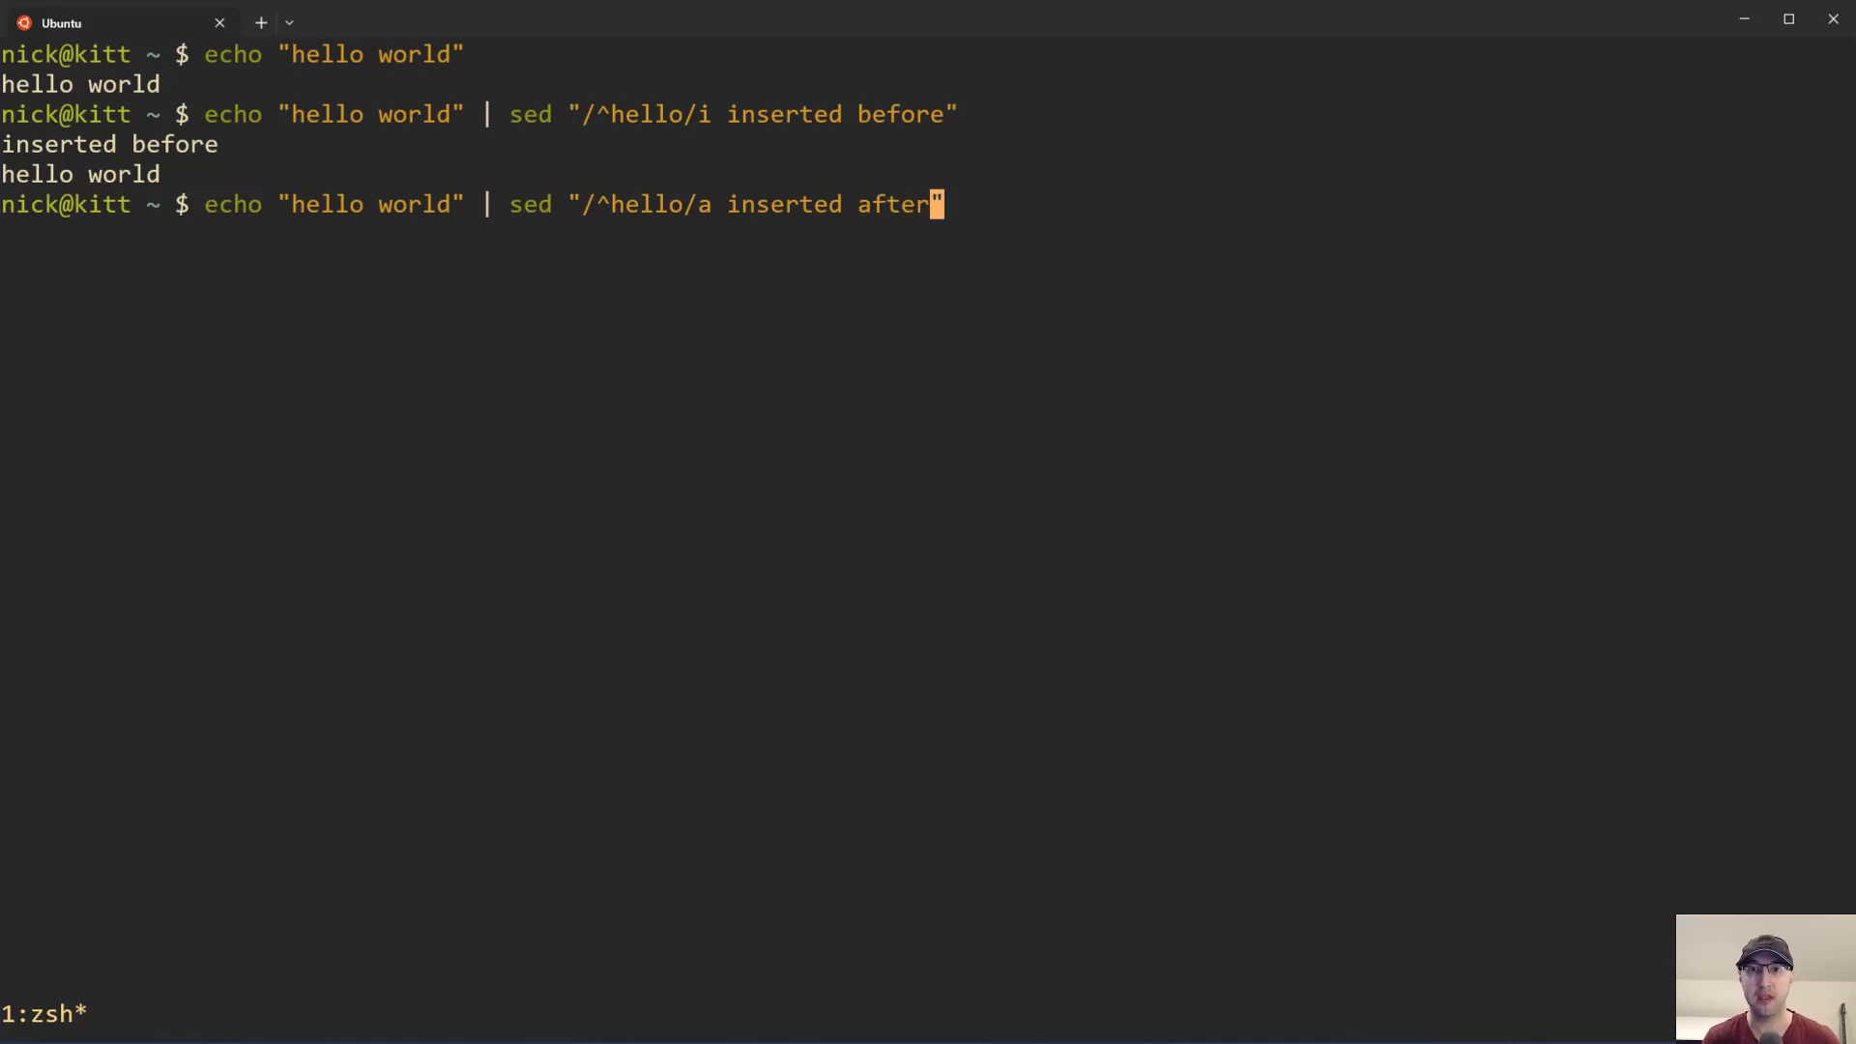
key("Return")
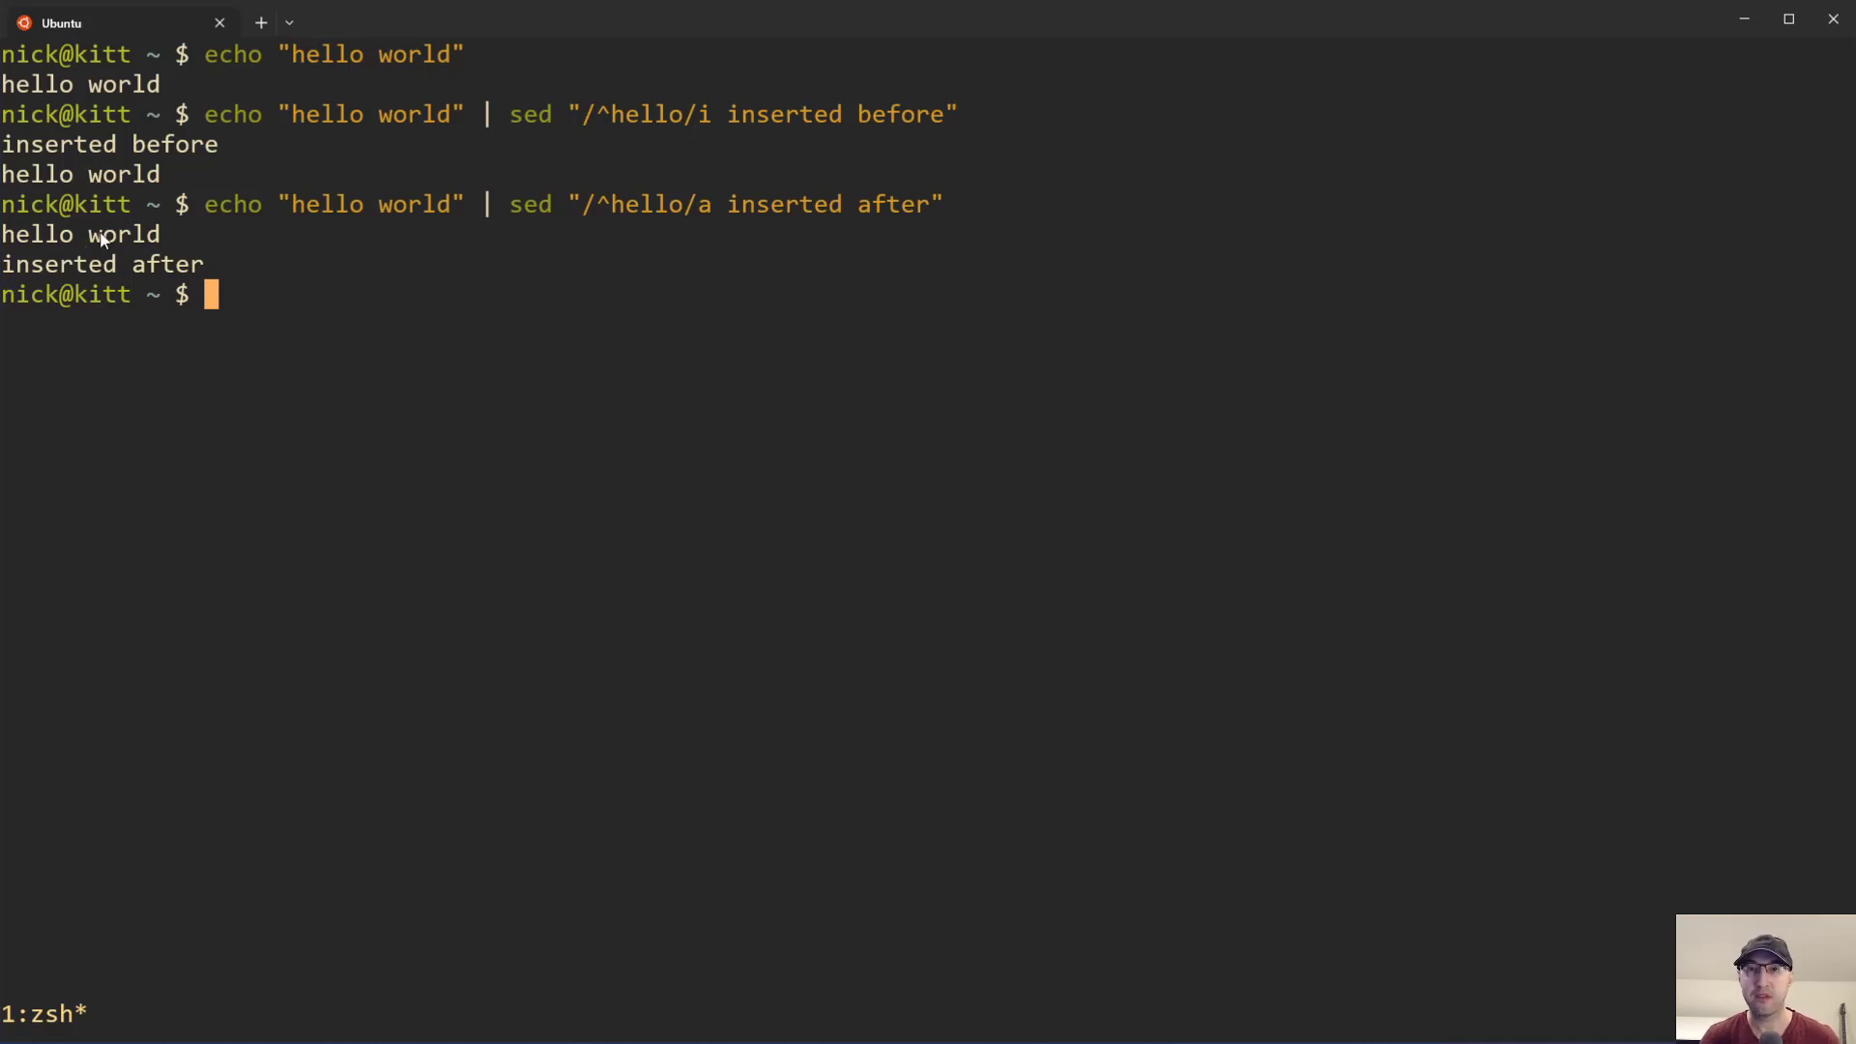
double_click(785, 204)
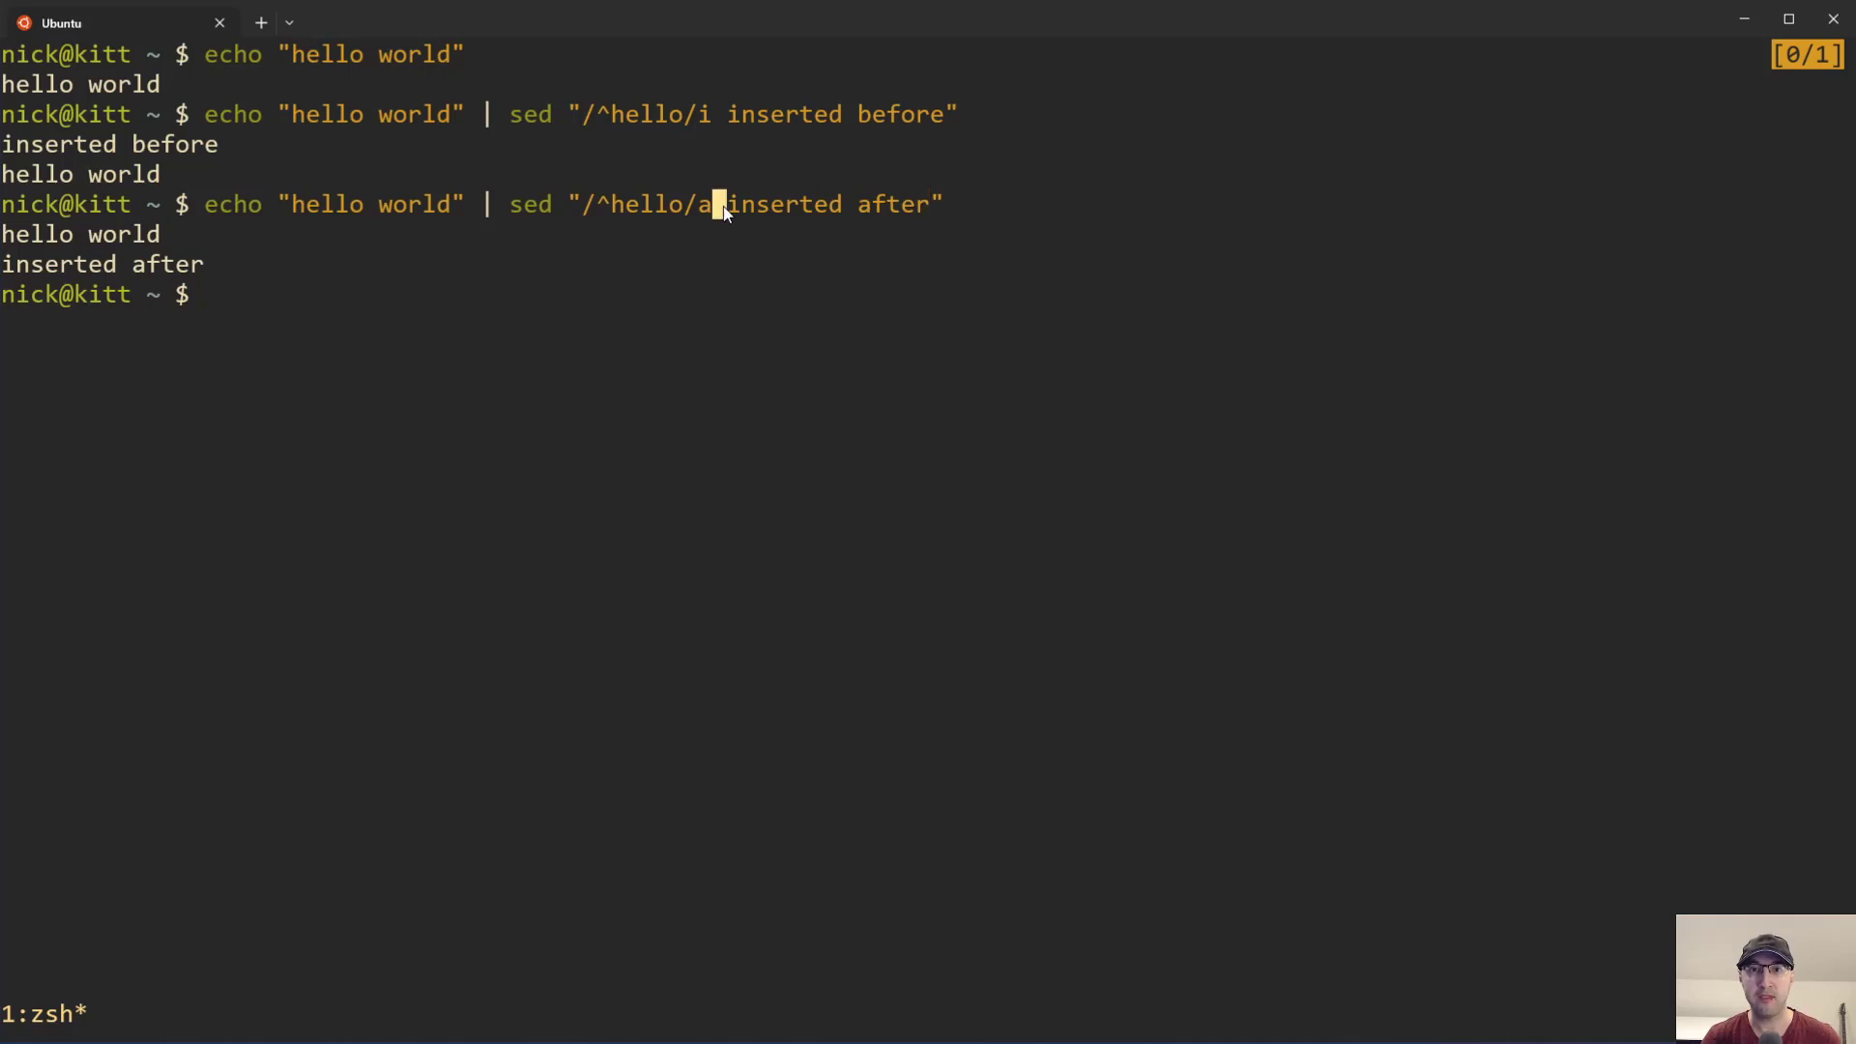
double_click(645, 204)
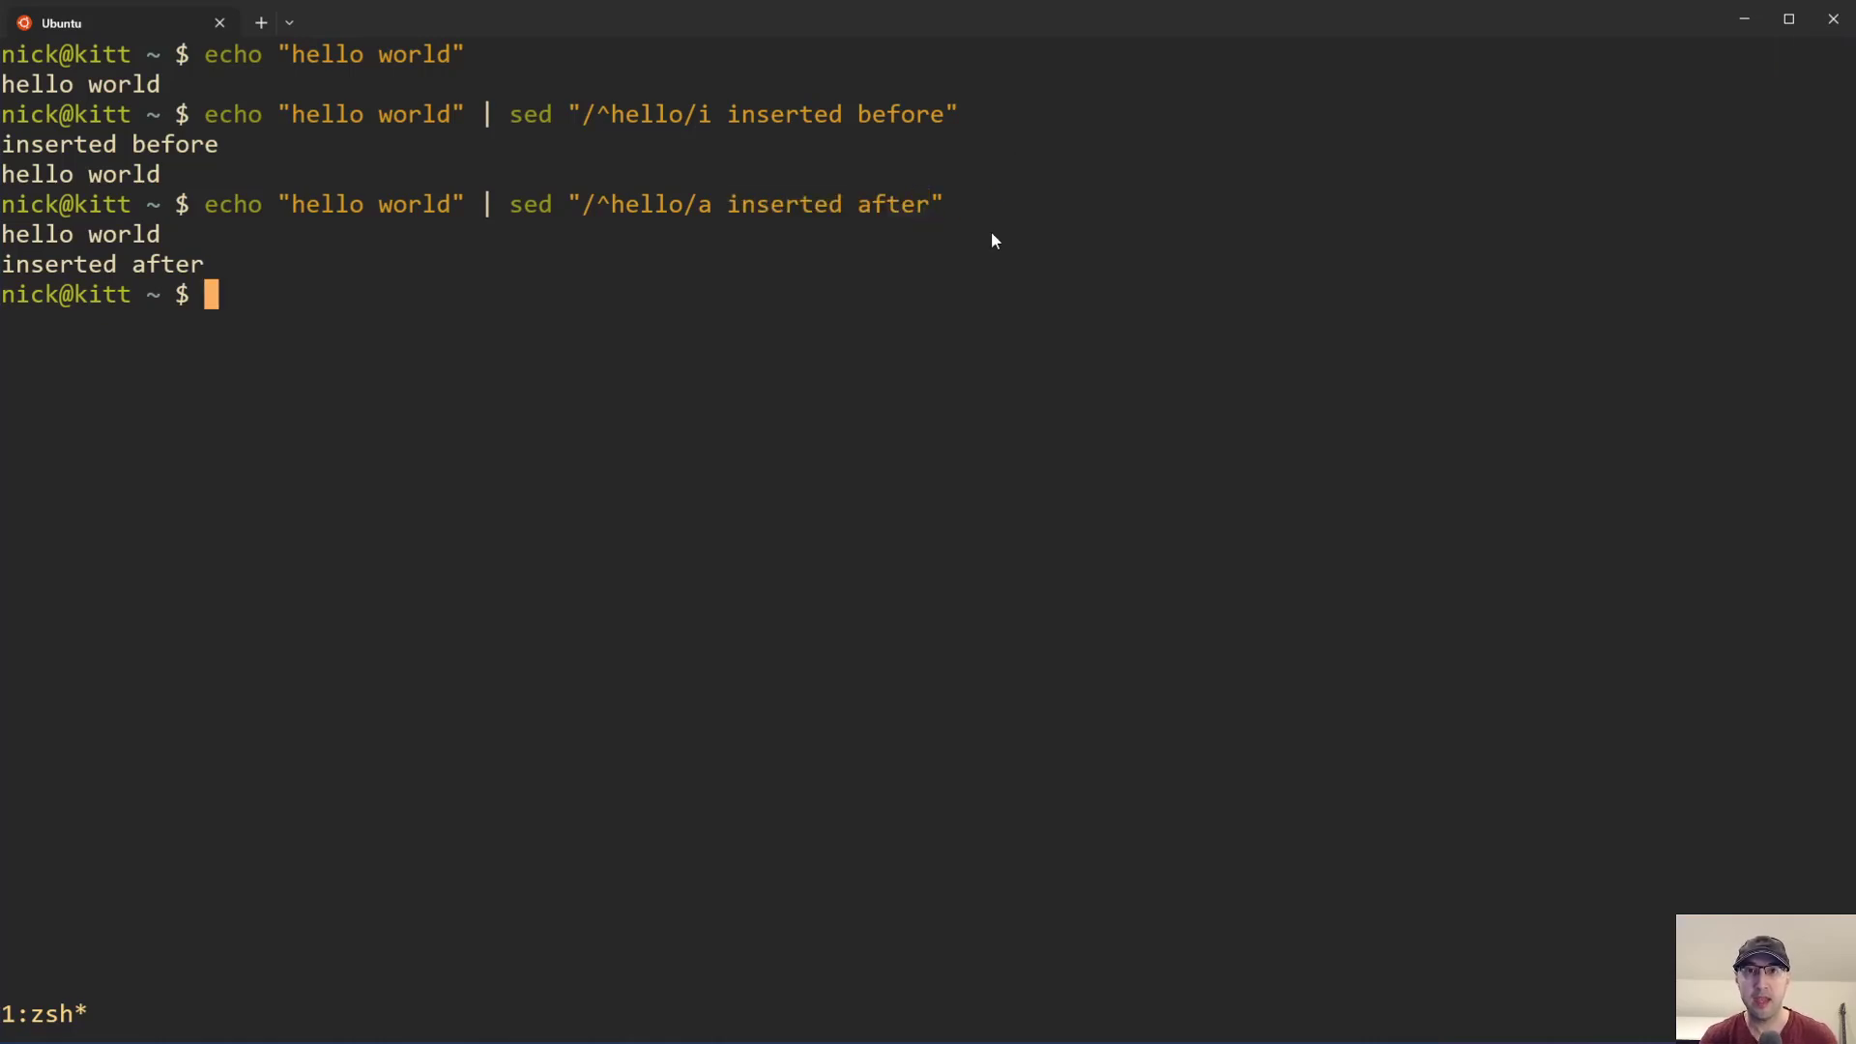
mouse_move(1392, 418)
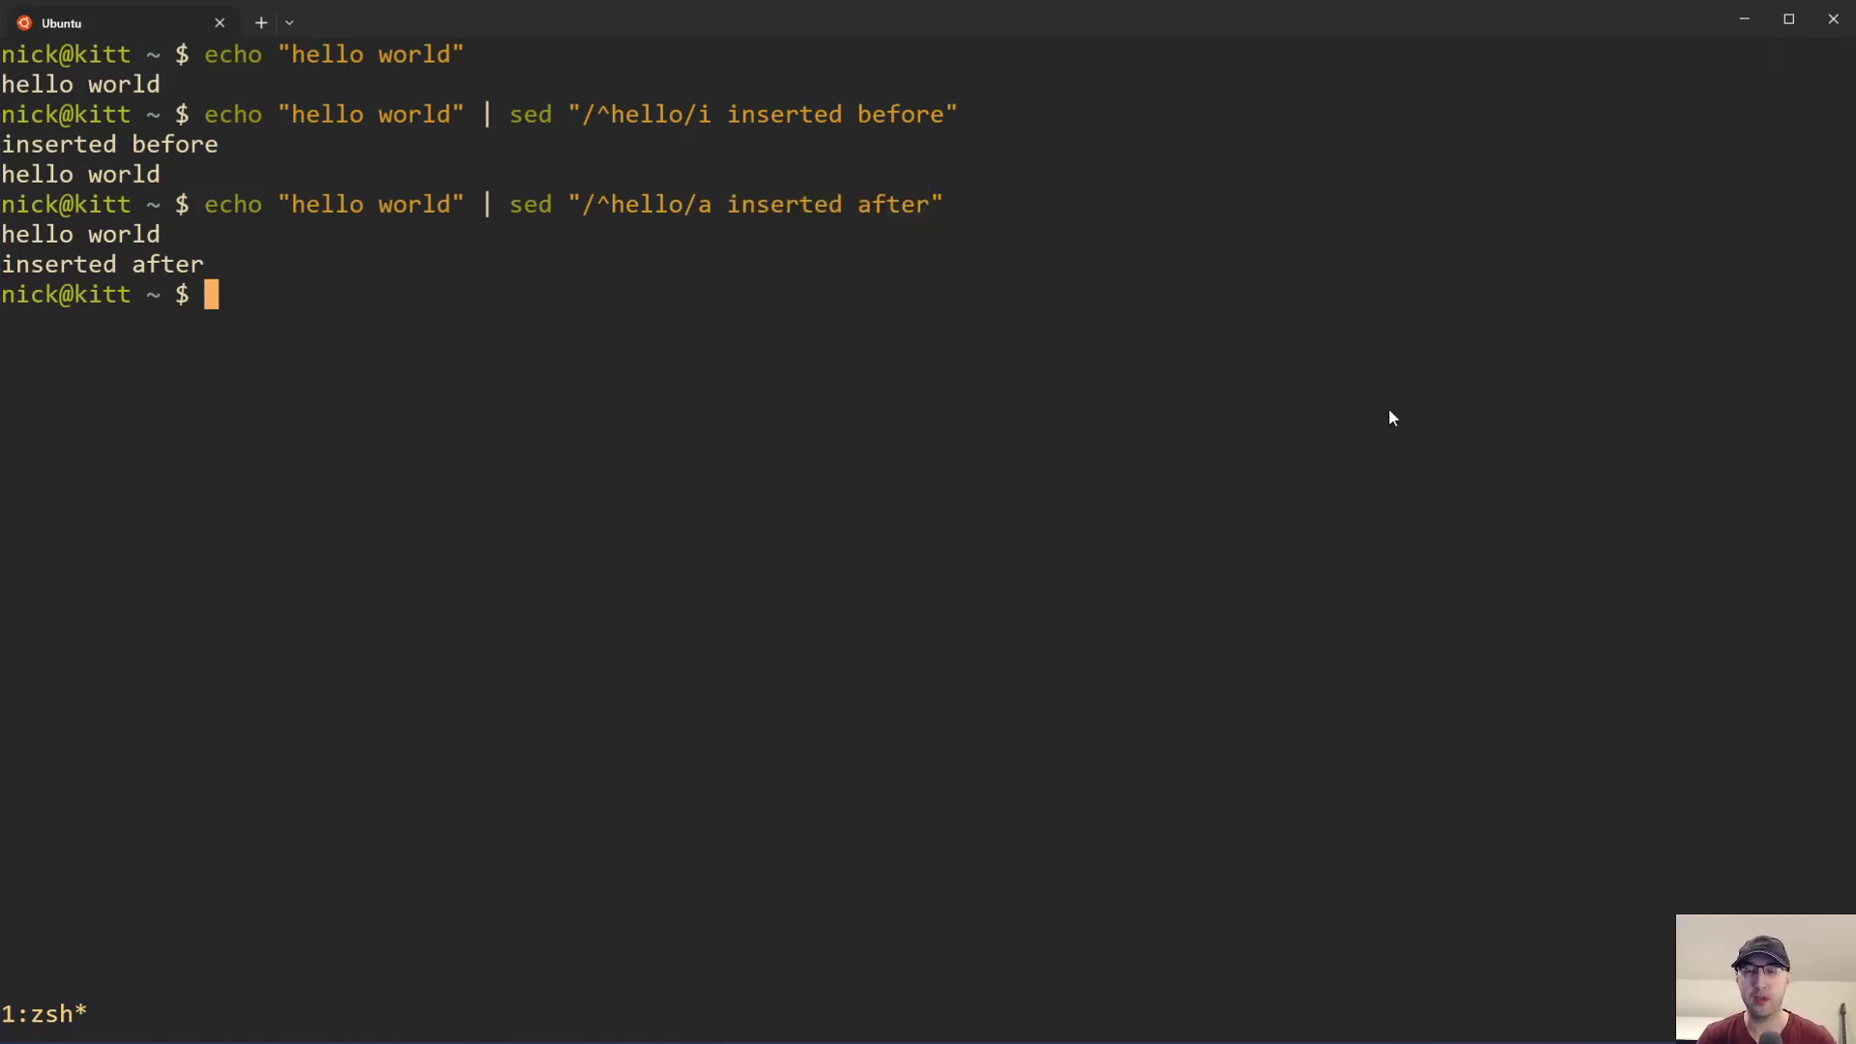
mouse_move(1394, 439)
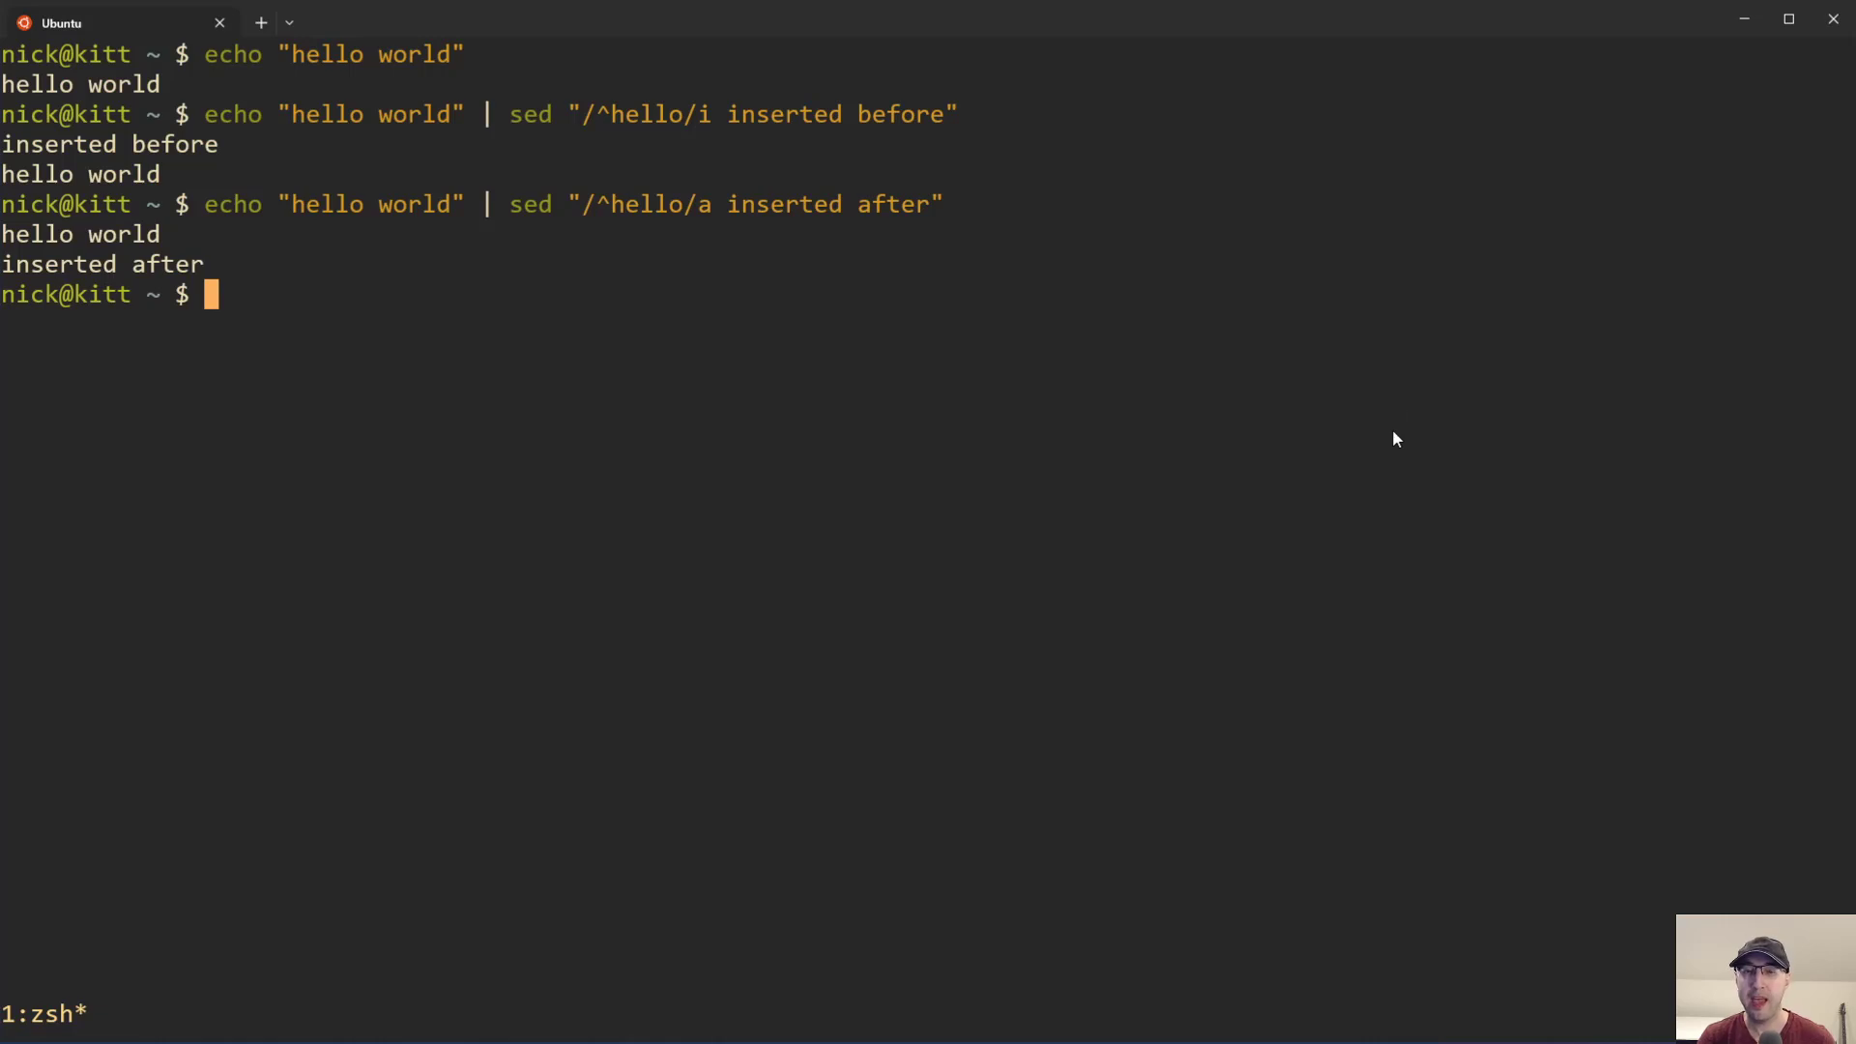
mouse_move(1593, 422)
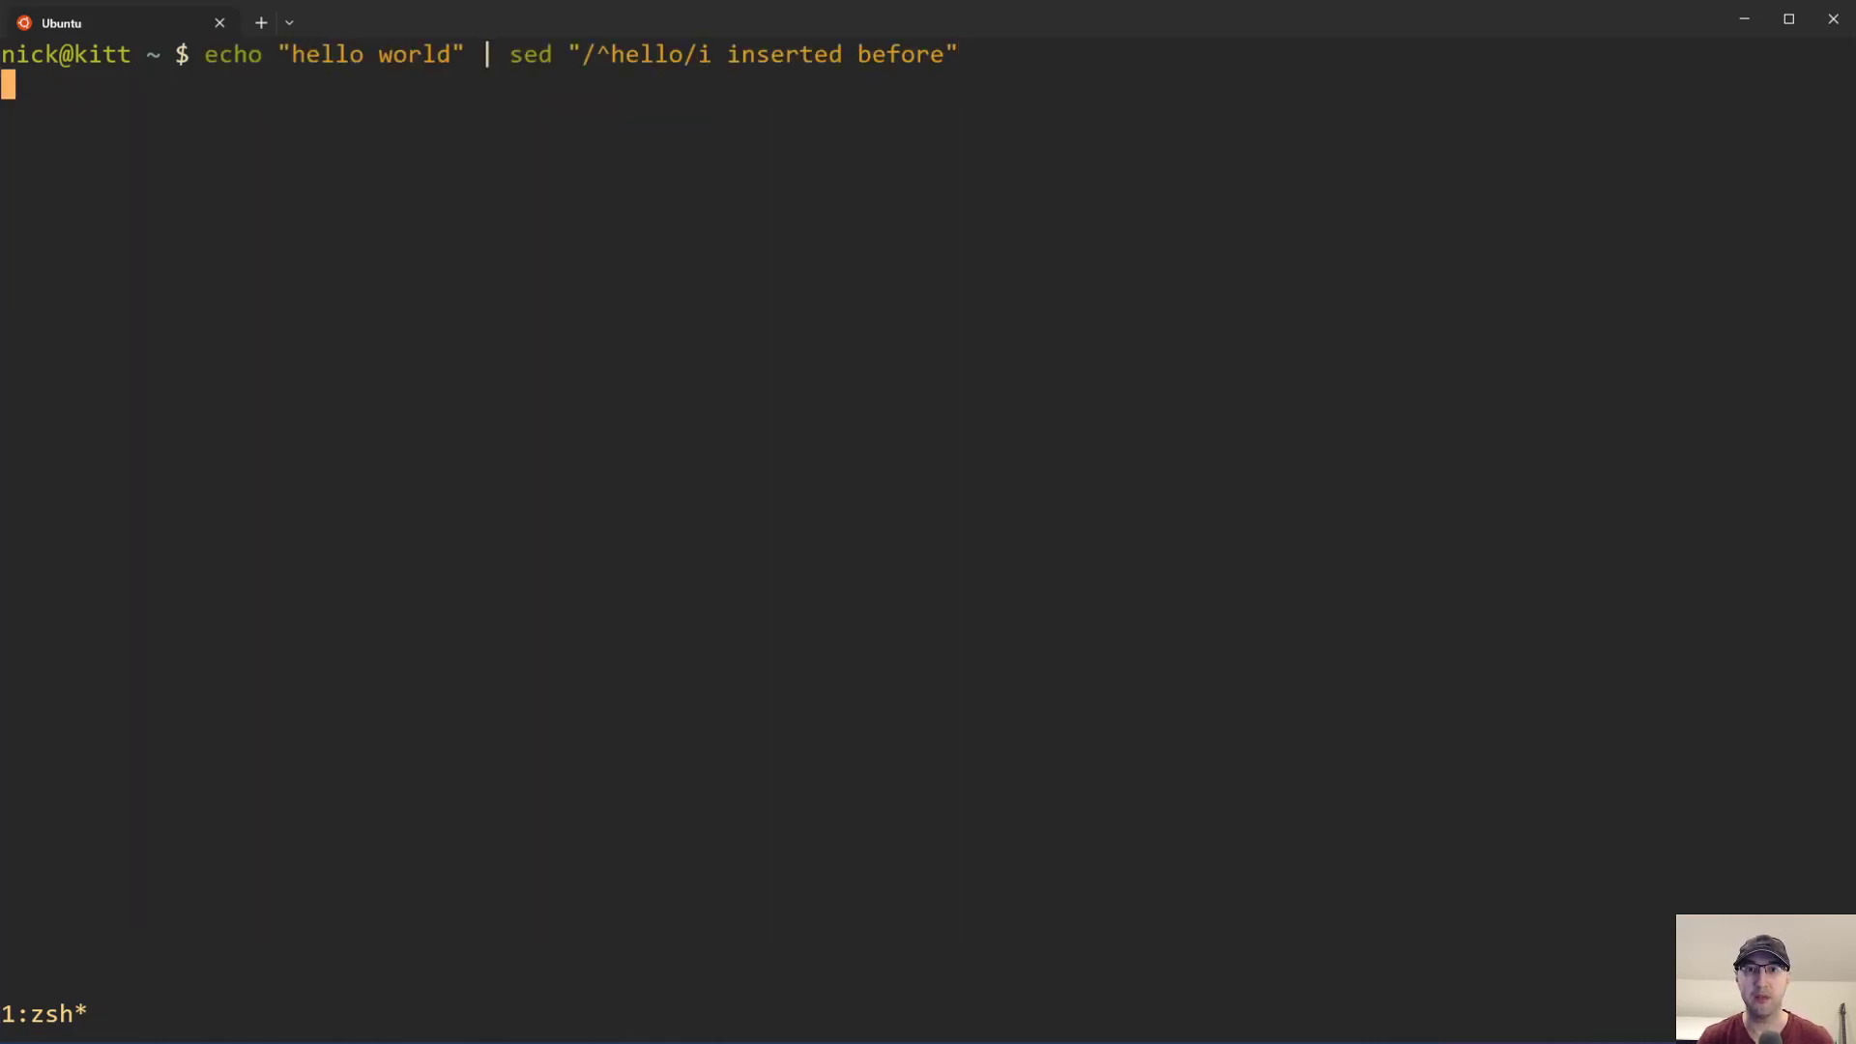
Step: Rerun the insert, then rerun it with \n\n after 'inserted before' and recall it
key("Return")
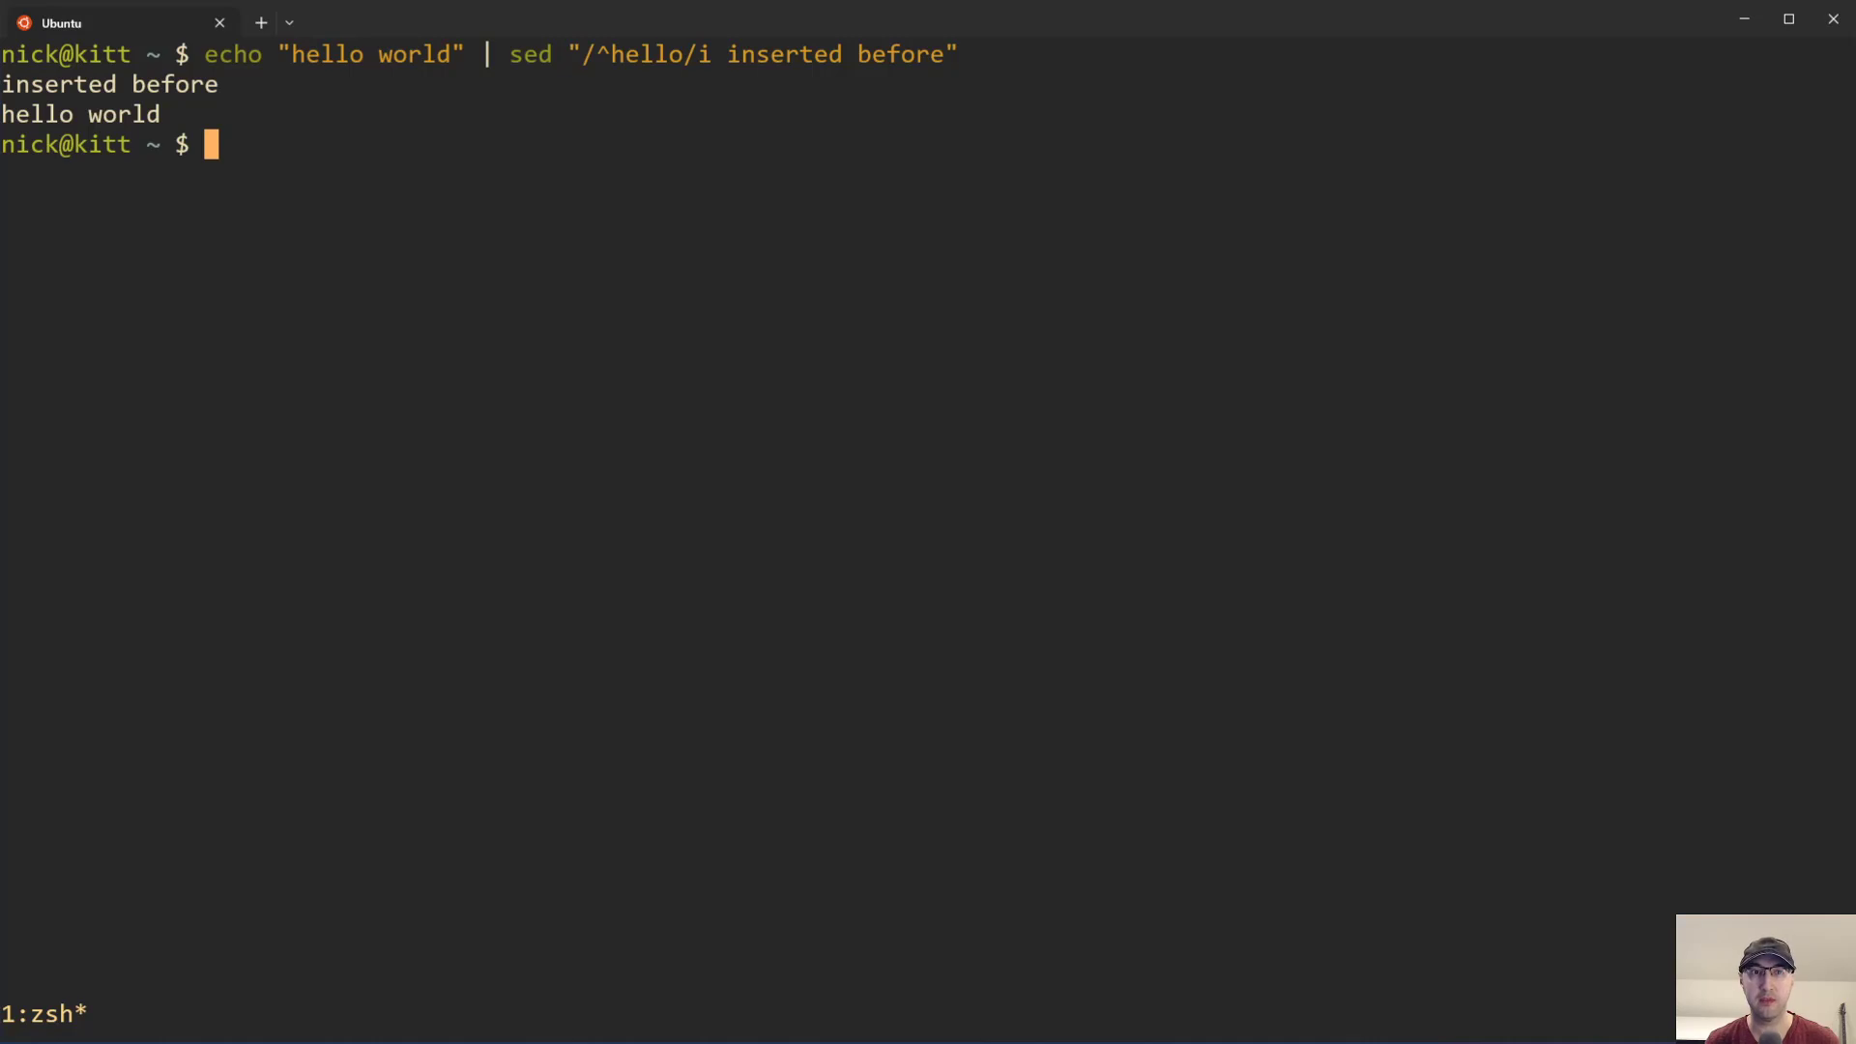
key("Up")
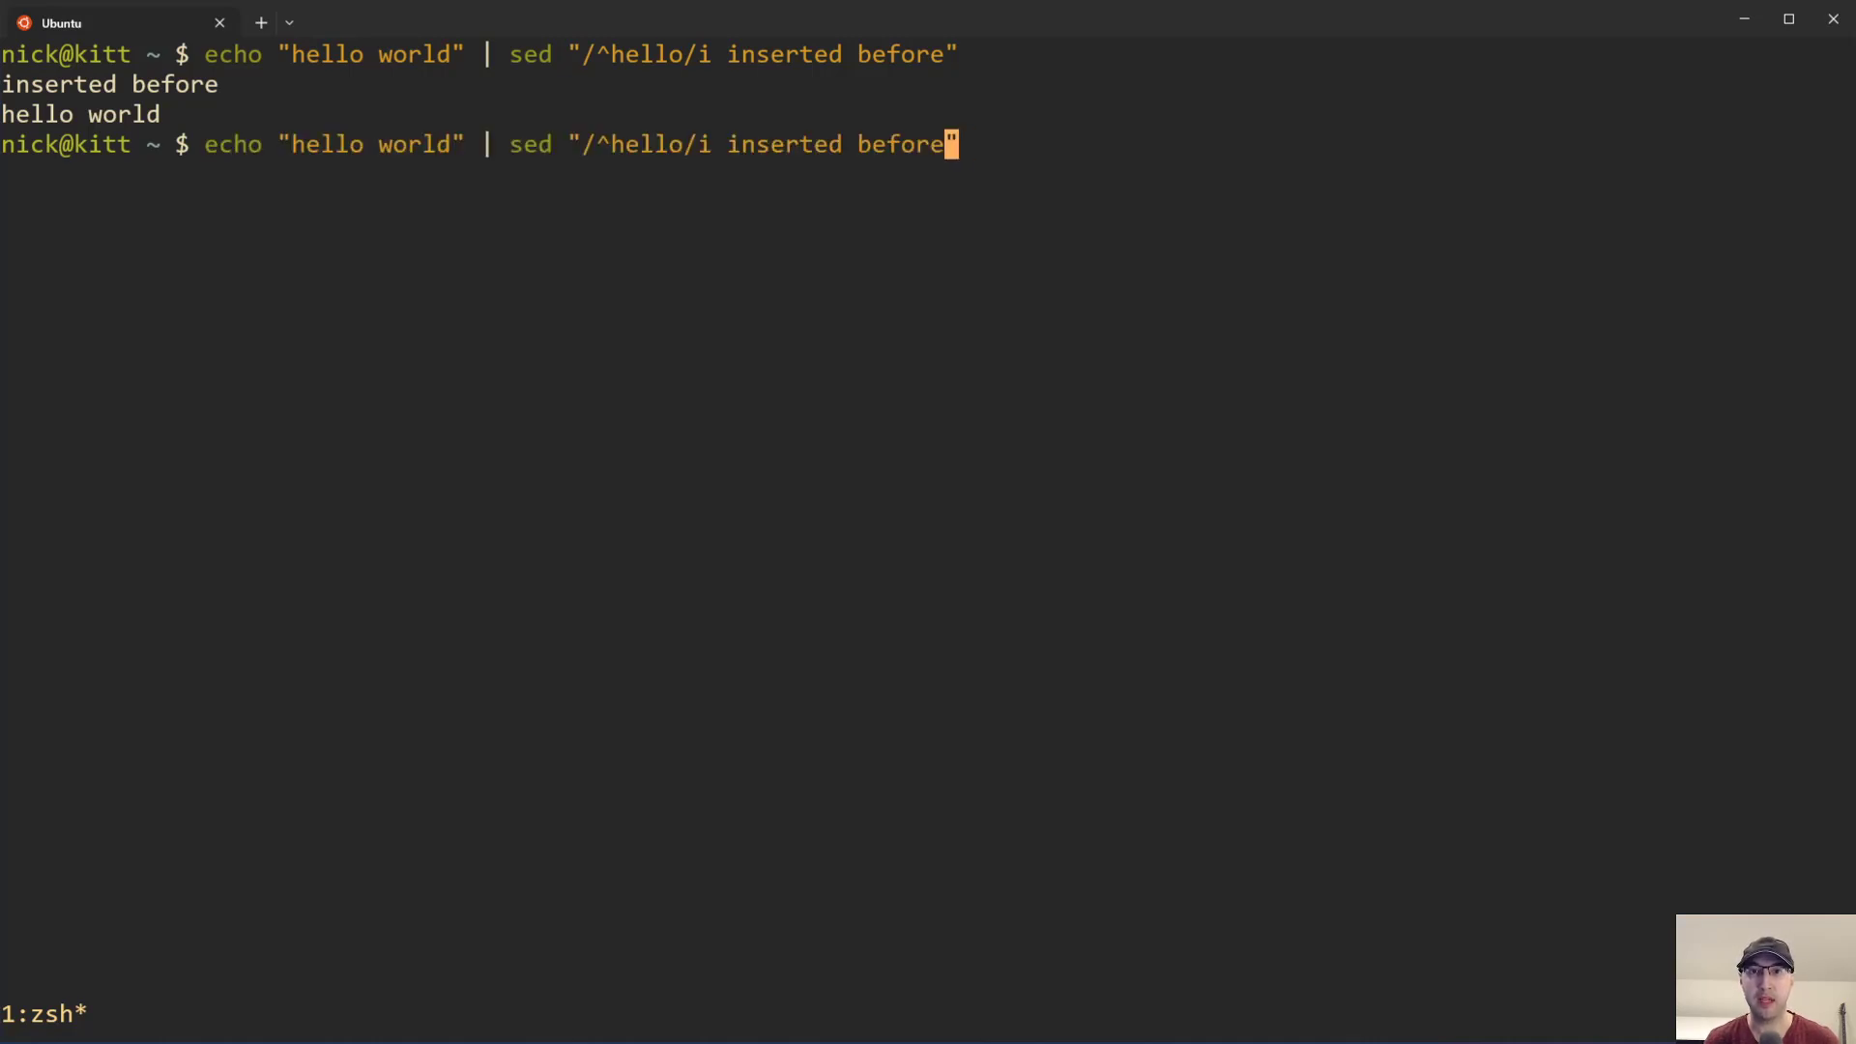
type("\\n\\n")
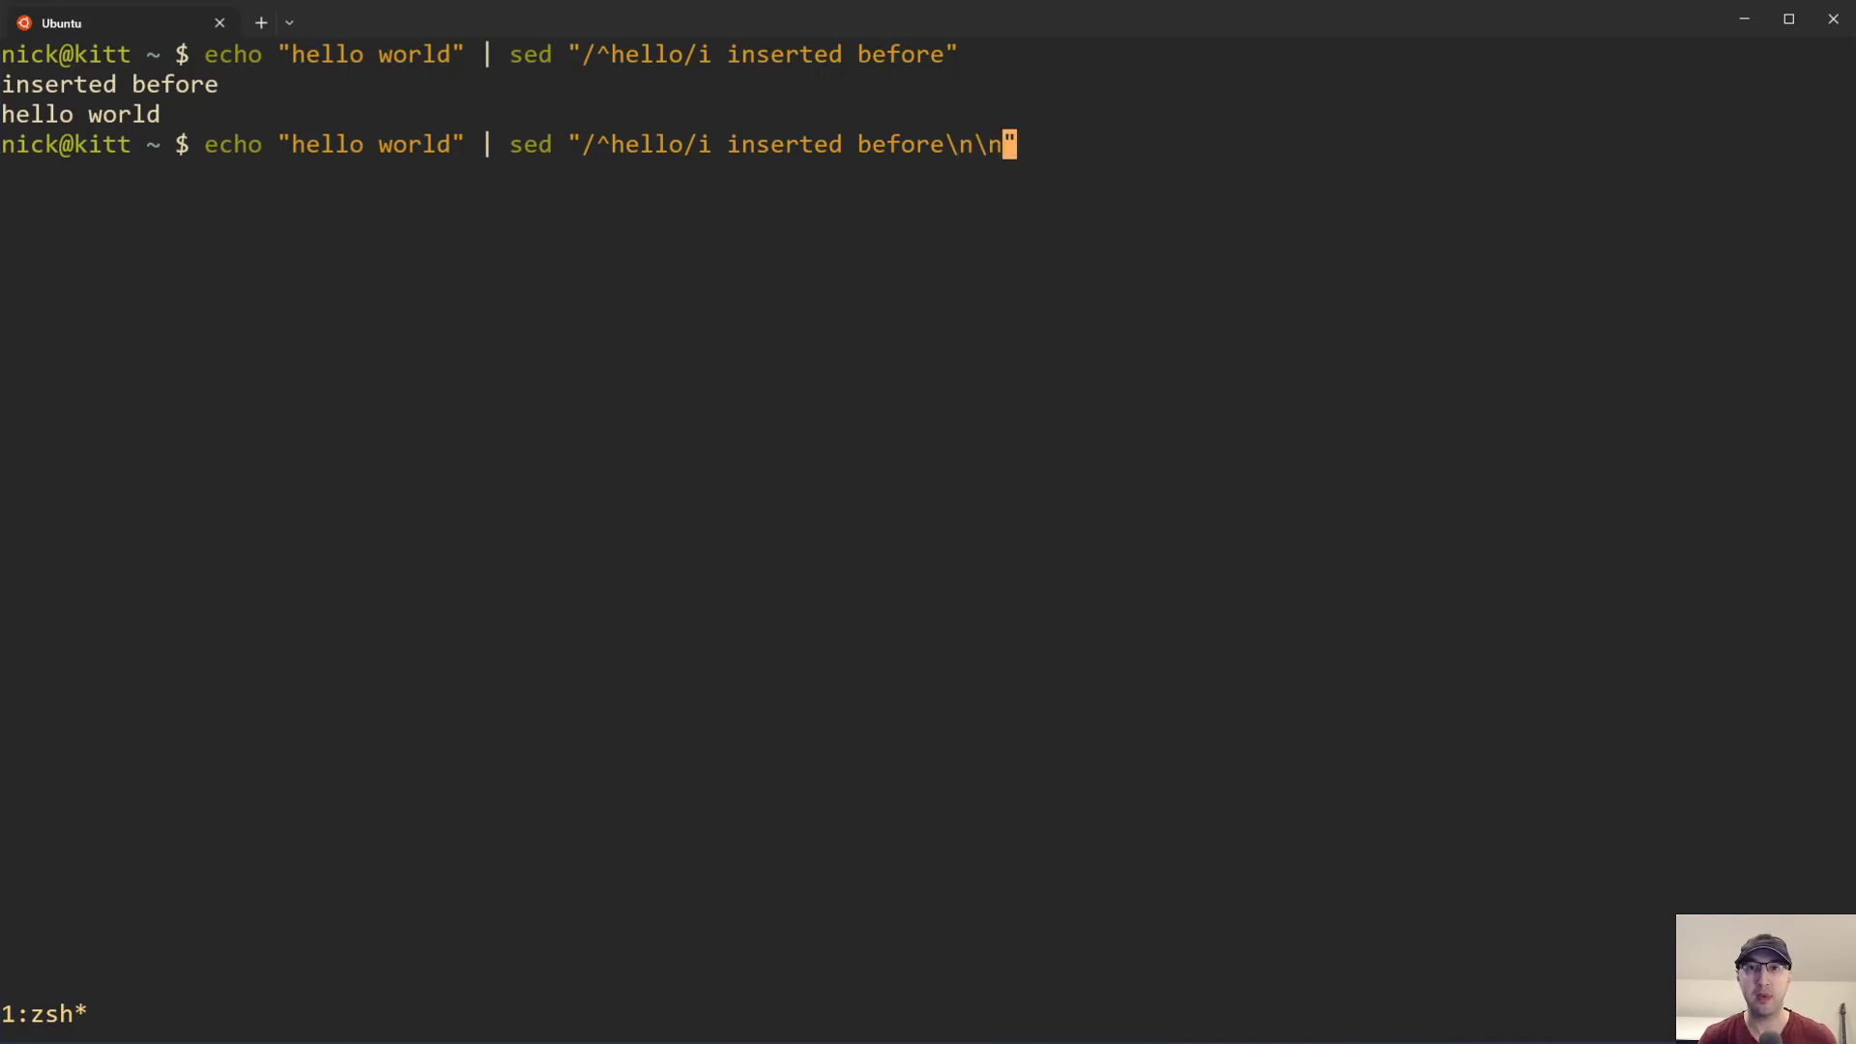
key("Return")
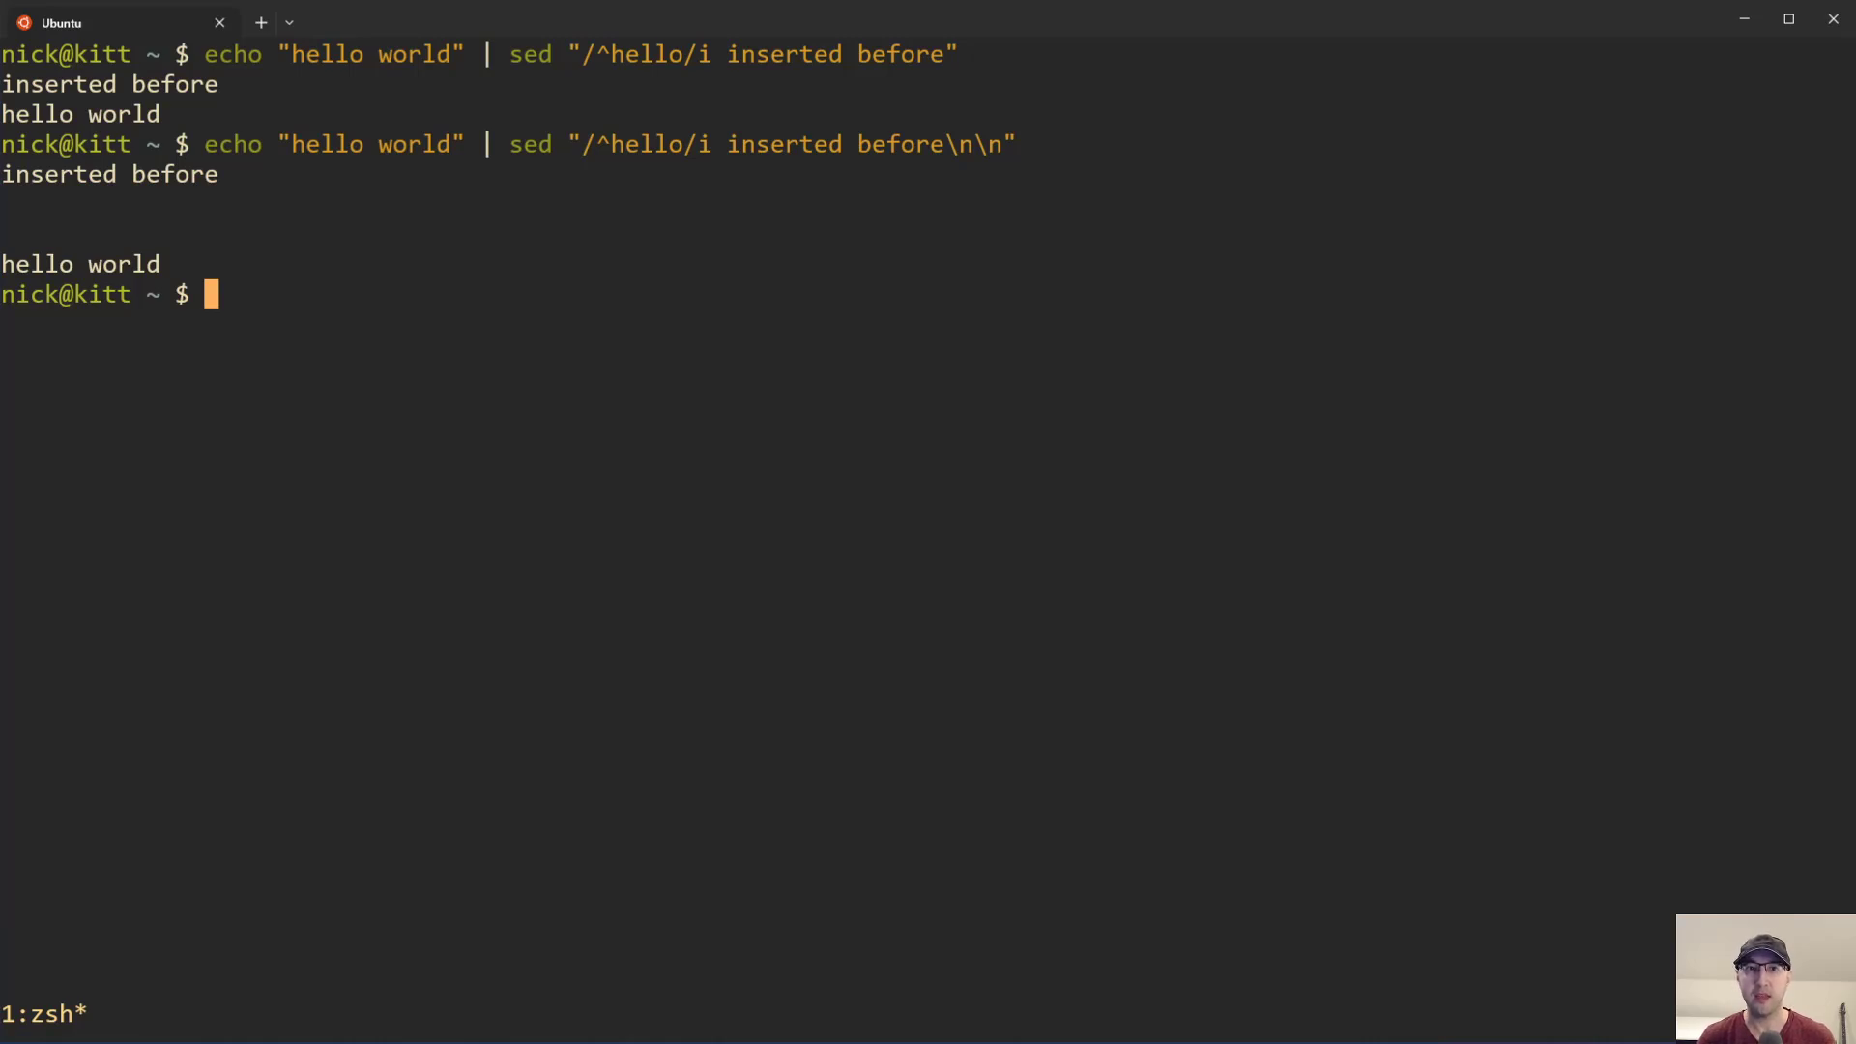
key("Up")
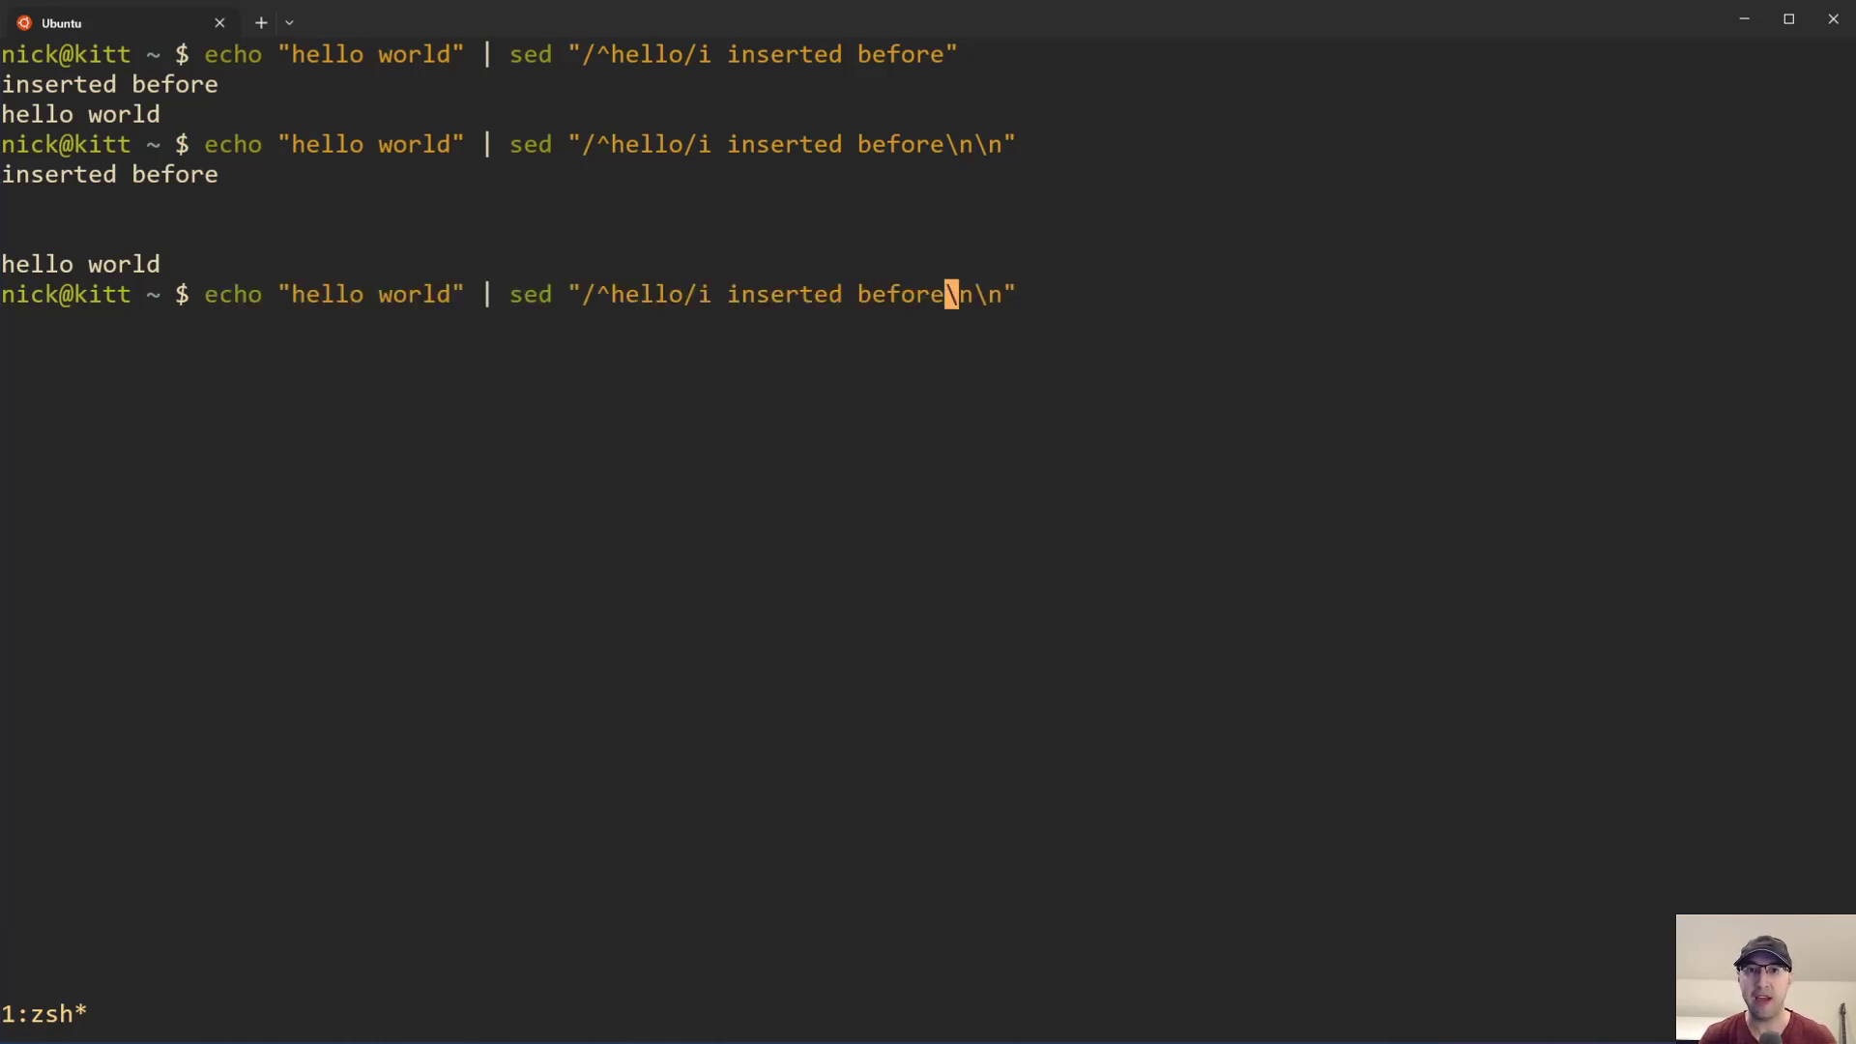
Step: Run sed "/^hello/a \n\ninserted after", showing a stray n line, then recall it
type("after")
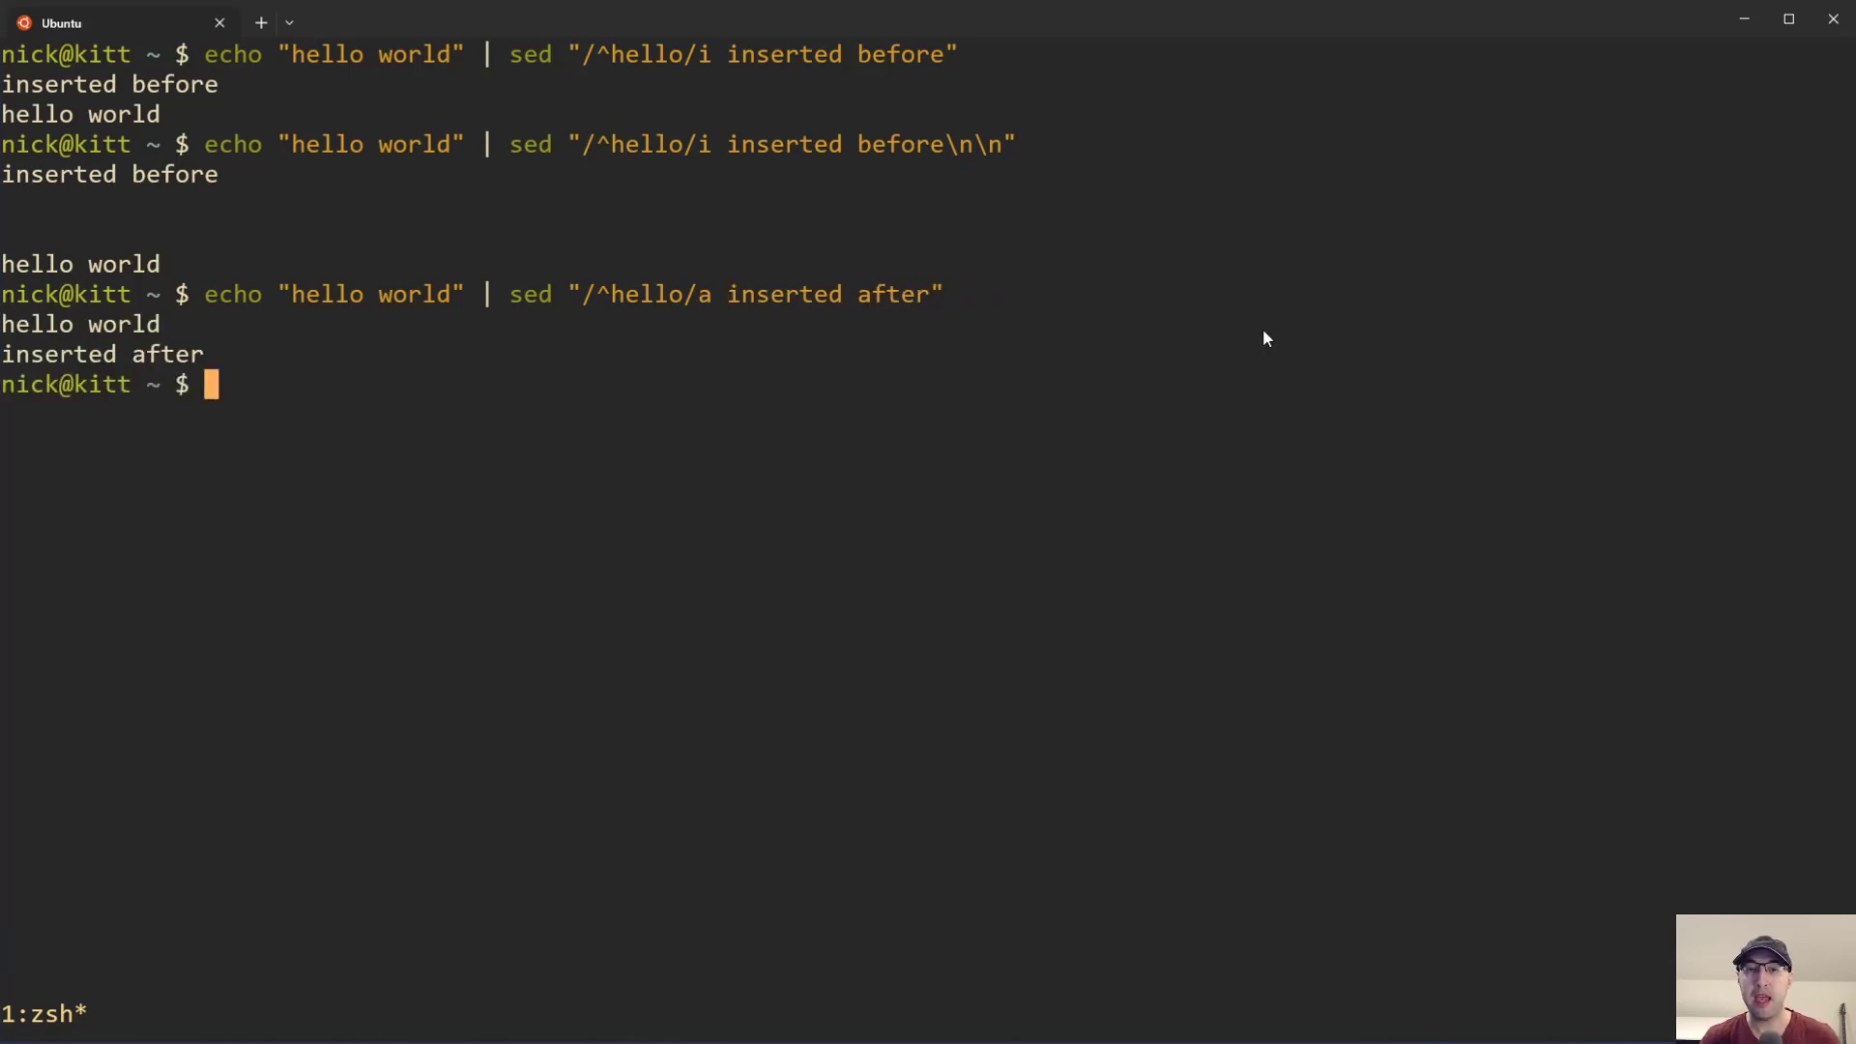
mouse_move(59, 361)
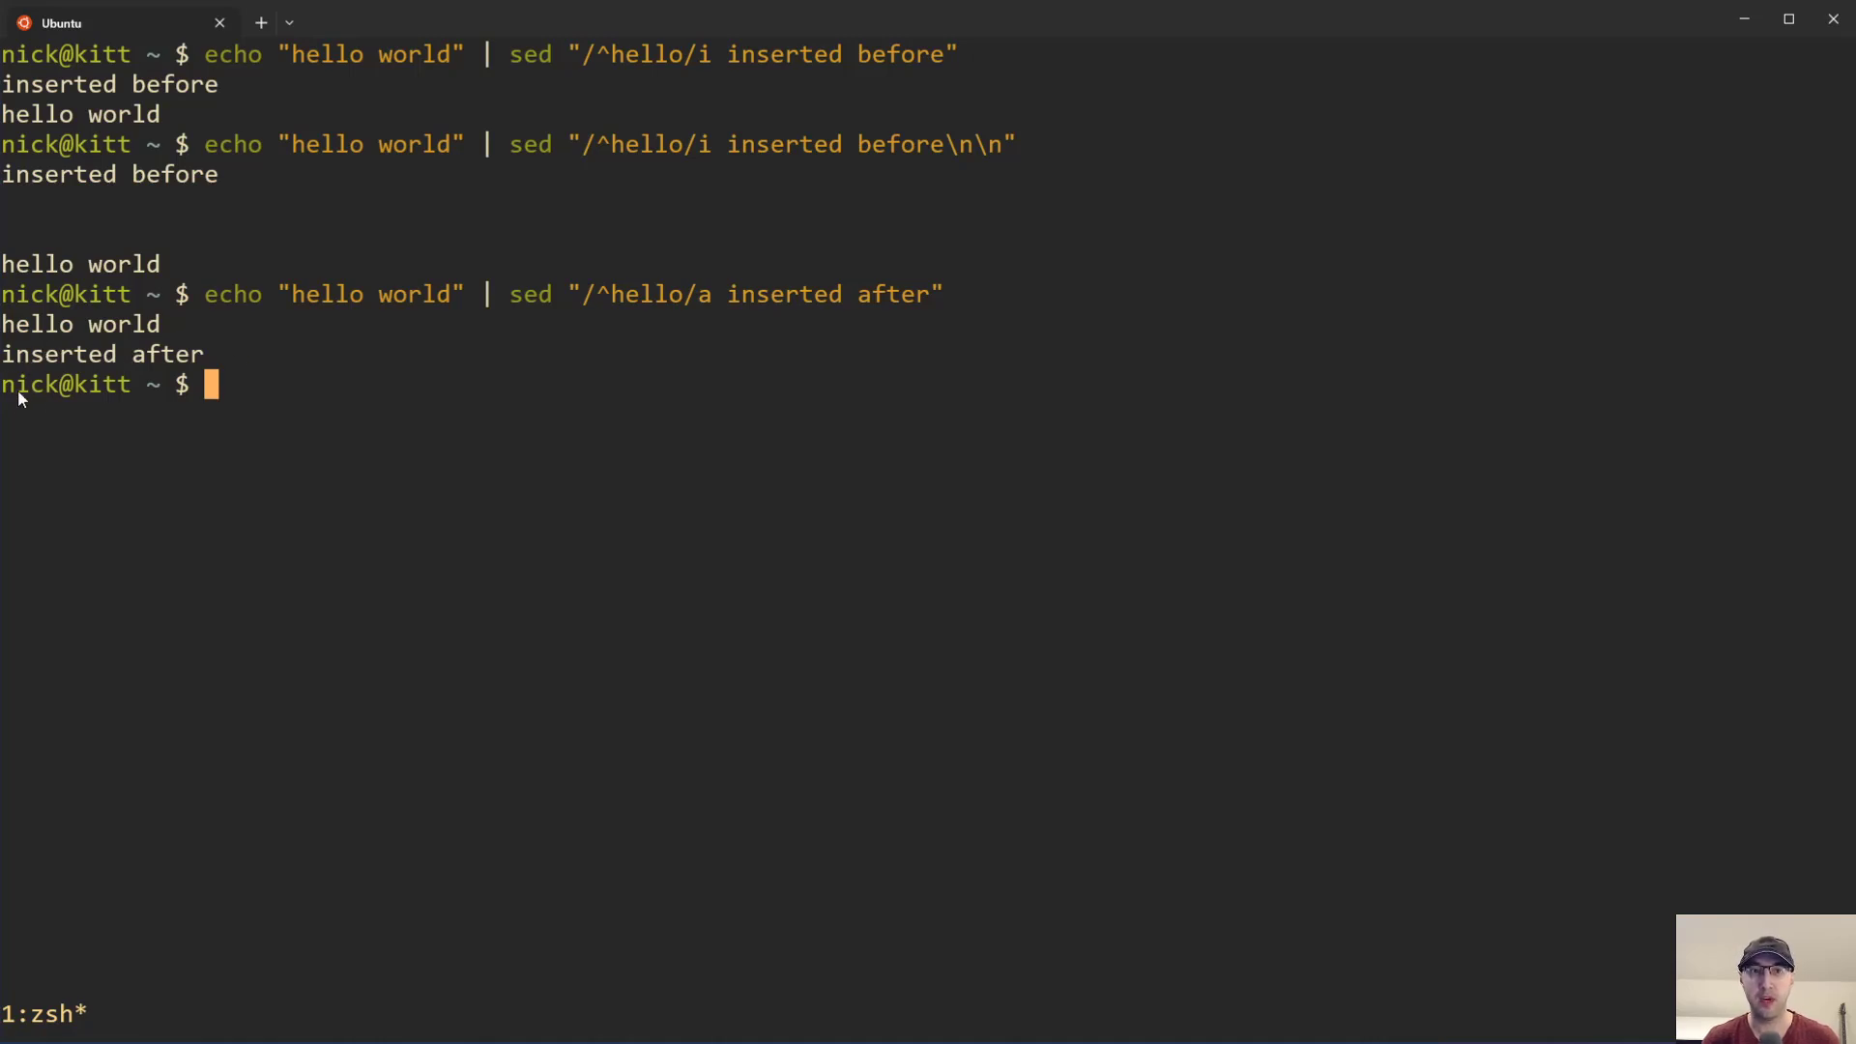
mouse_move(1584, 374)
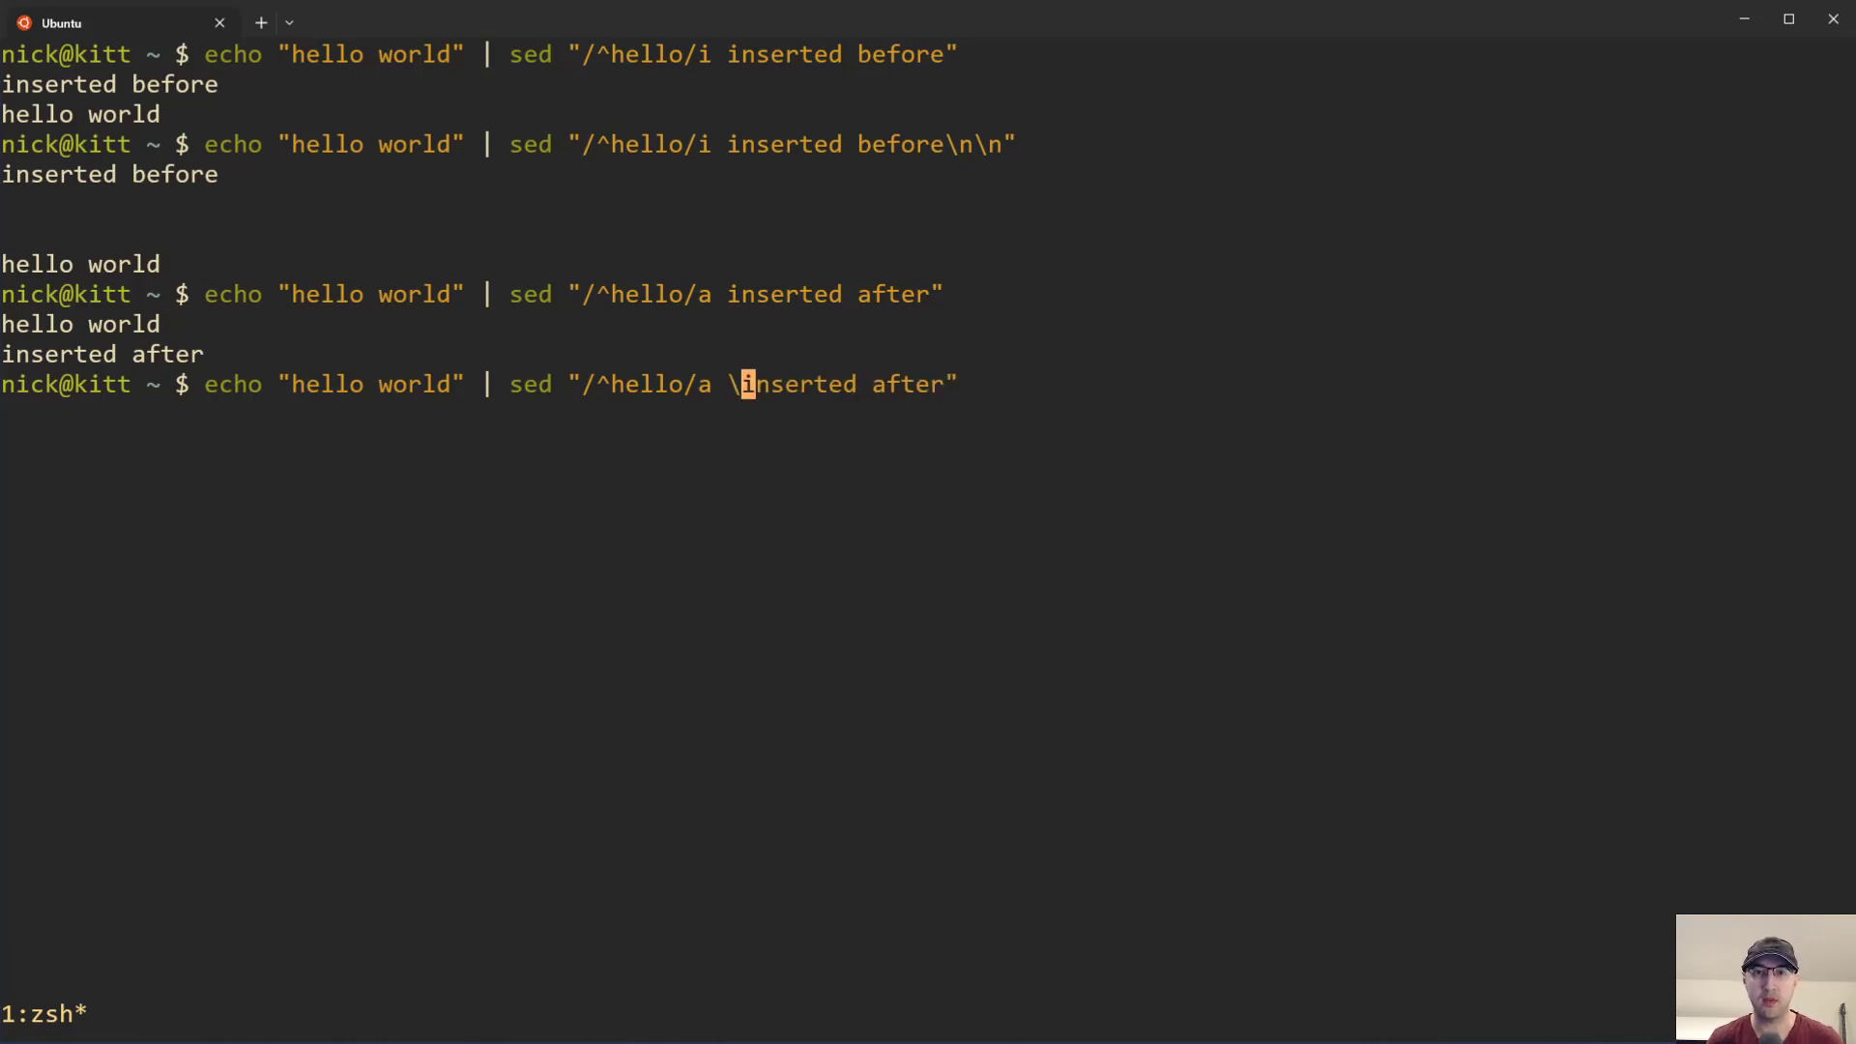
type("n\\n")
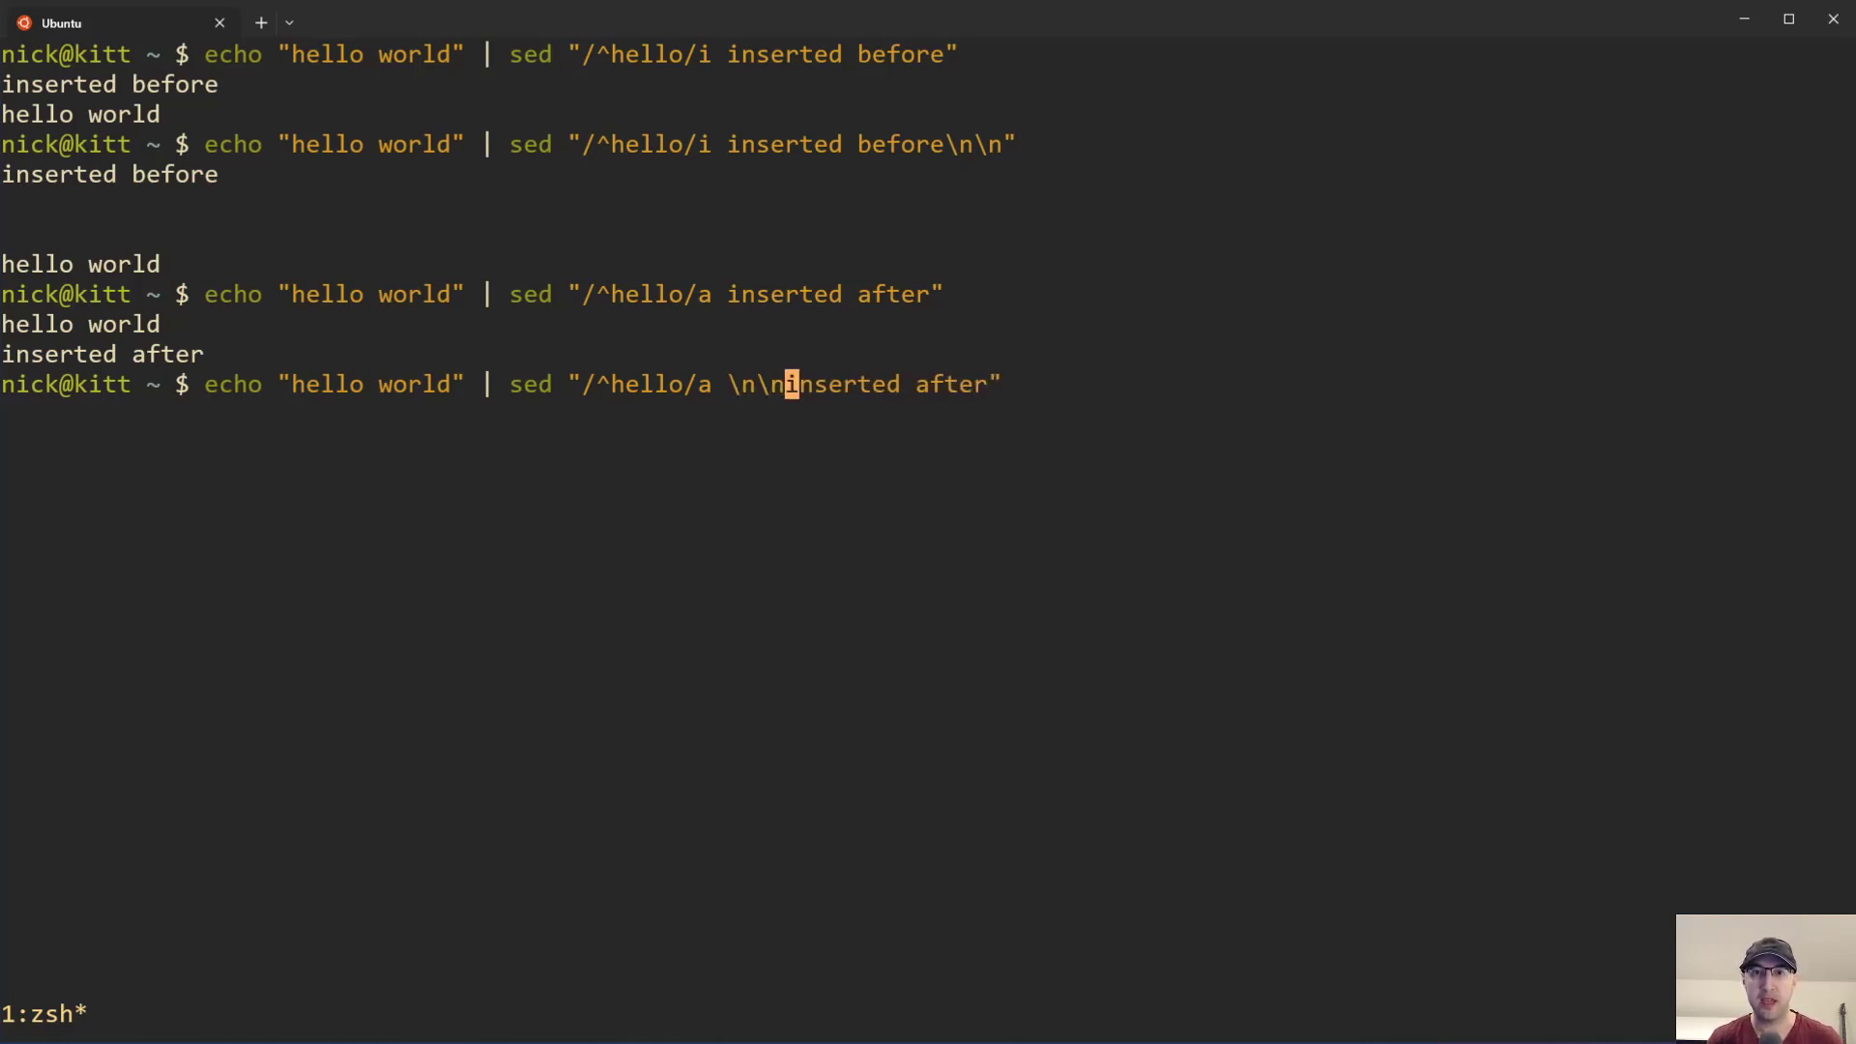
key("Return")
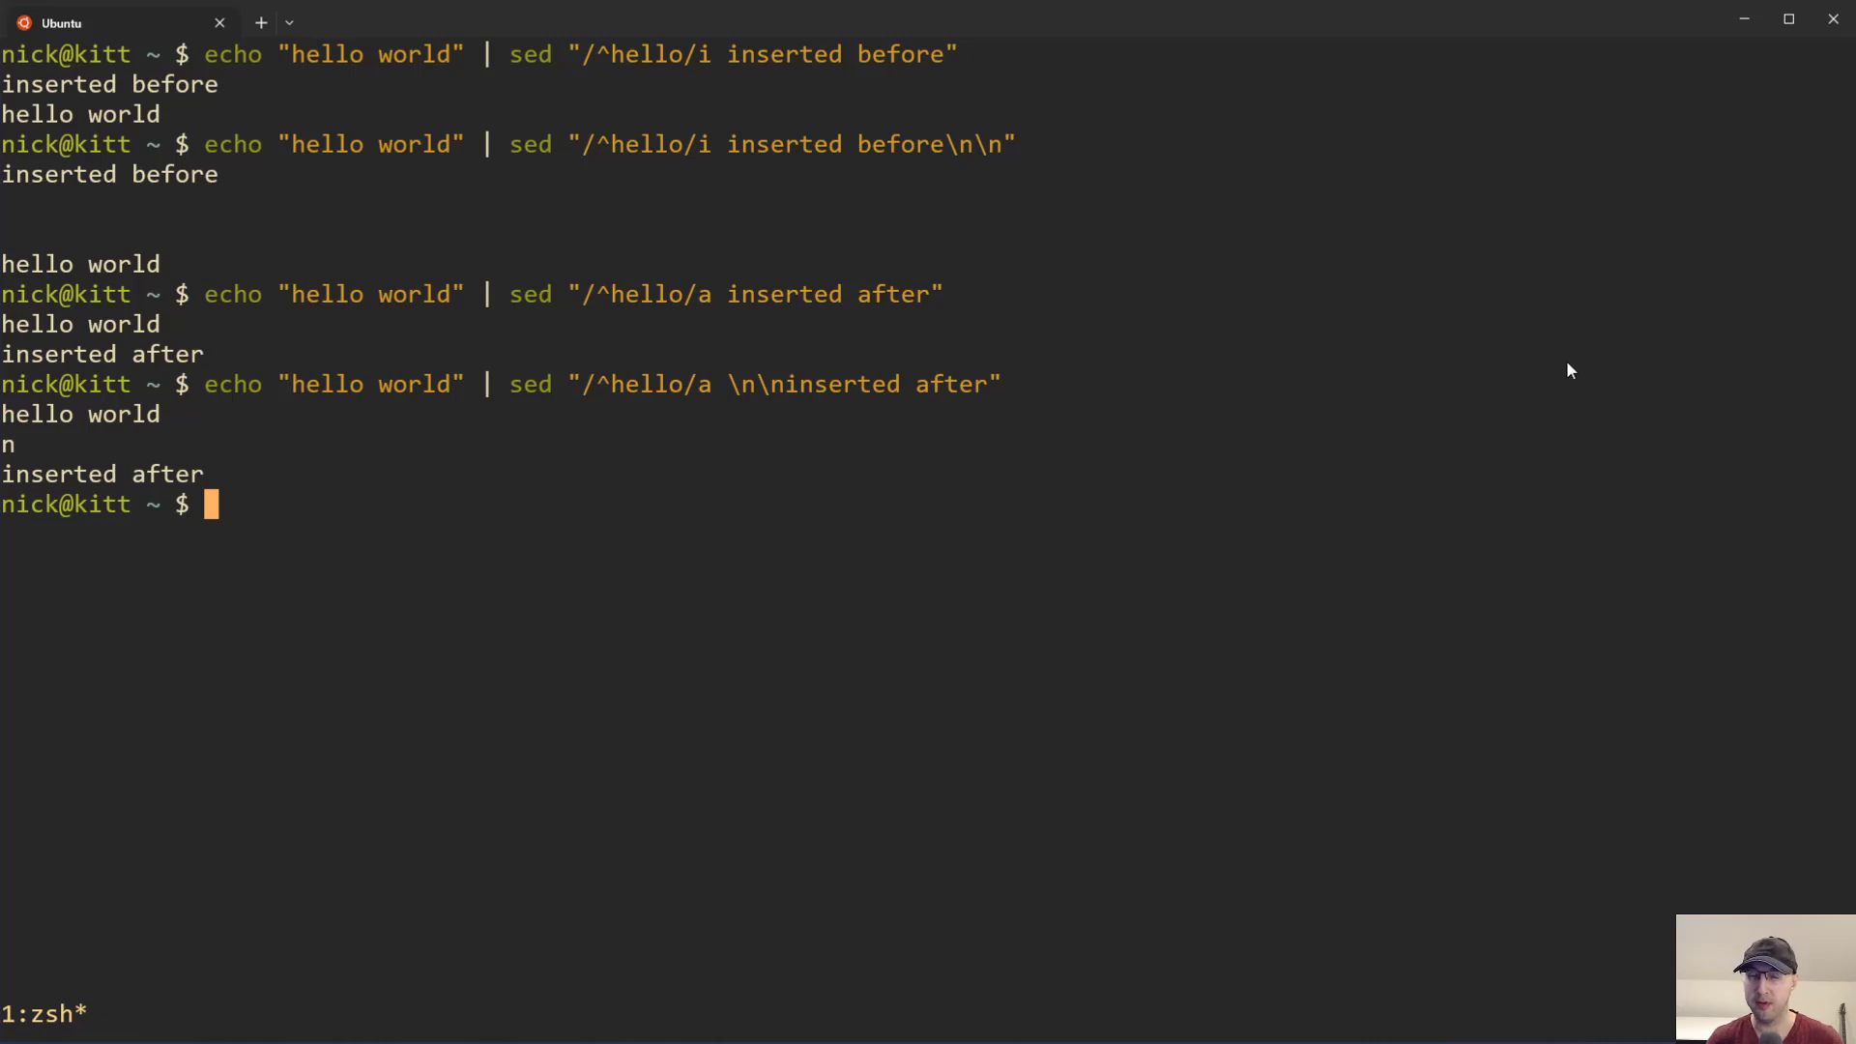
mouse_move(97, 471)
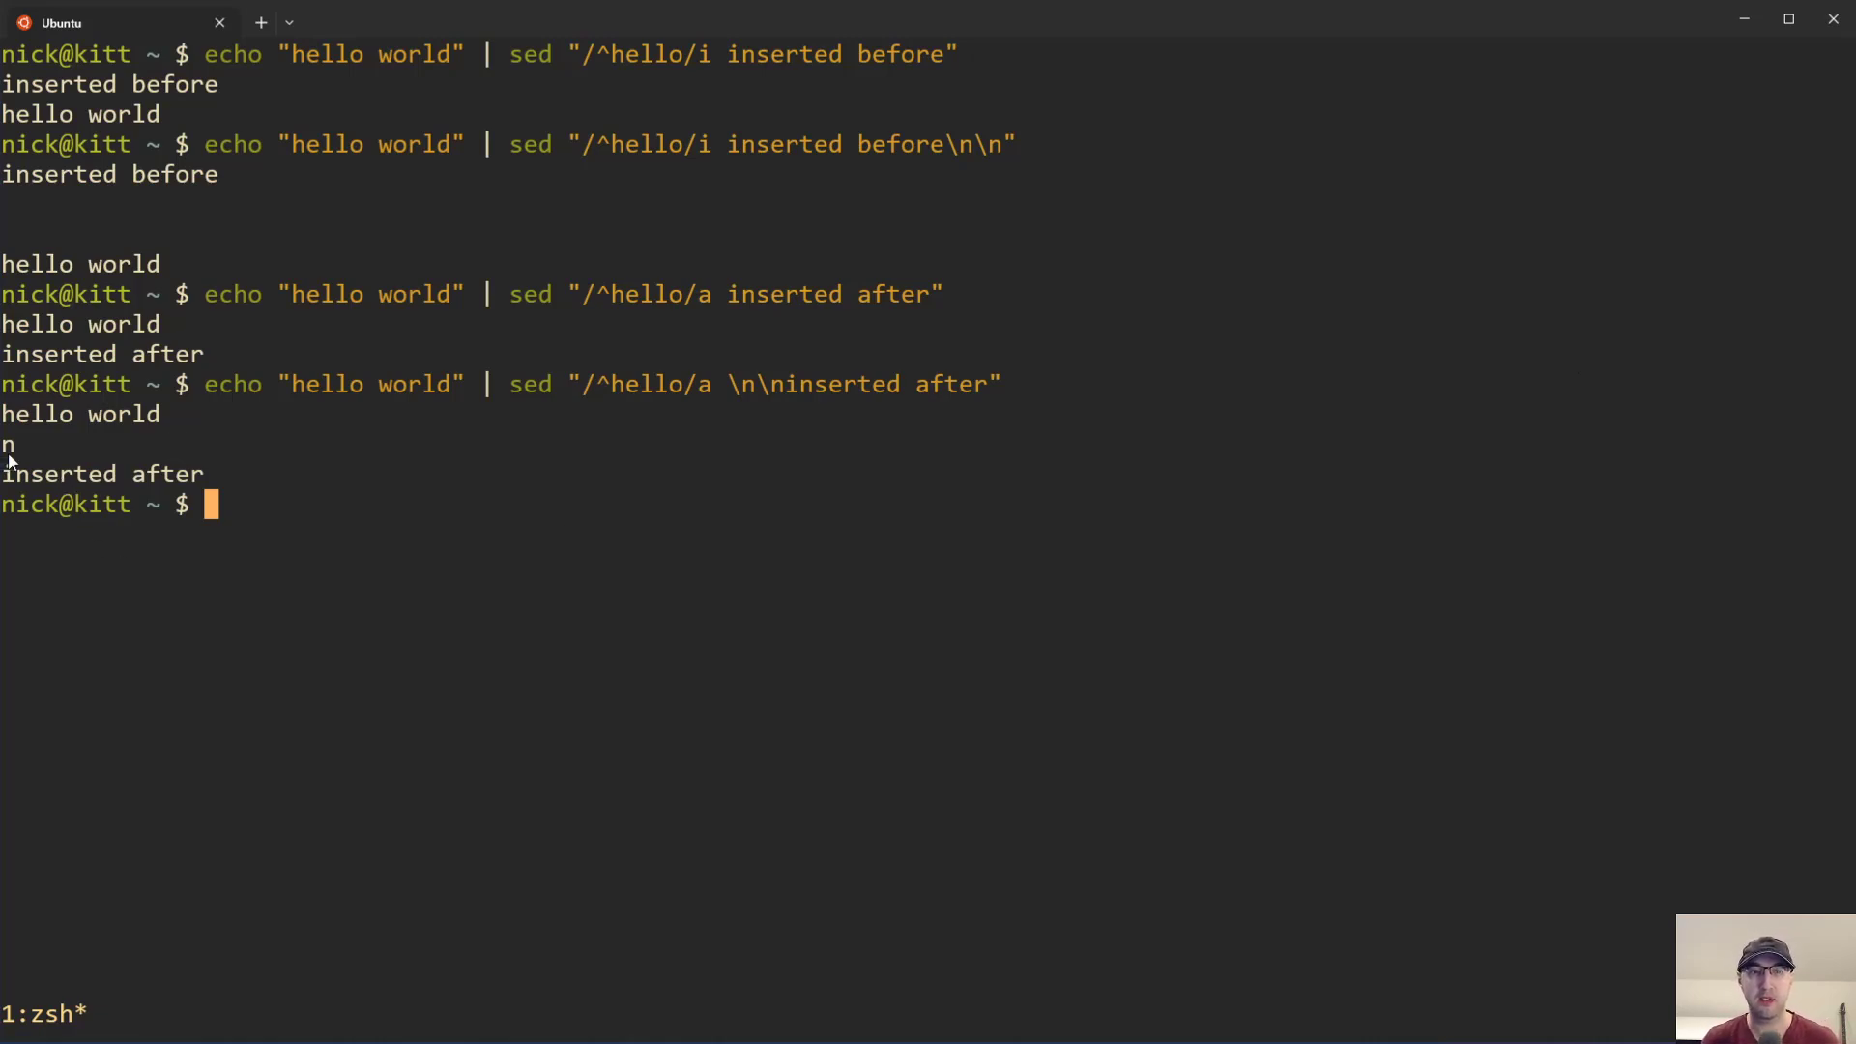
mouse_move(178, 482)
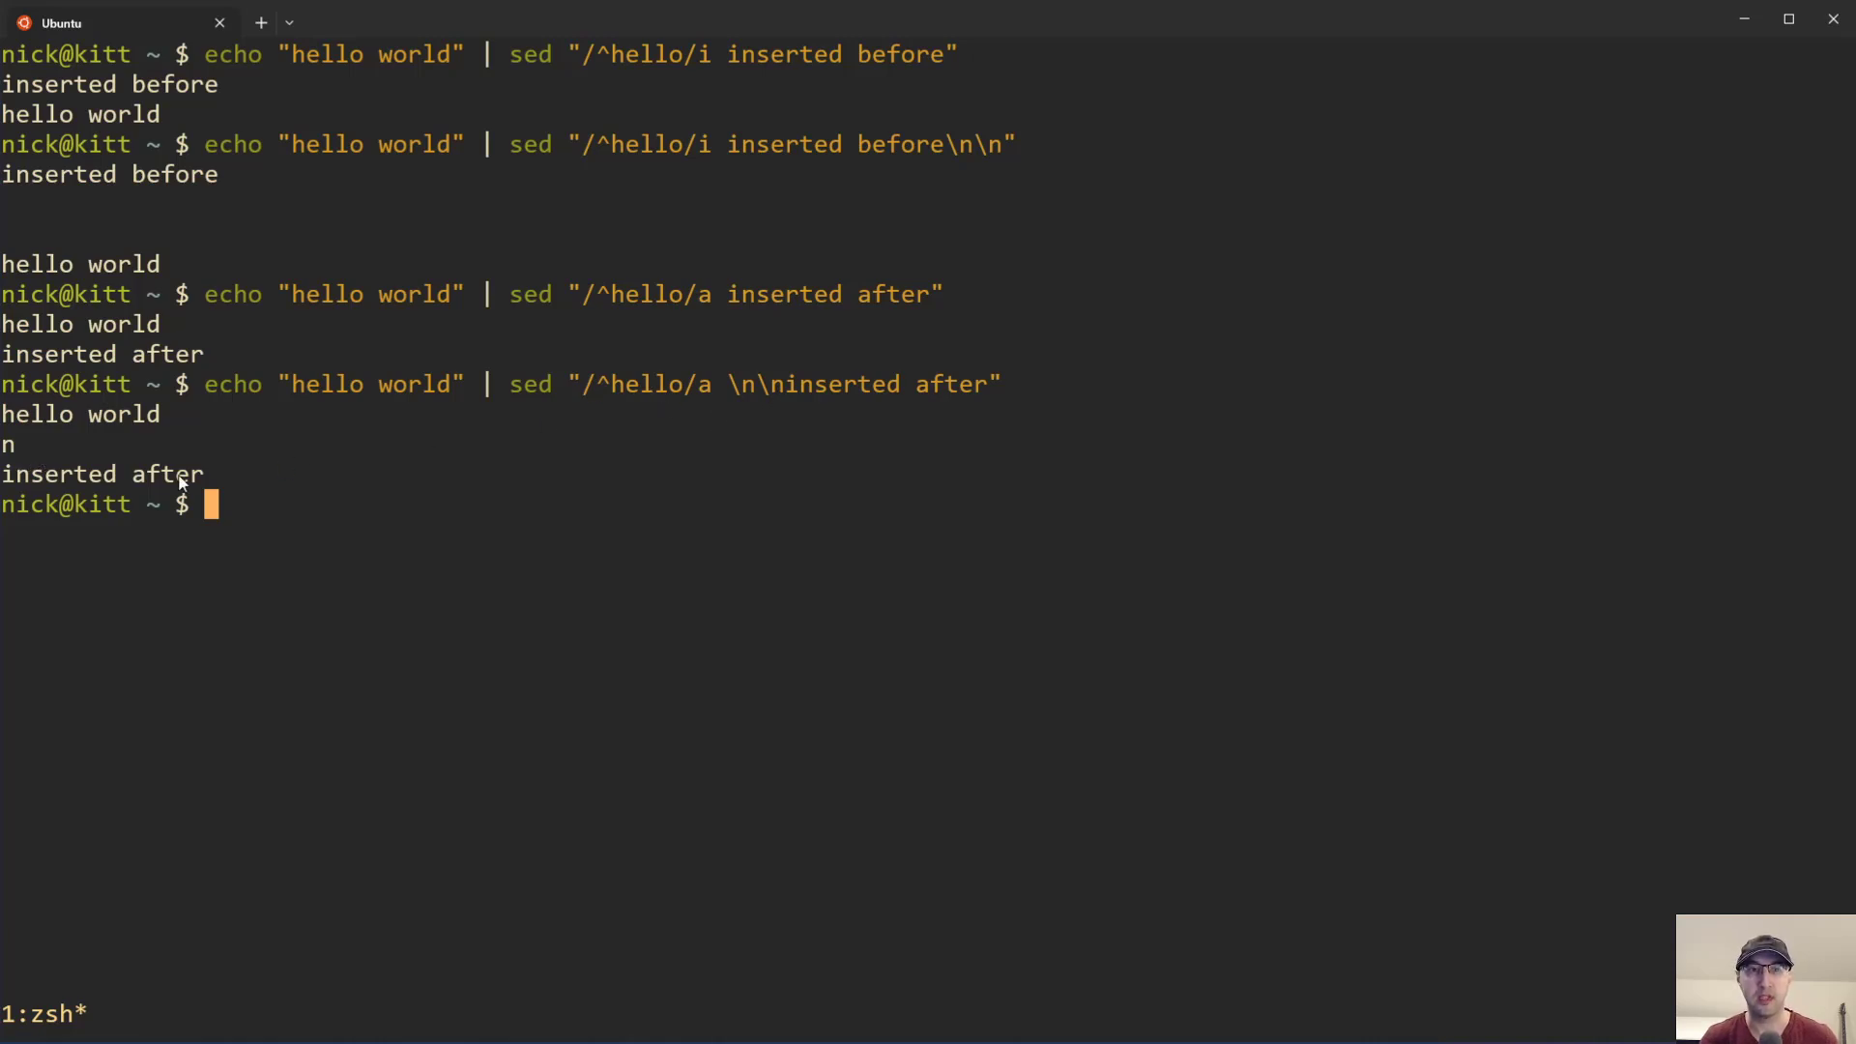
key("Up")
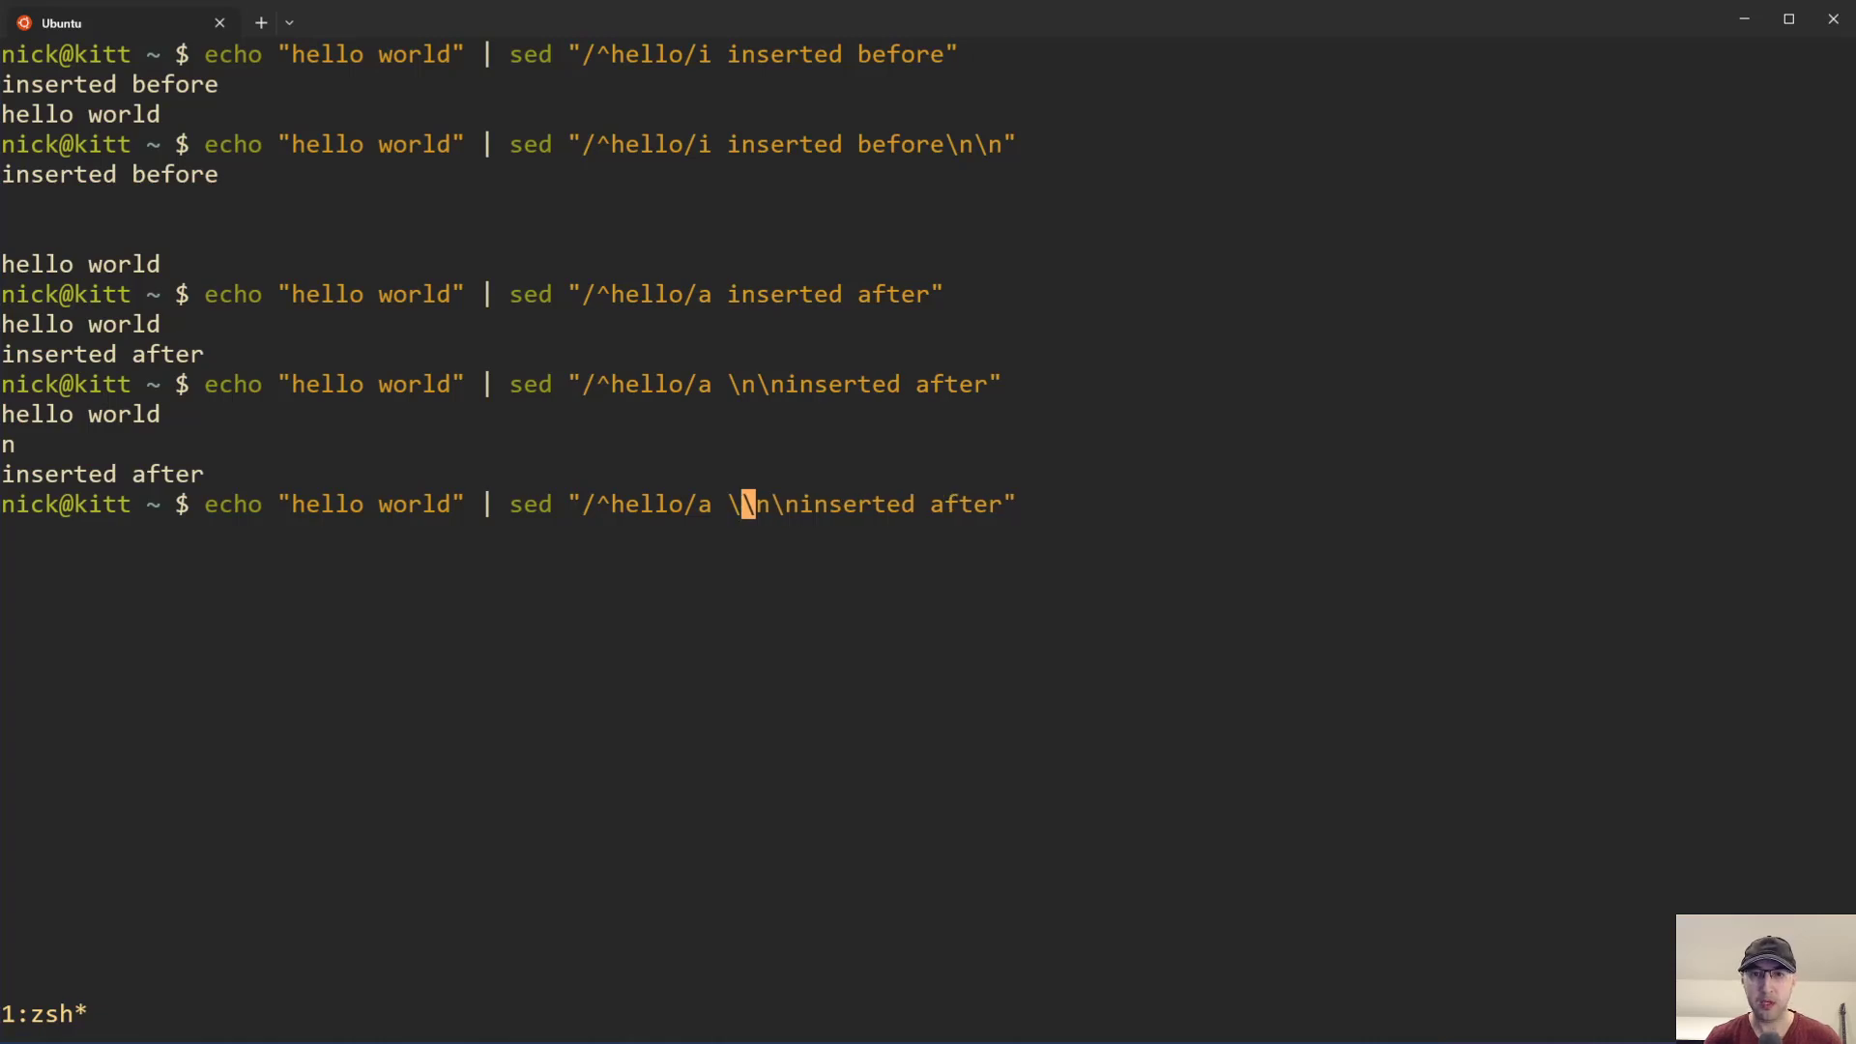
Step: Rerun the append with \\n, then \\\n, until blank lines precede 'inserted after'
type("\\")
key("Return")
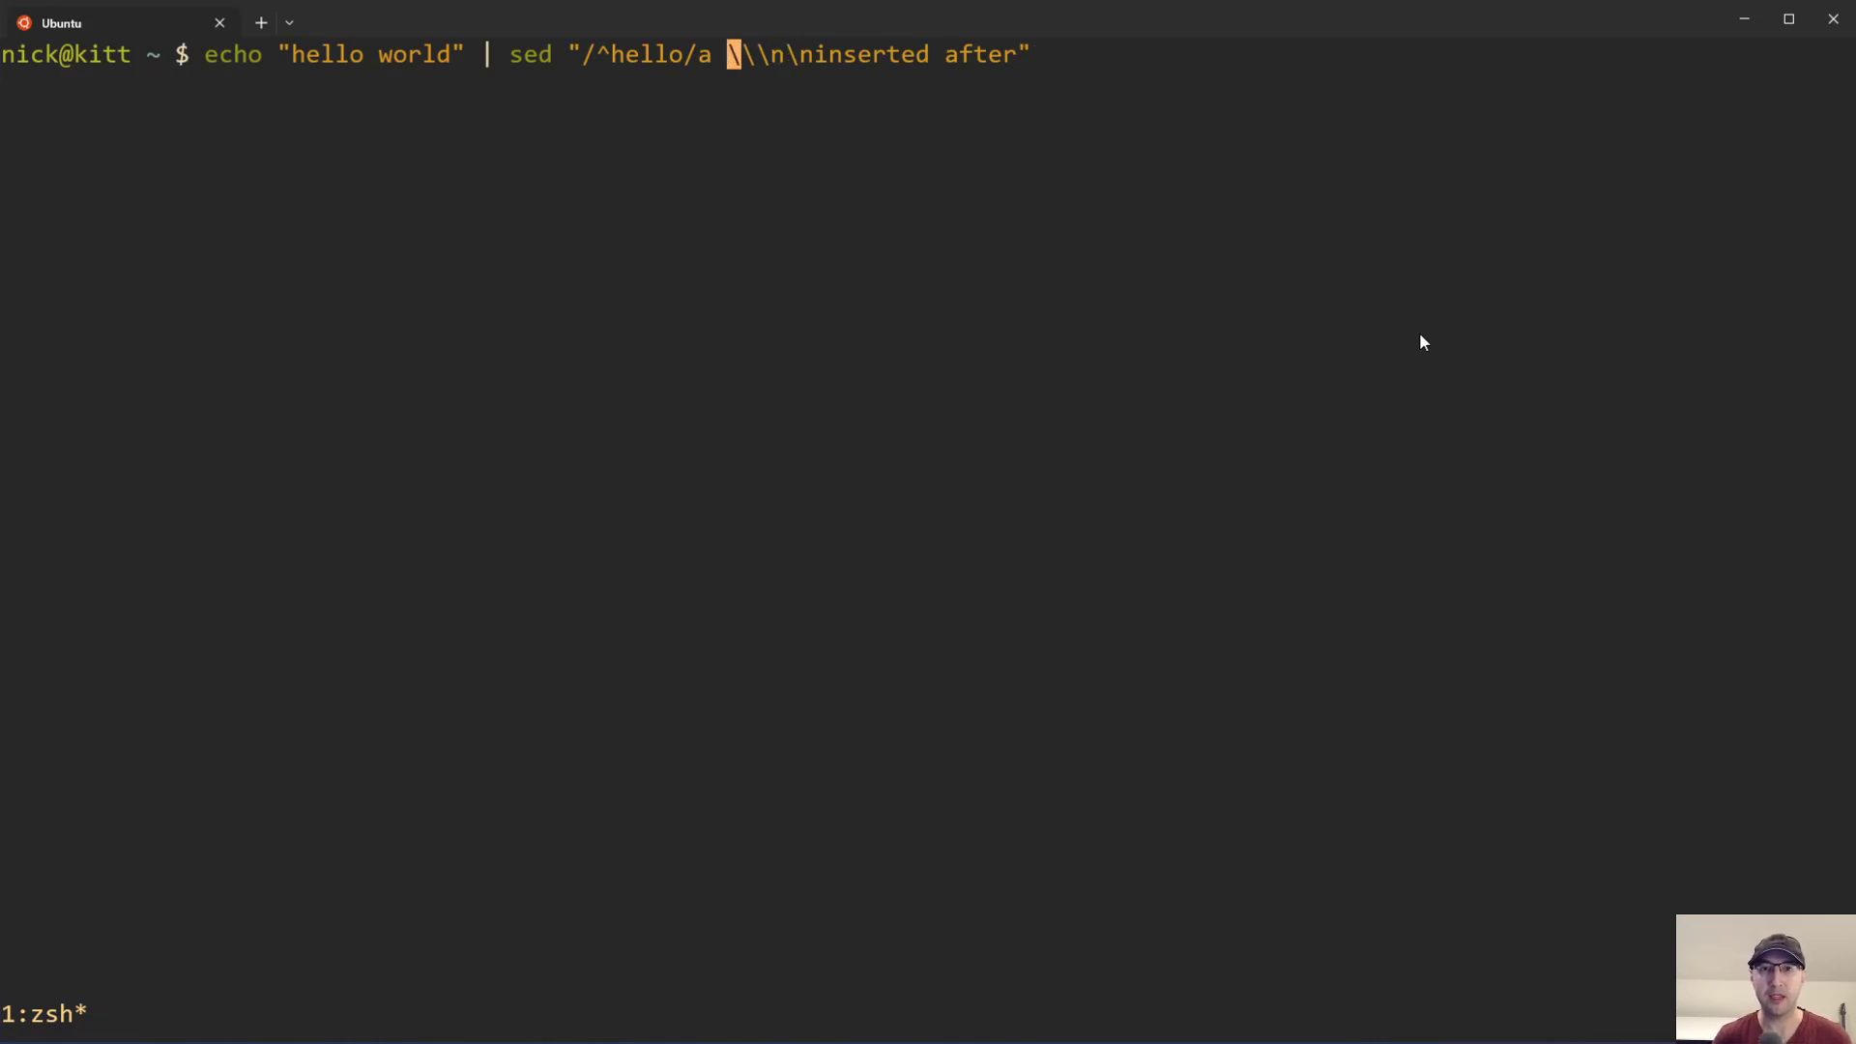
key("Return")
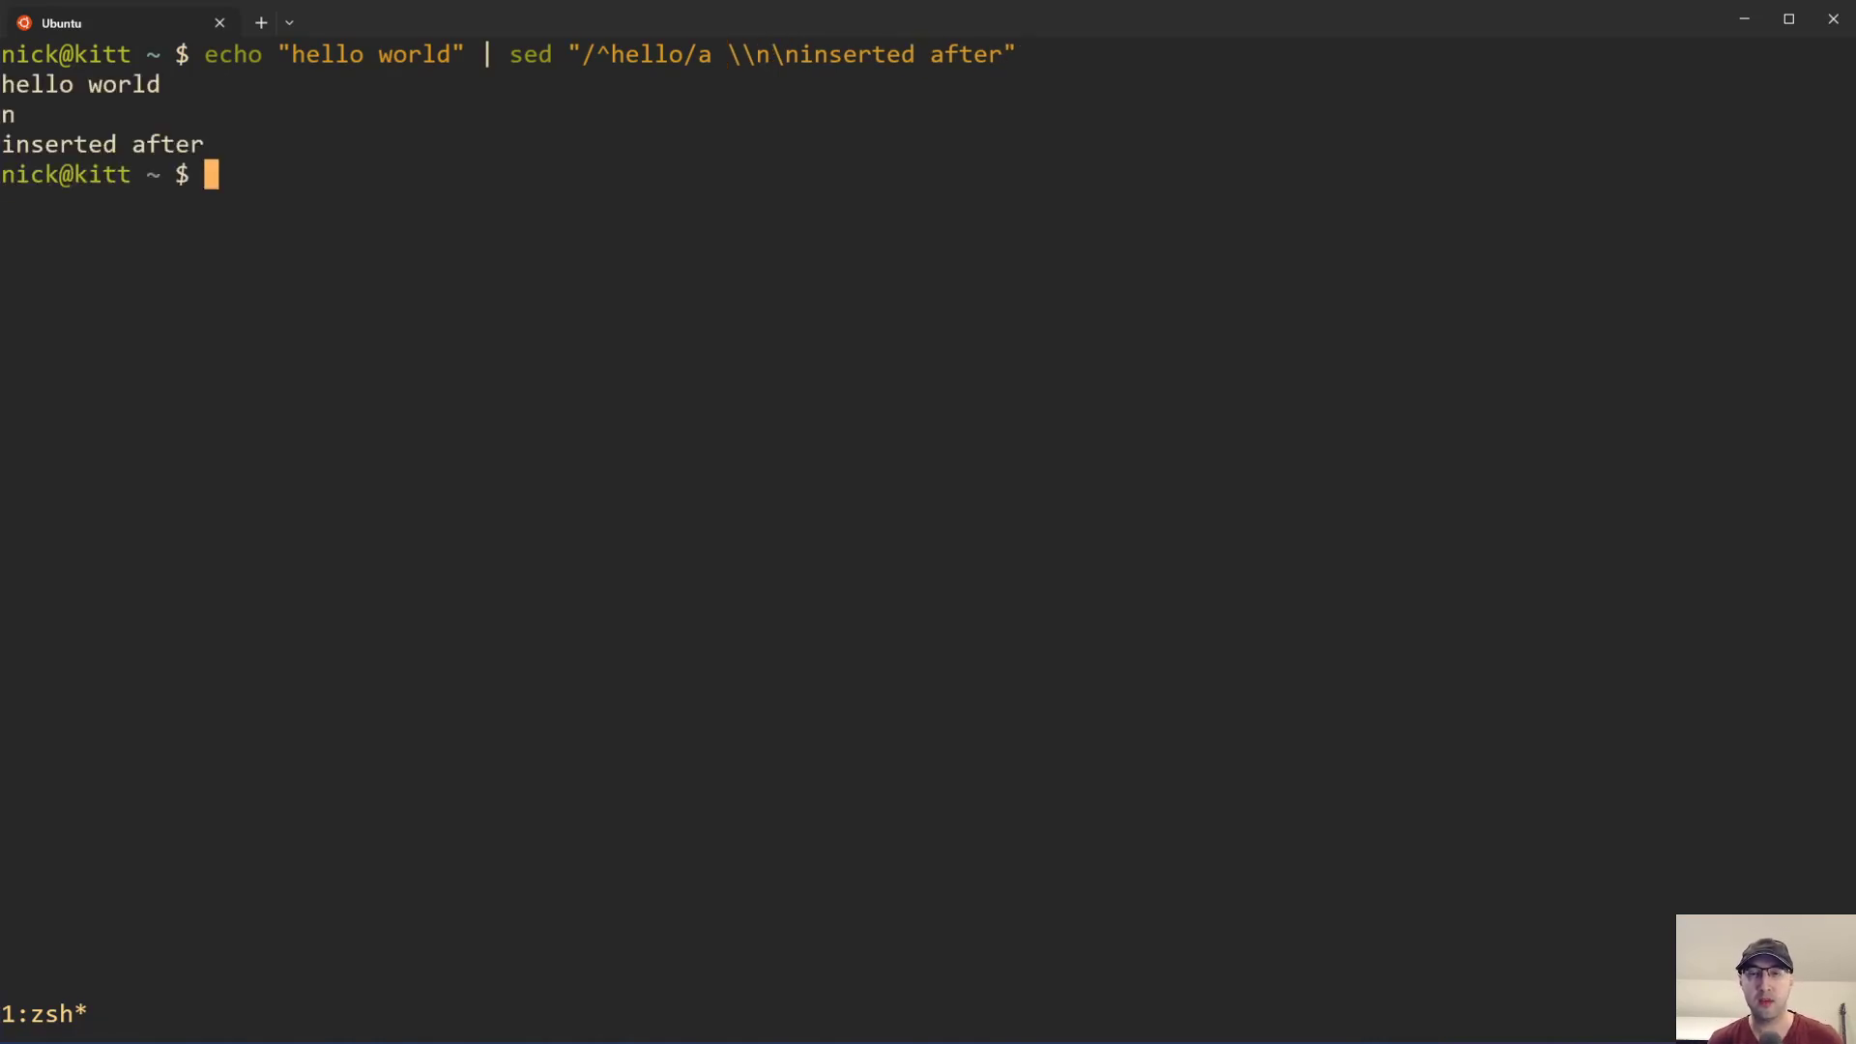
key("Up")
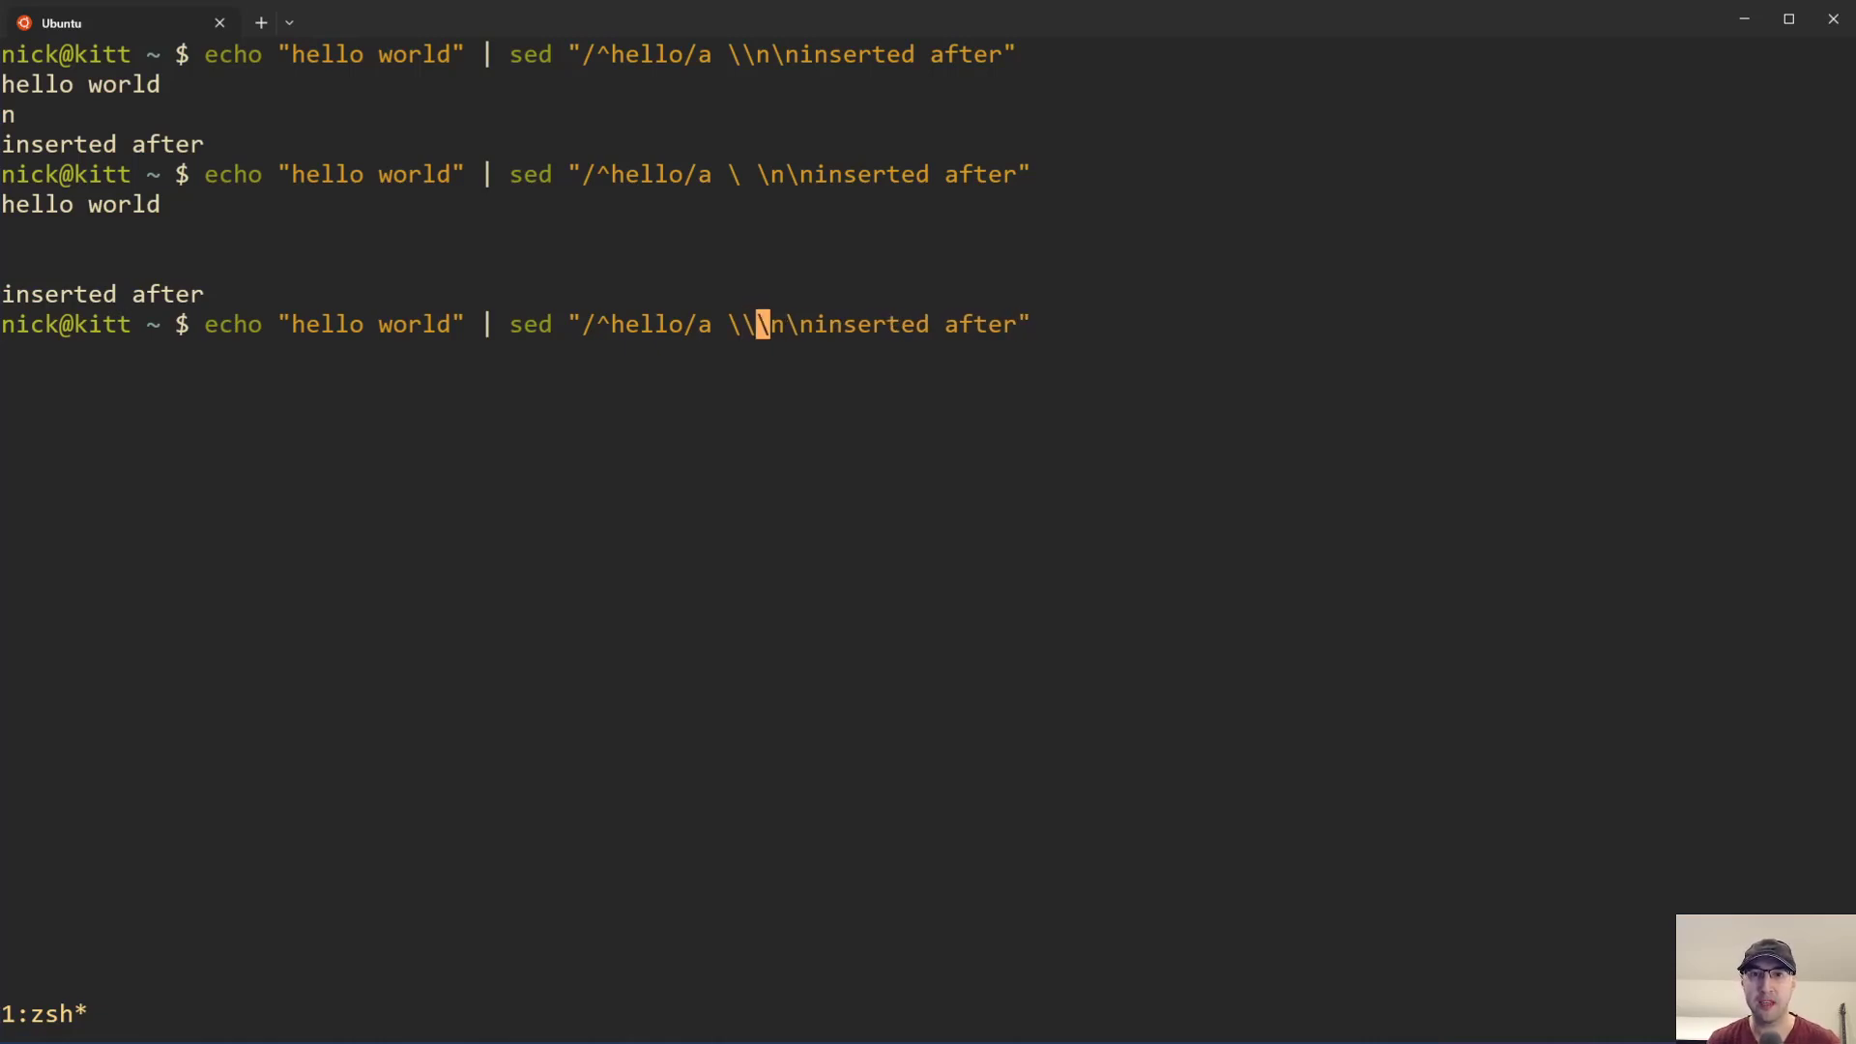
key("Return")
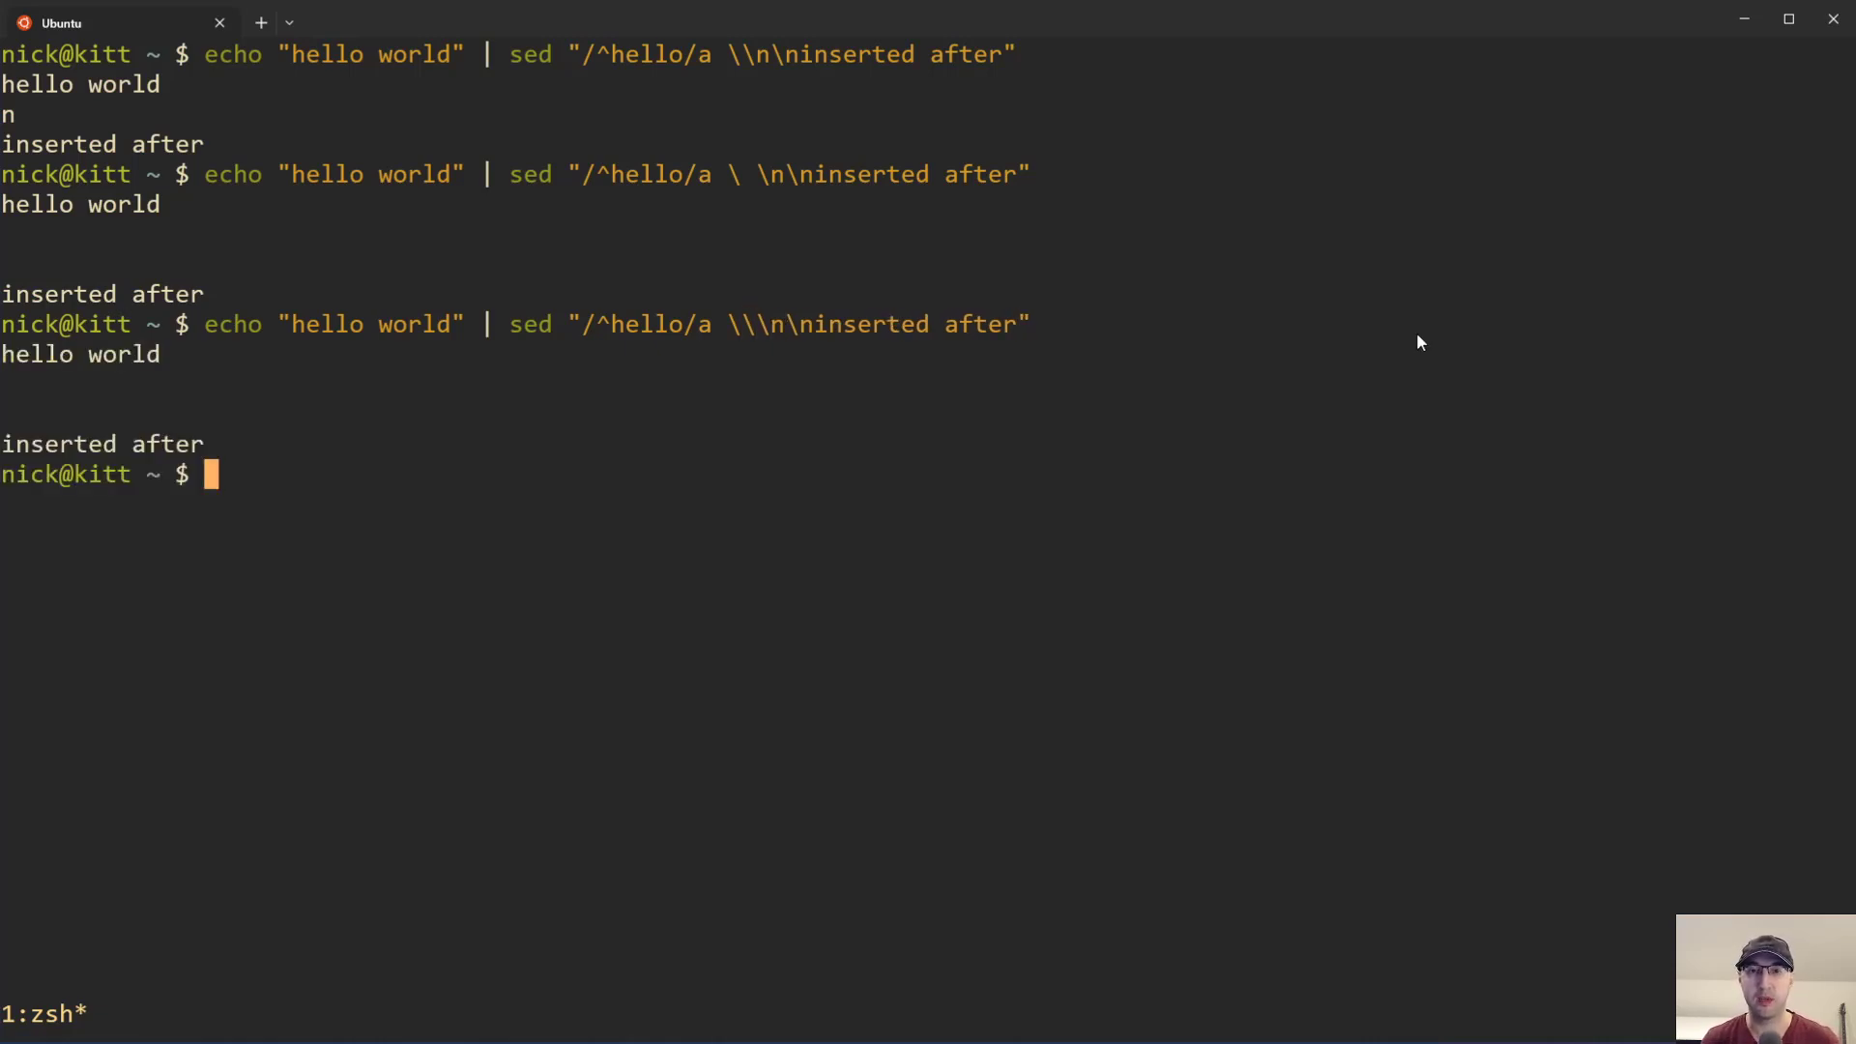
mouse_move(929, 100)
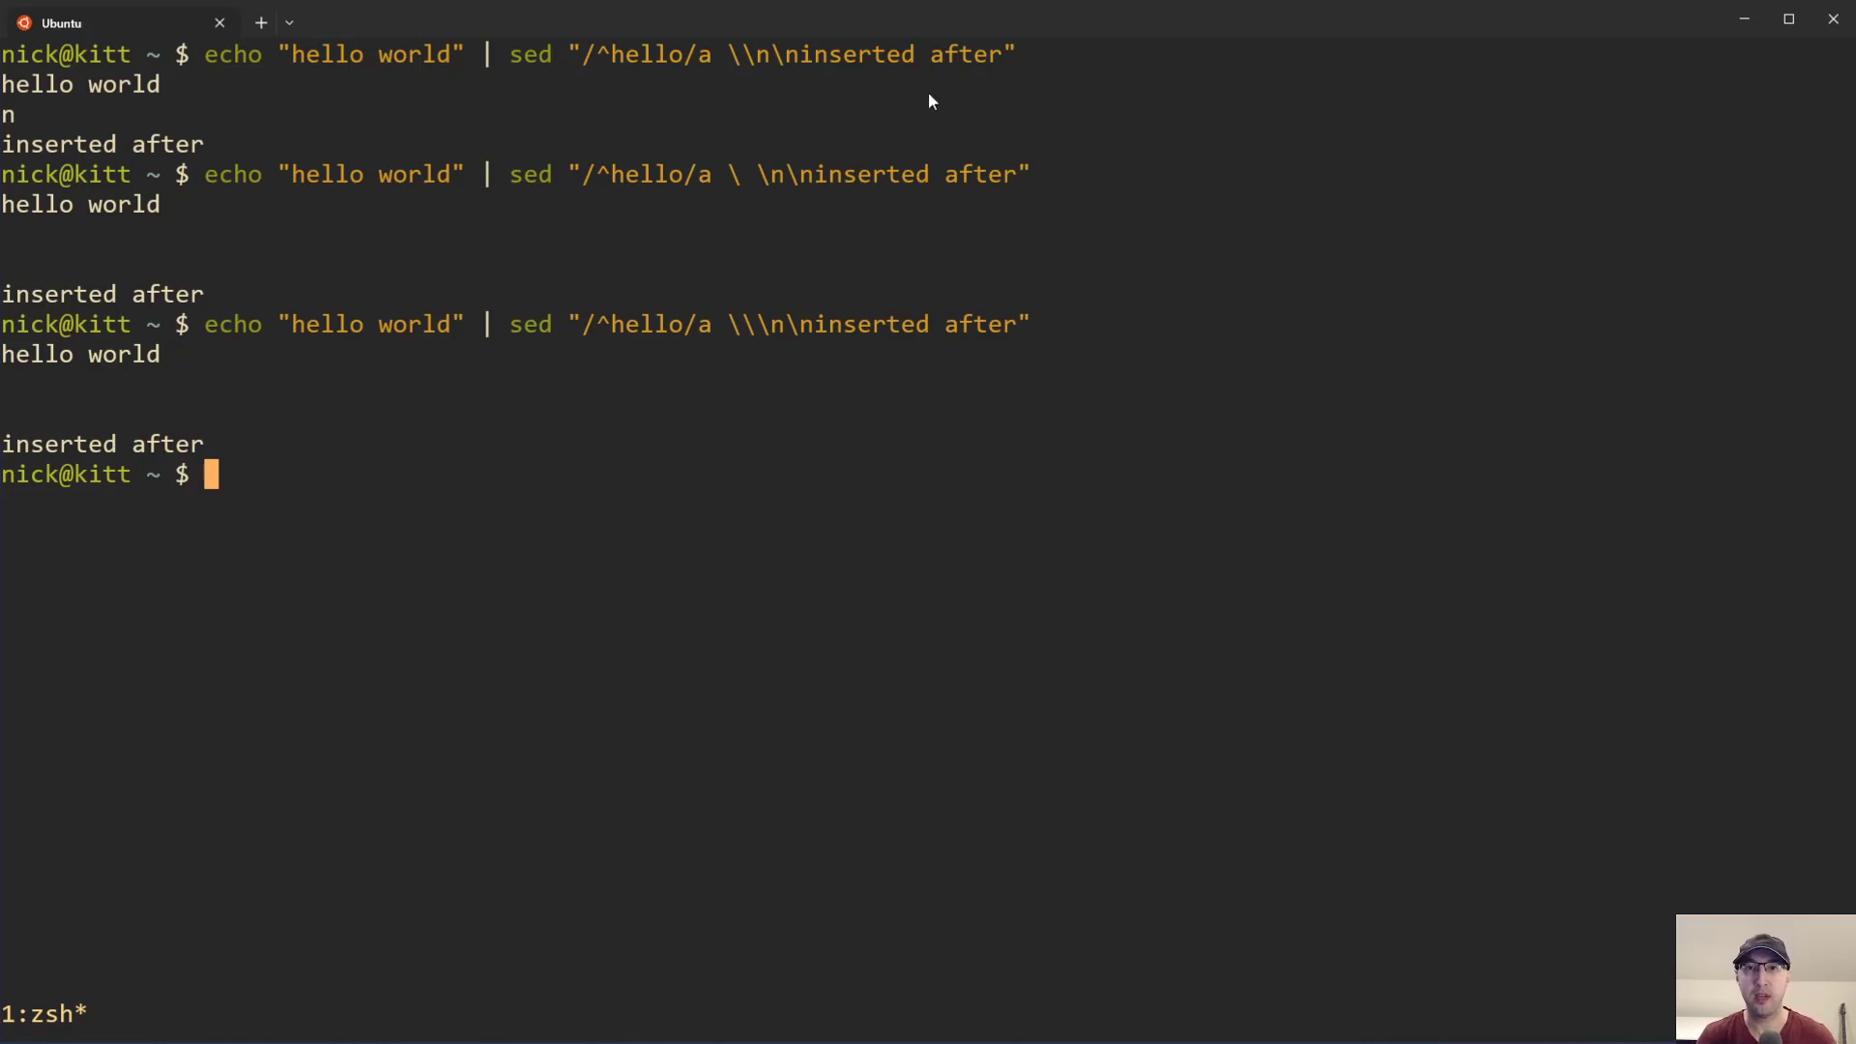
mouse_move(784, 334)
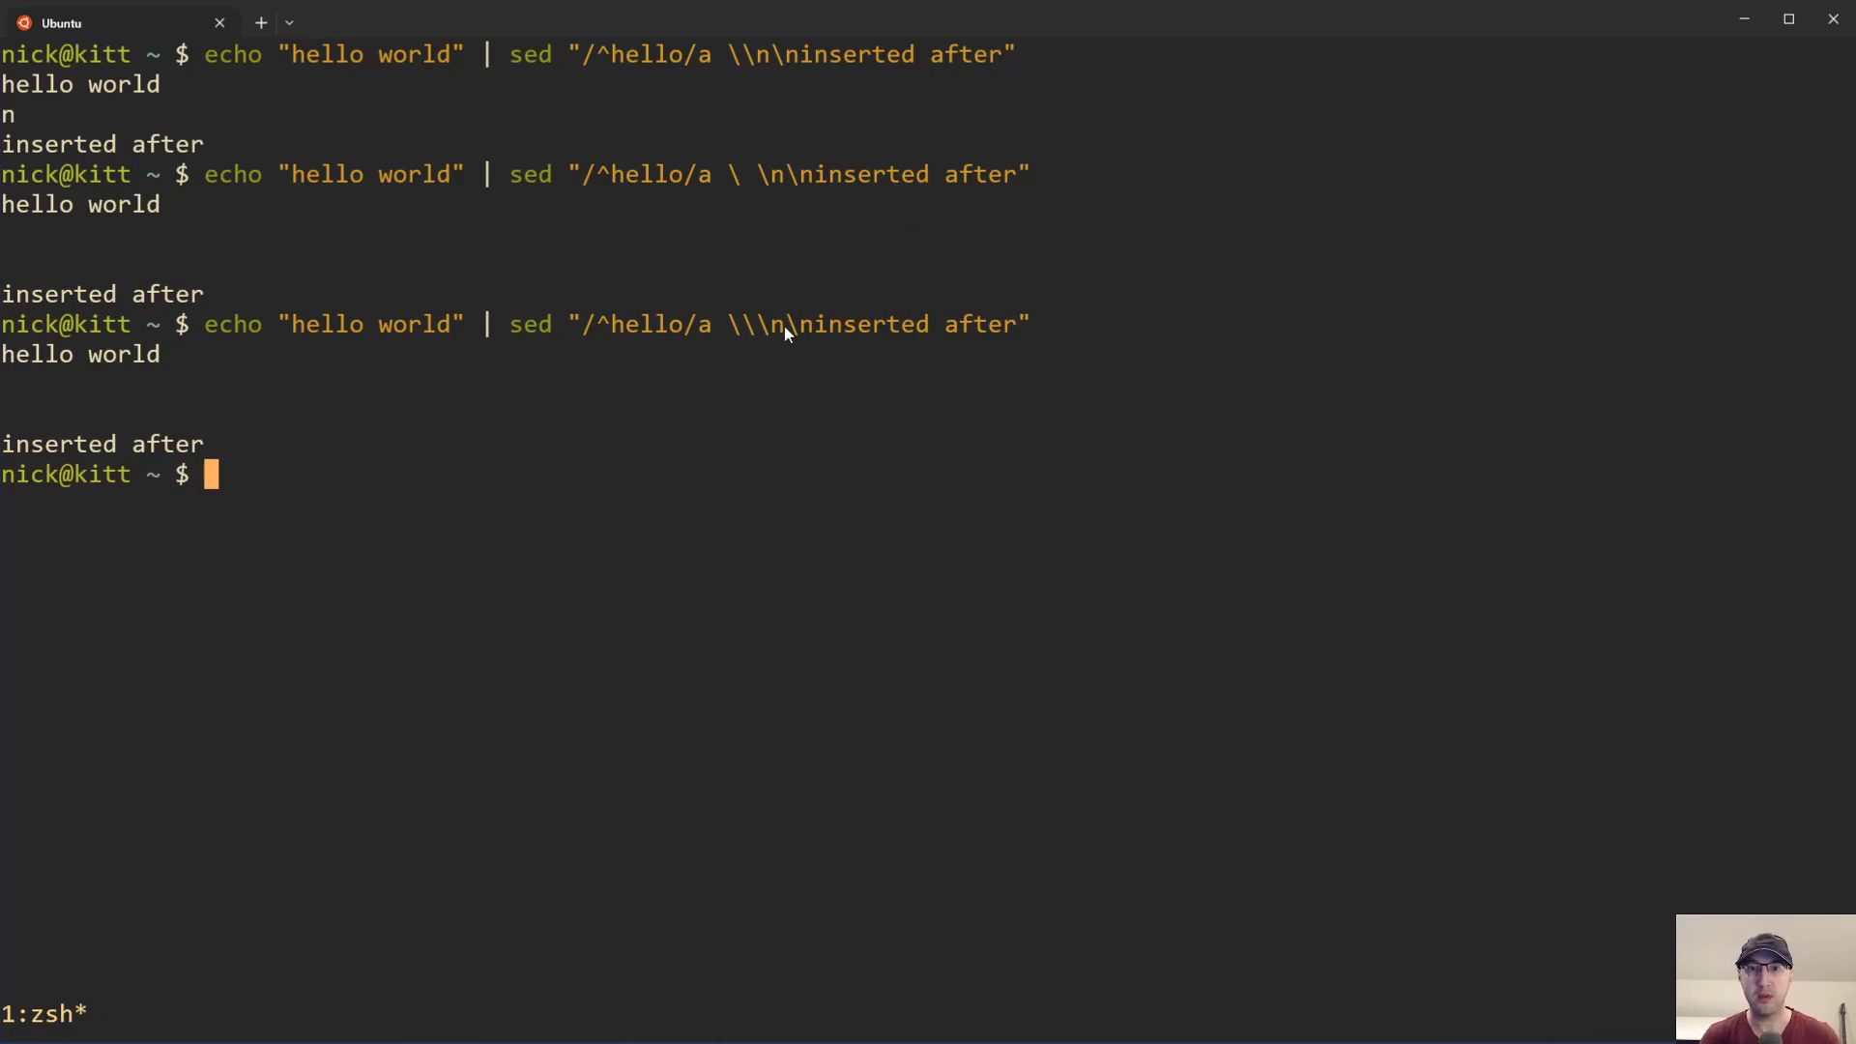
mouse_move(825, 295)
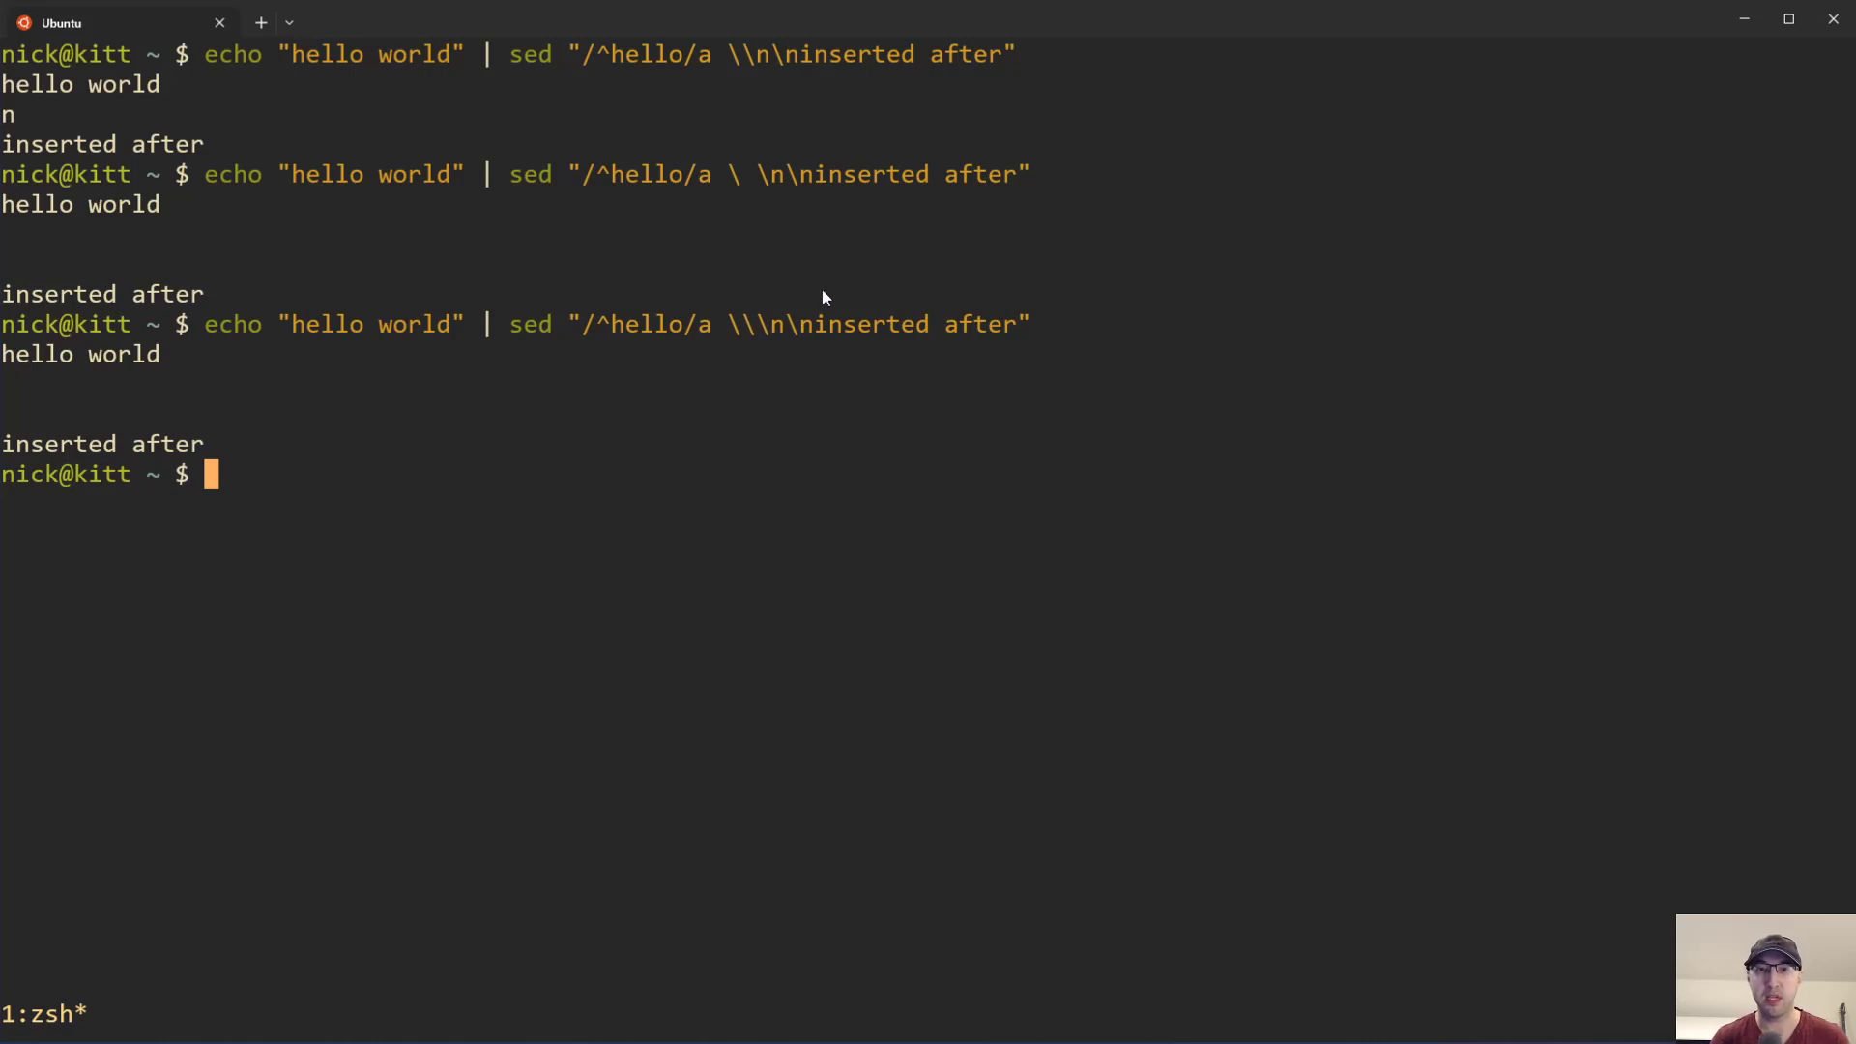
mouse_move(774, 96)
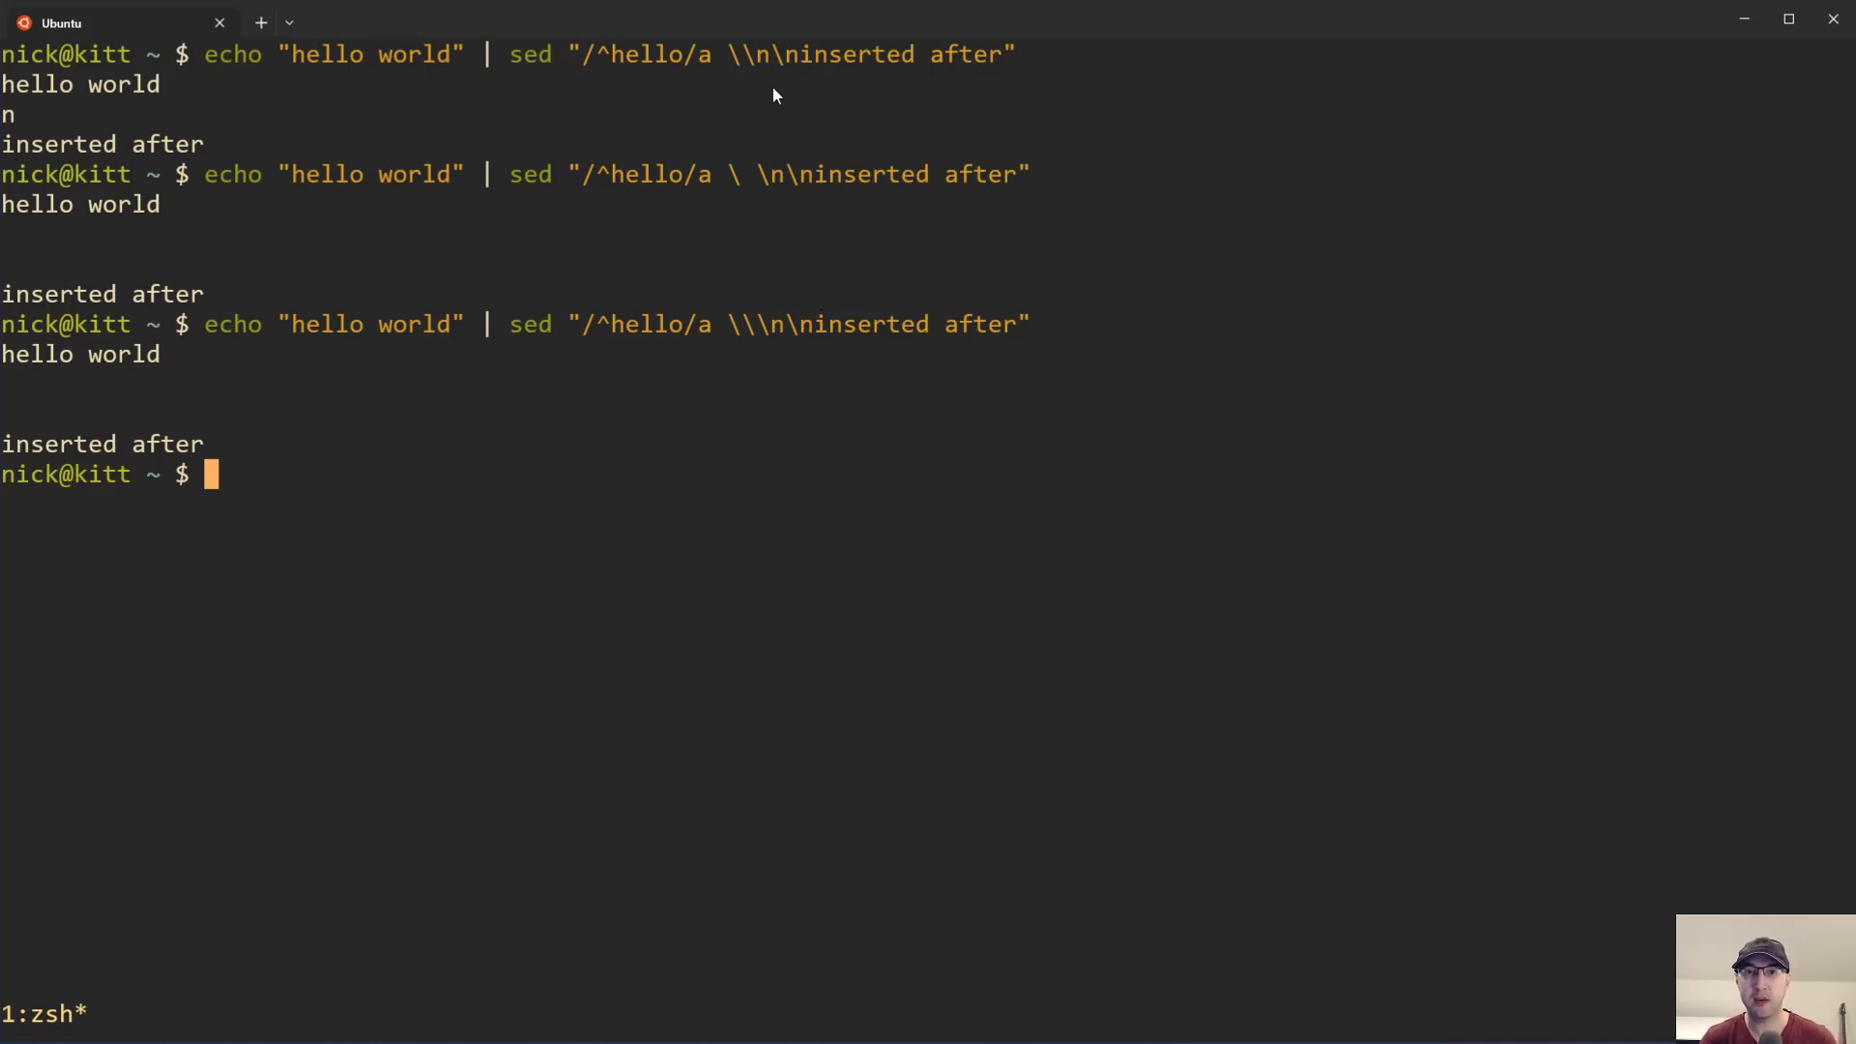
mouse_move(746, 357)
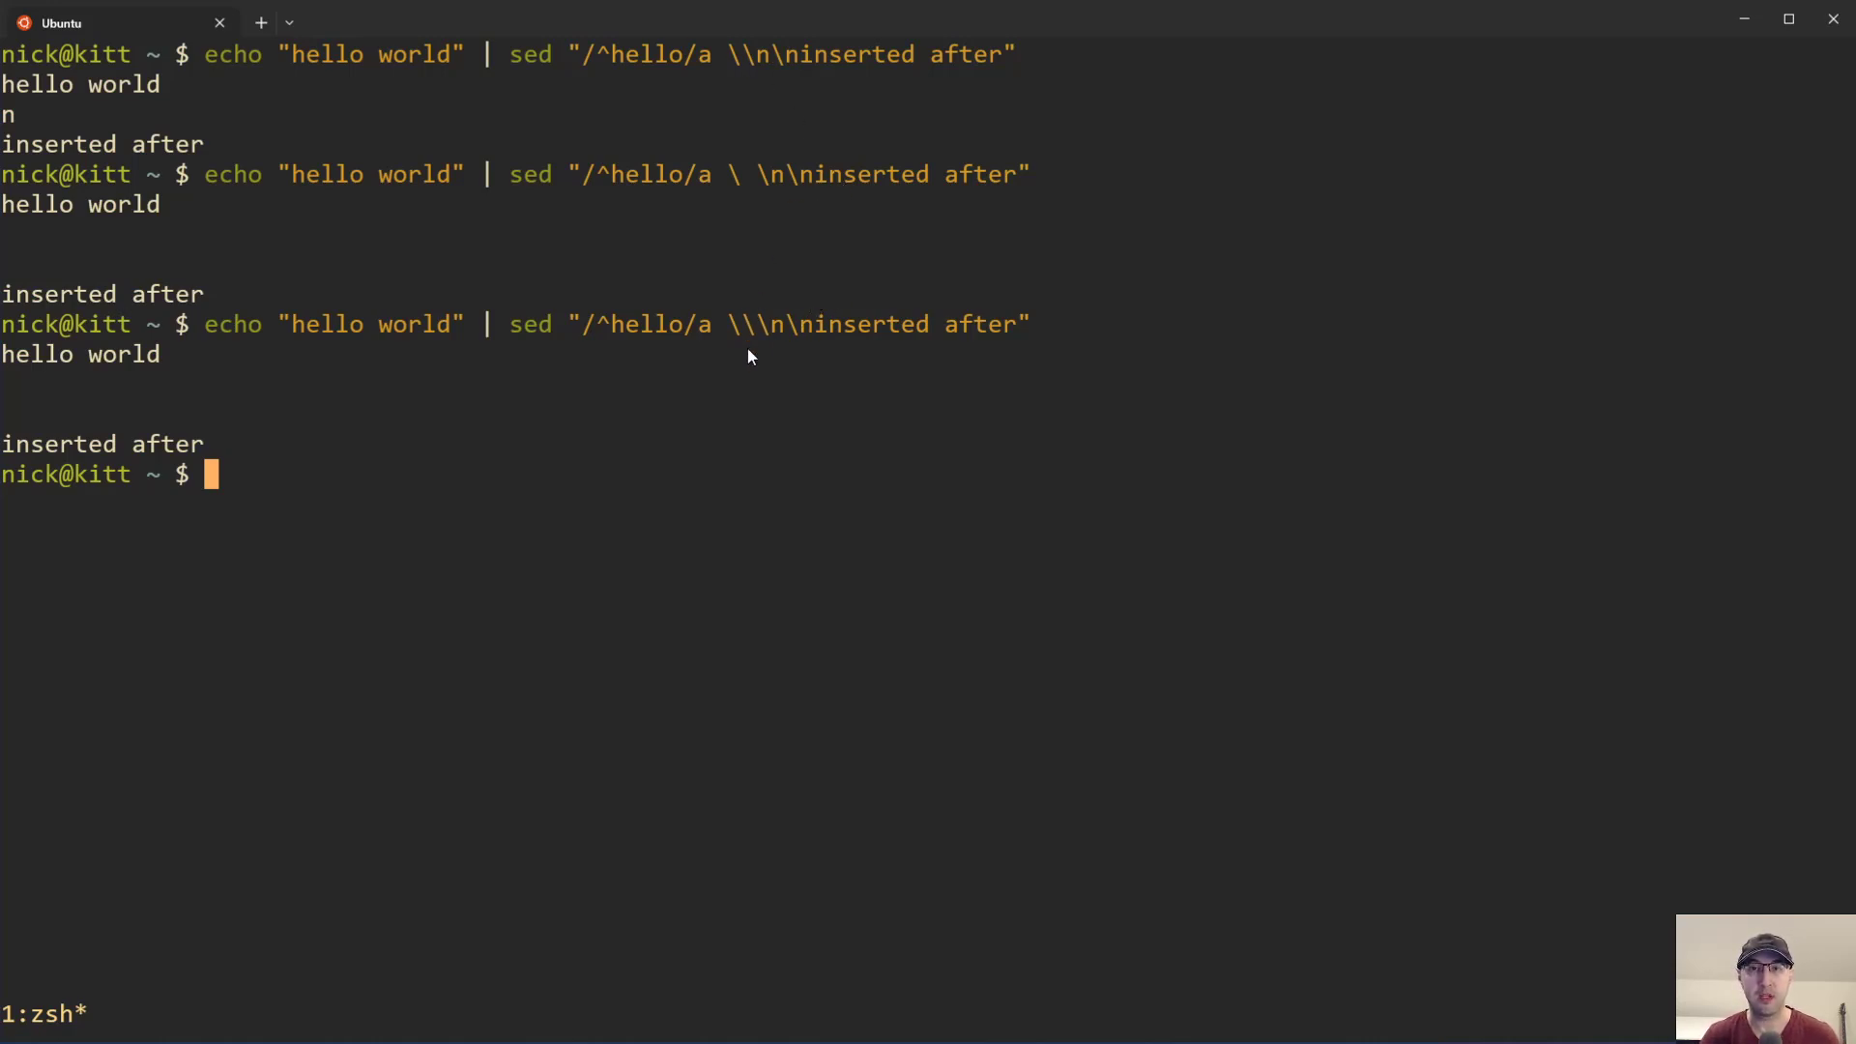
mouse_move(612, 79)
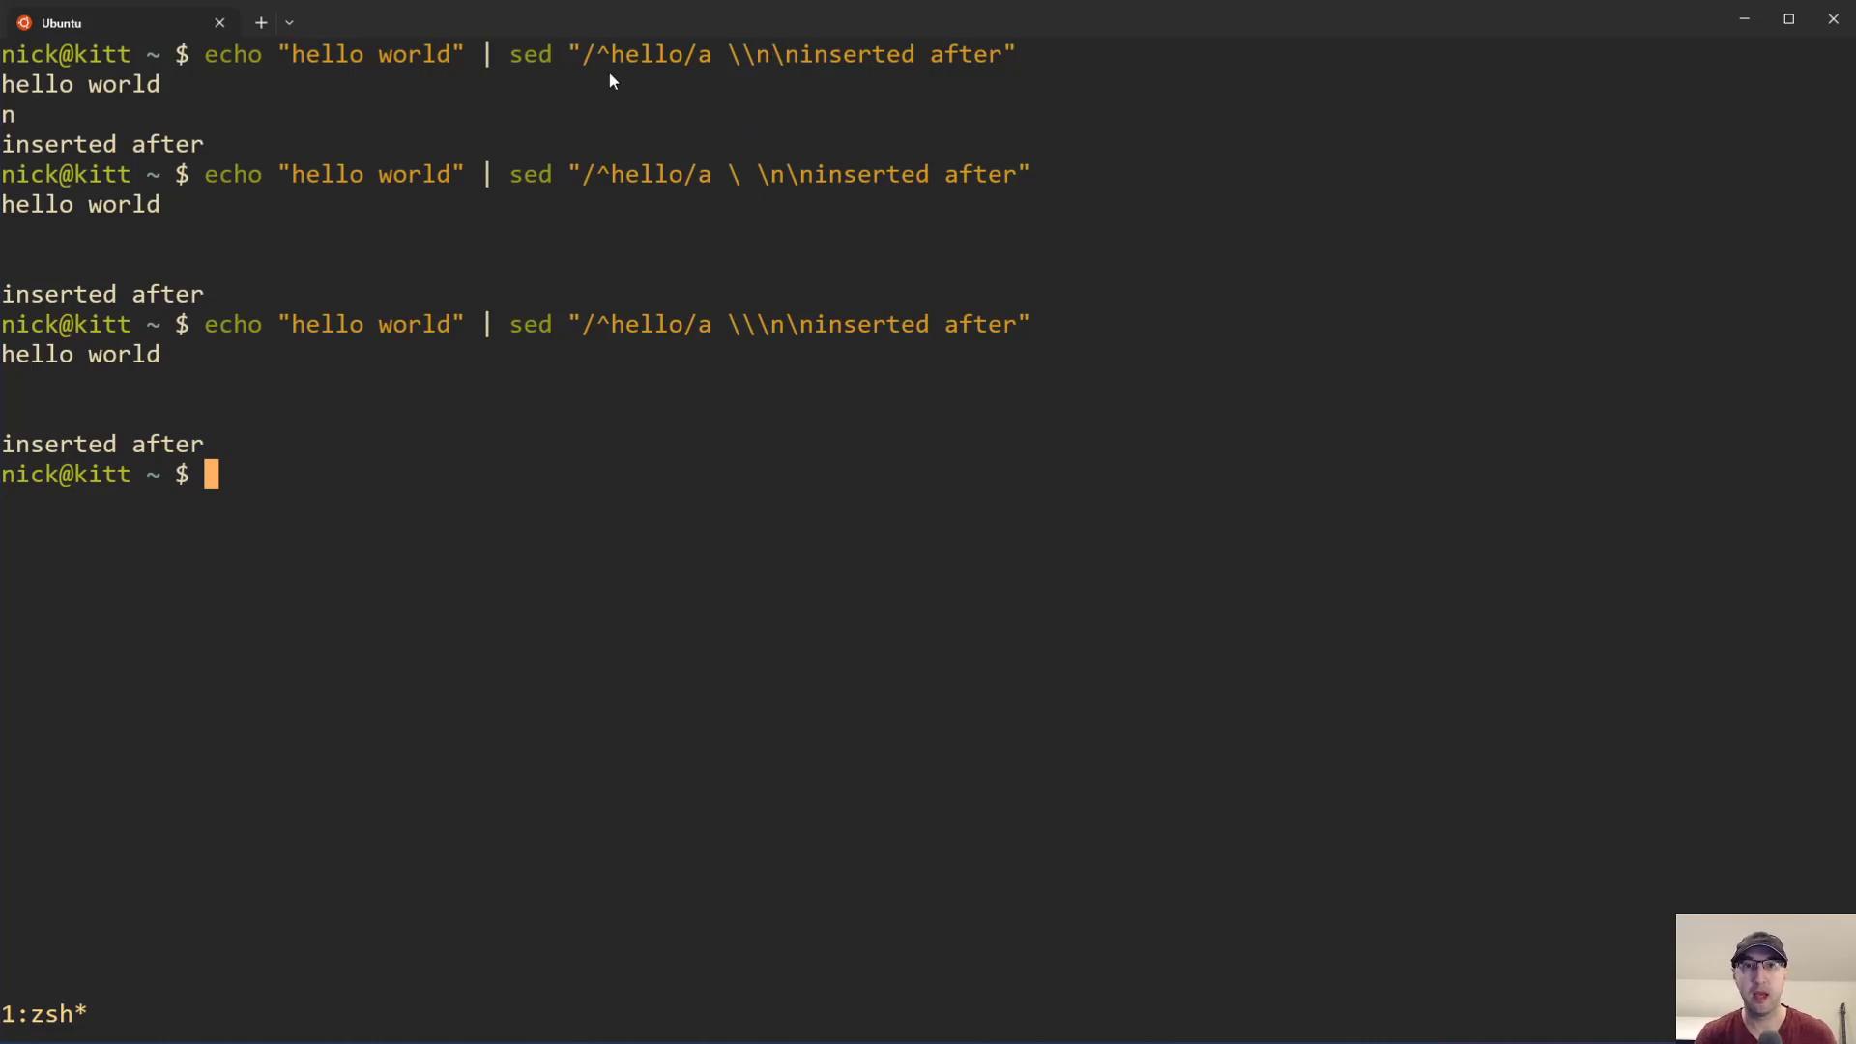
mouse_move(963, 272)
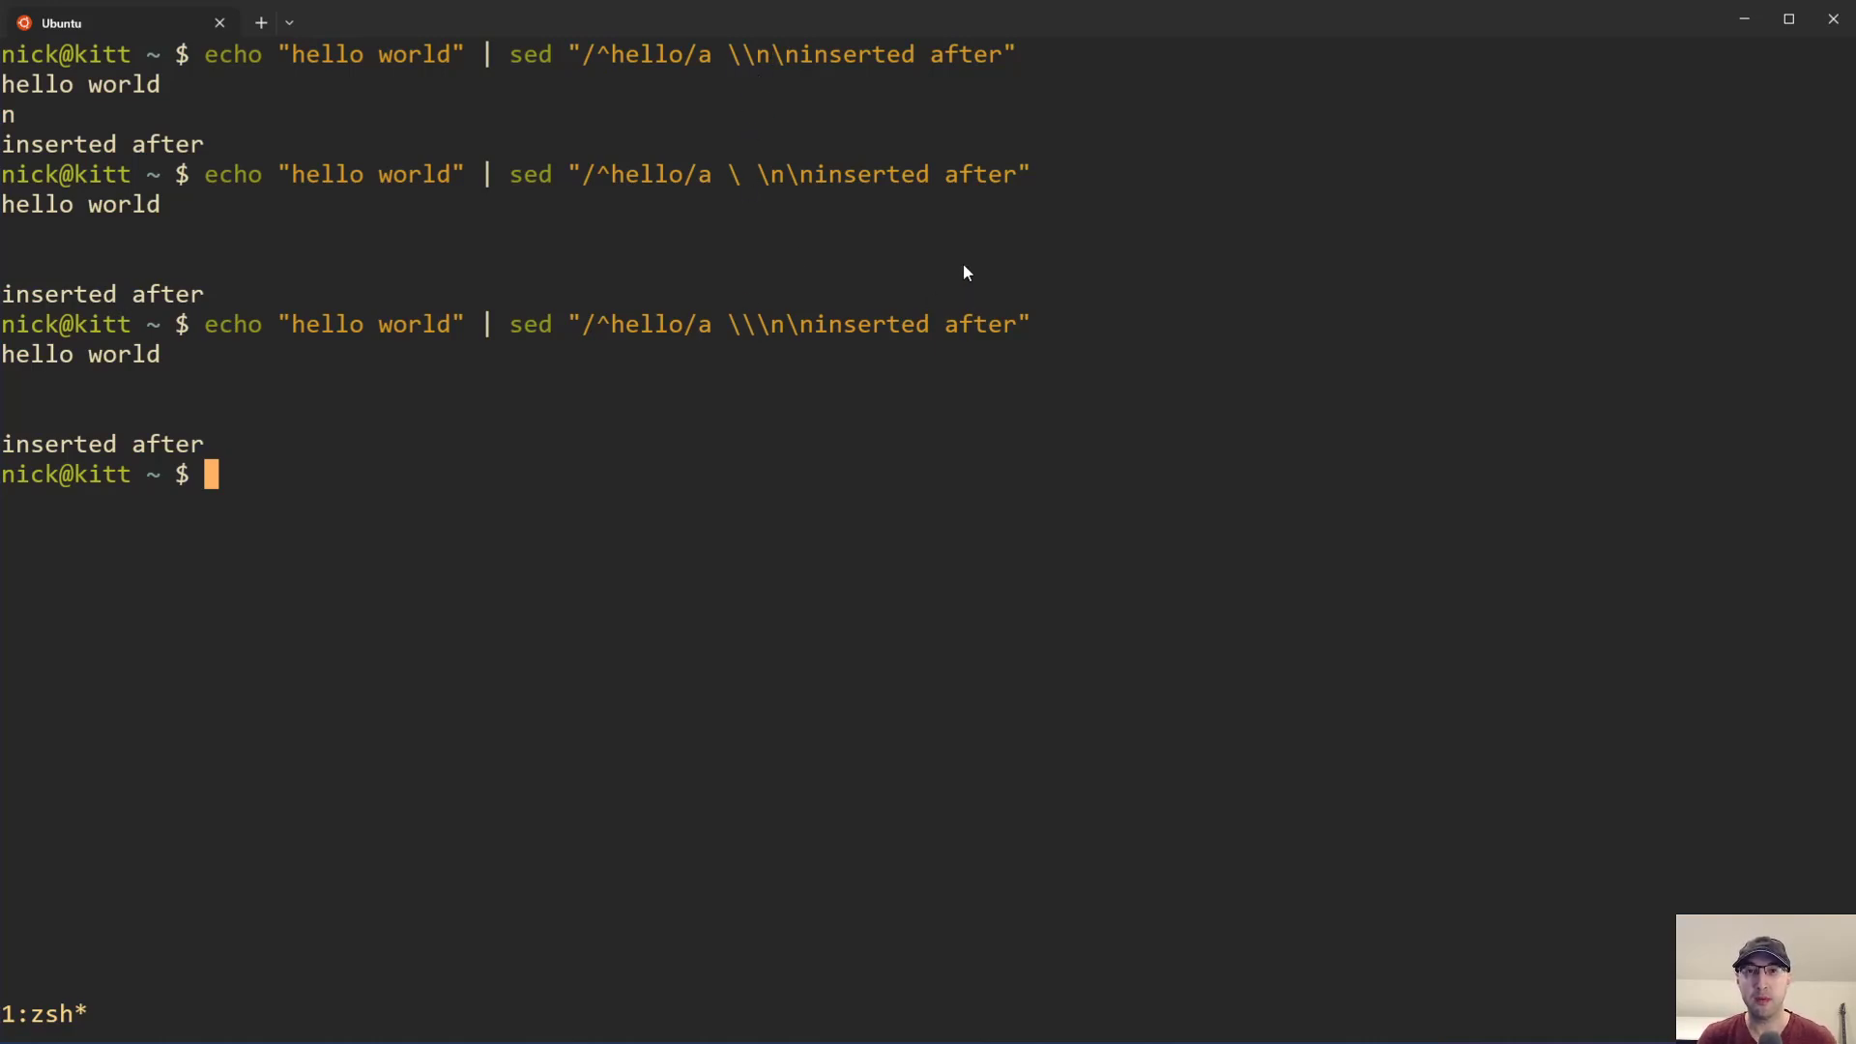
mouse_move(805, 200)
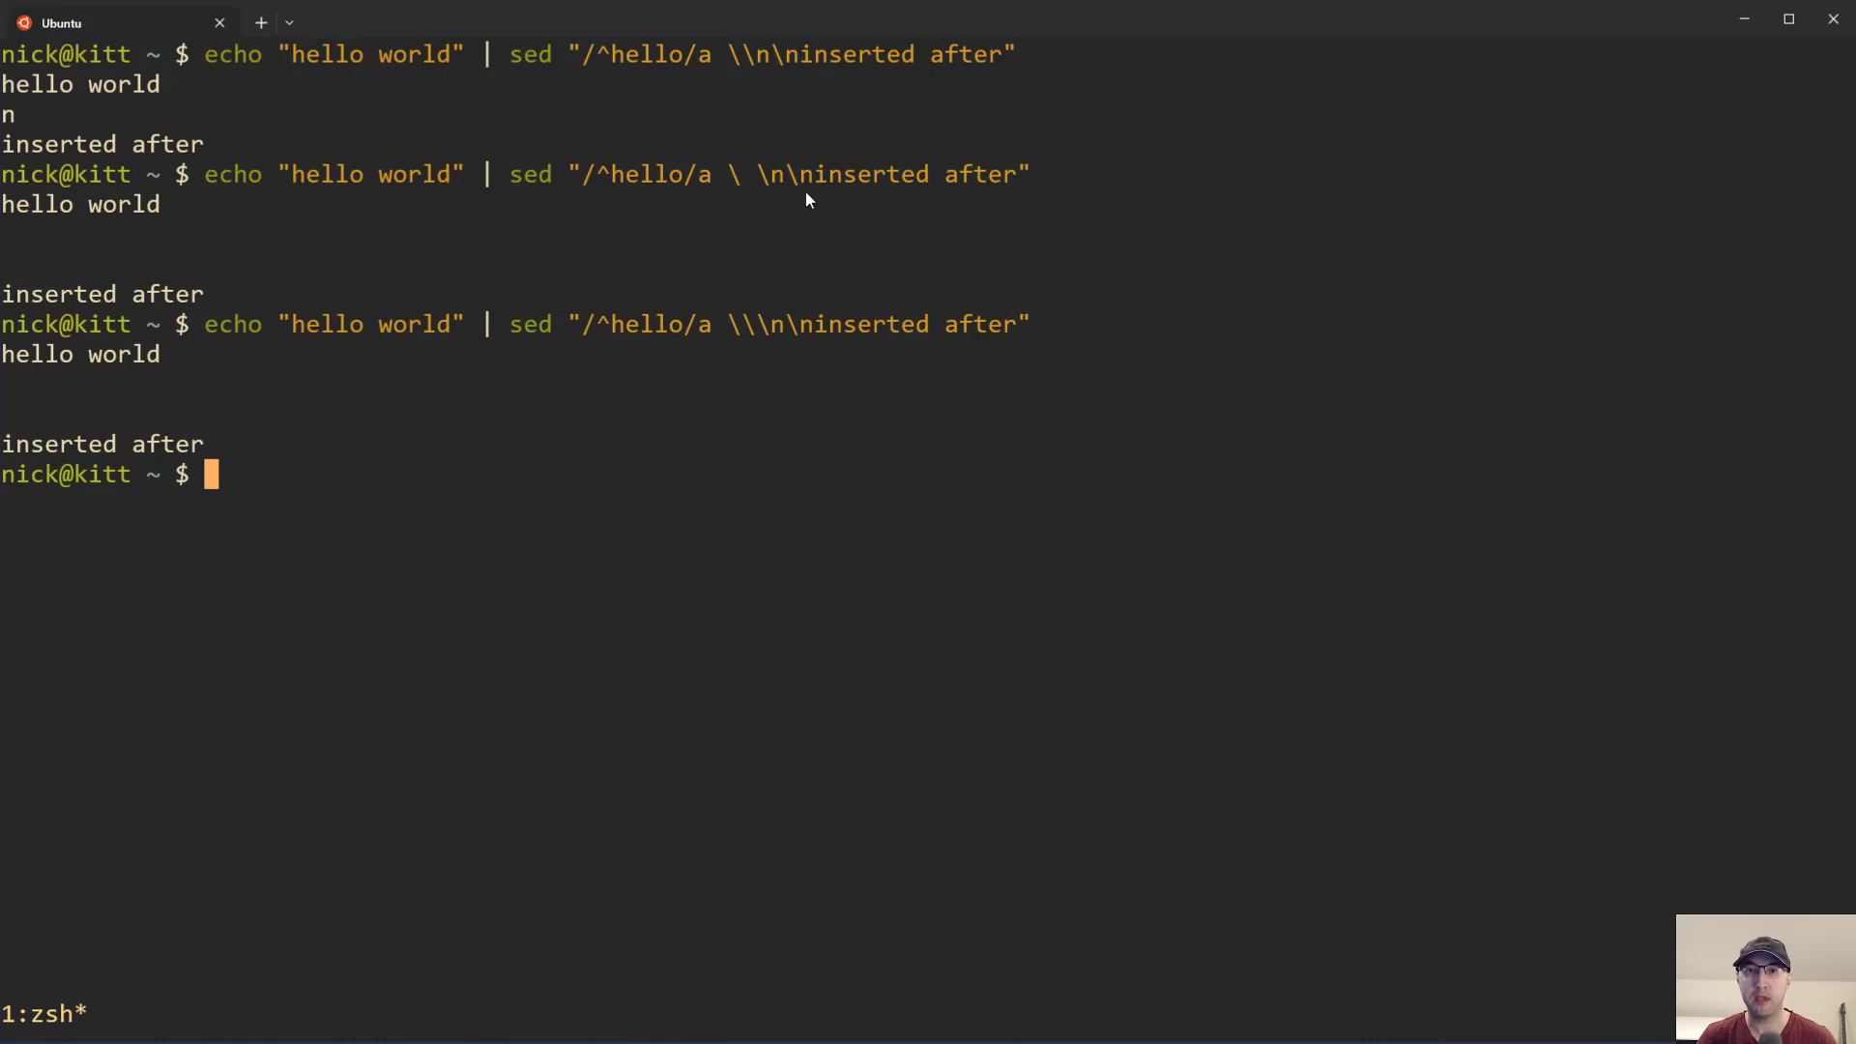
mouse_move(823, 93)
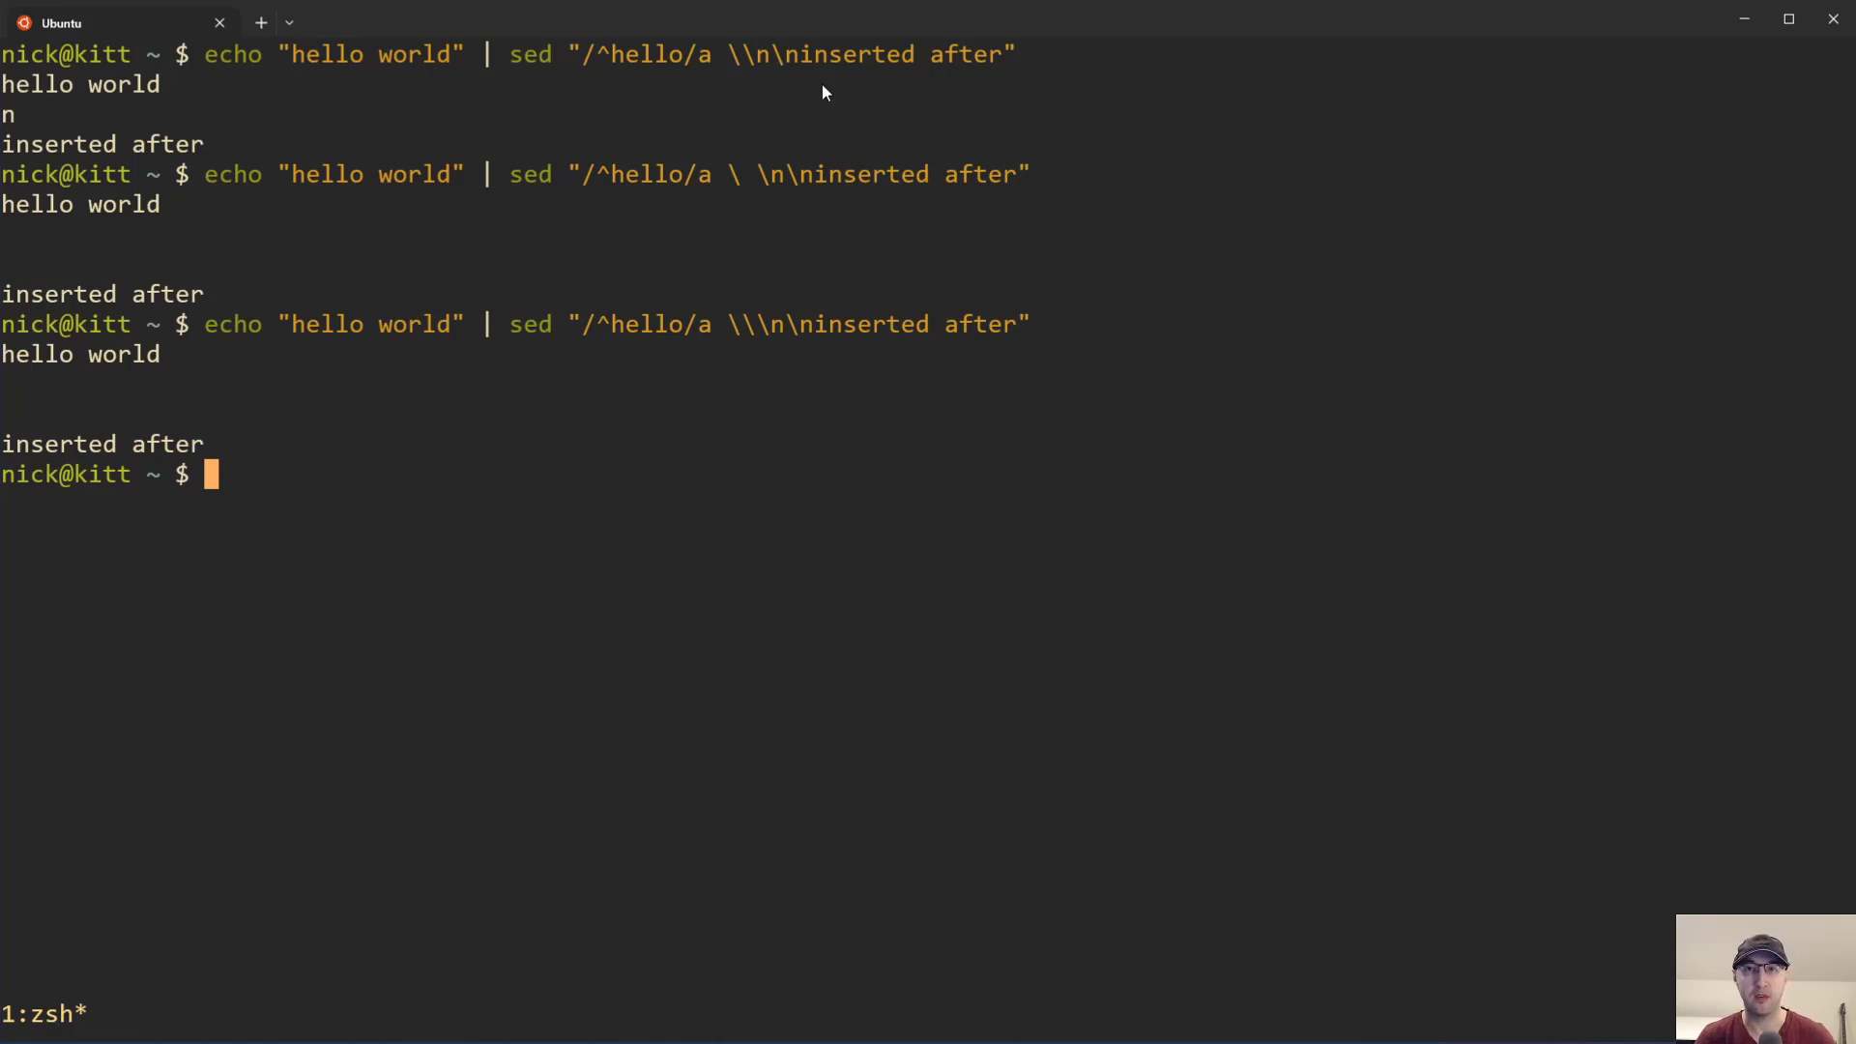
mouse_move(1472, 216)
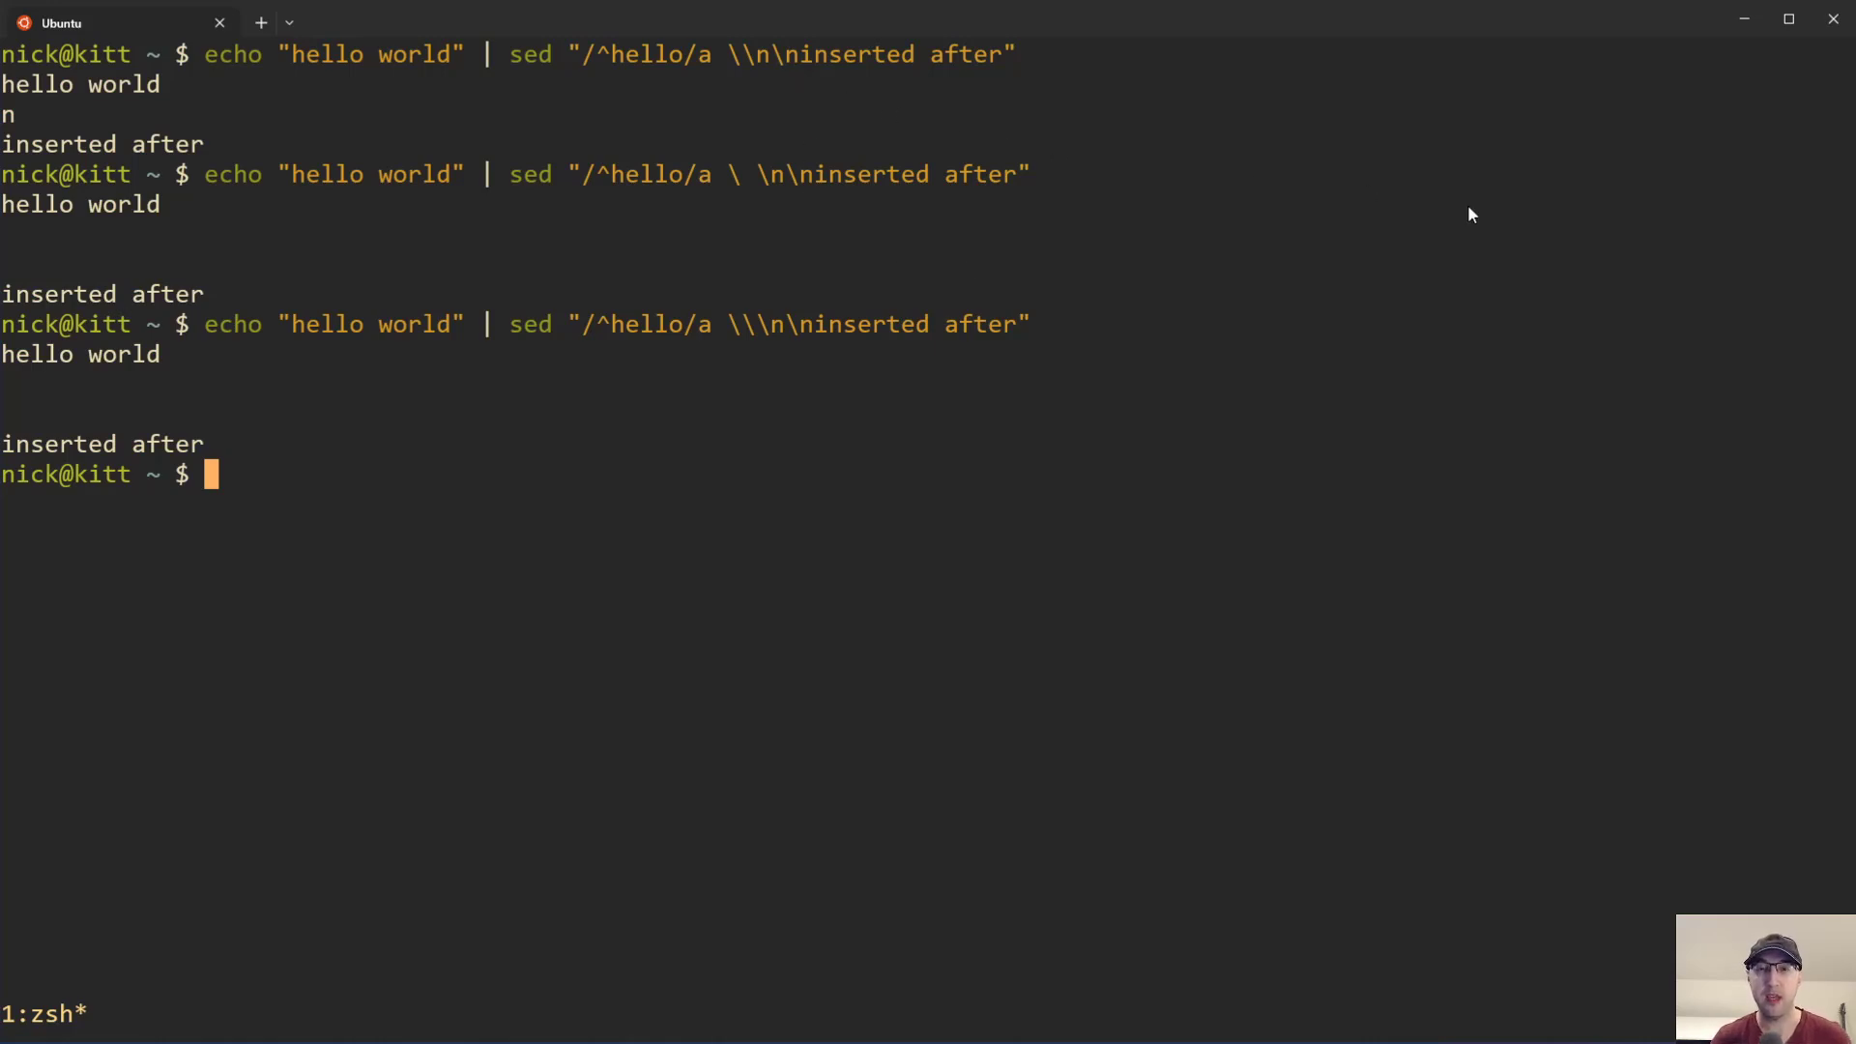
mouse_move(1438, 204)
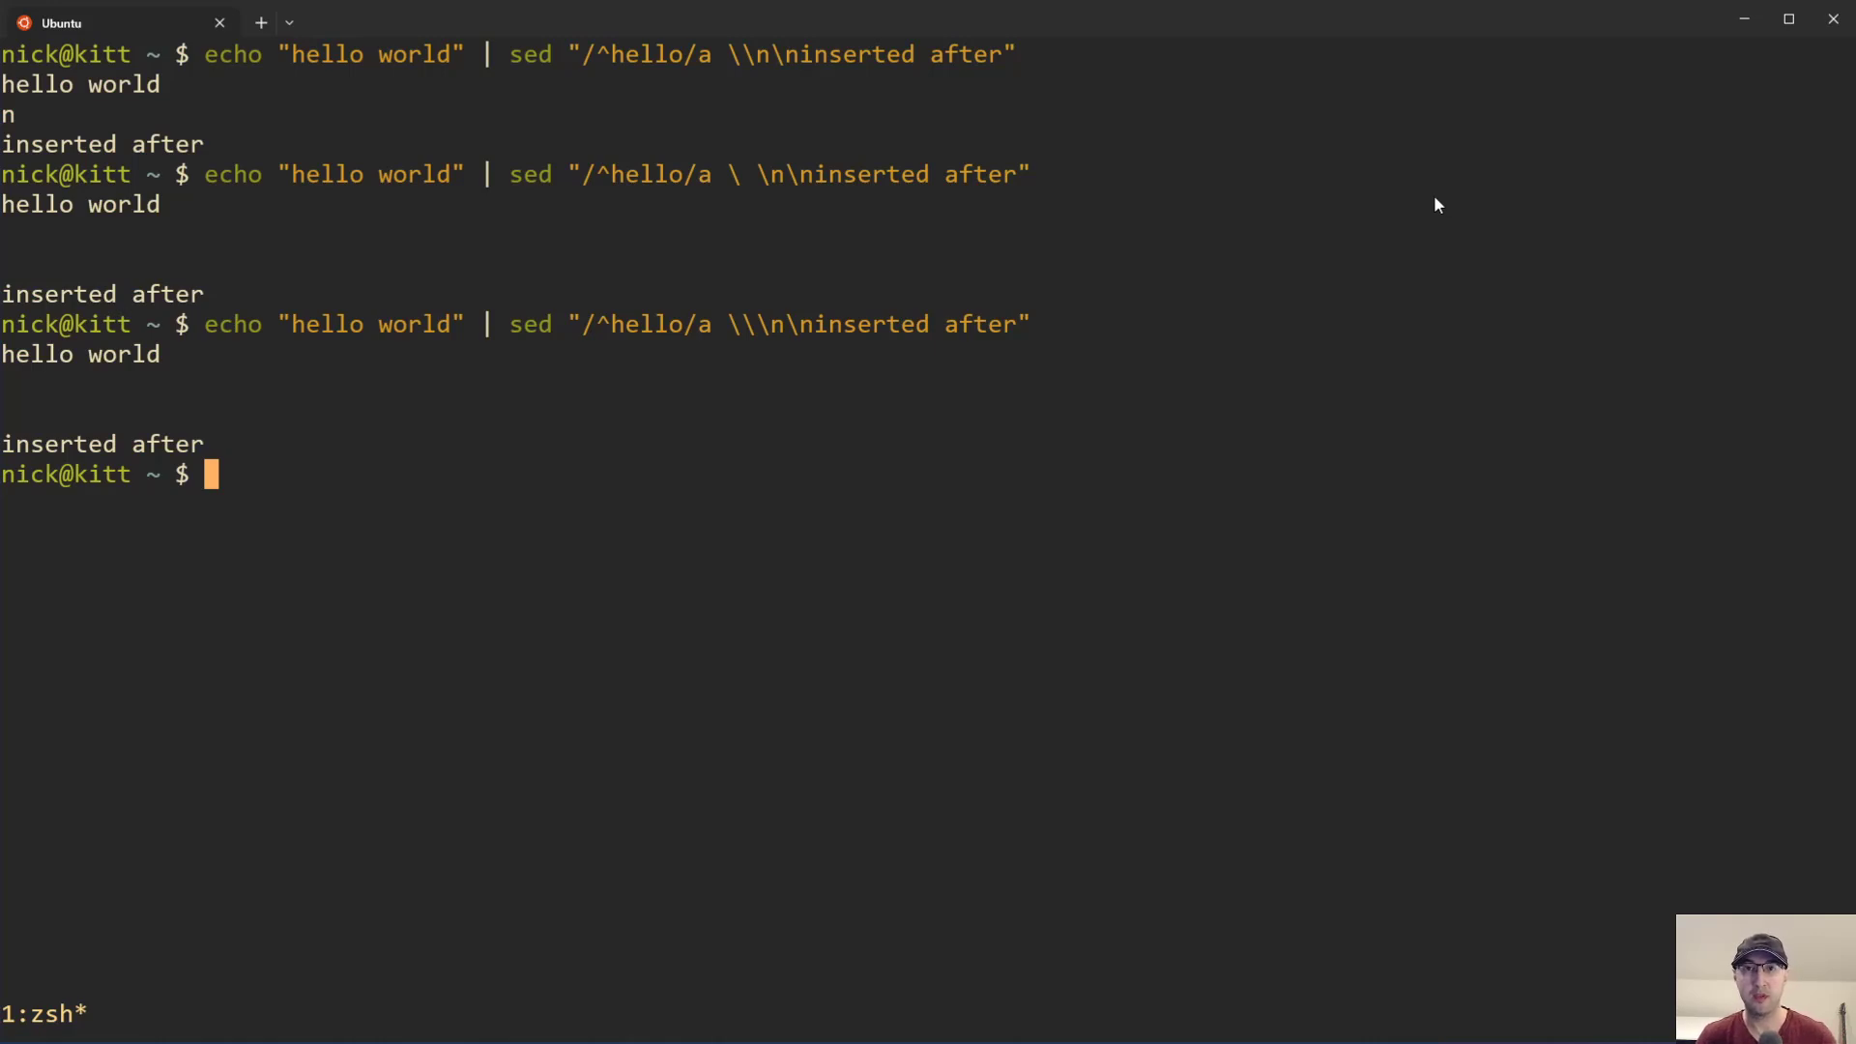
mouse_move(1425, 201)
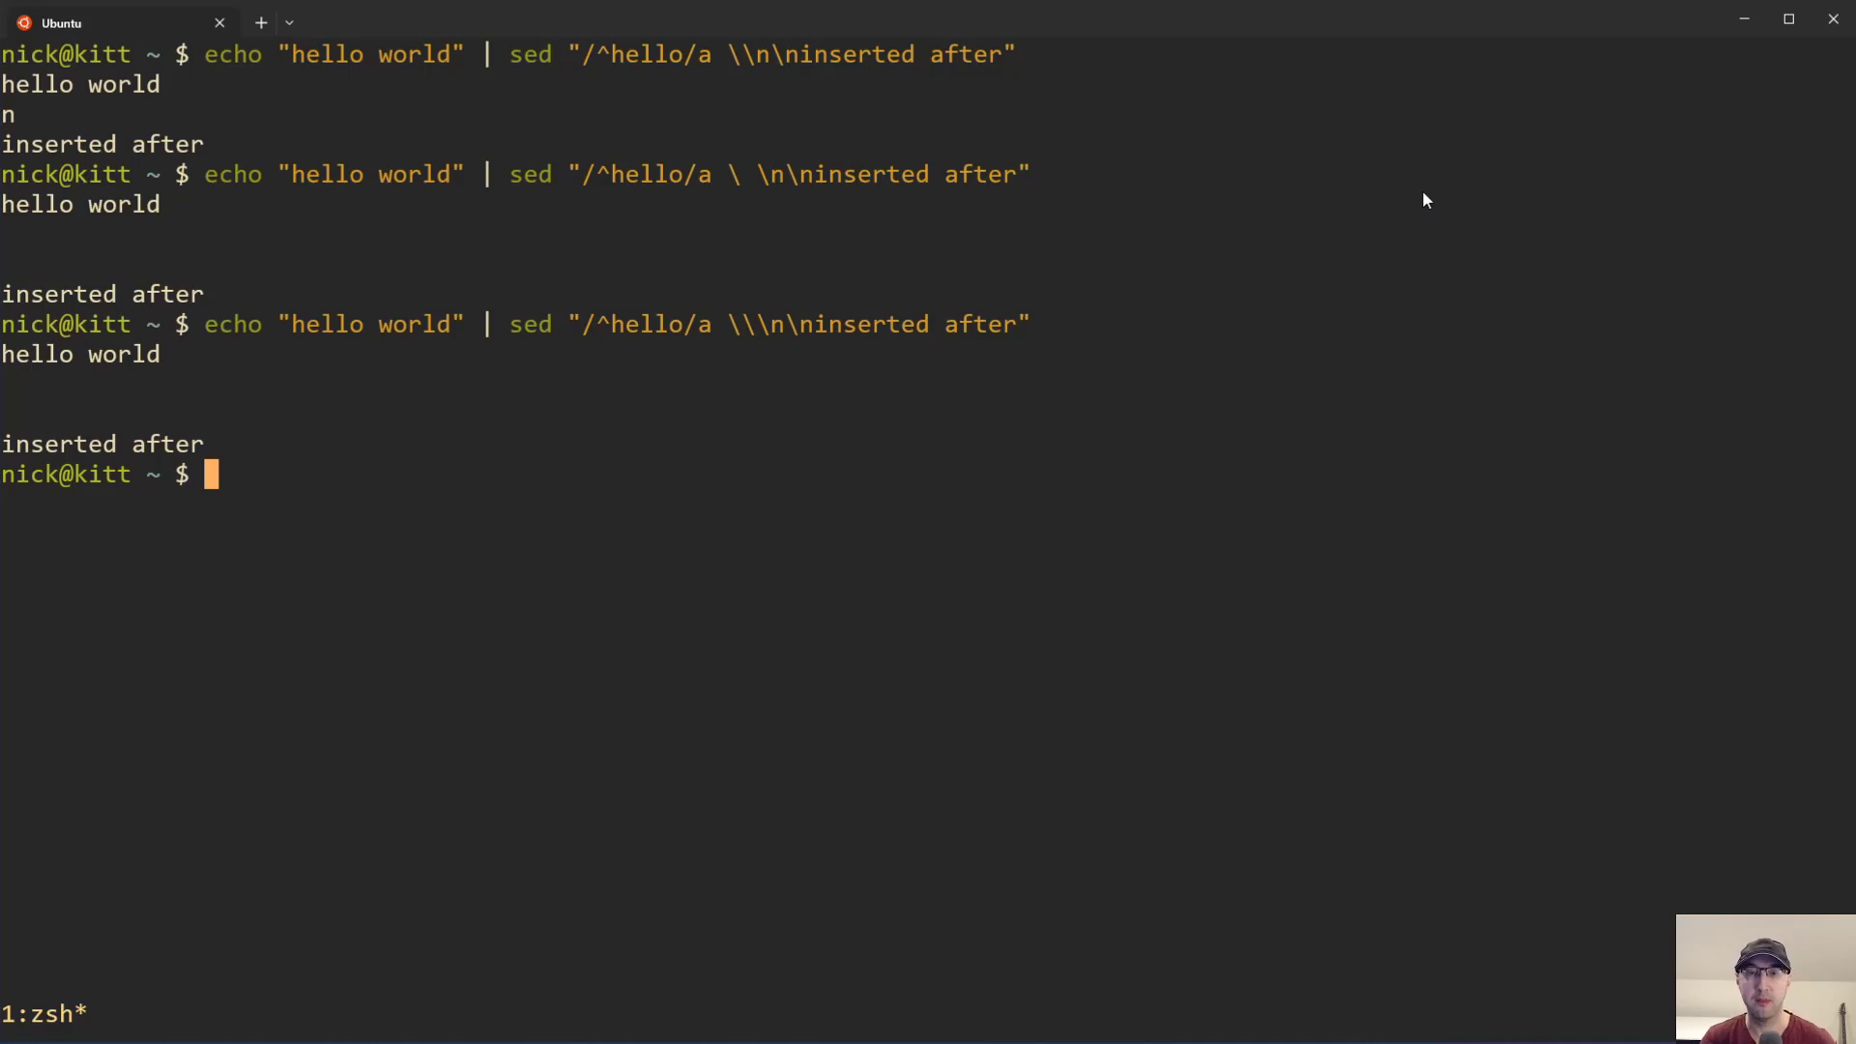
mouse_move(1434, 200)
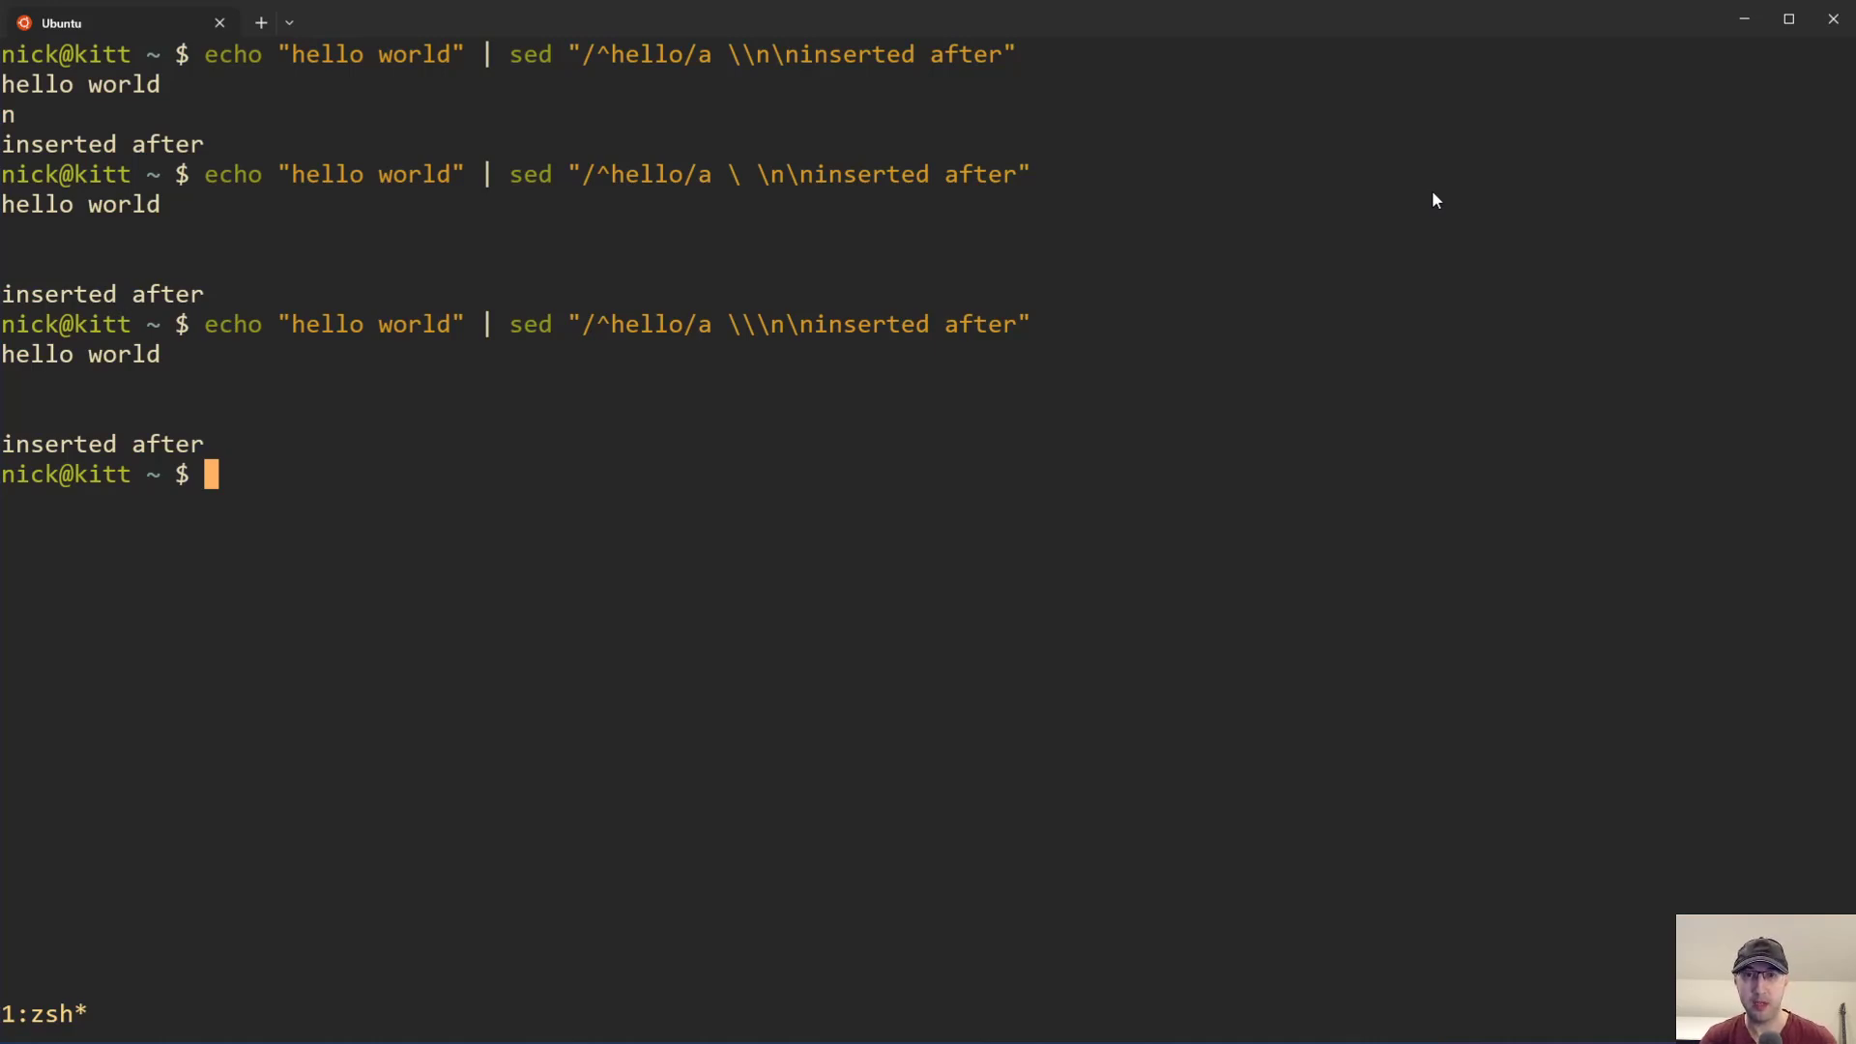
mouse_move(1444, 194)
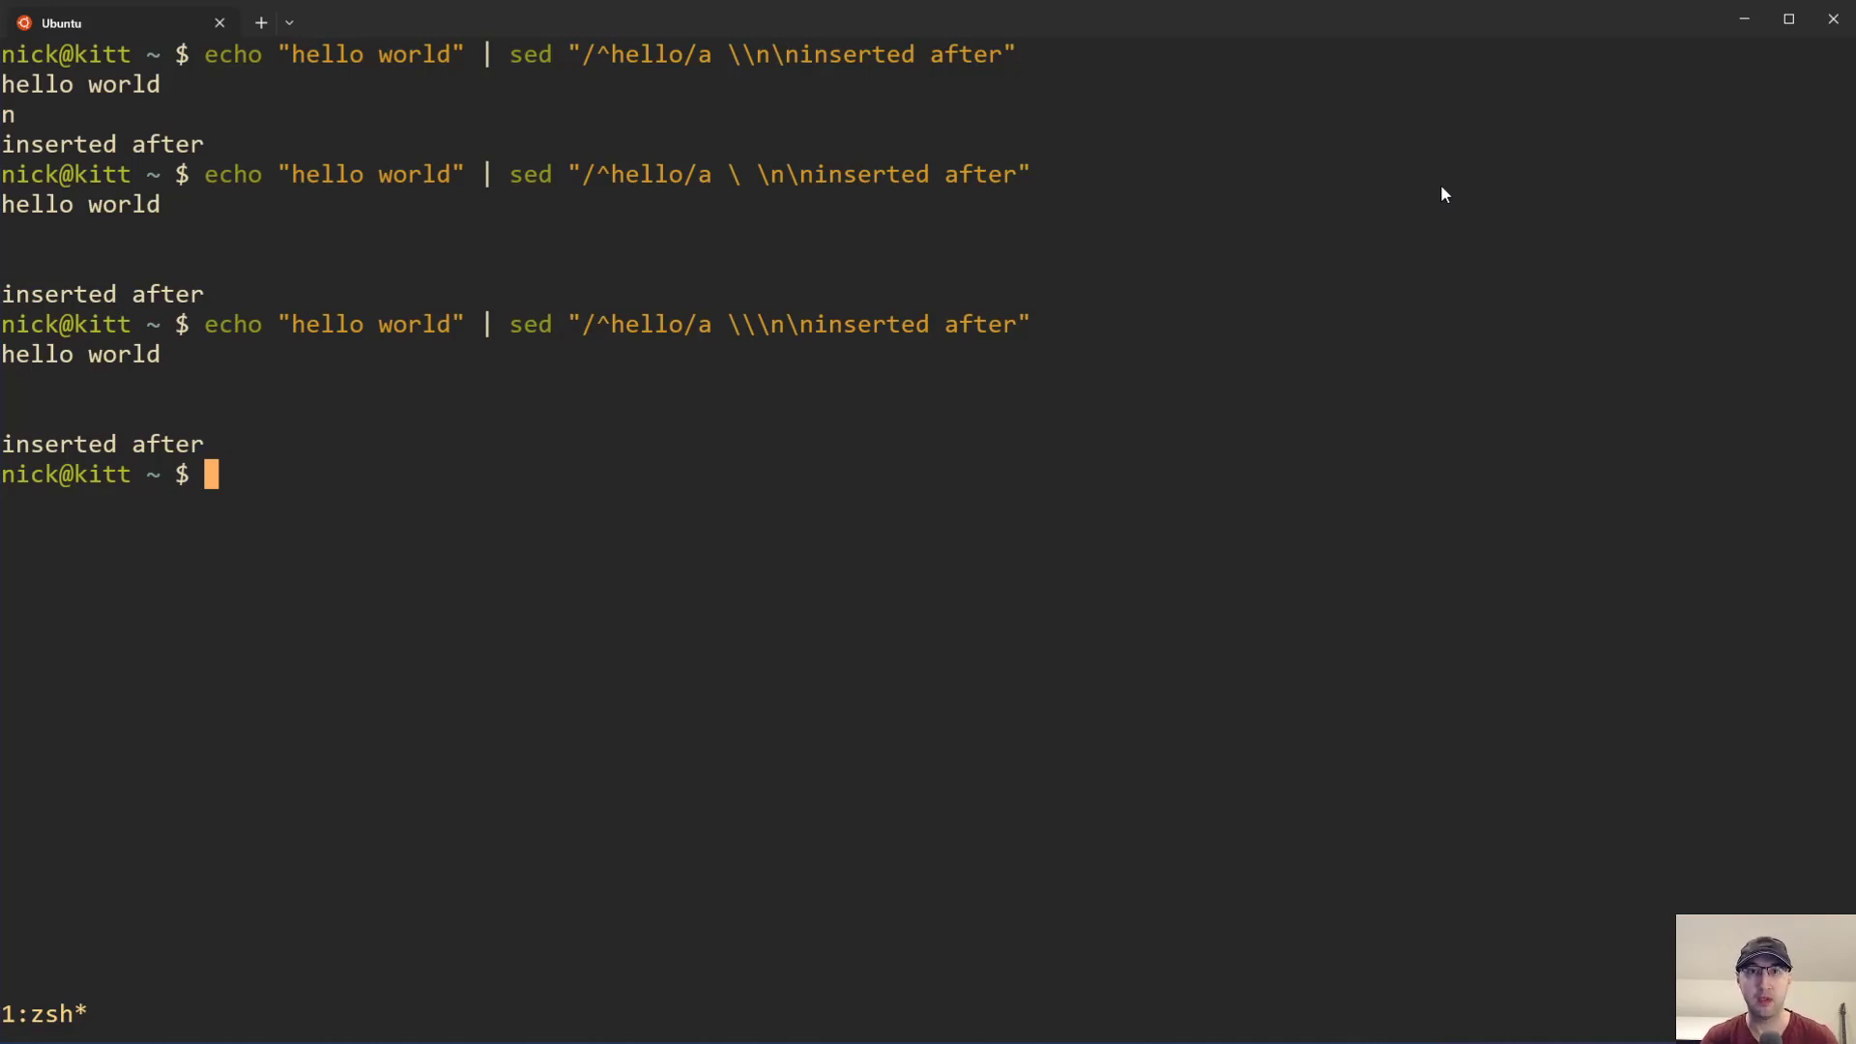
mouse_move(537, 254)
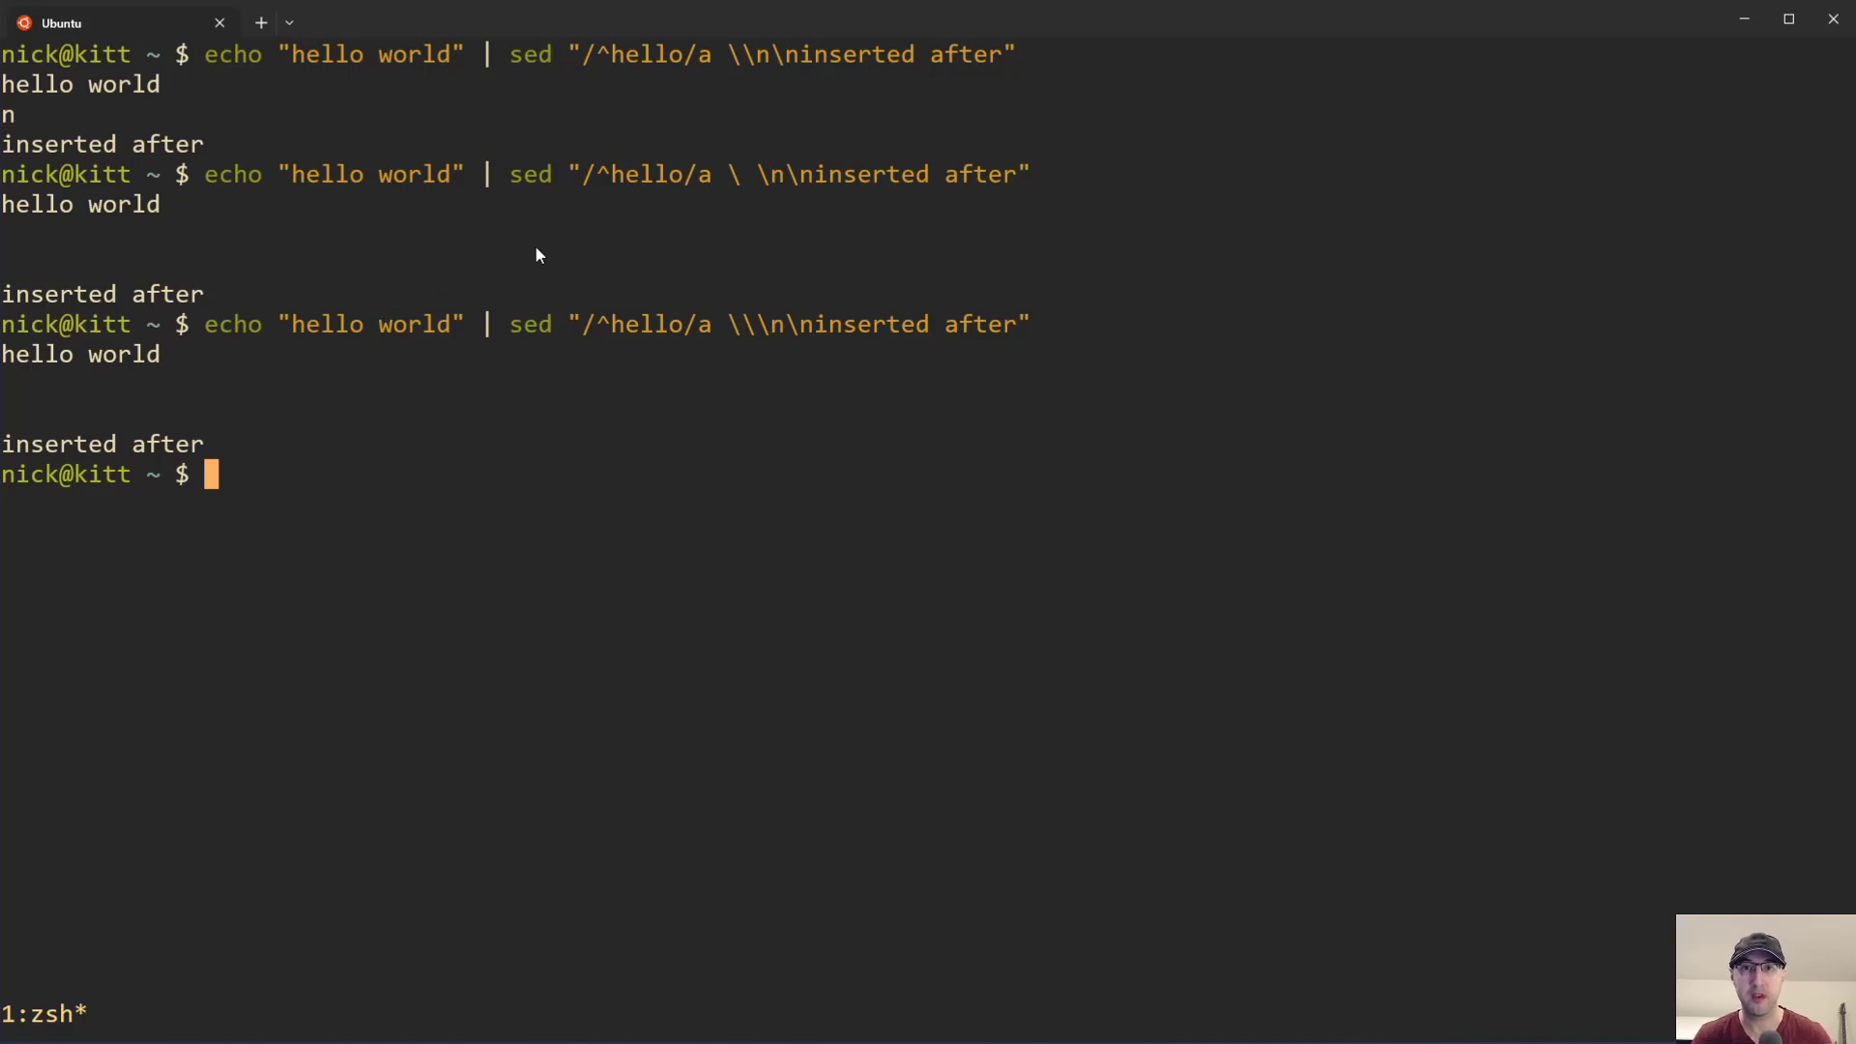
mouse_move(1104, 201)
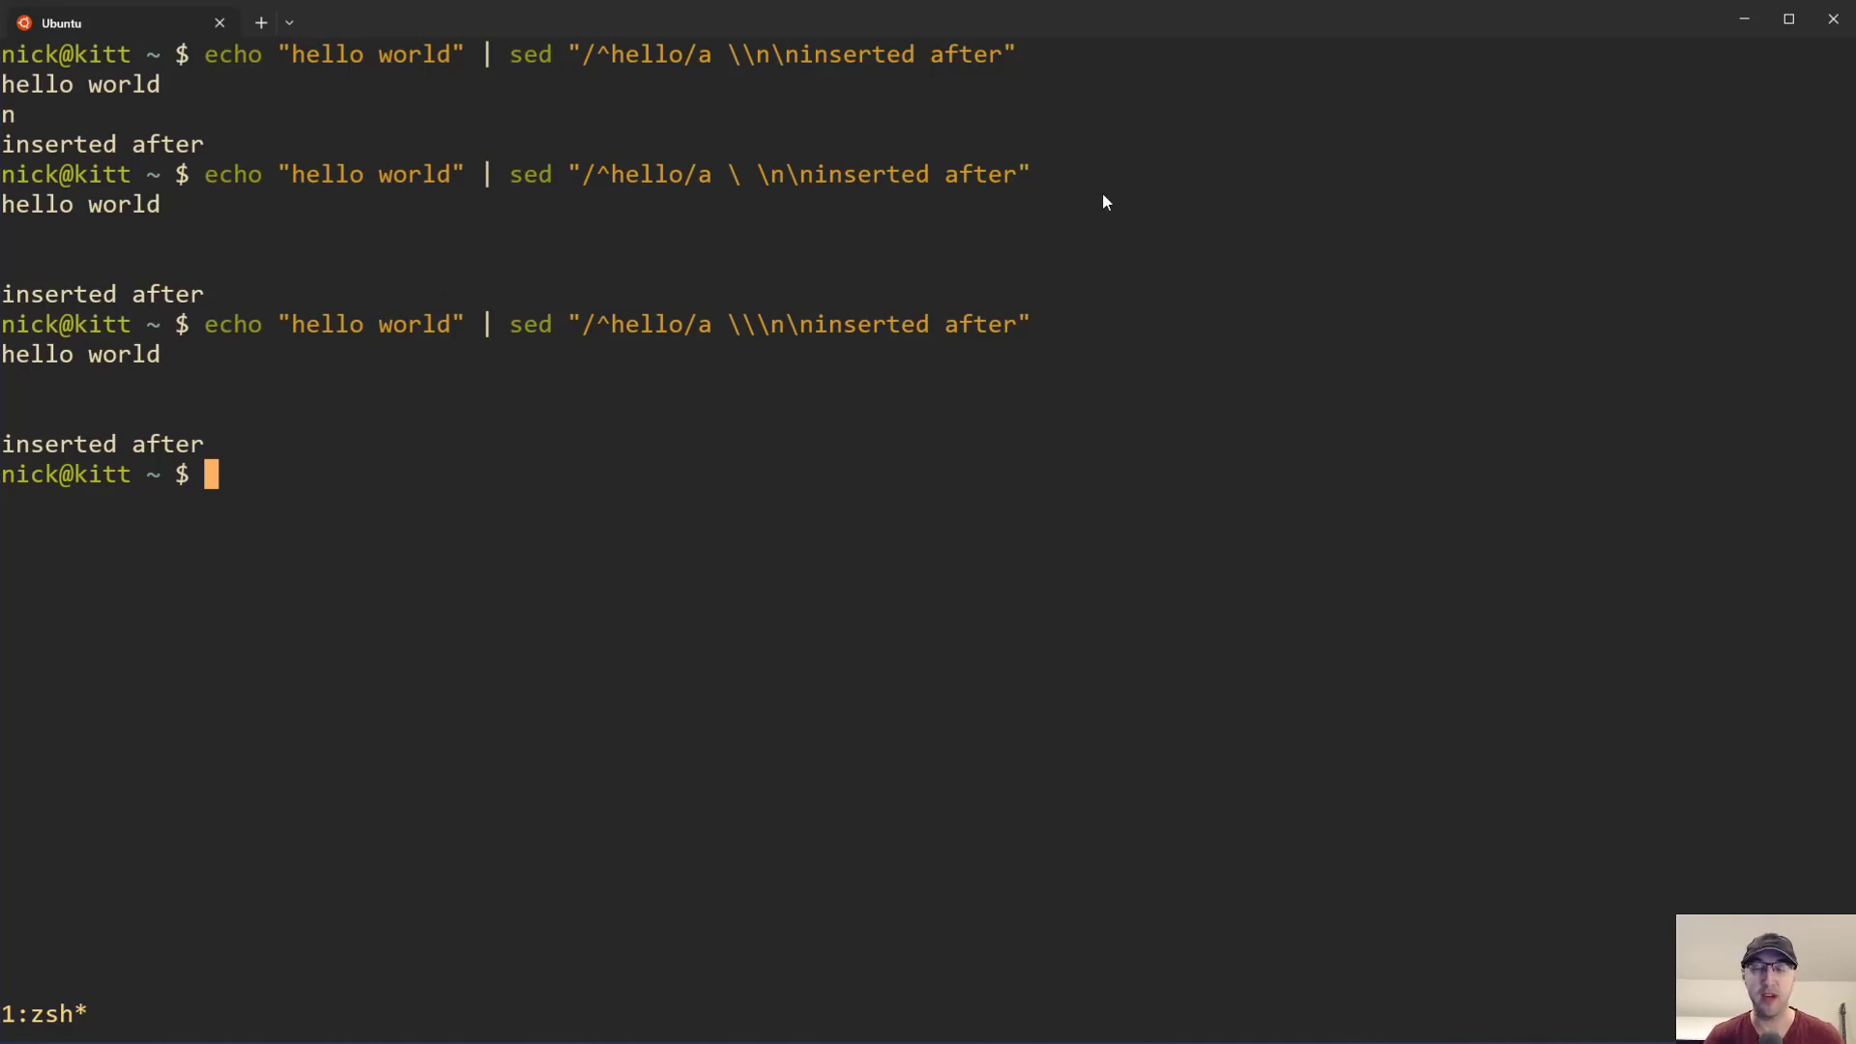
mouse_move(779, 199)
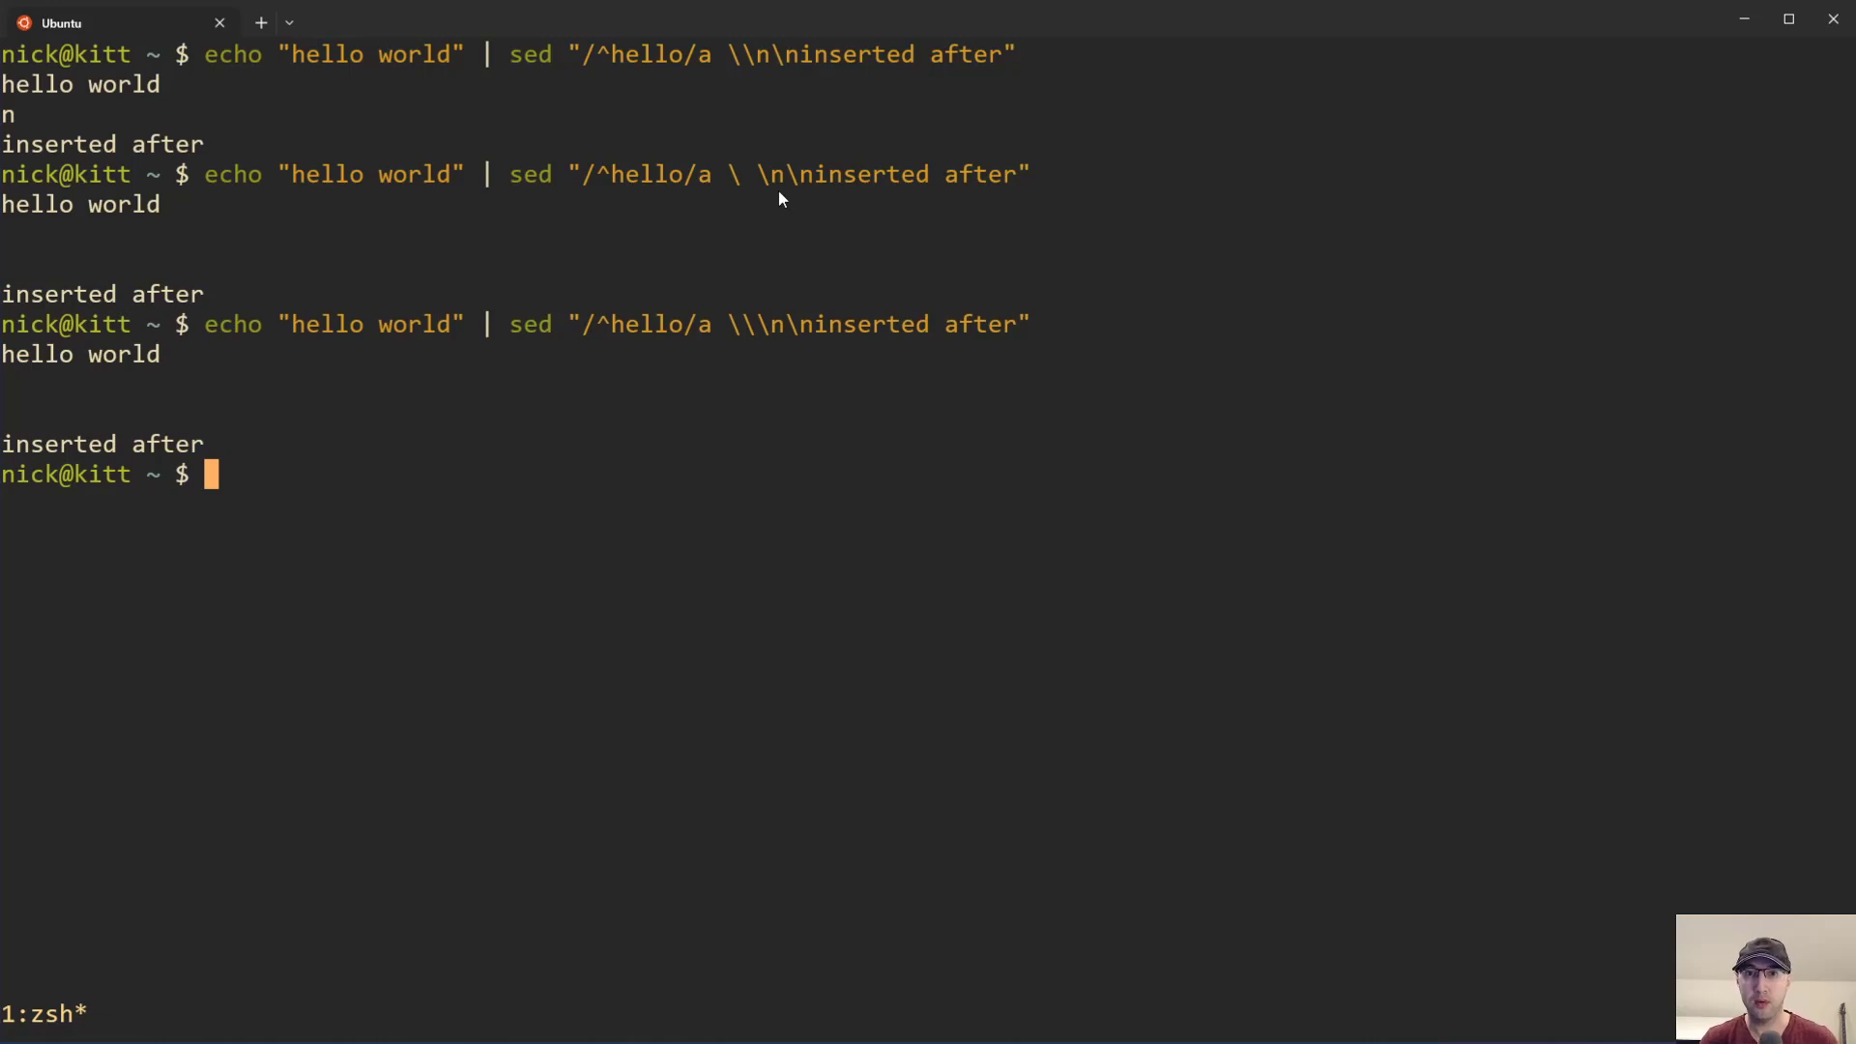
mouse_move(796, 344)
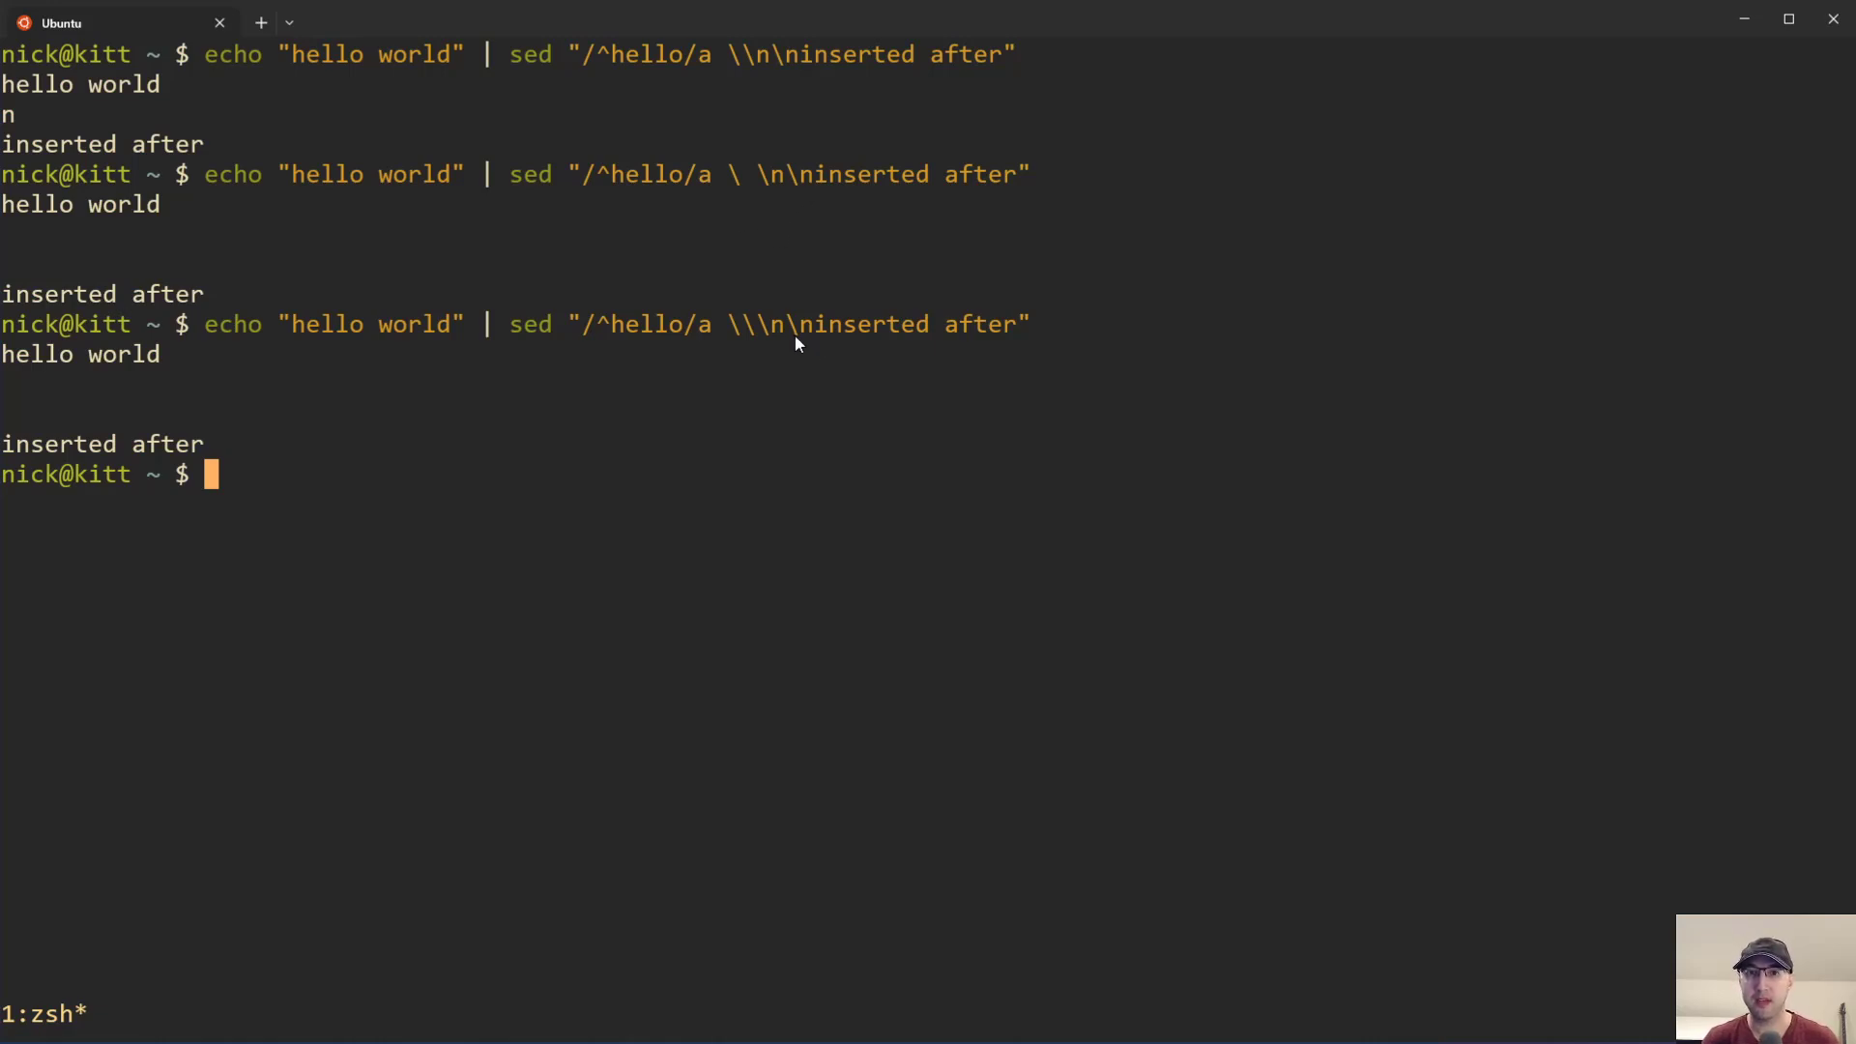
mouse_move(805, 335)
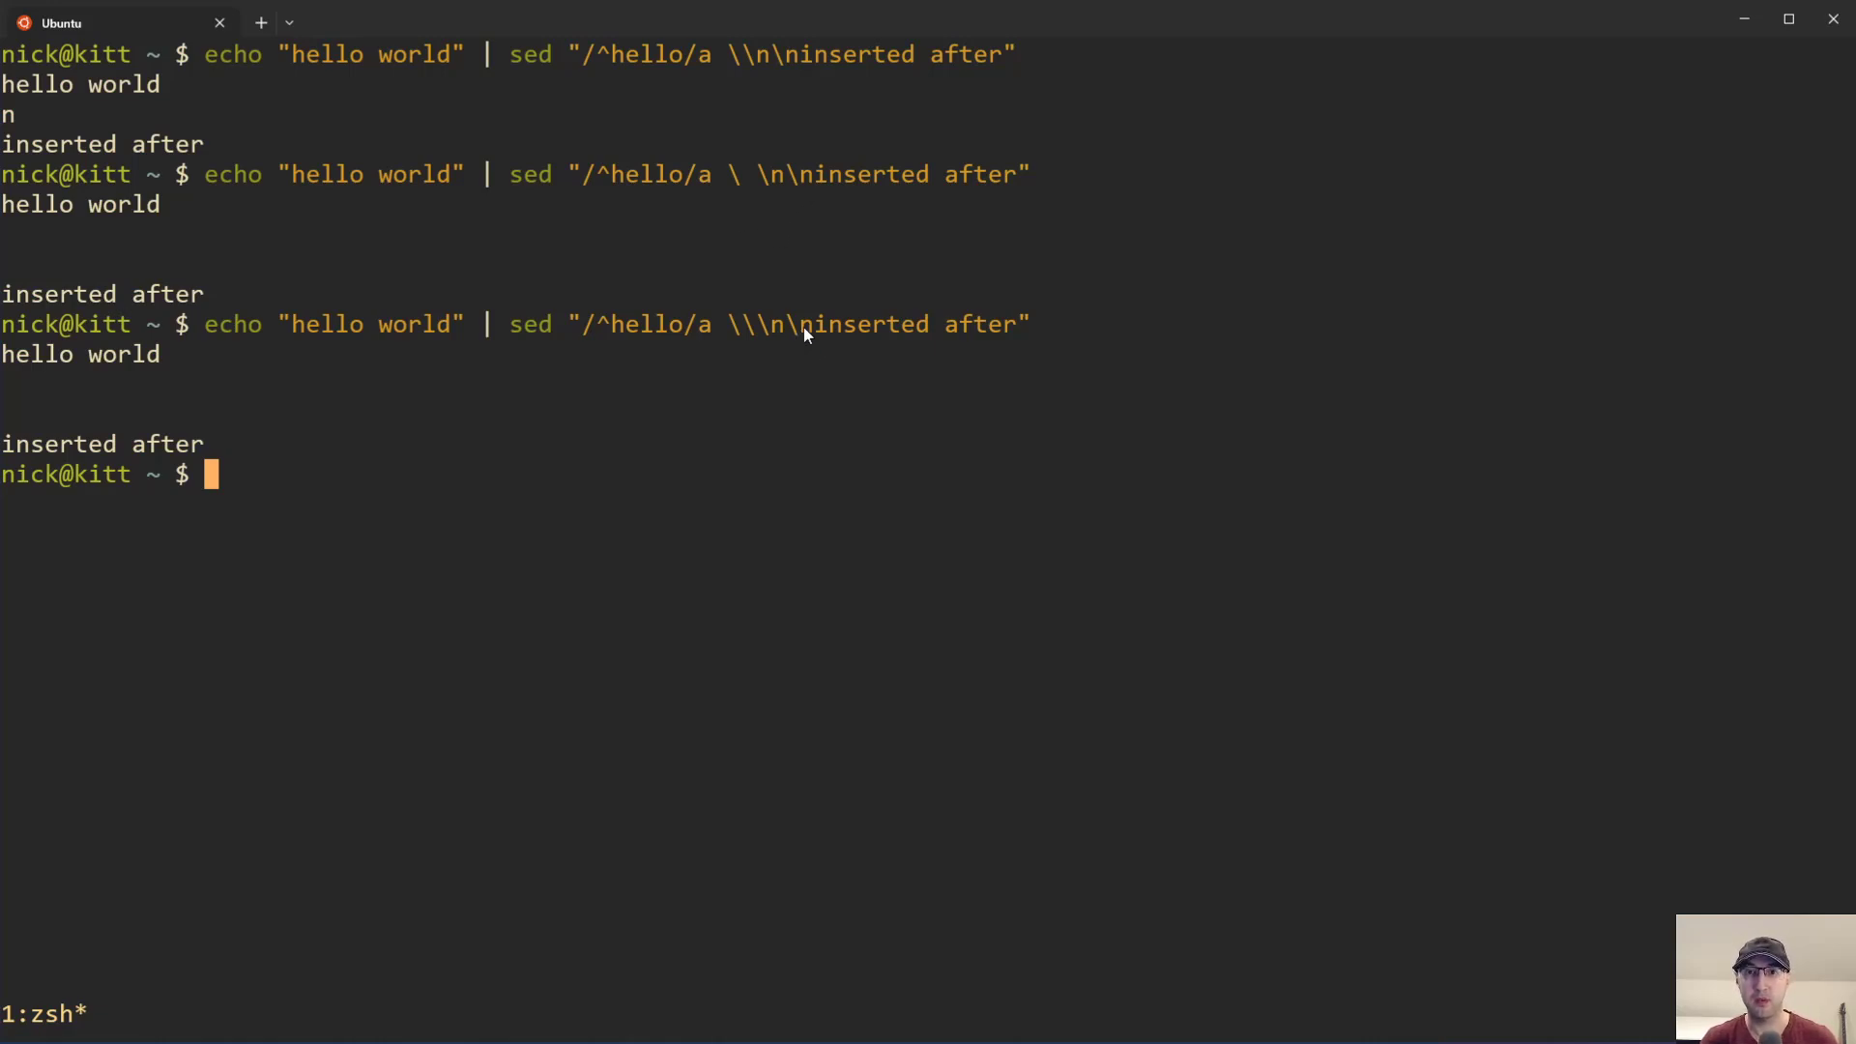
mouse_move(1615, 740)
type("echo \"hello world\" | sed \"/^hello/a inserted after\"")
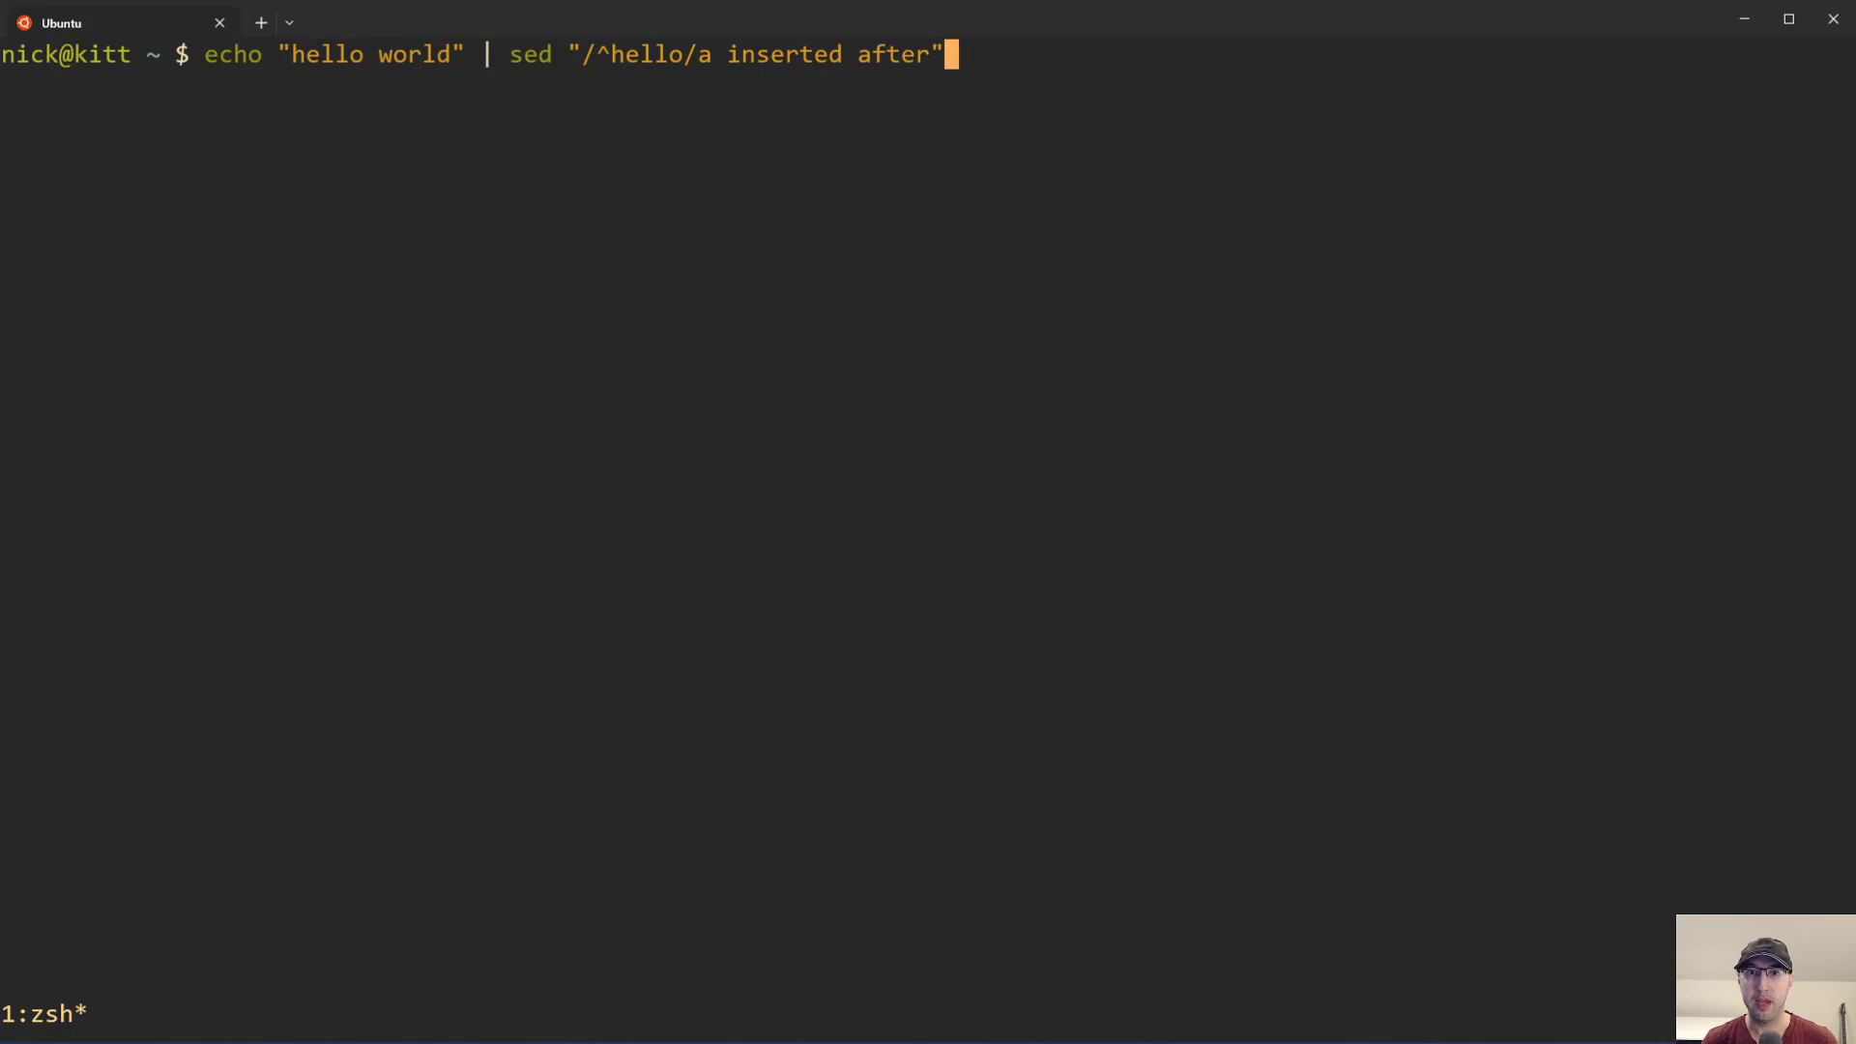
Step: Rerun the \n\n insert, then make a single-quoted copy ending in a backslash
key("Return")
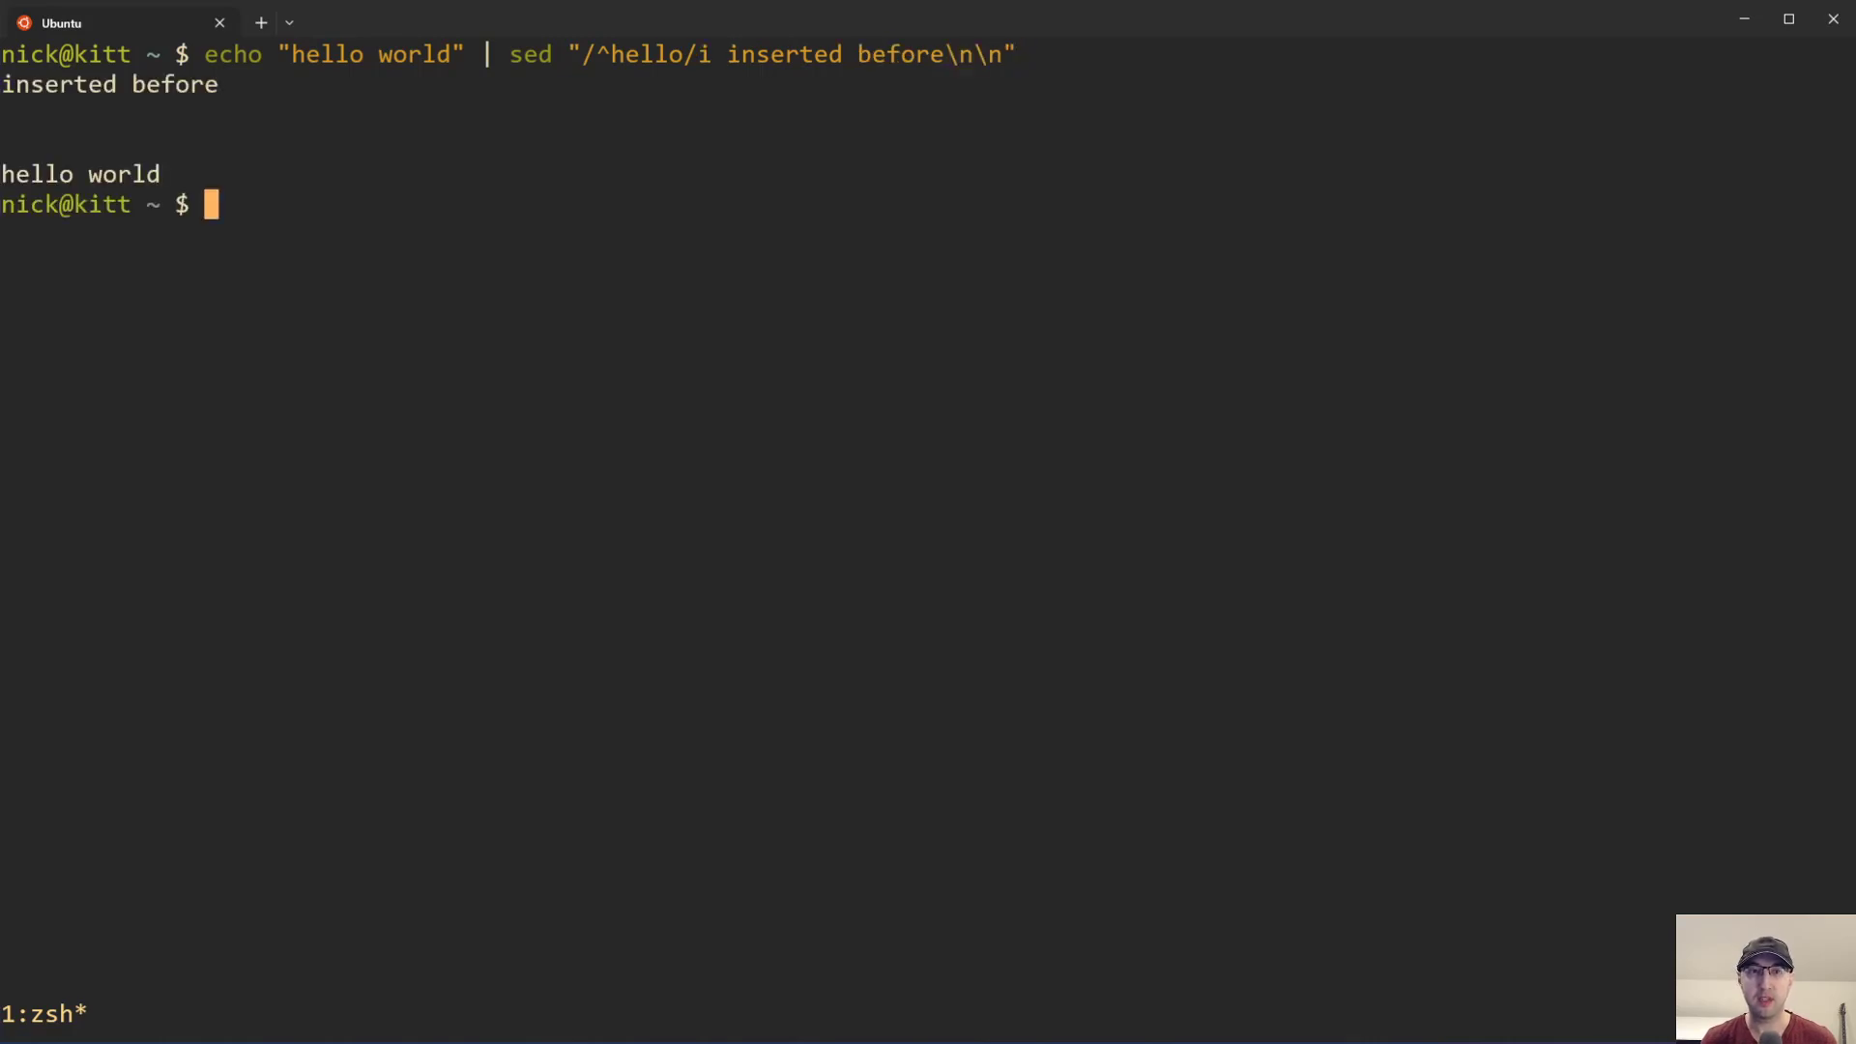
key("Up")
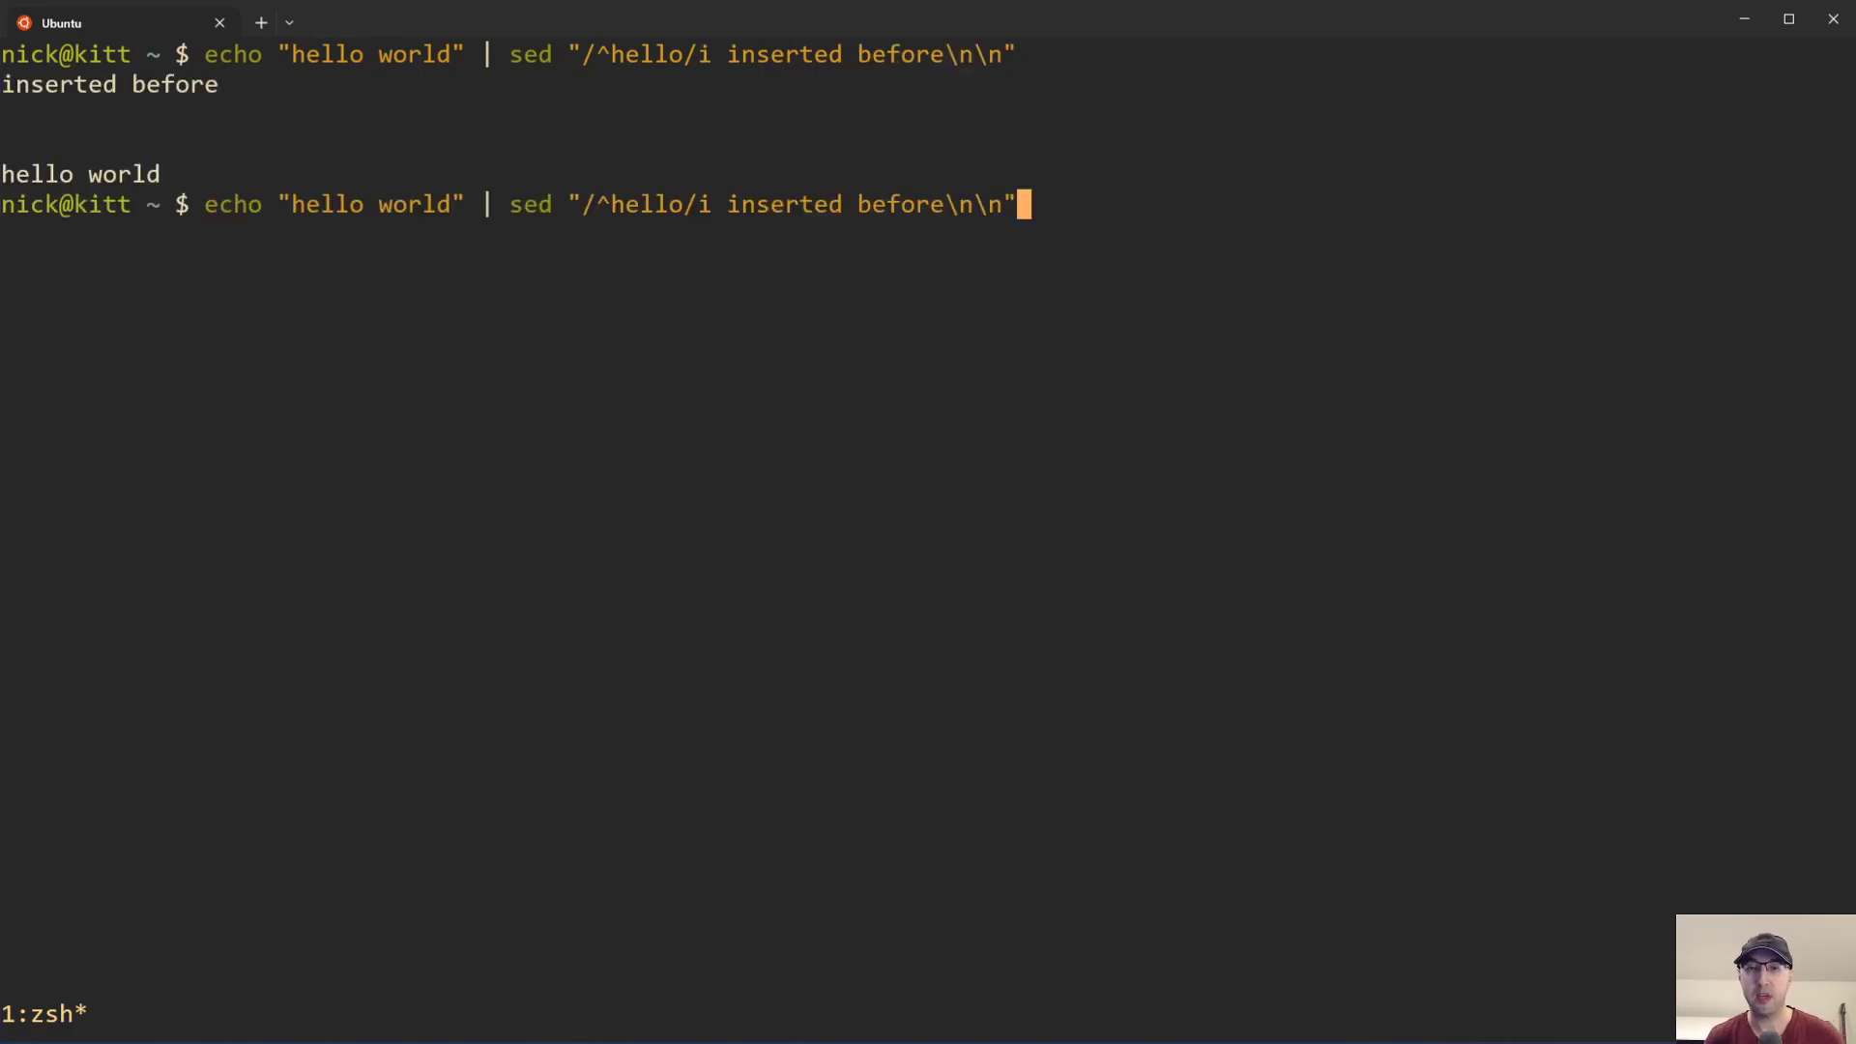
key("Left")
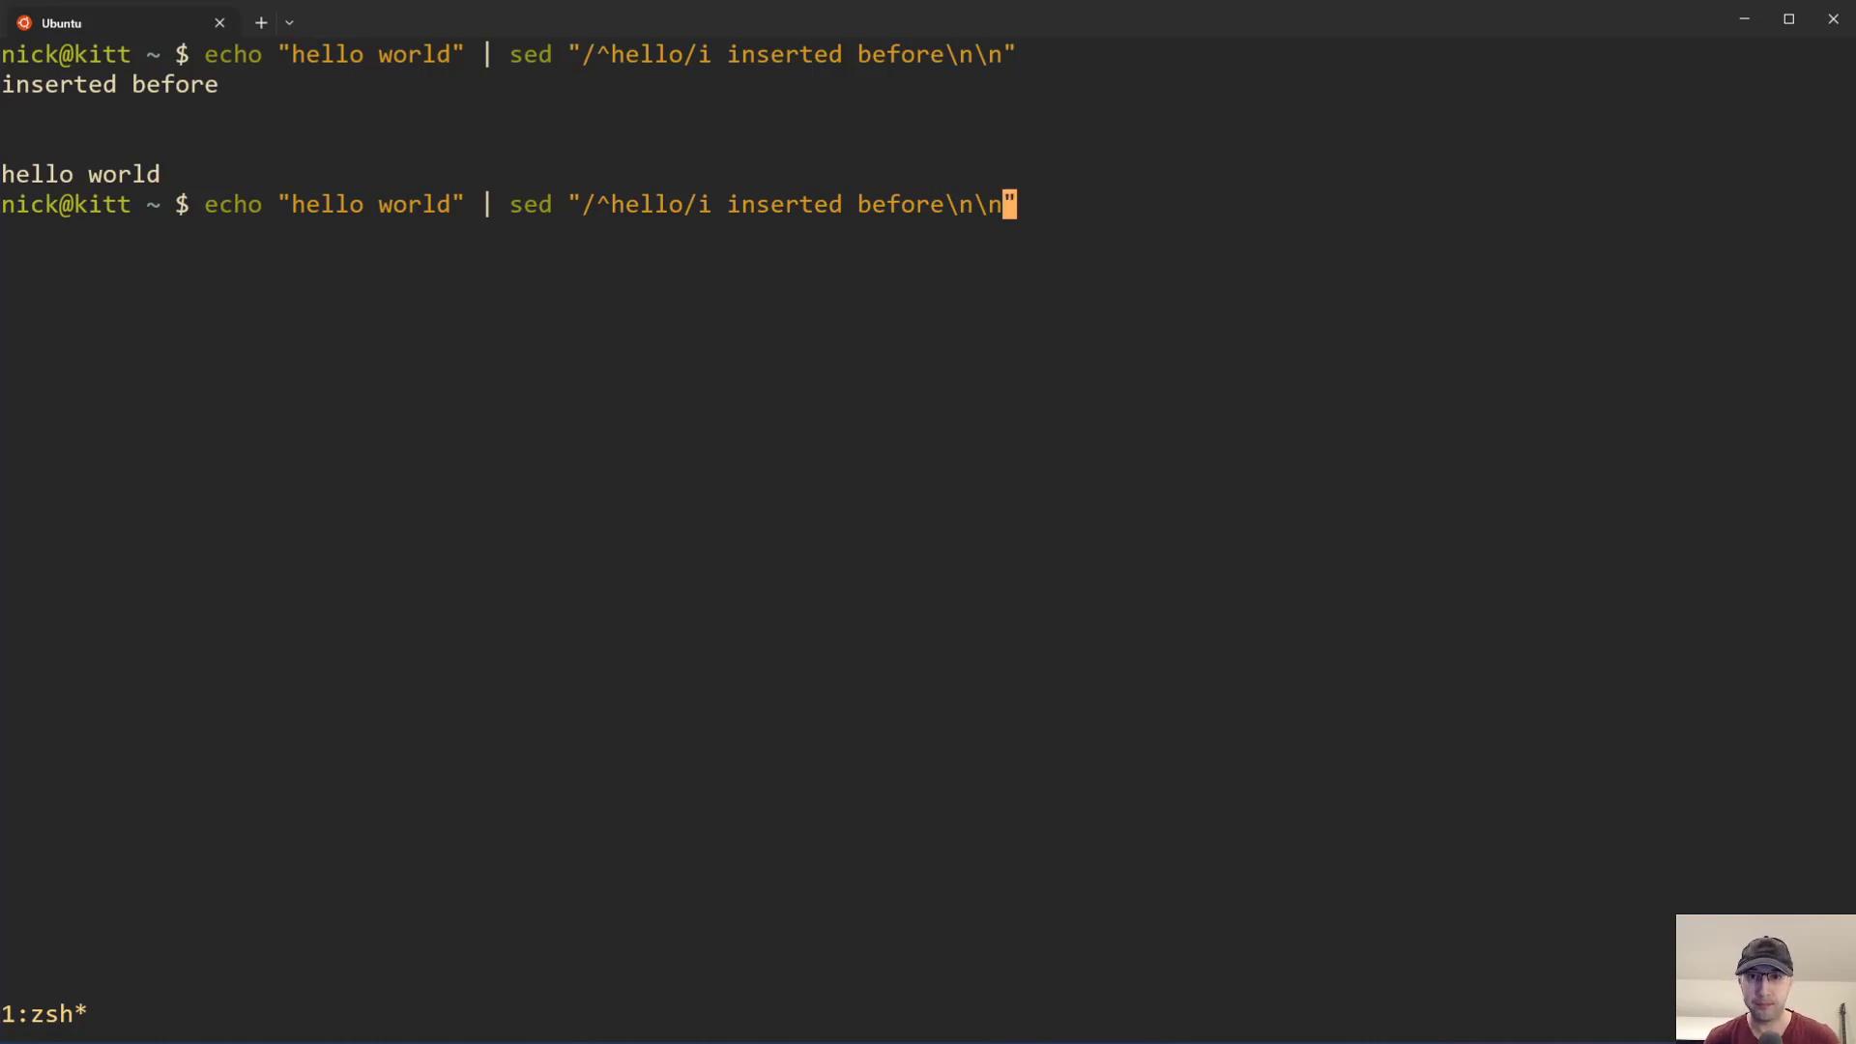
key("Left")
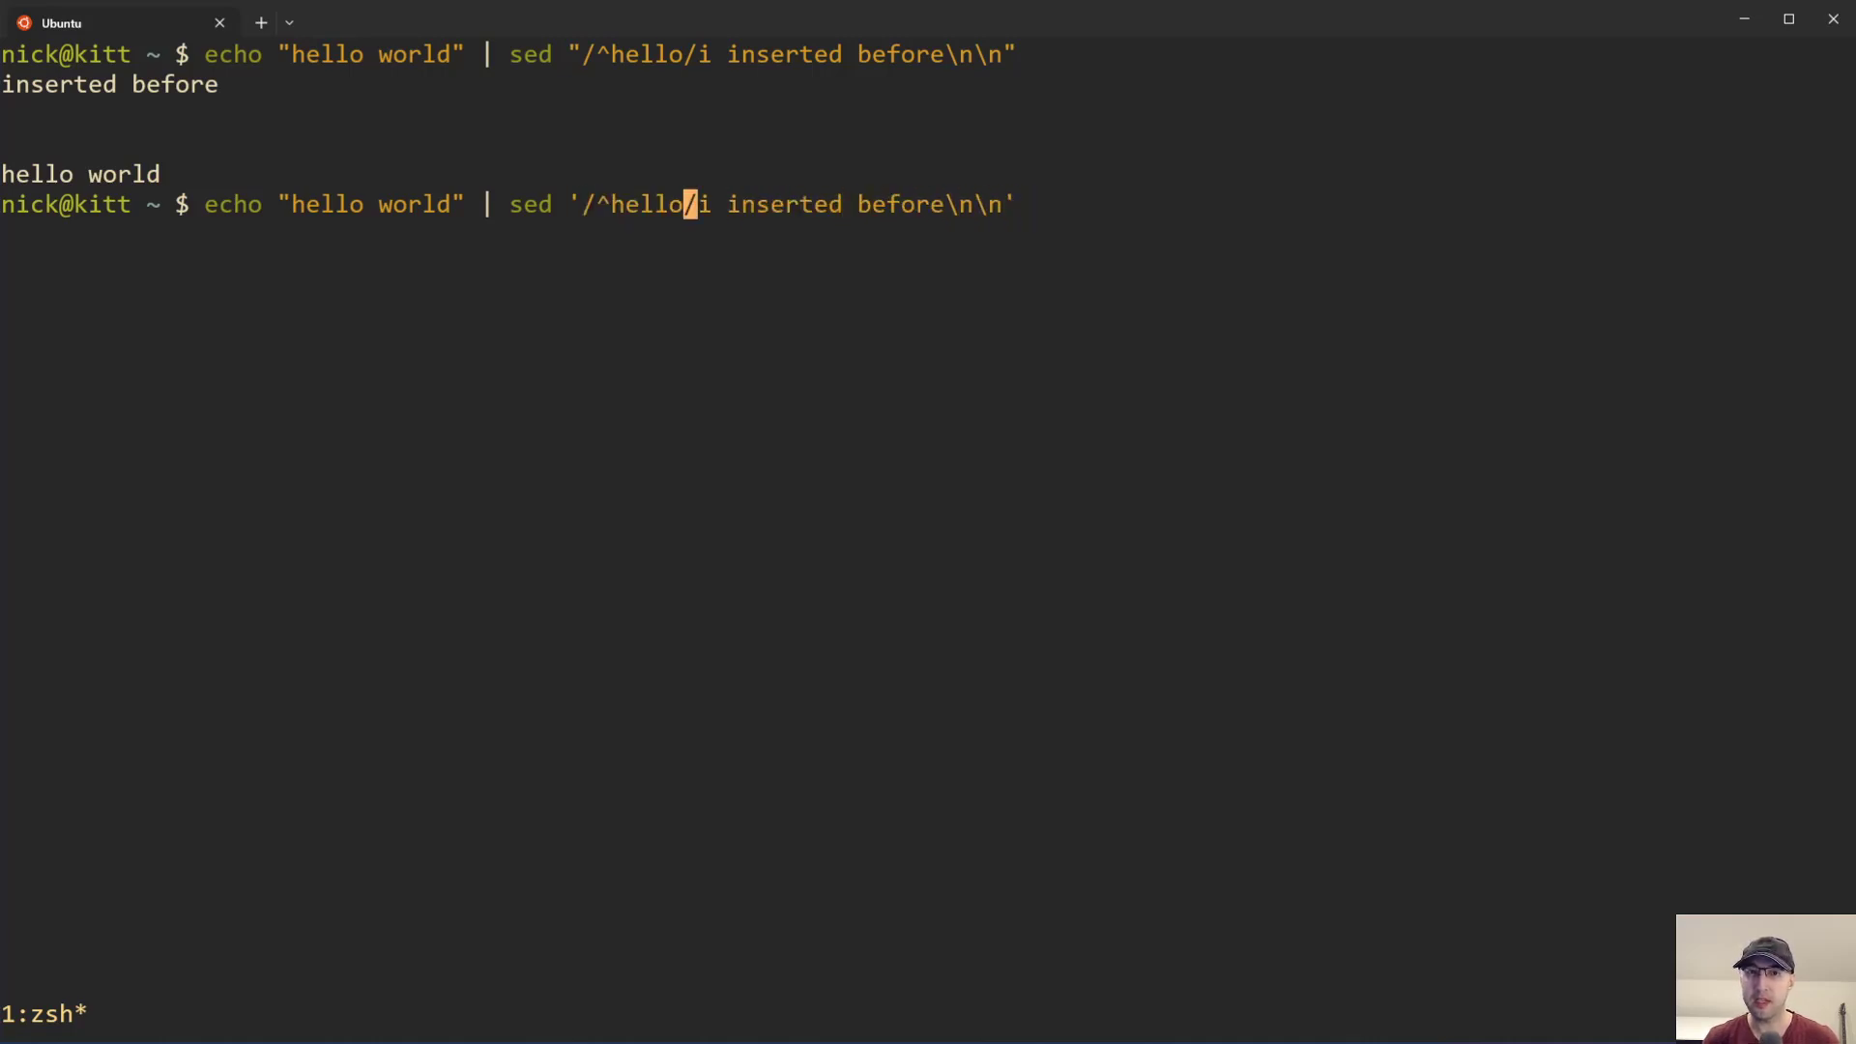
key("End")
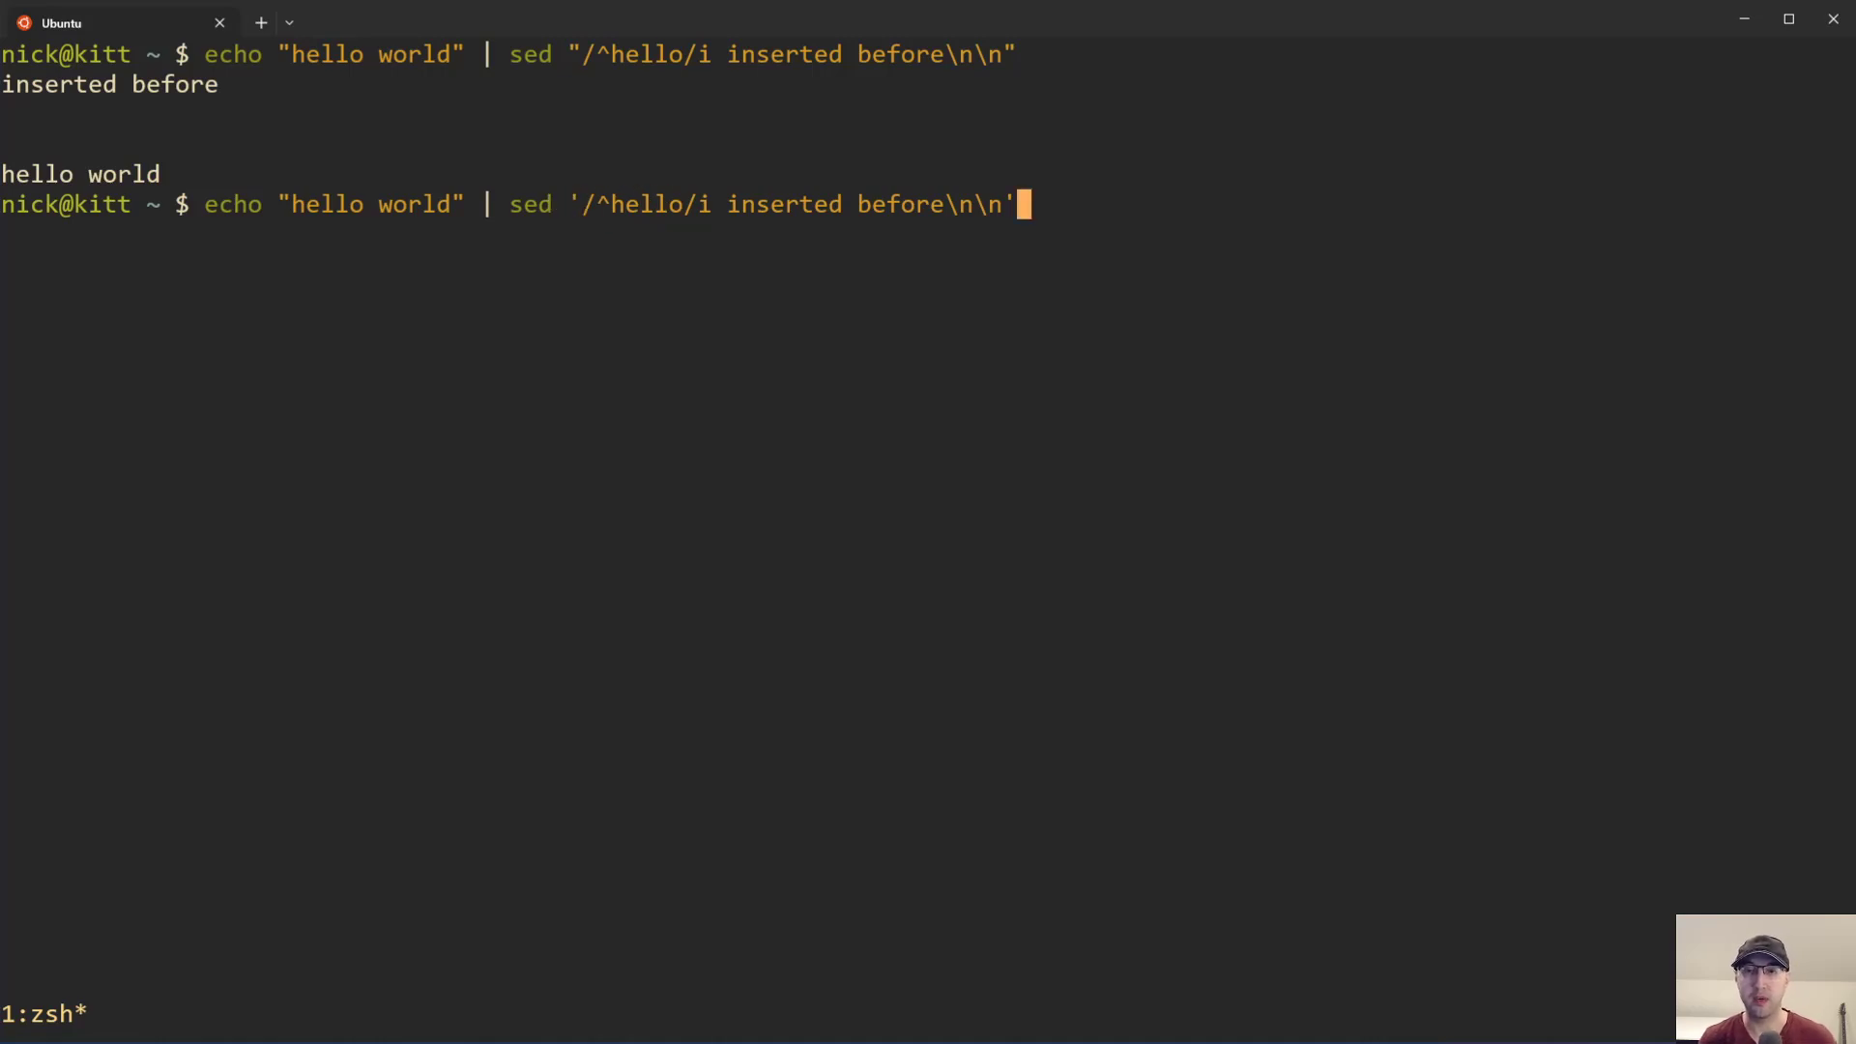
key("BackSpace")
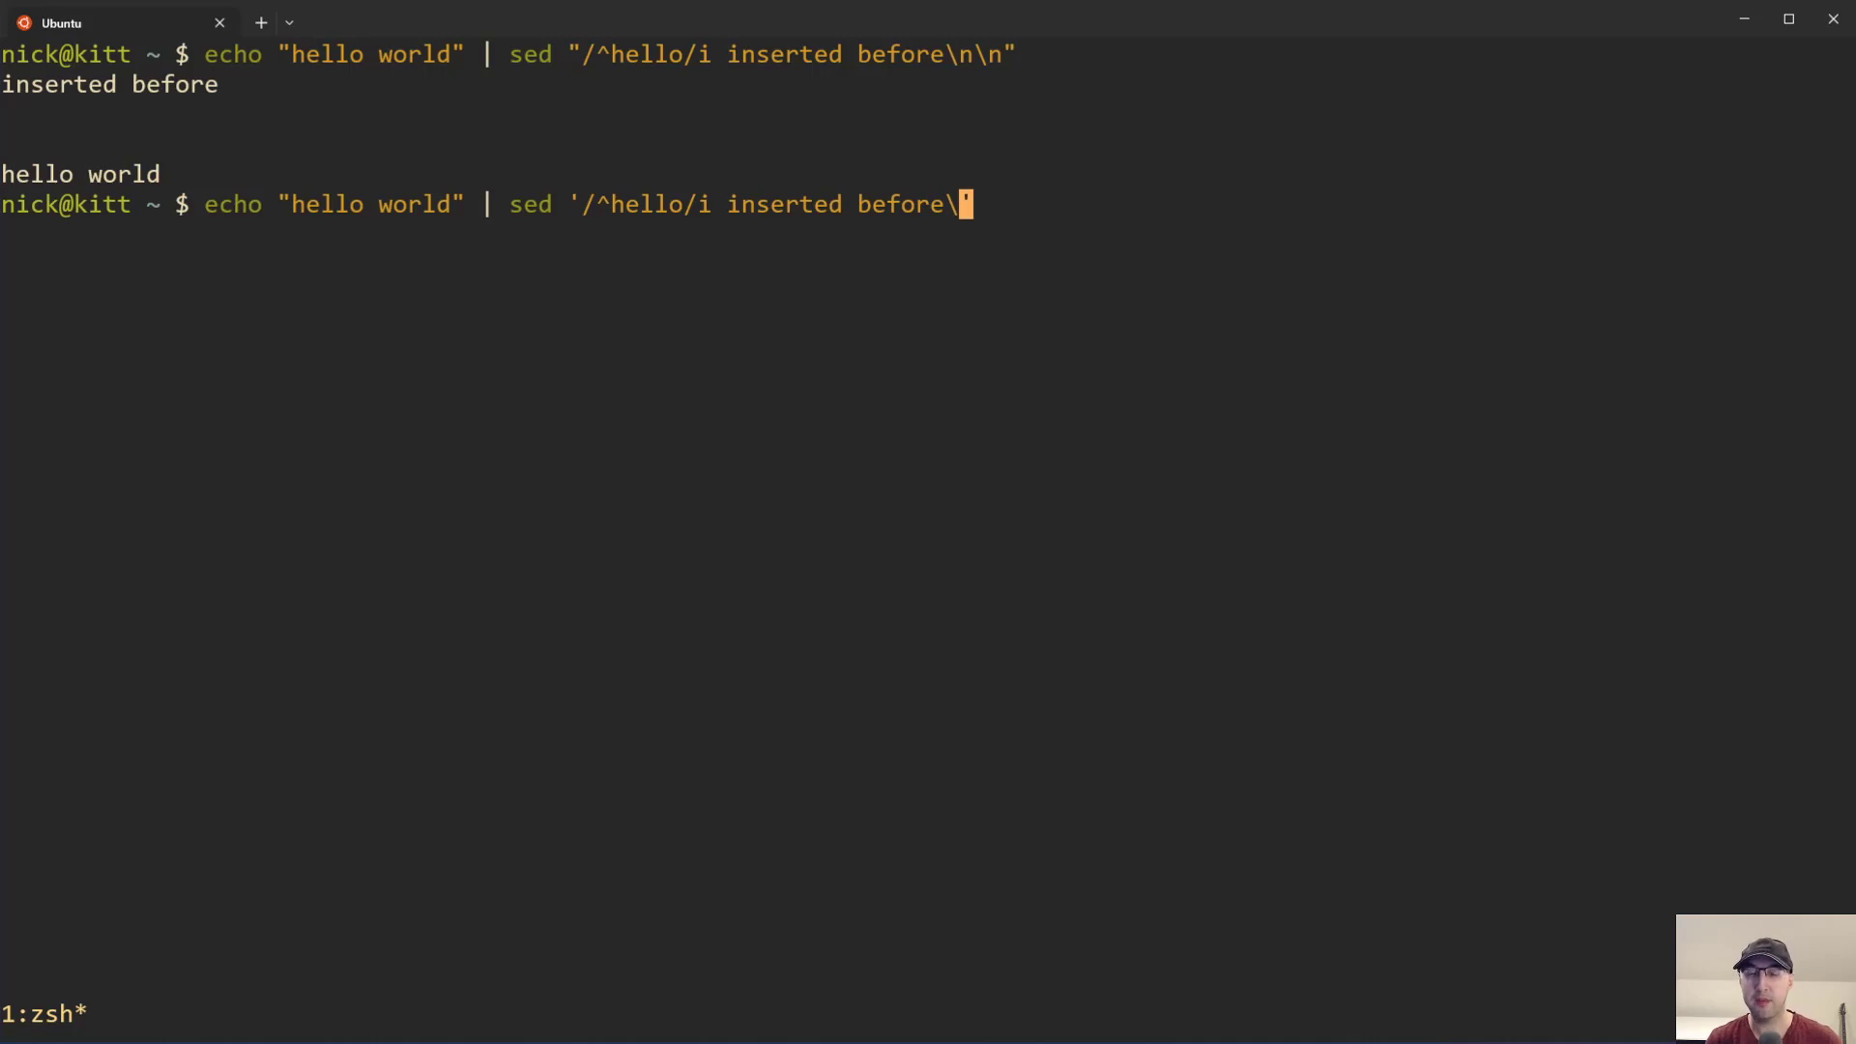
Step: Run the single-quoted insert, then spread it across continuation lines with literal newlines
key("Return")
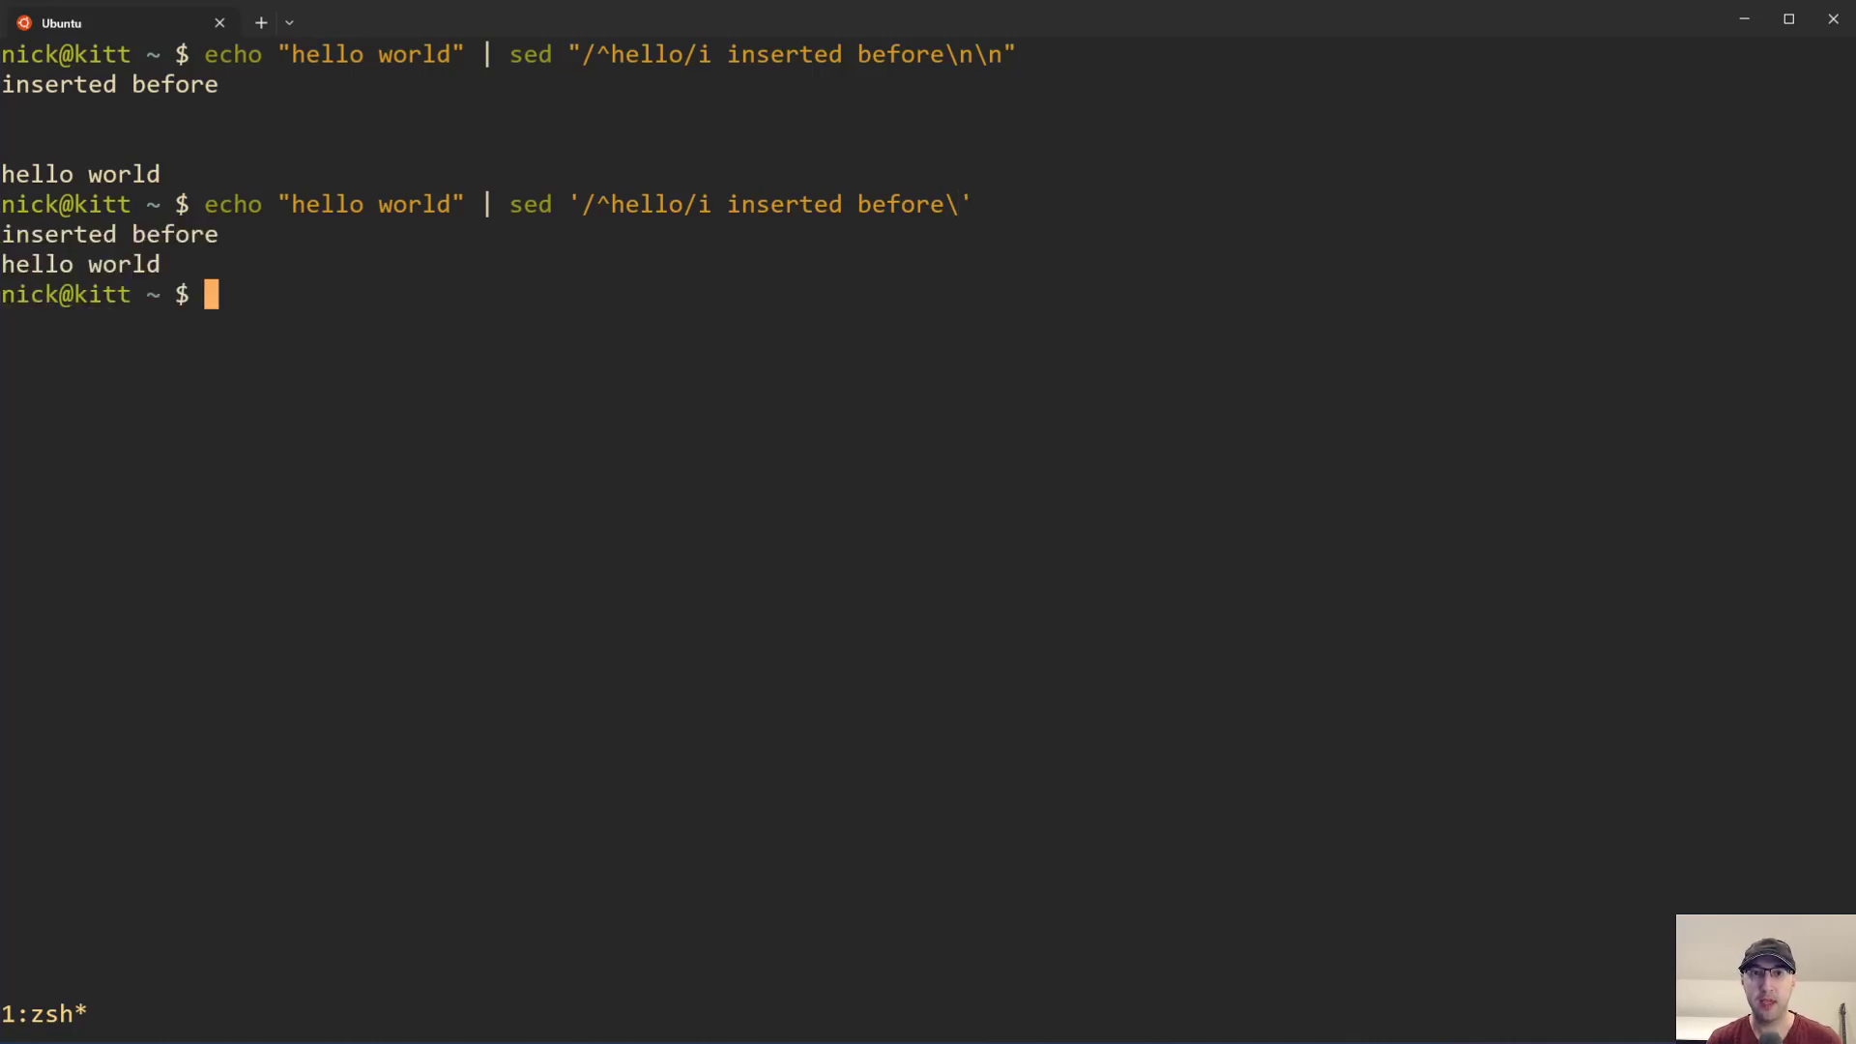
key("Up")
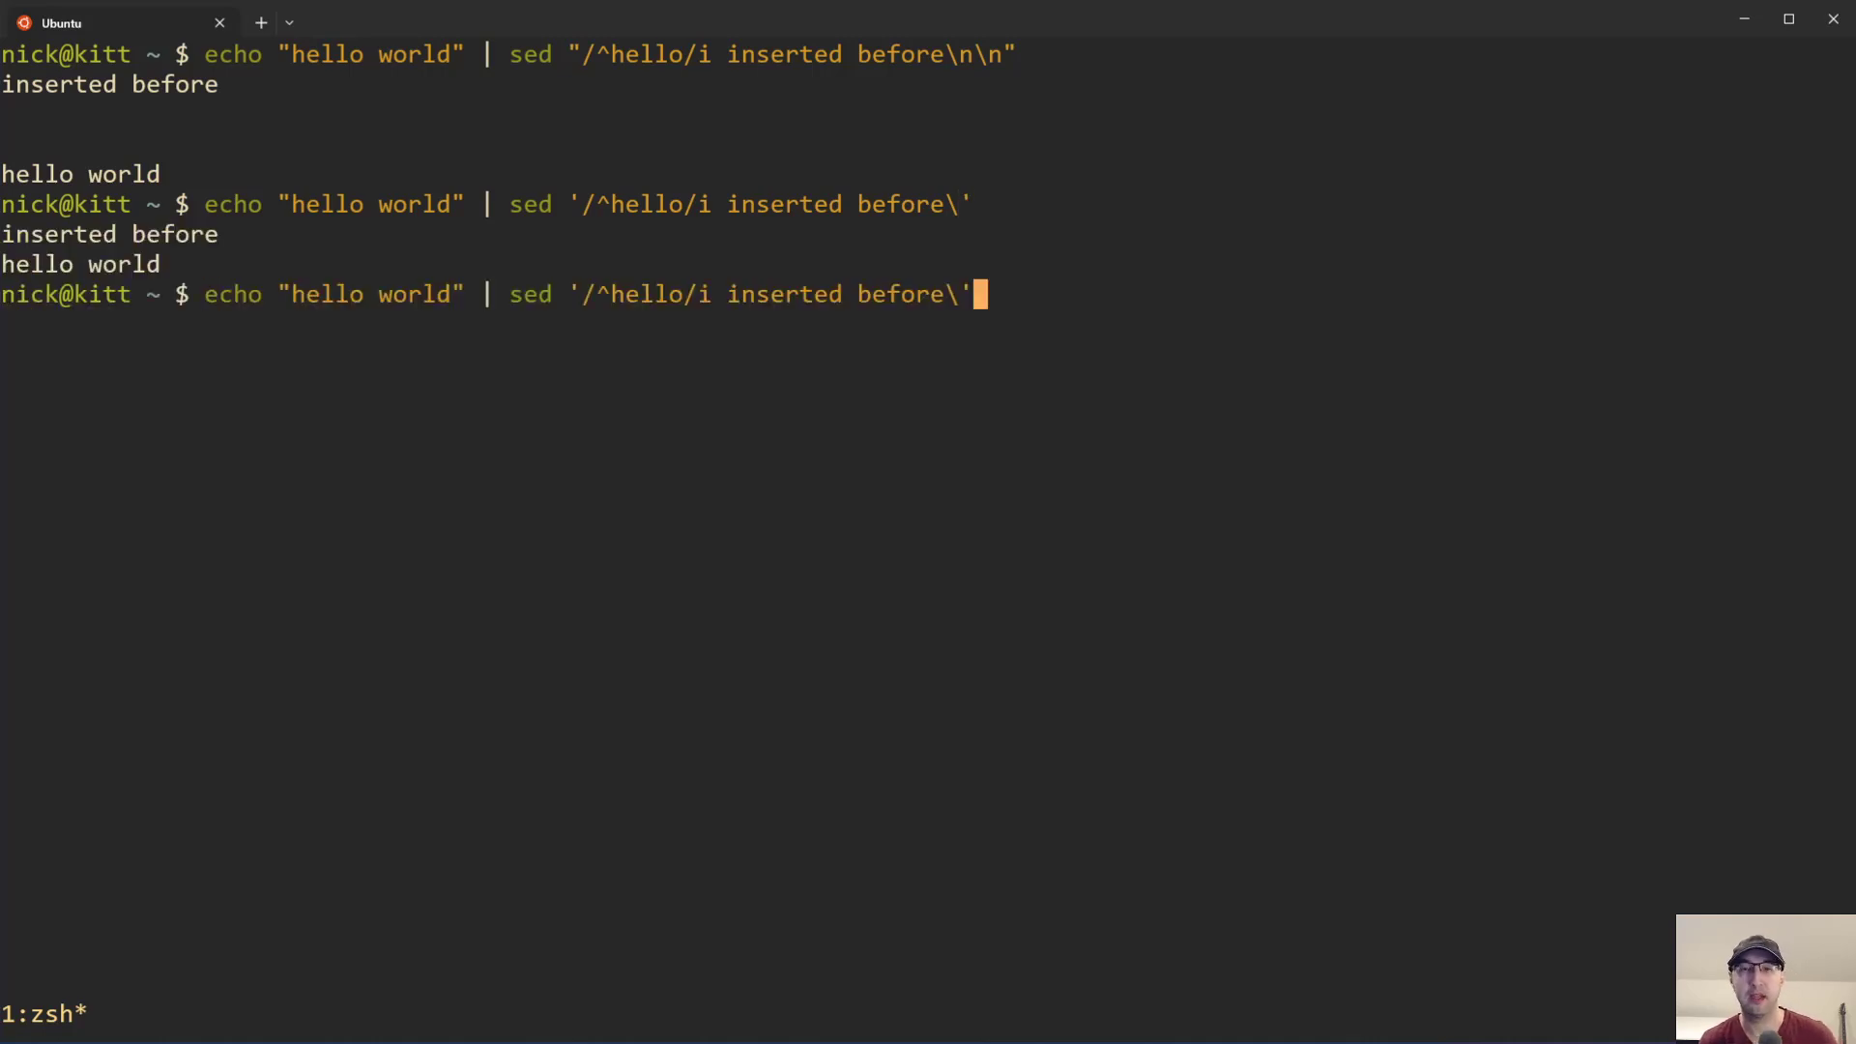
key("BackSpace")
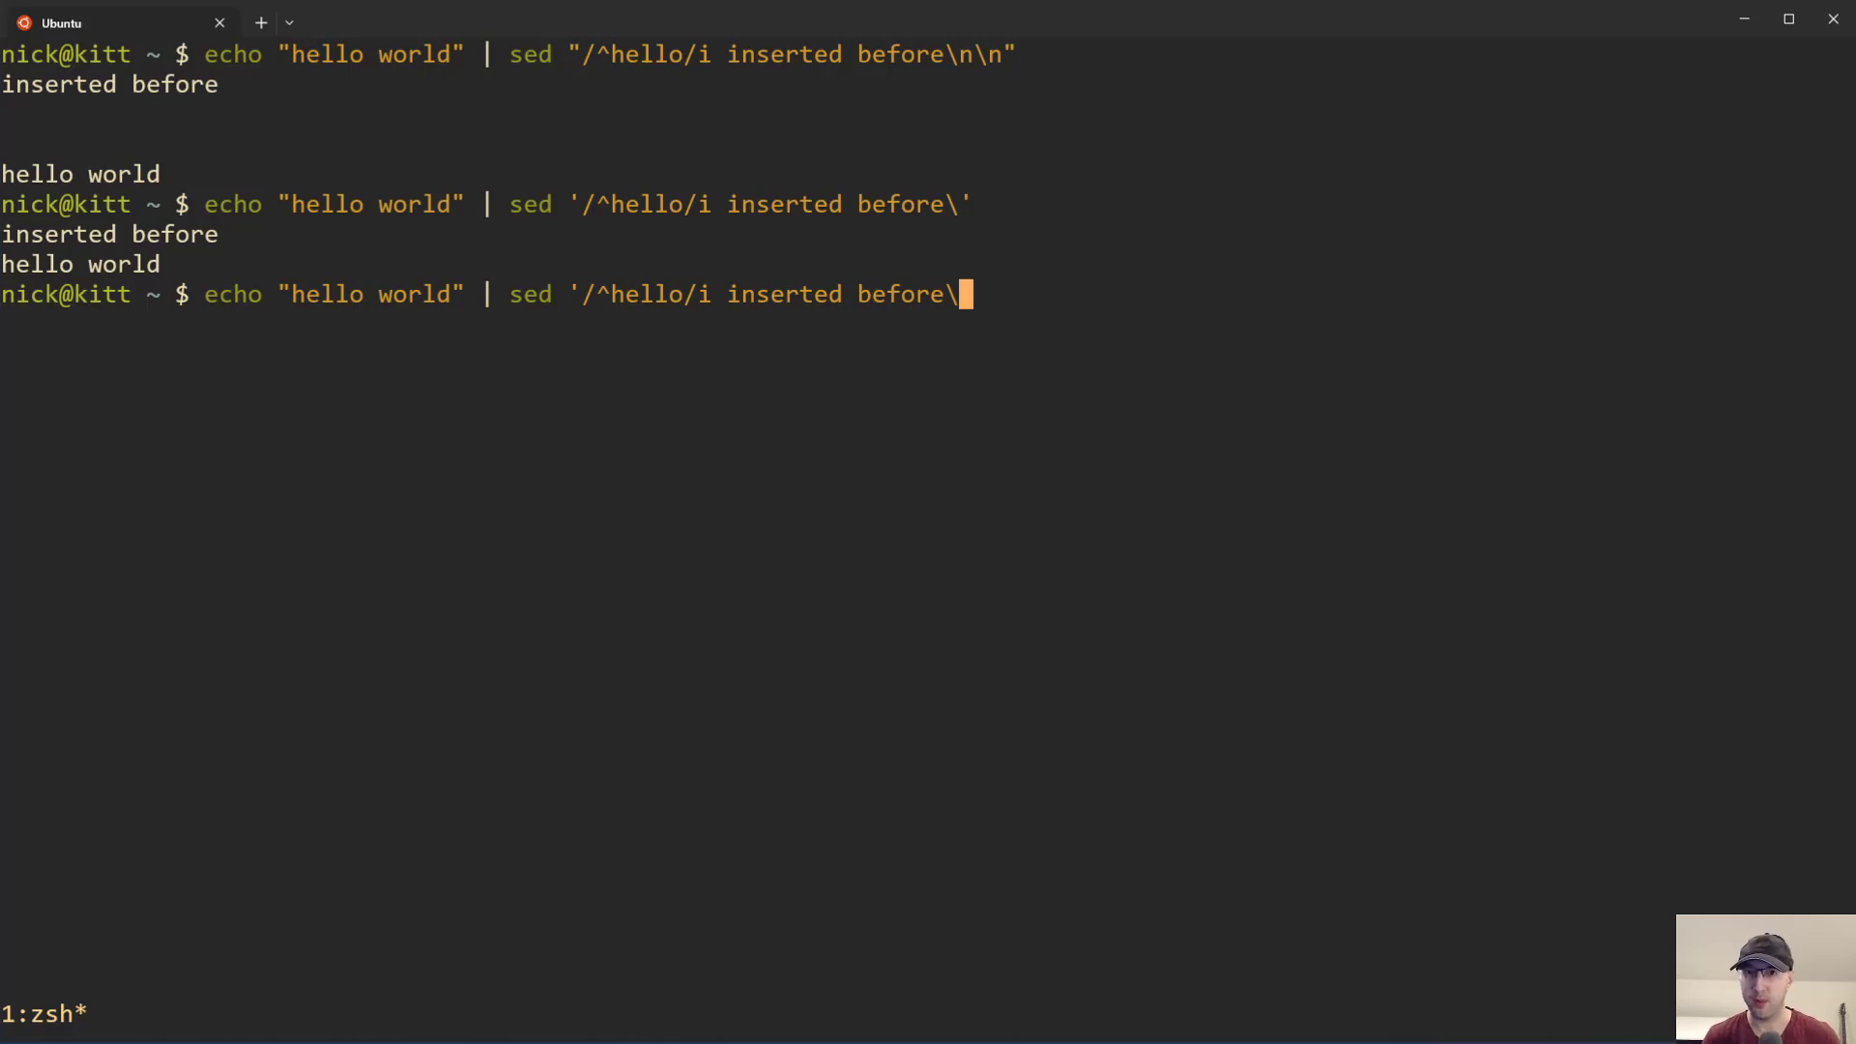
key("Return")
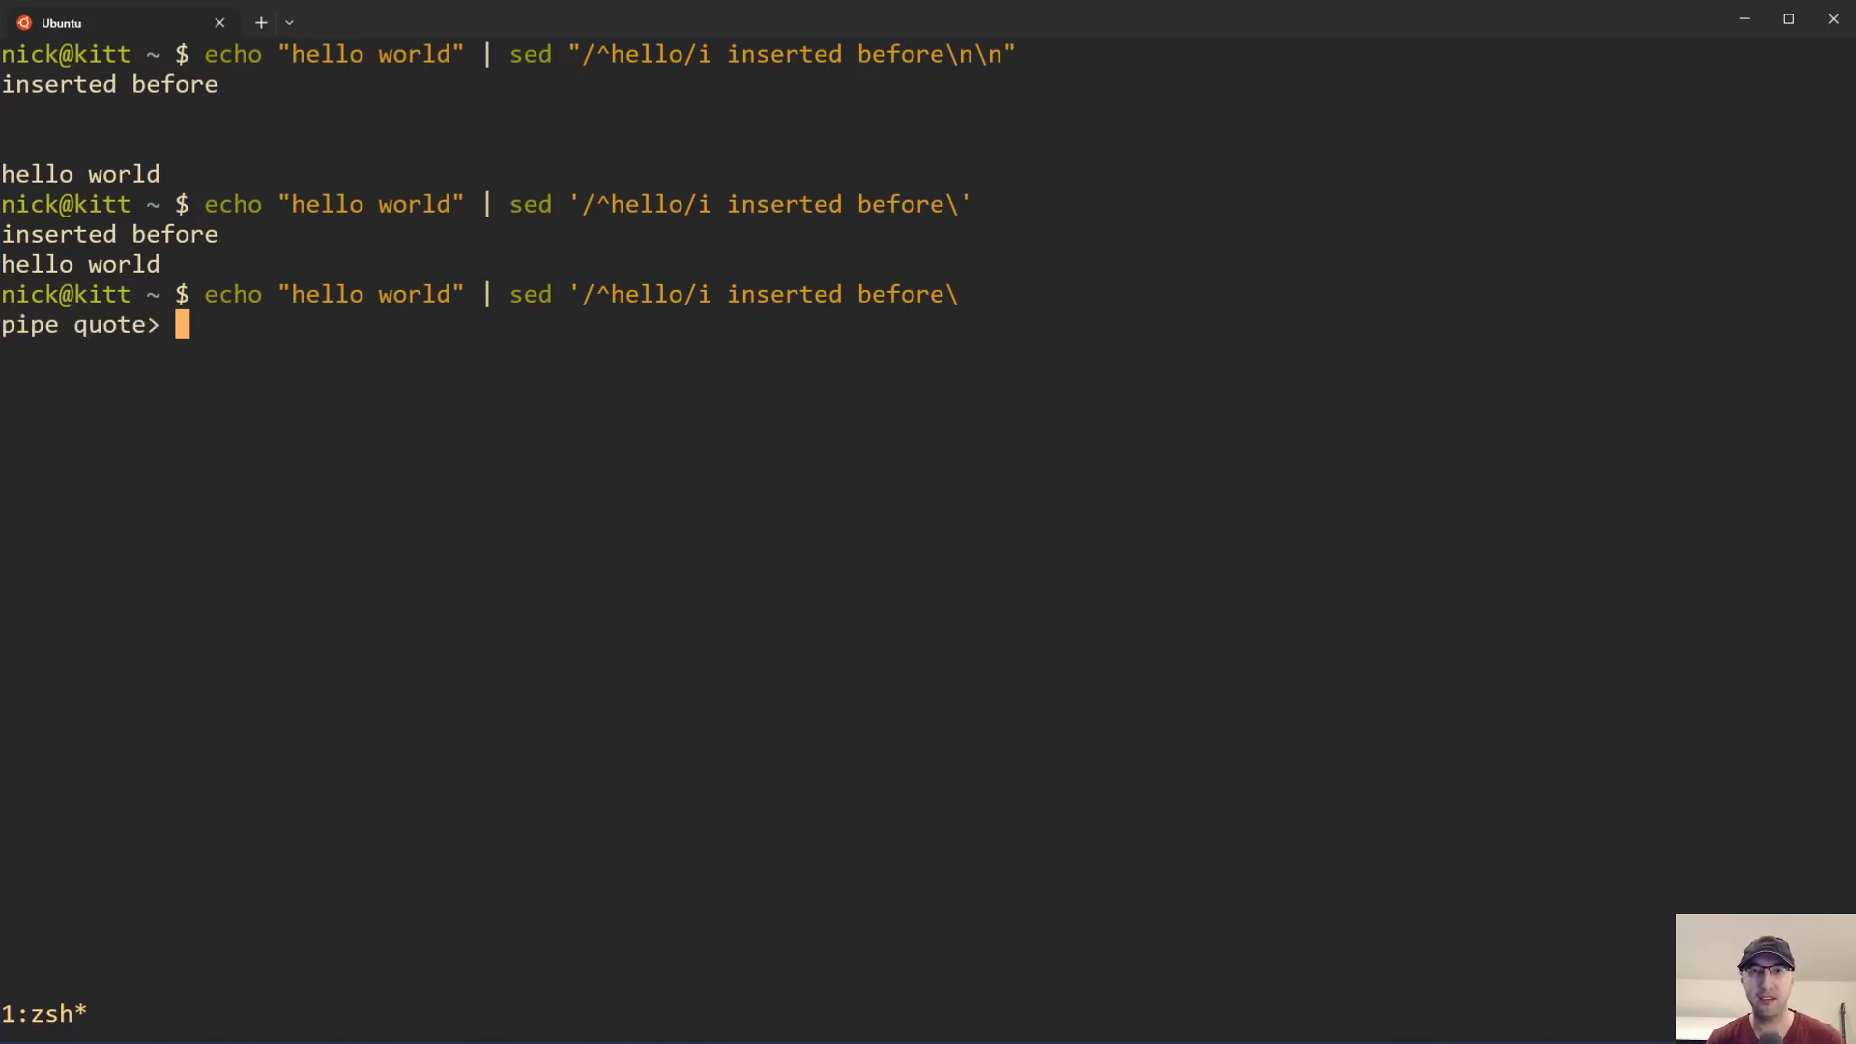
type("\\")
type("'")
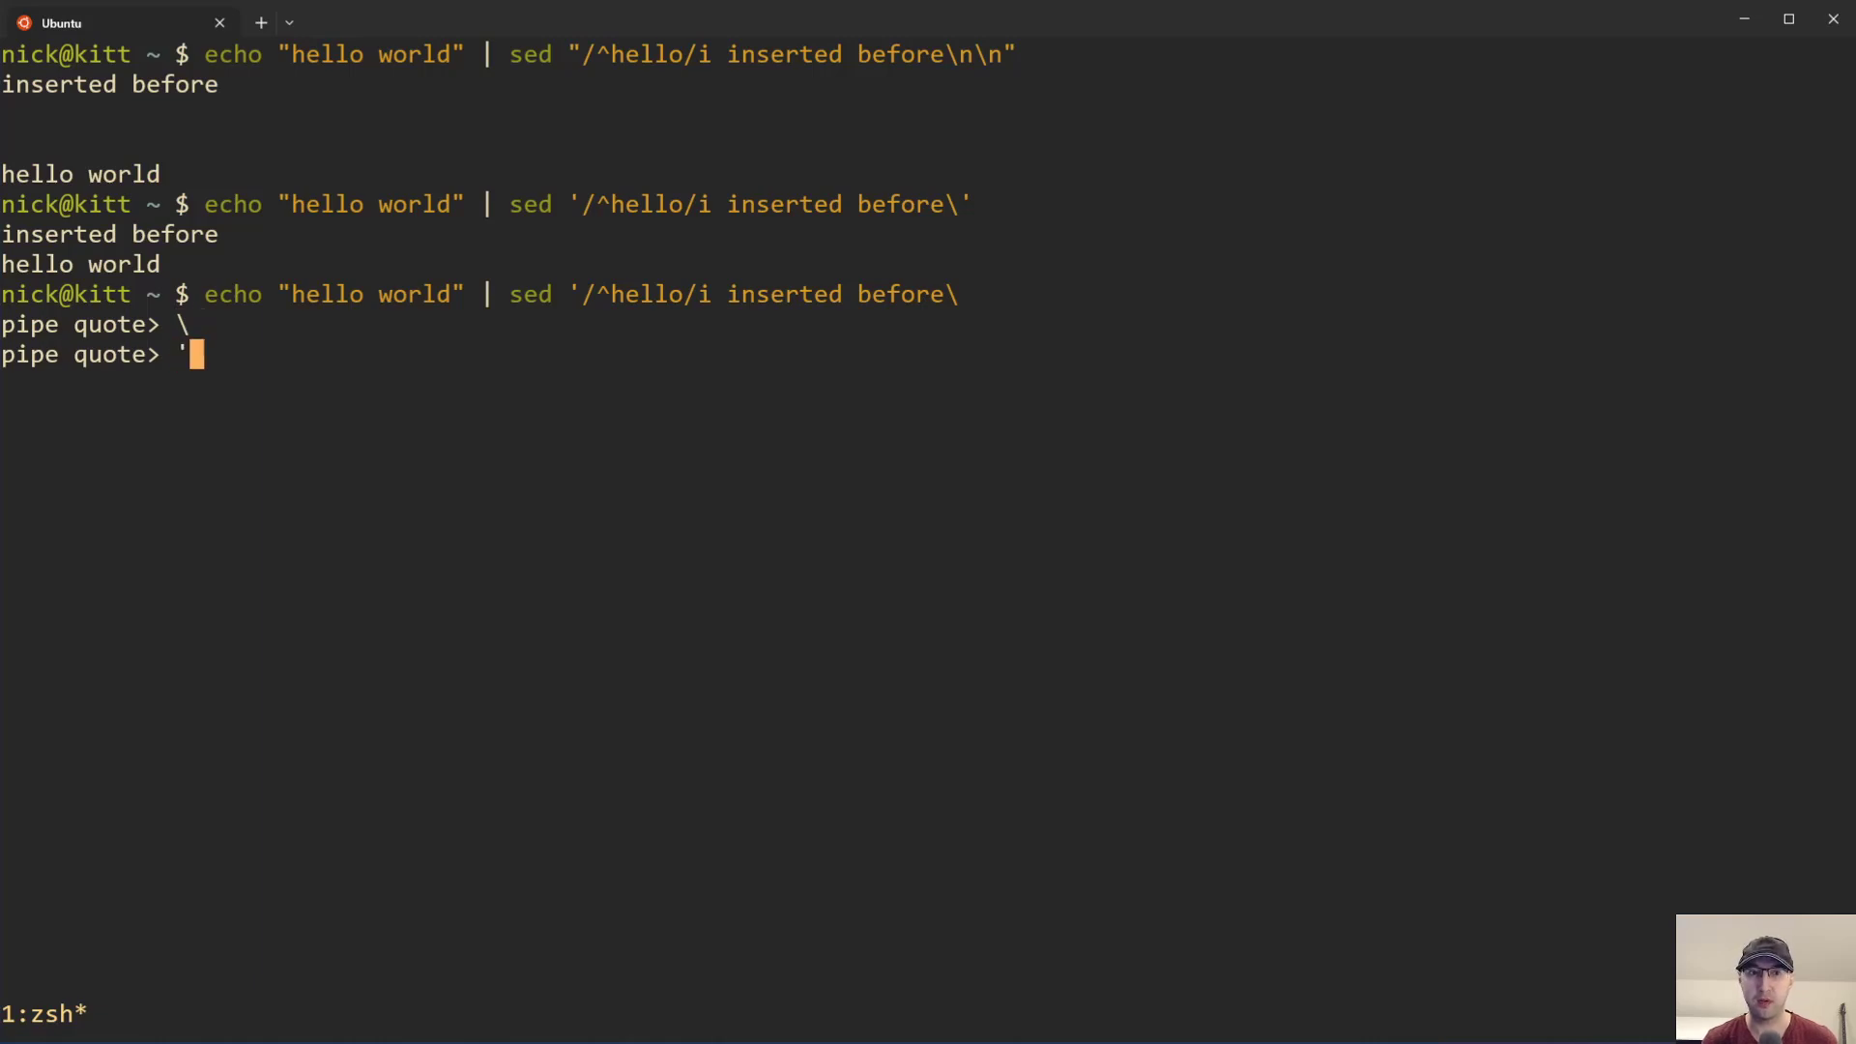
key("Return")
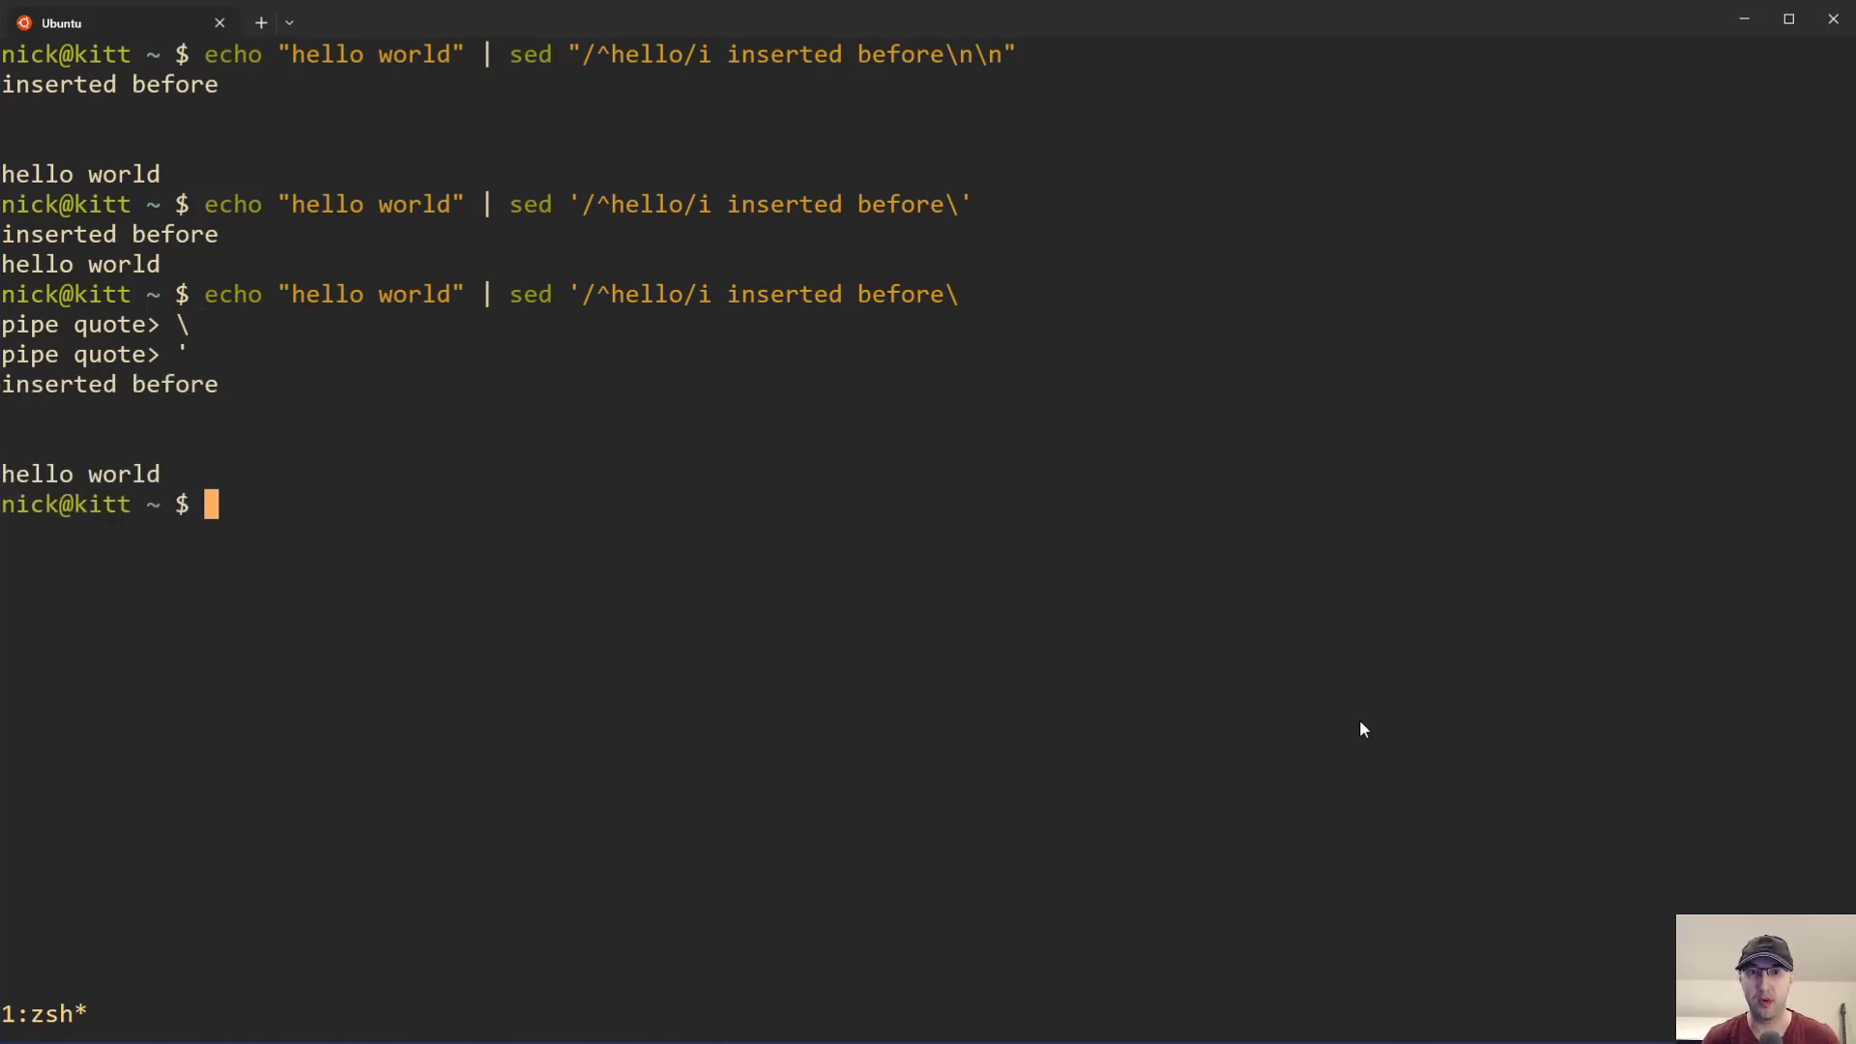
mouse_move(1379, 694)
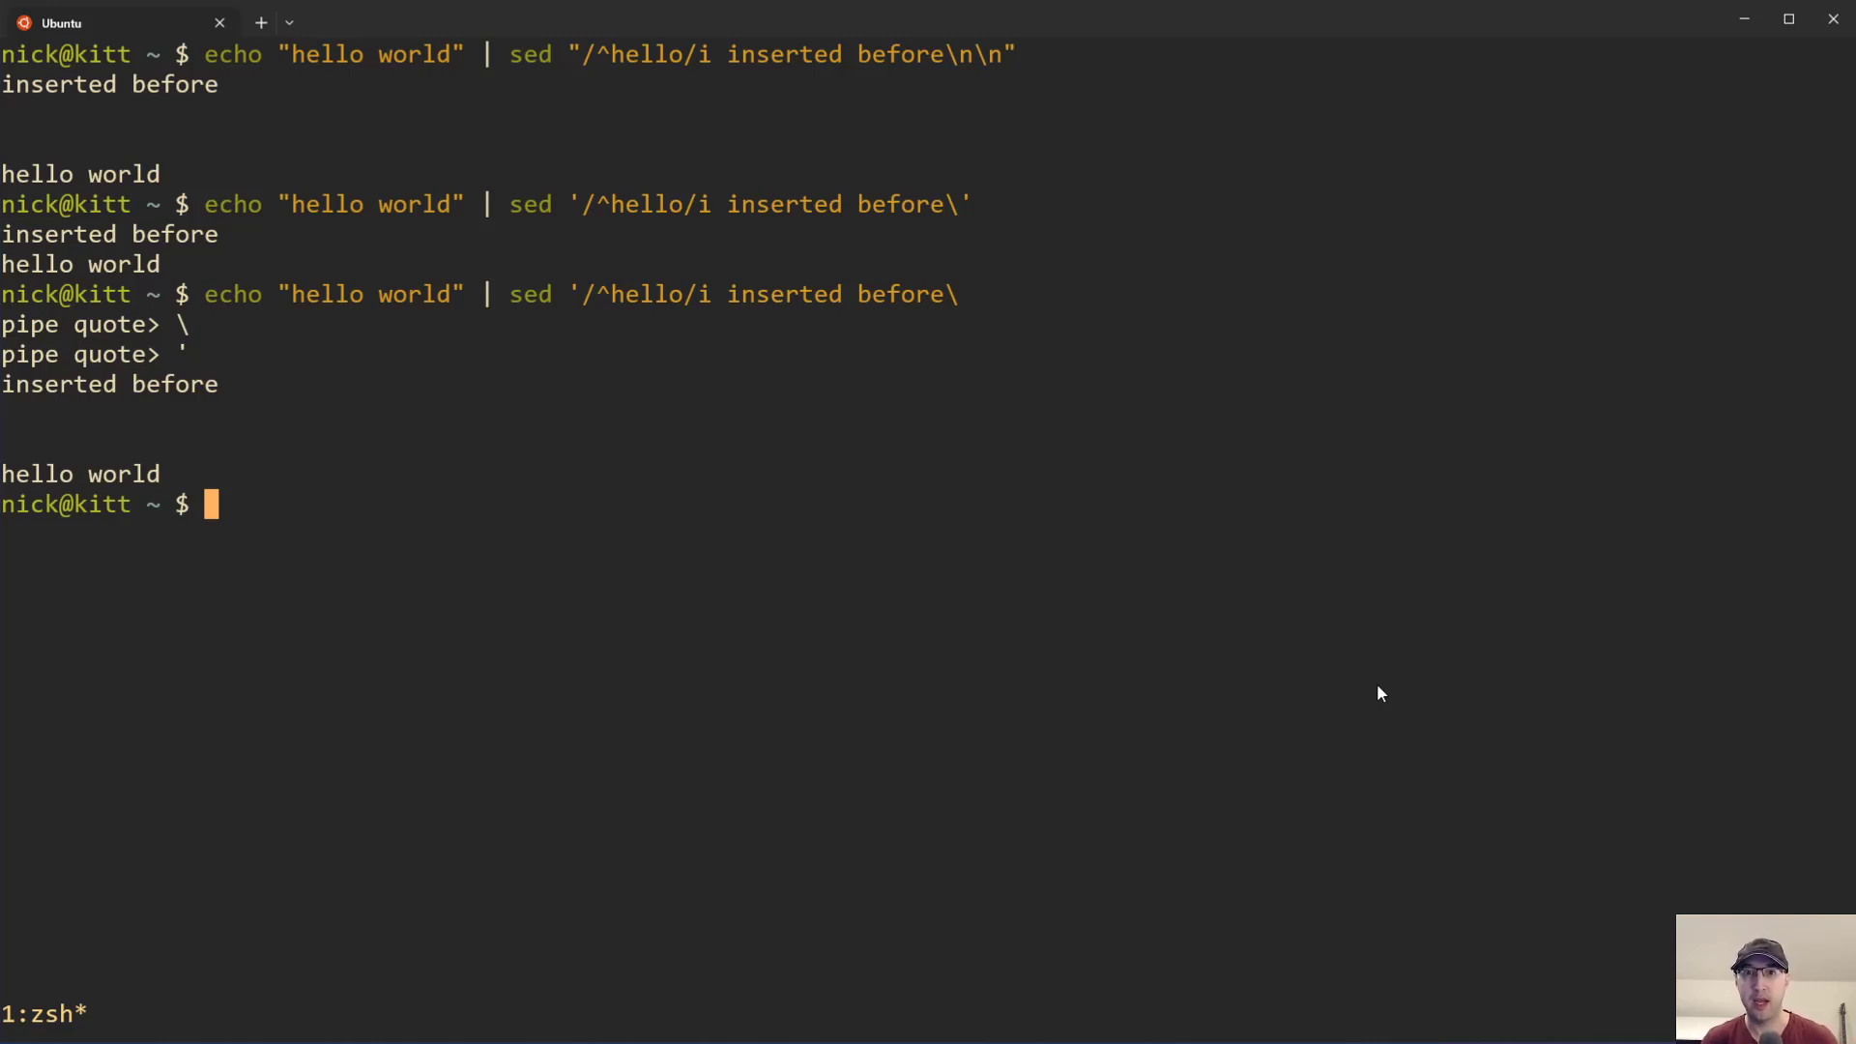
mouse_move(1179, 637)
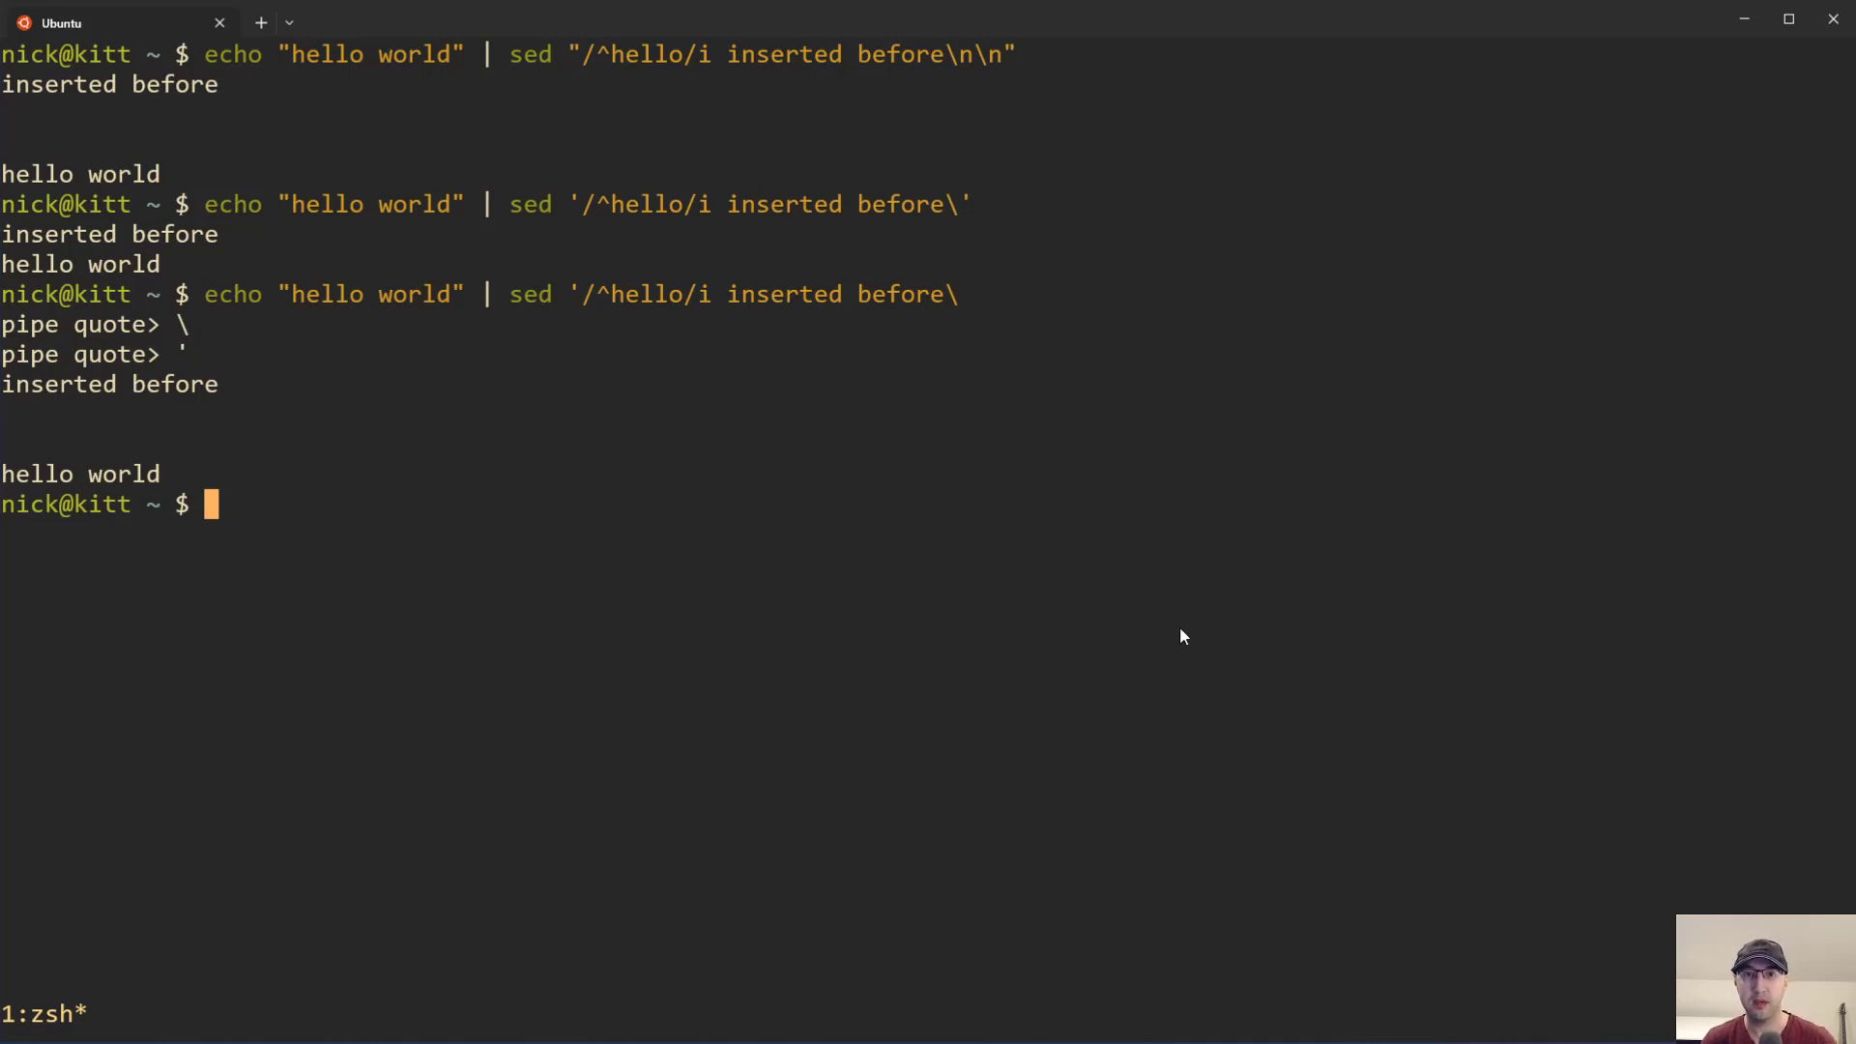
mouse_move(892, 305)
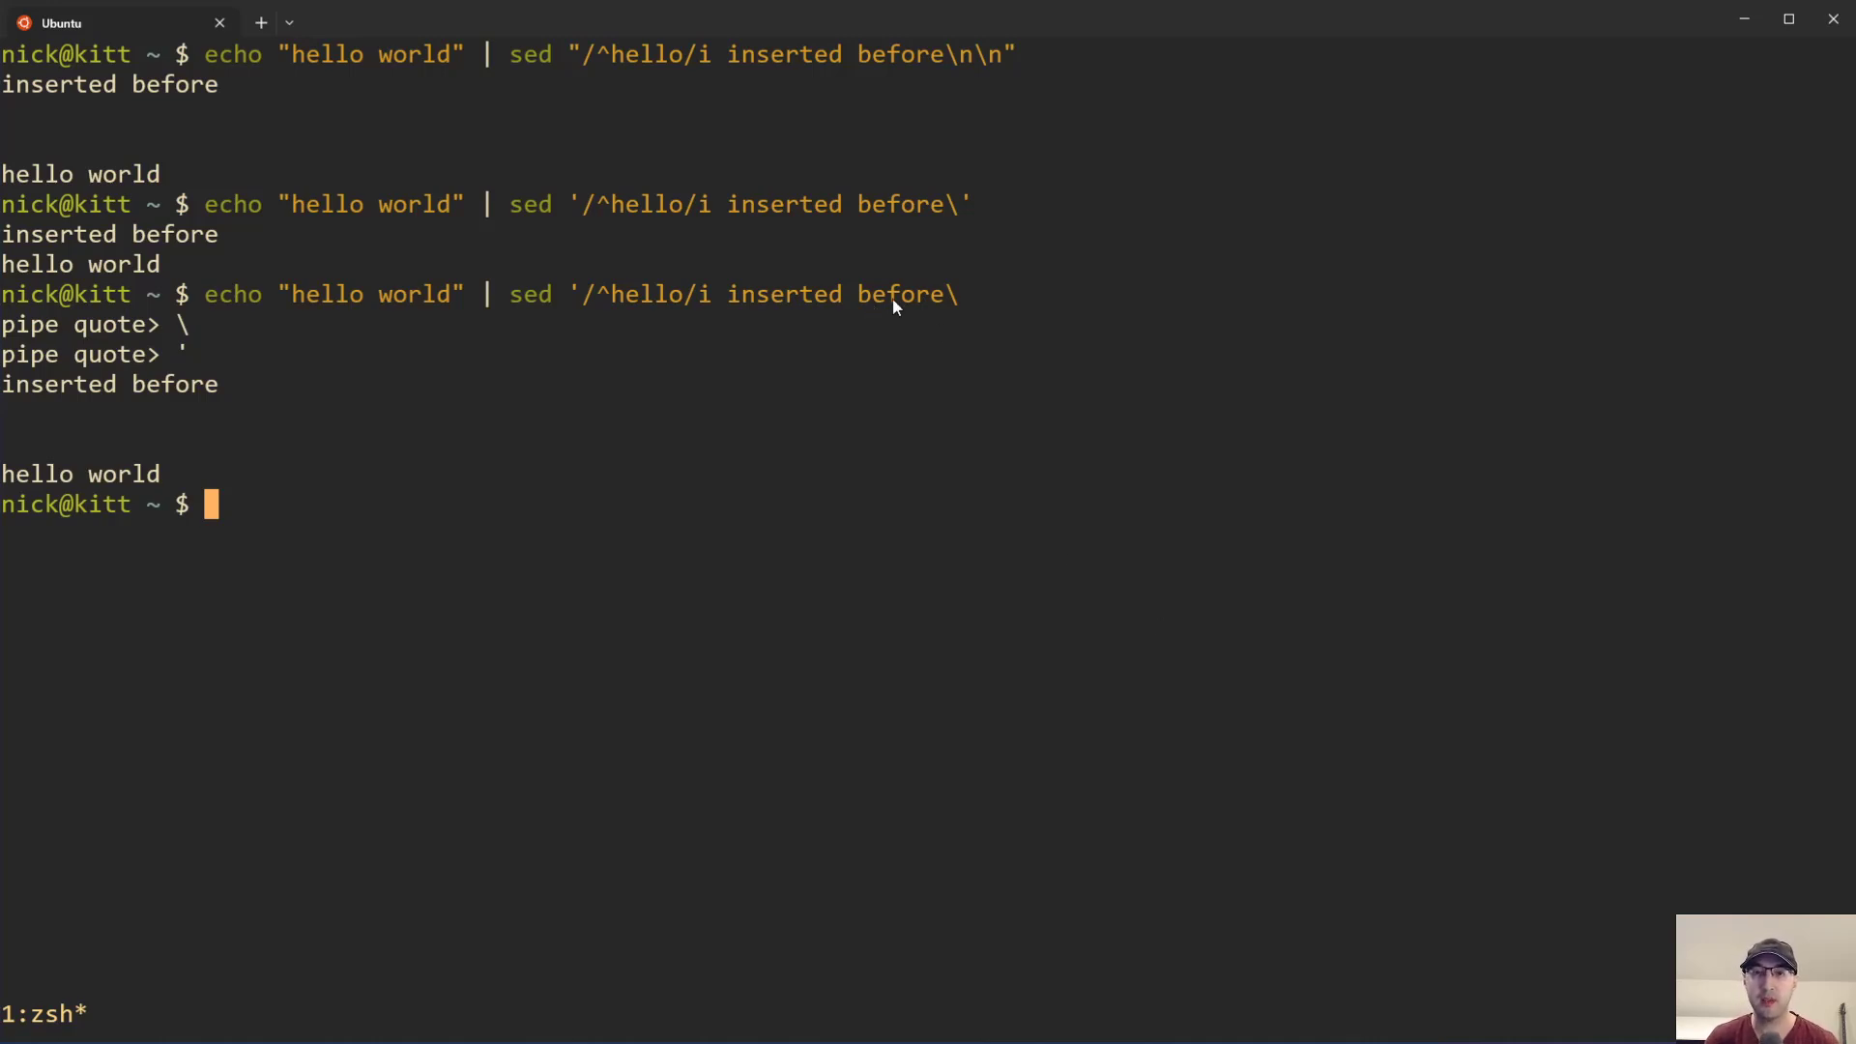
mouse_move(957, 317)
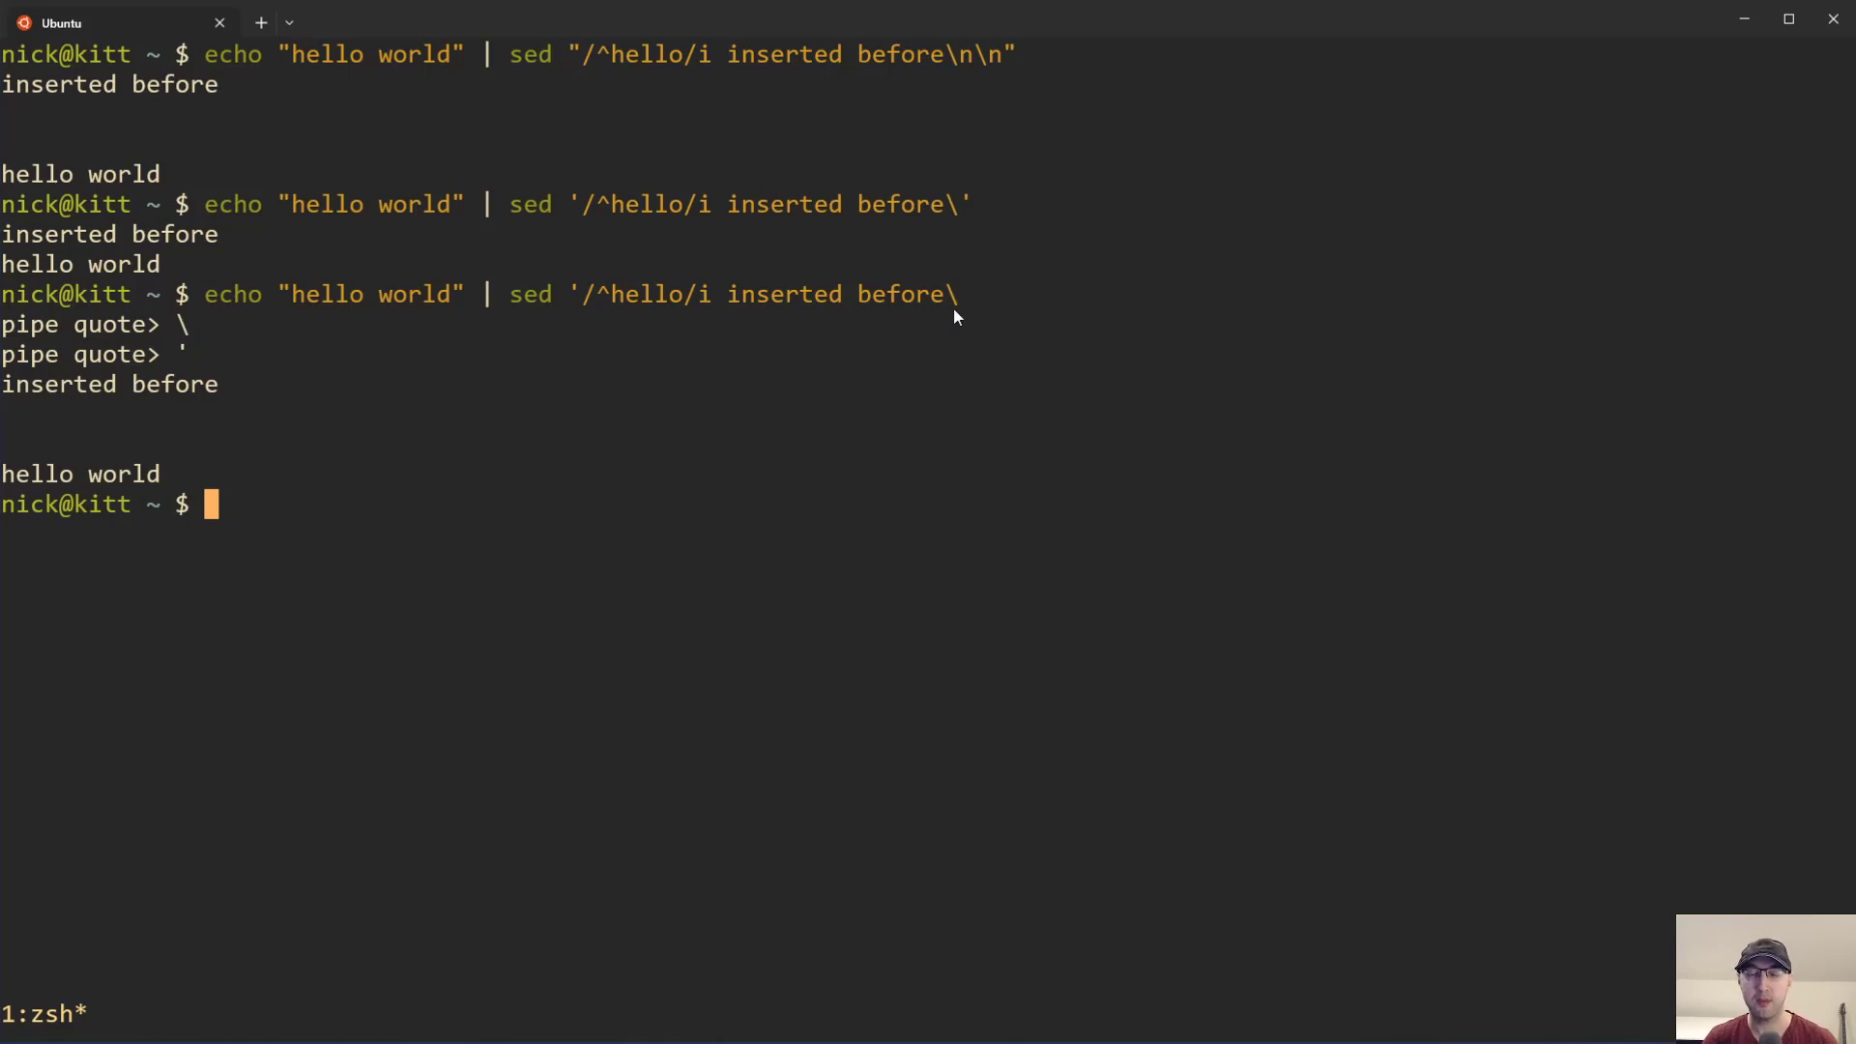
mouse_move(692, 329)
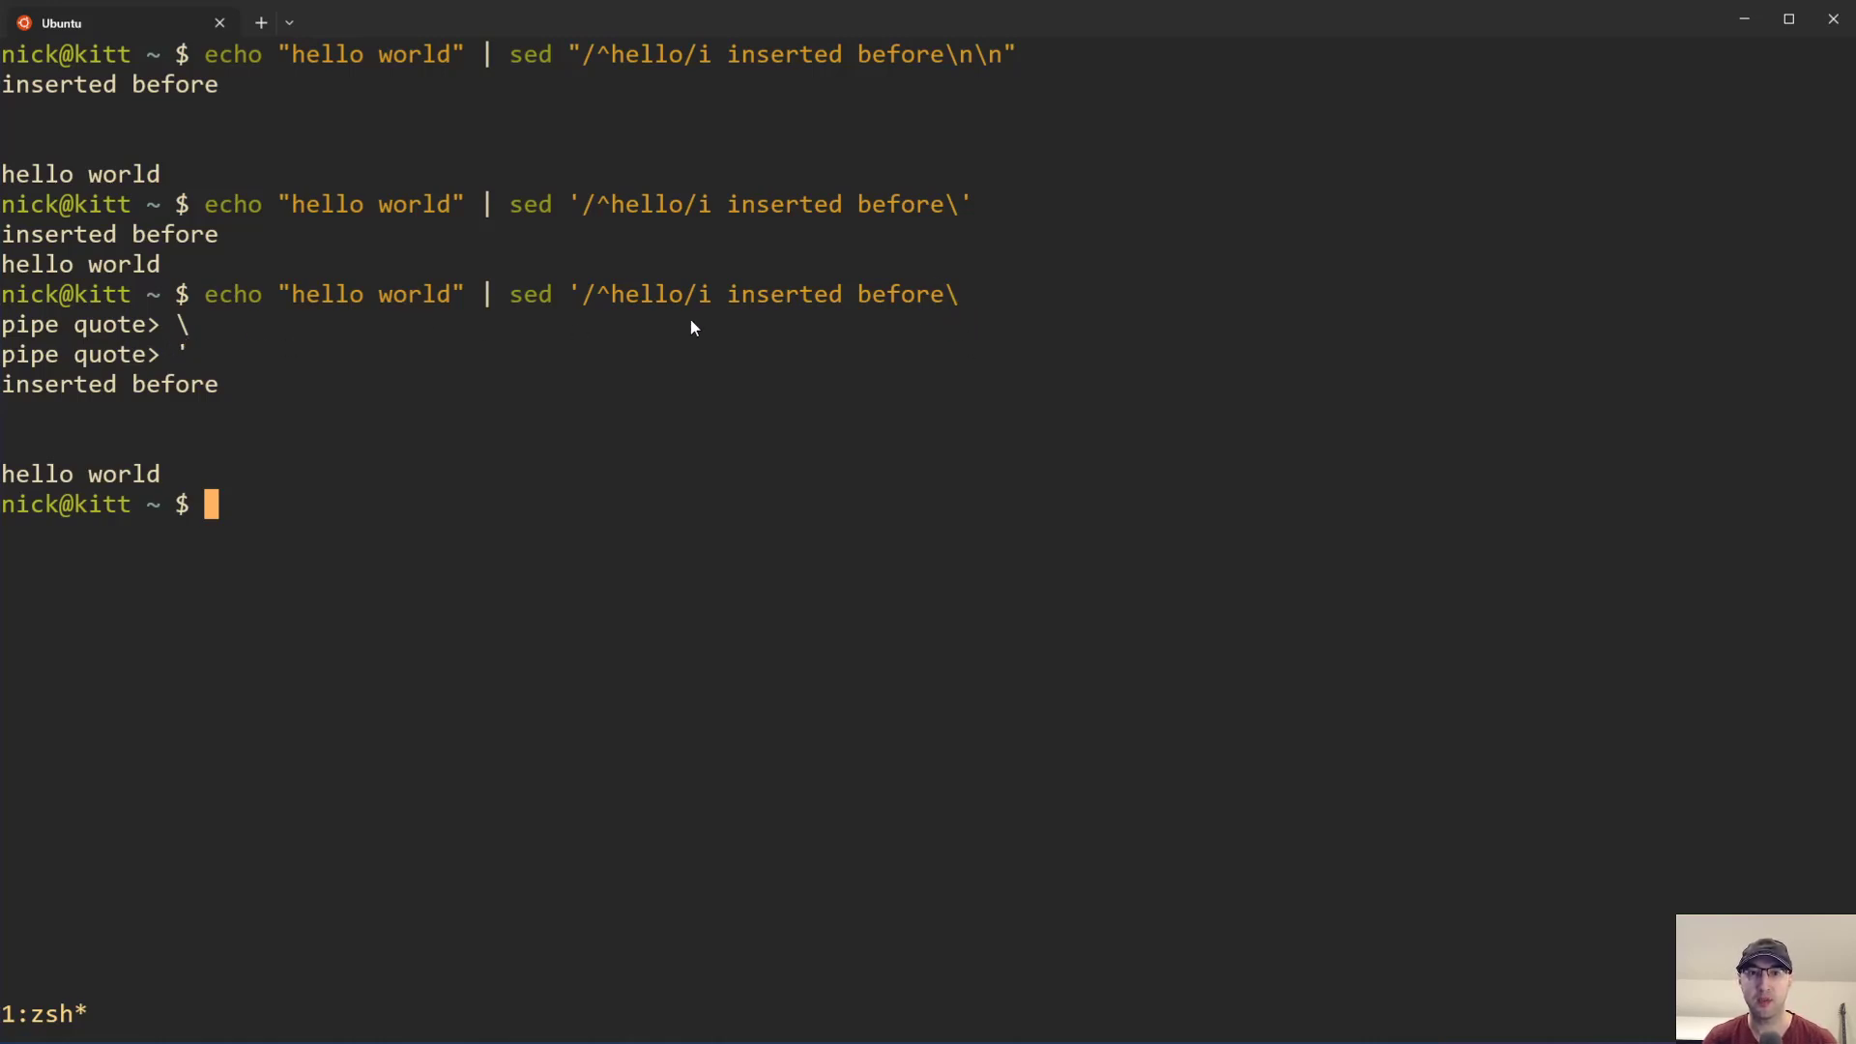
mouse_move(597, 312)
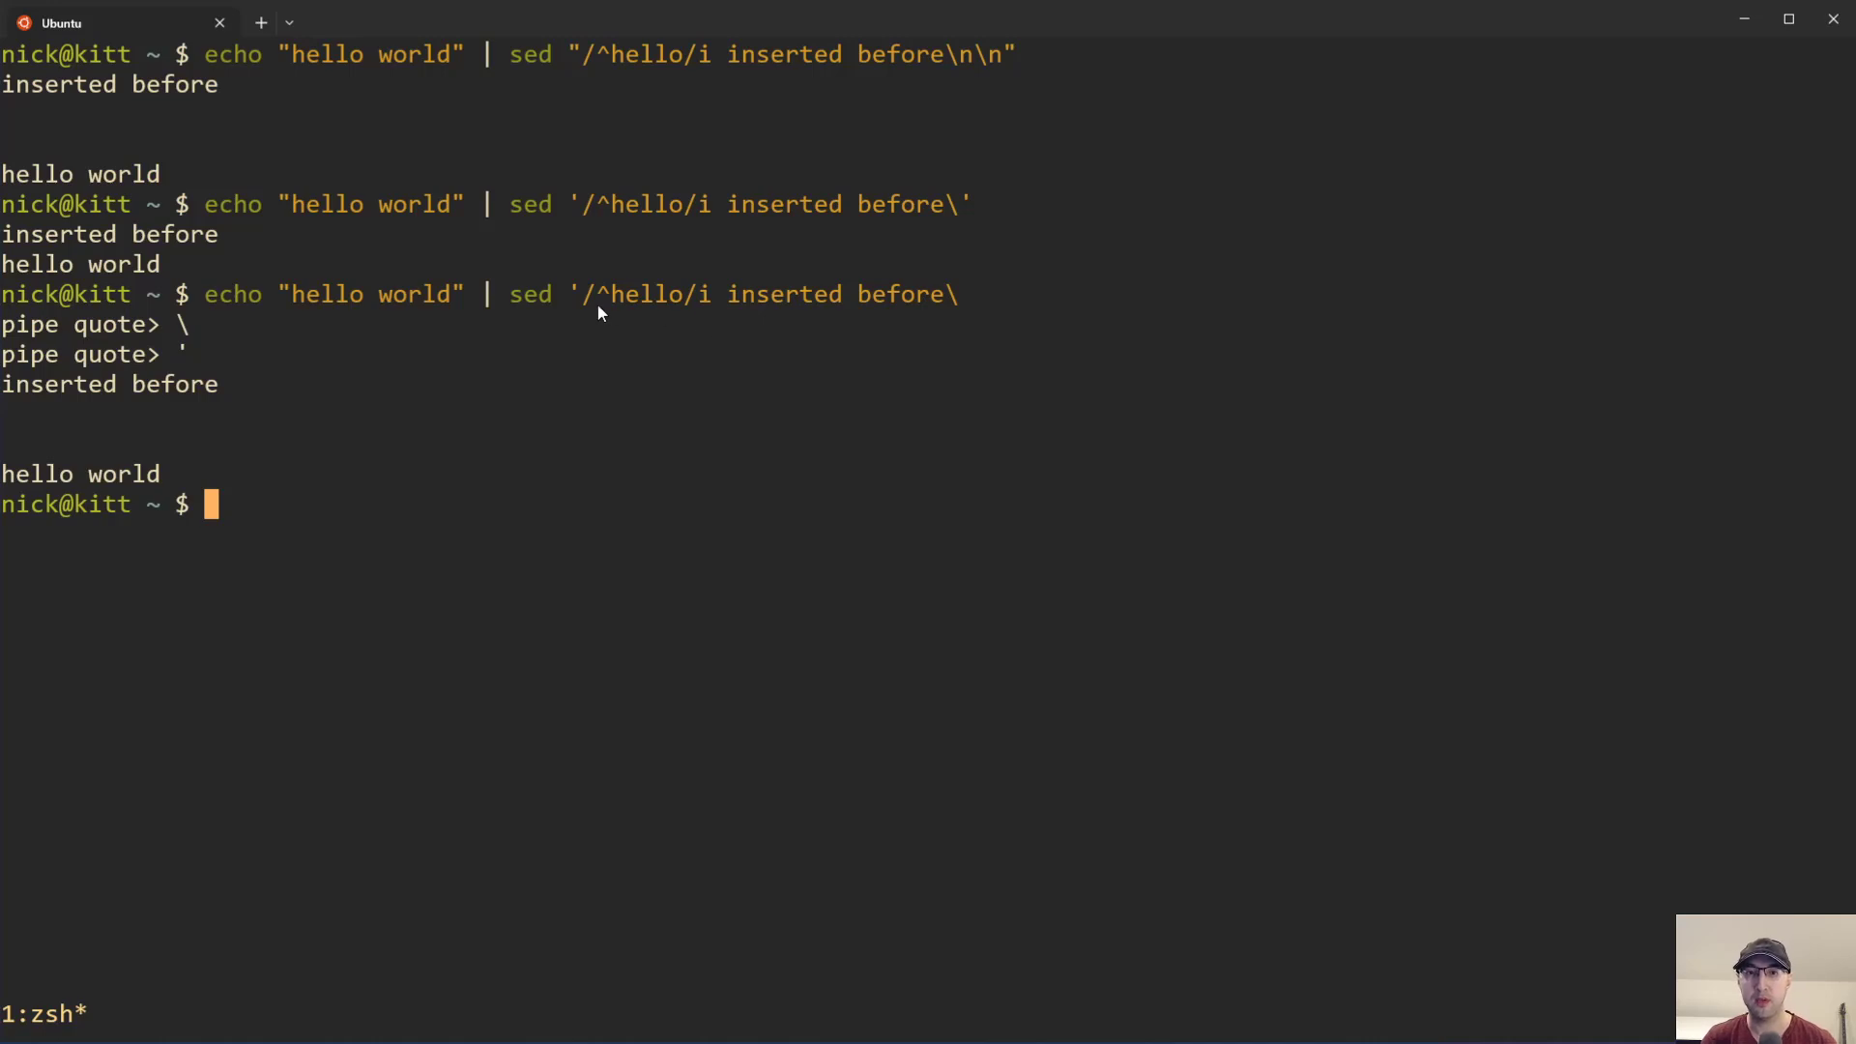
mouse_move(719, 311)
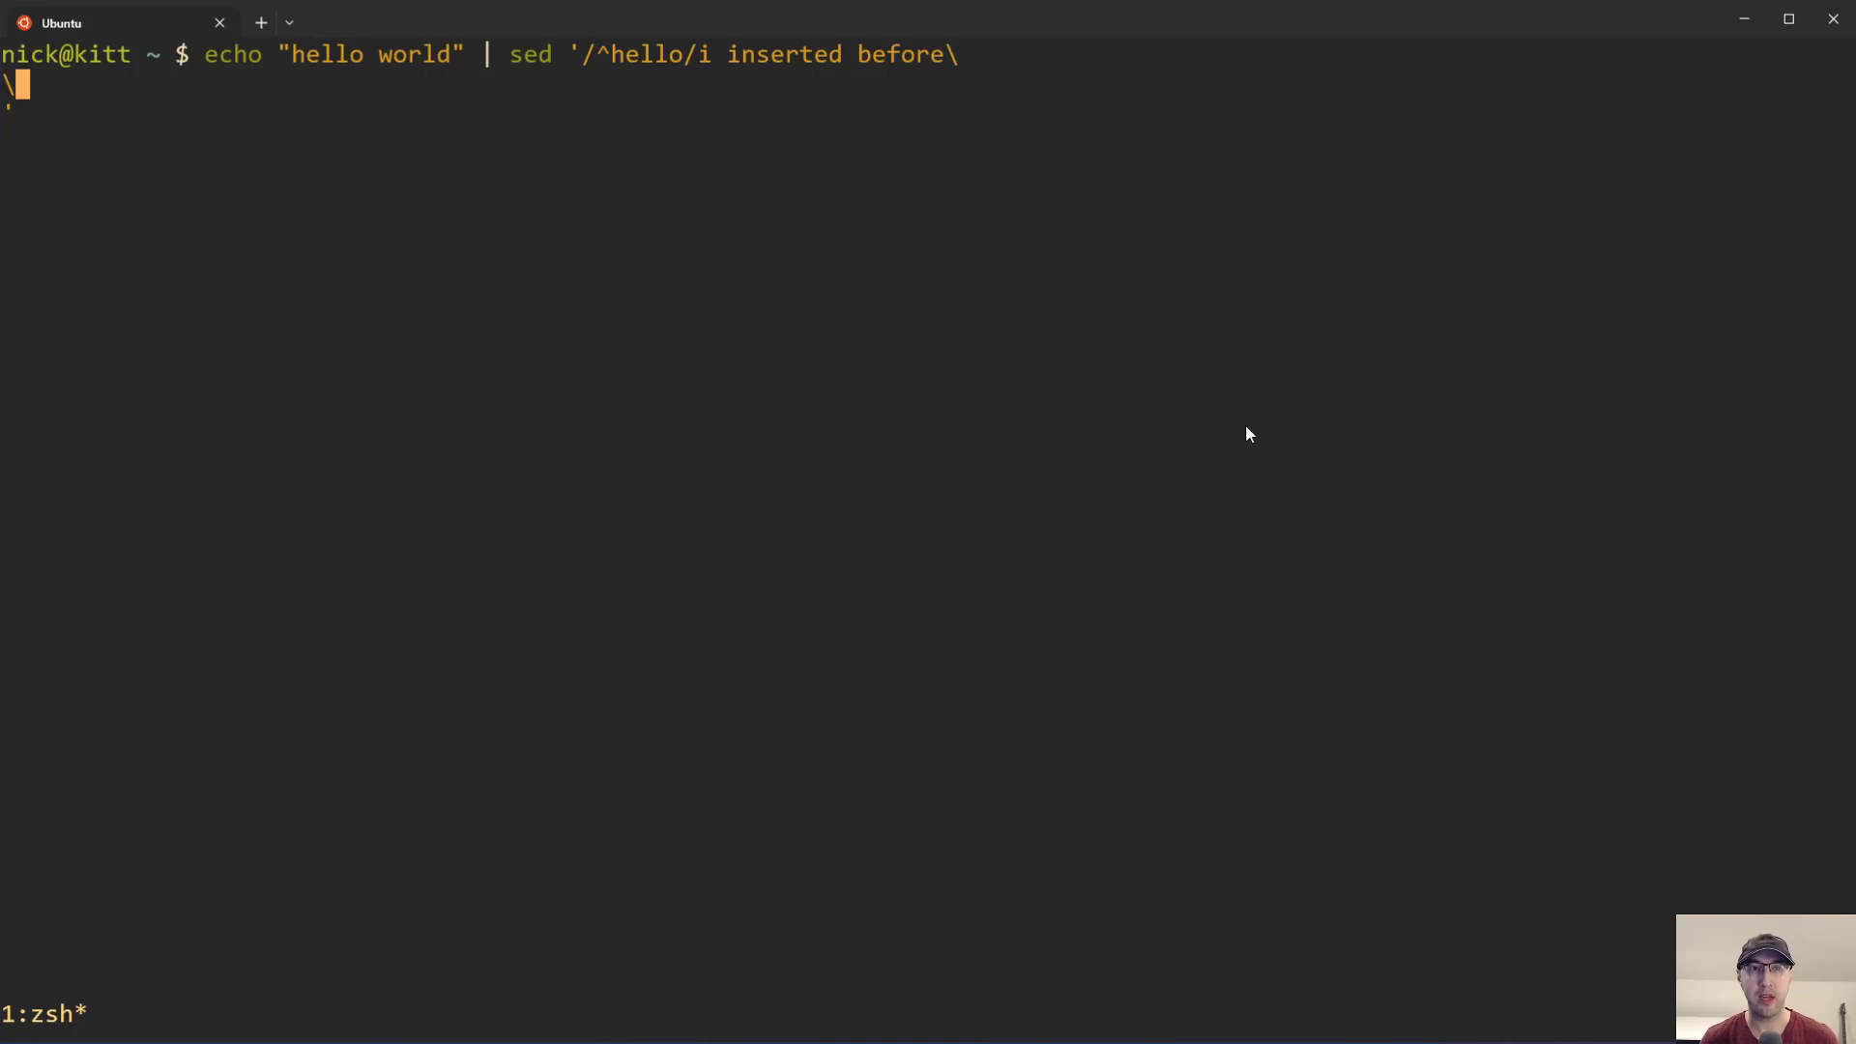
Step: Run the multi-line sed insert with double quotes instead of single quotes
type("'")
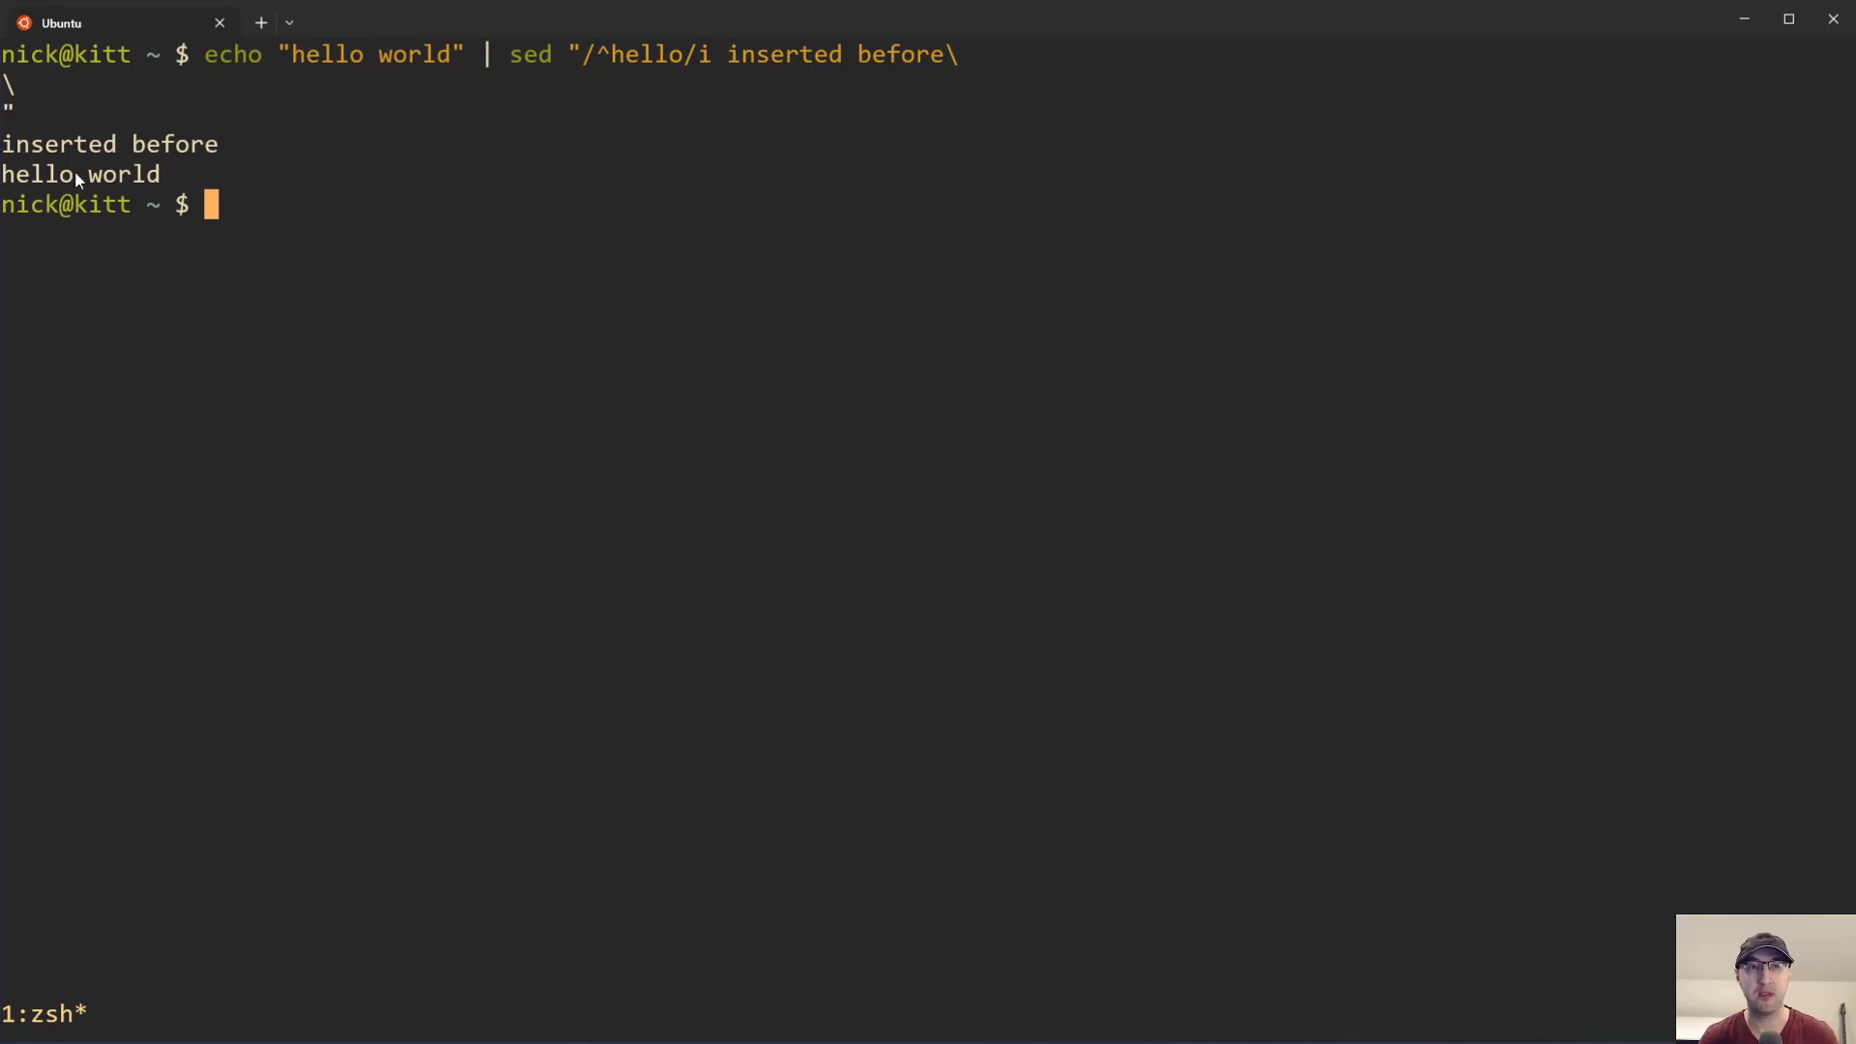
Step: Start bash and run the double-quoted, then single-quoted, multi-line sed inserts
type("bas")
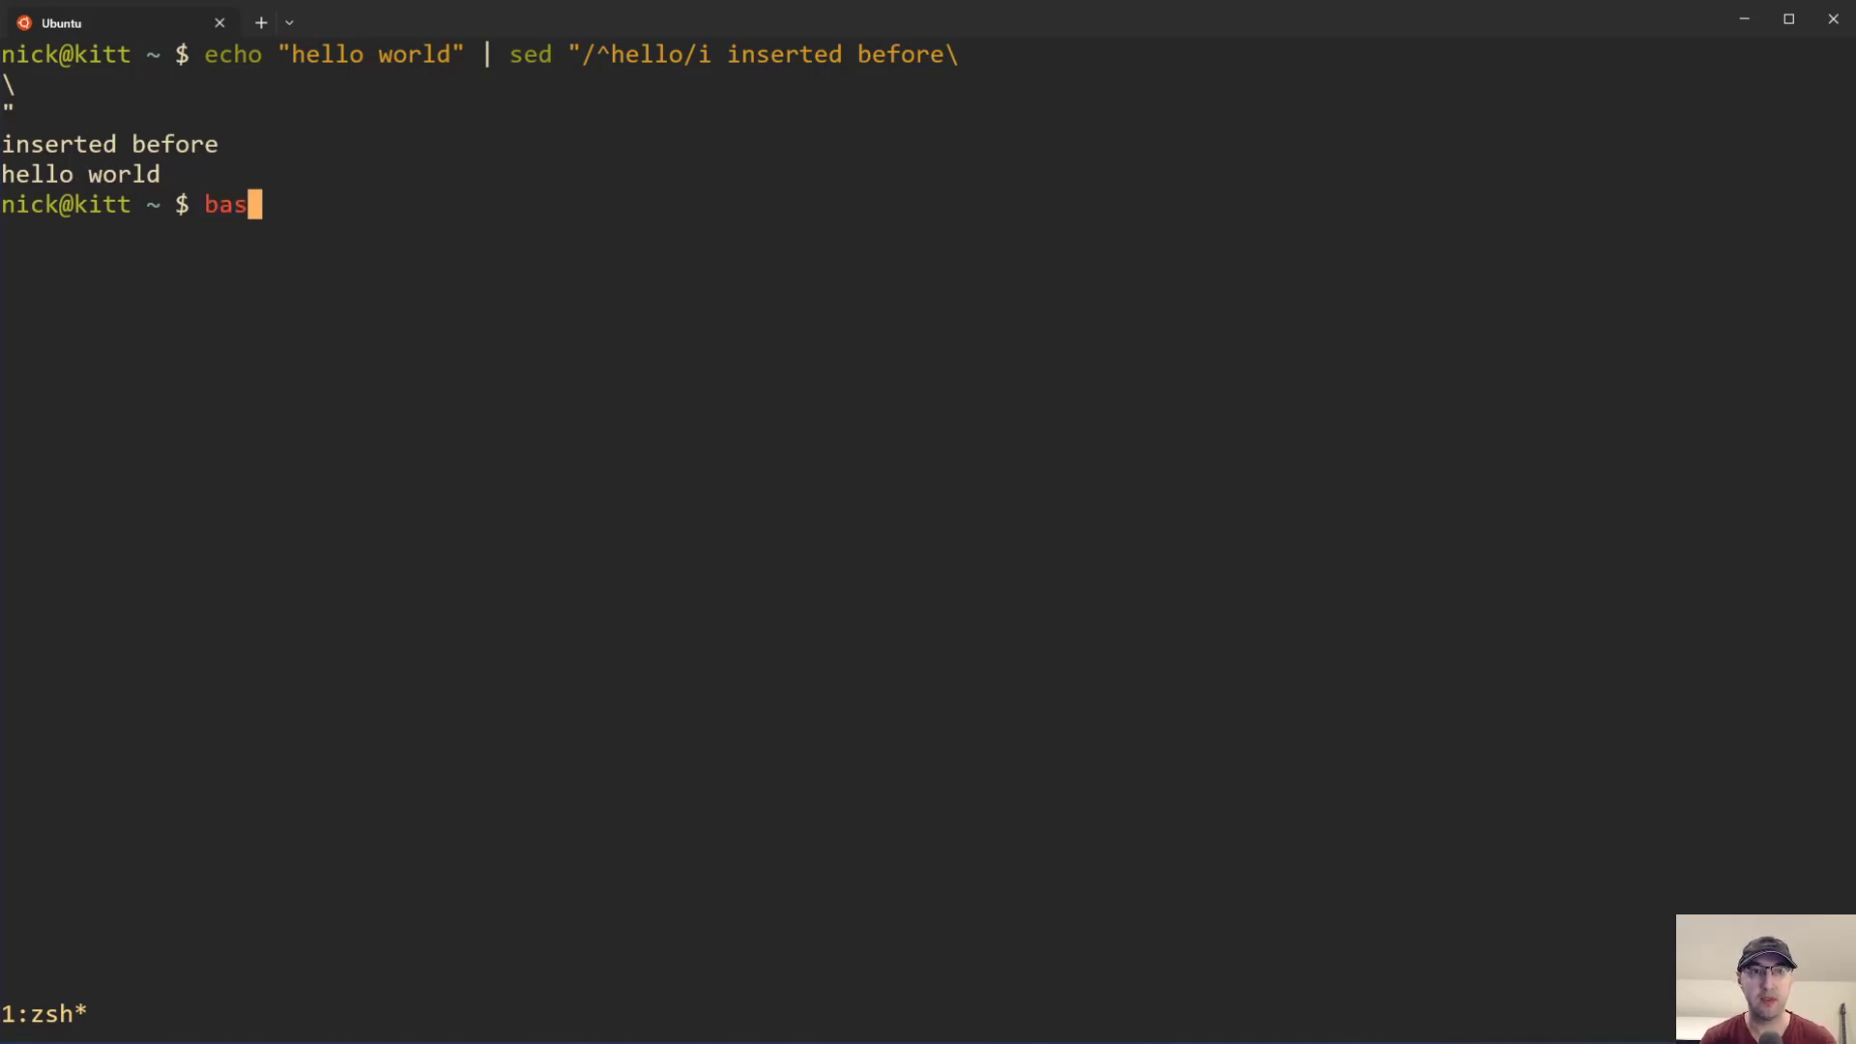
key("Return")
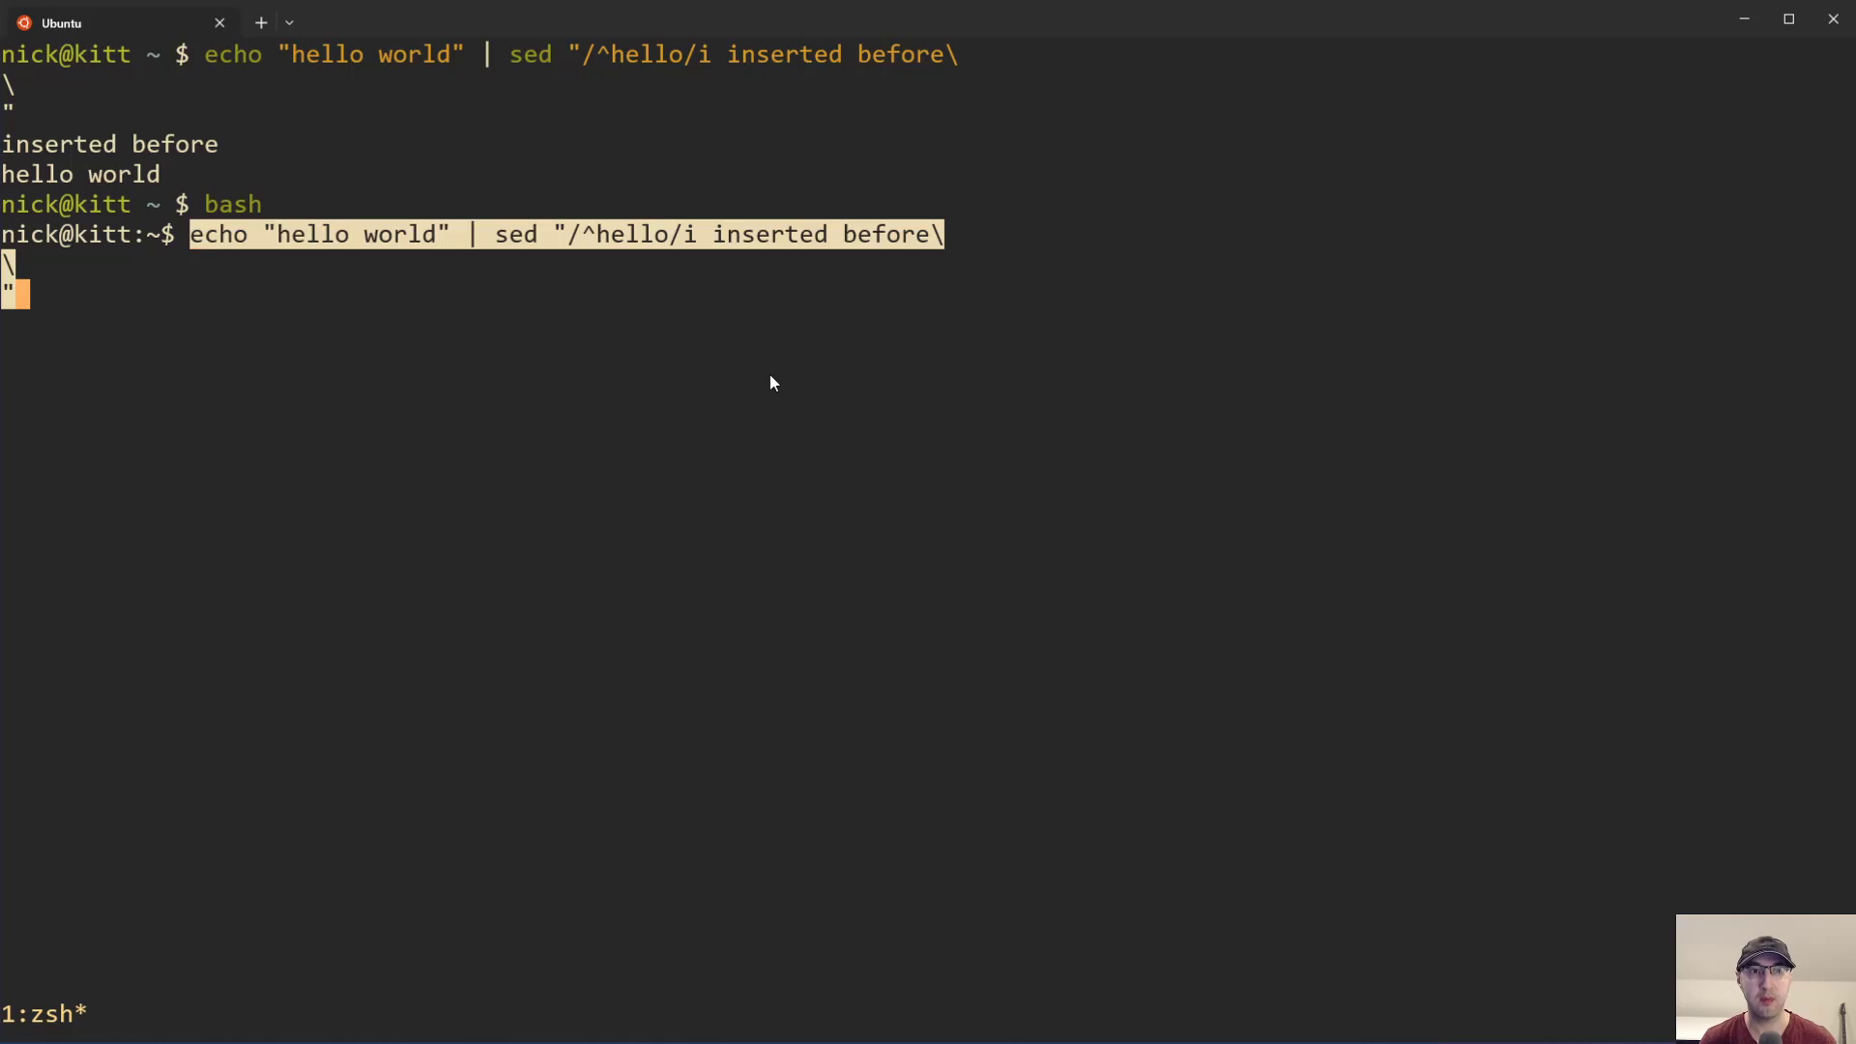
key("Return")
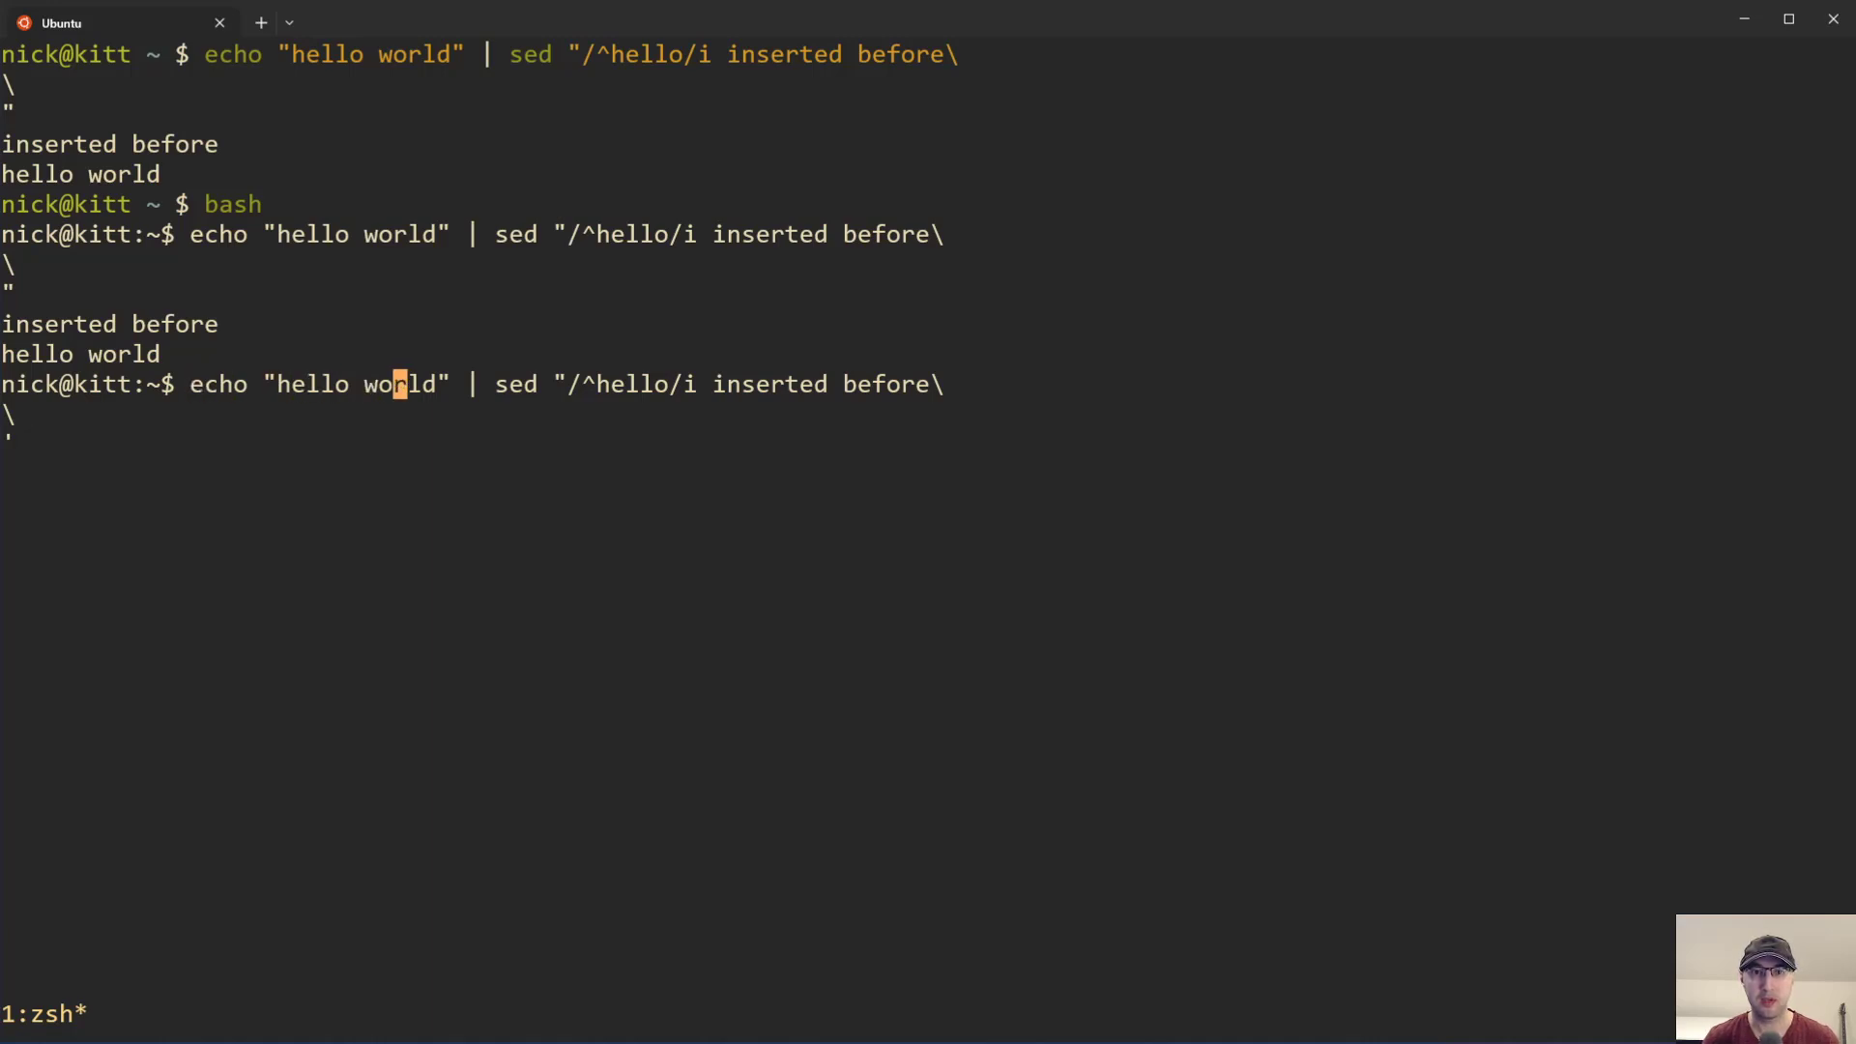
key("Return")
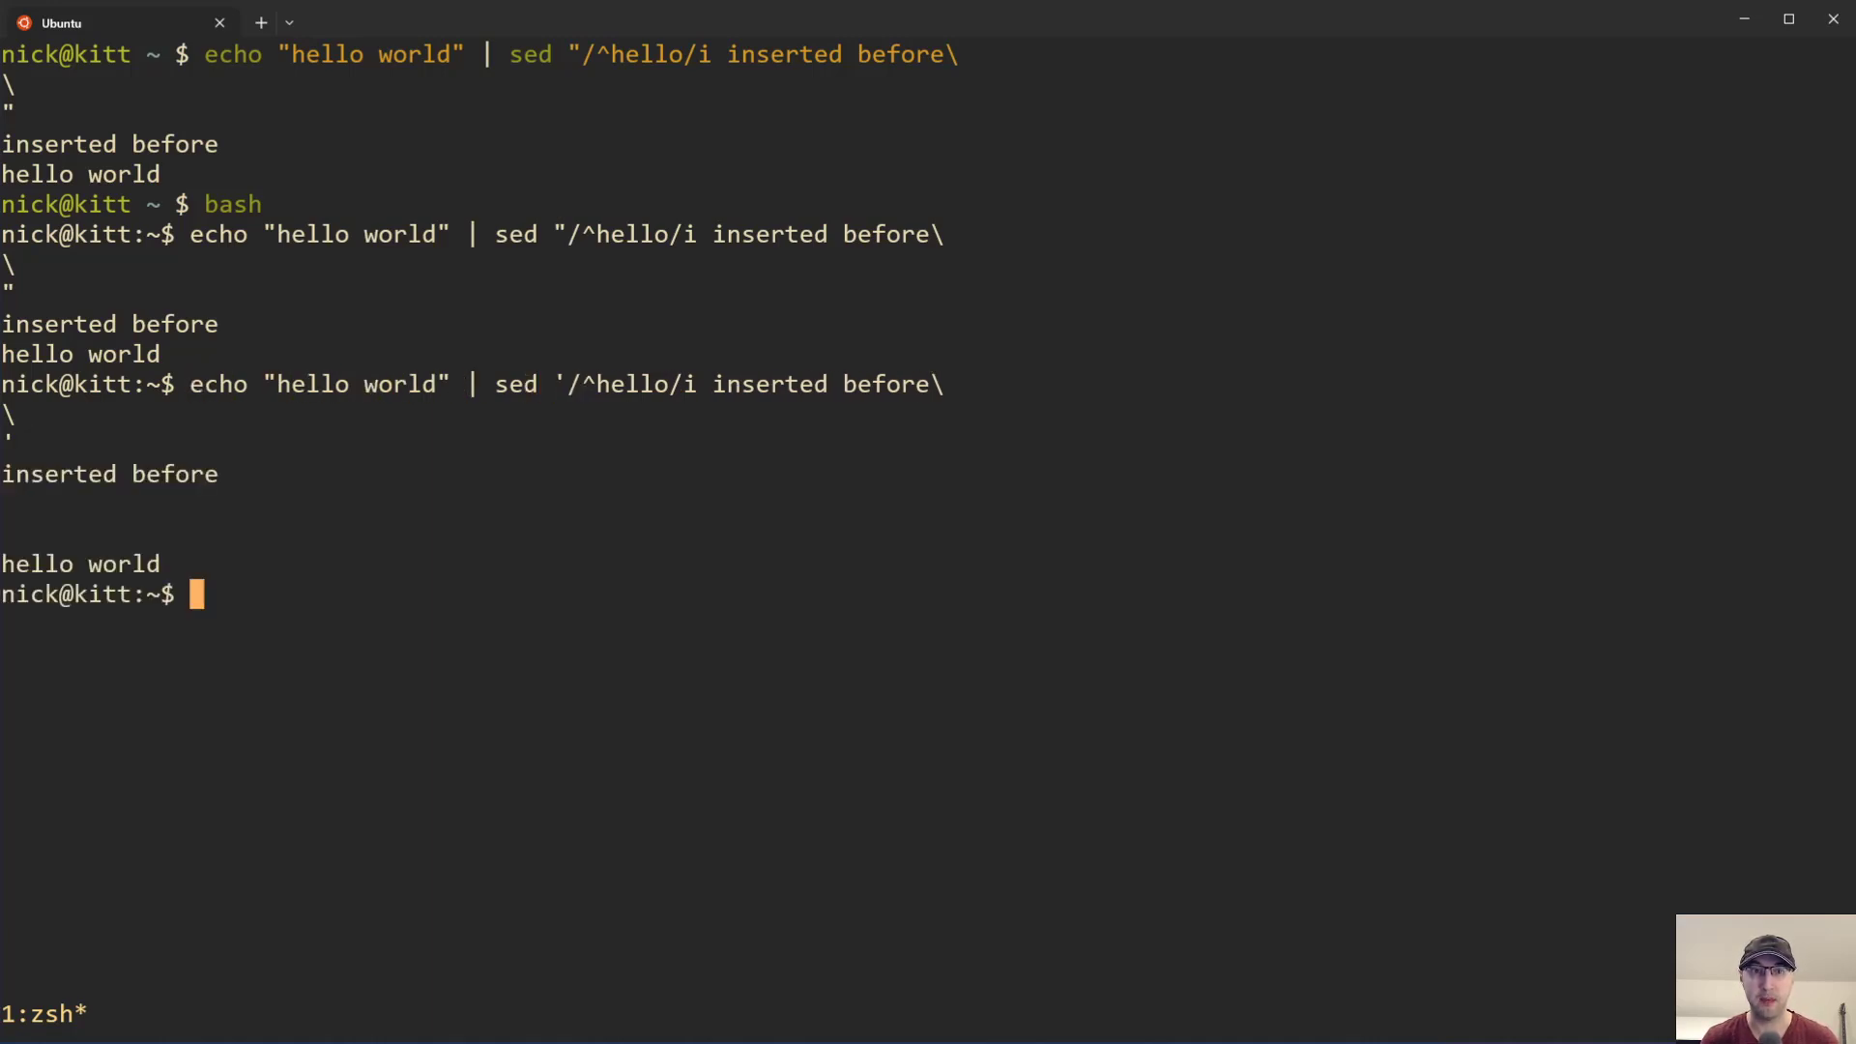
mouse_move(1301, 574)
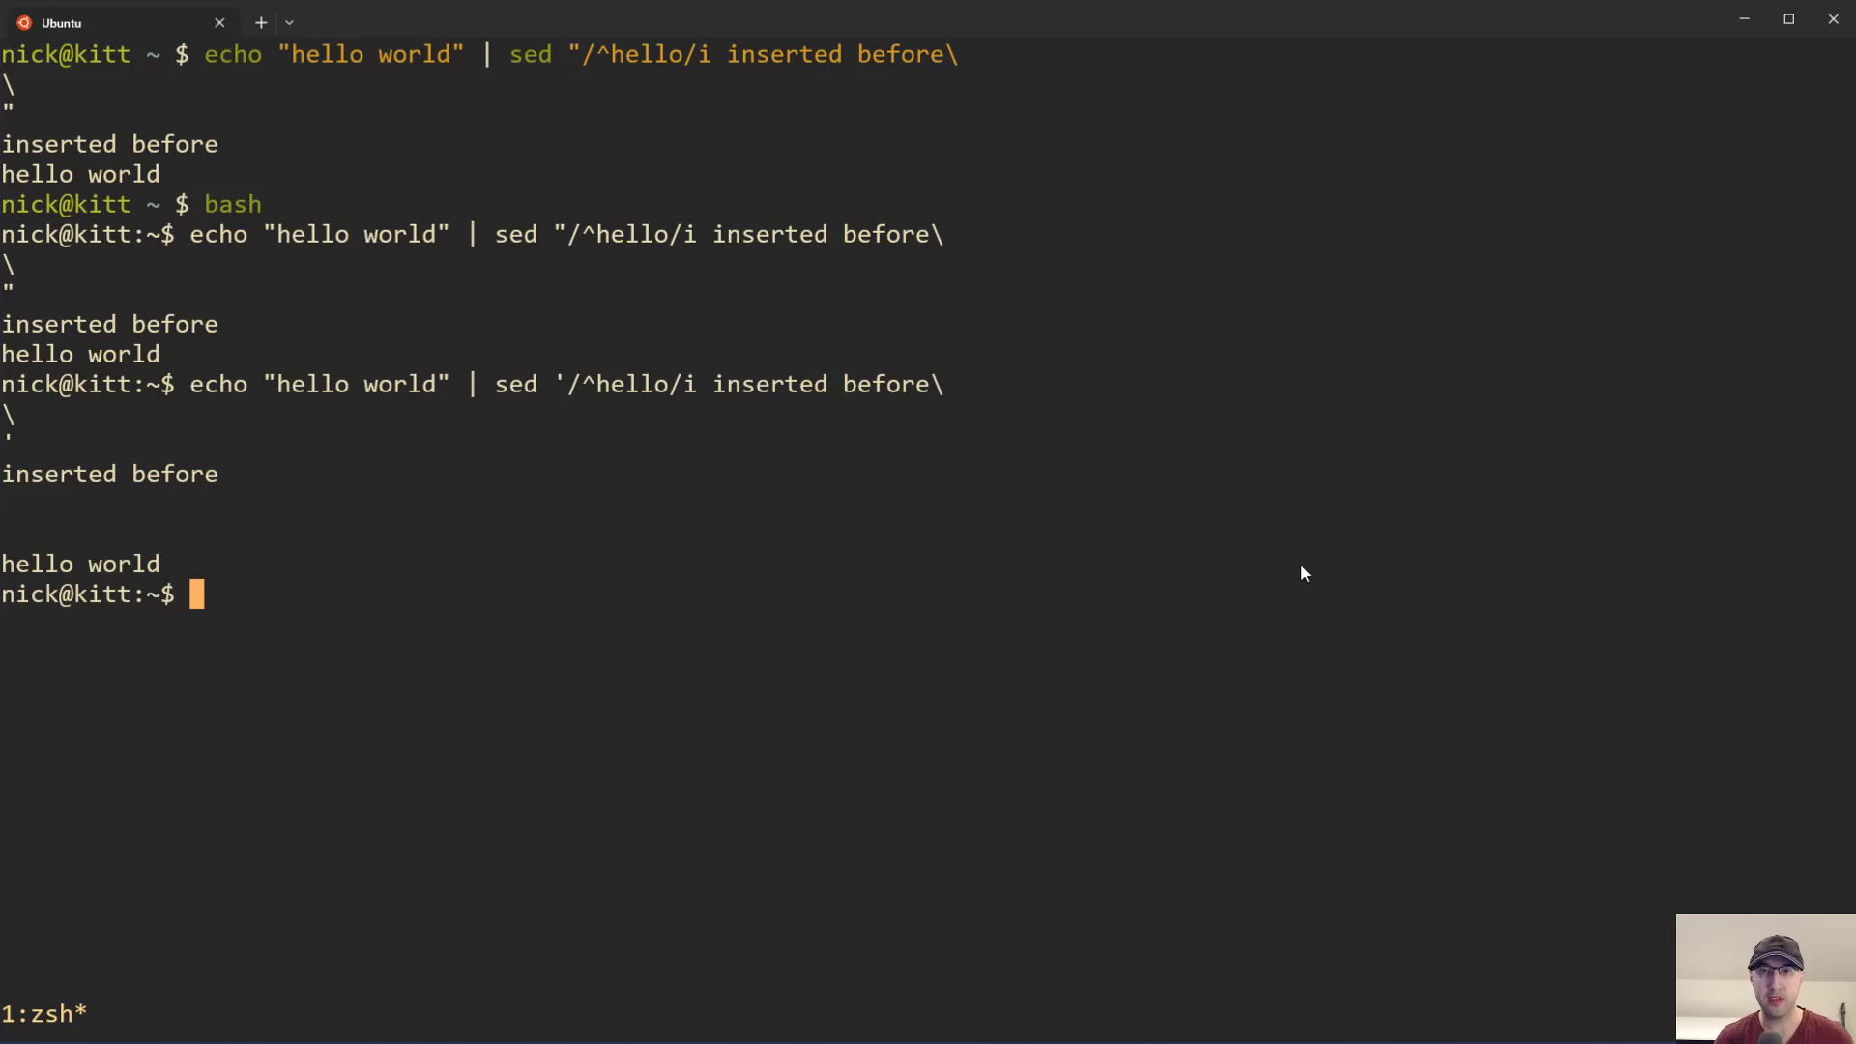
mouse_move(1465, 499)
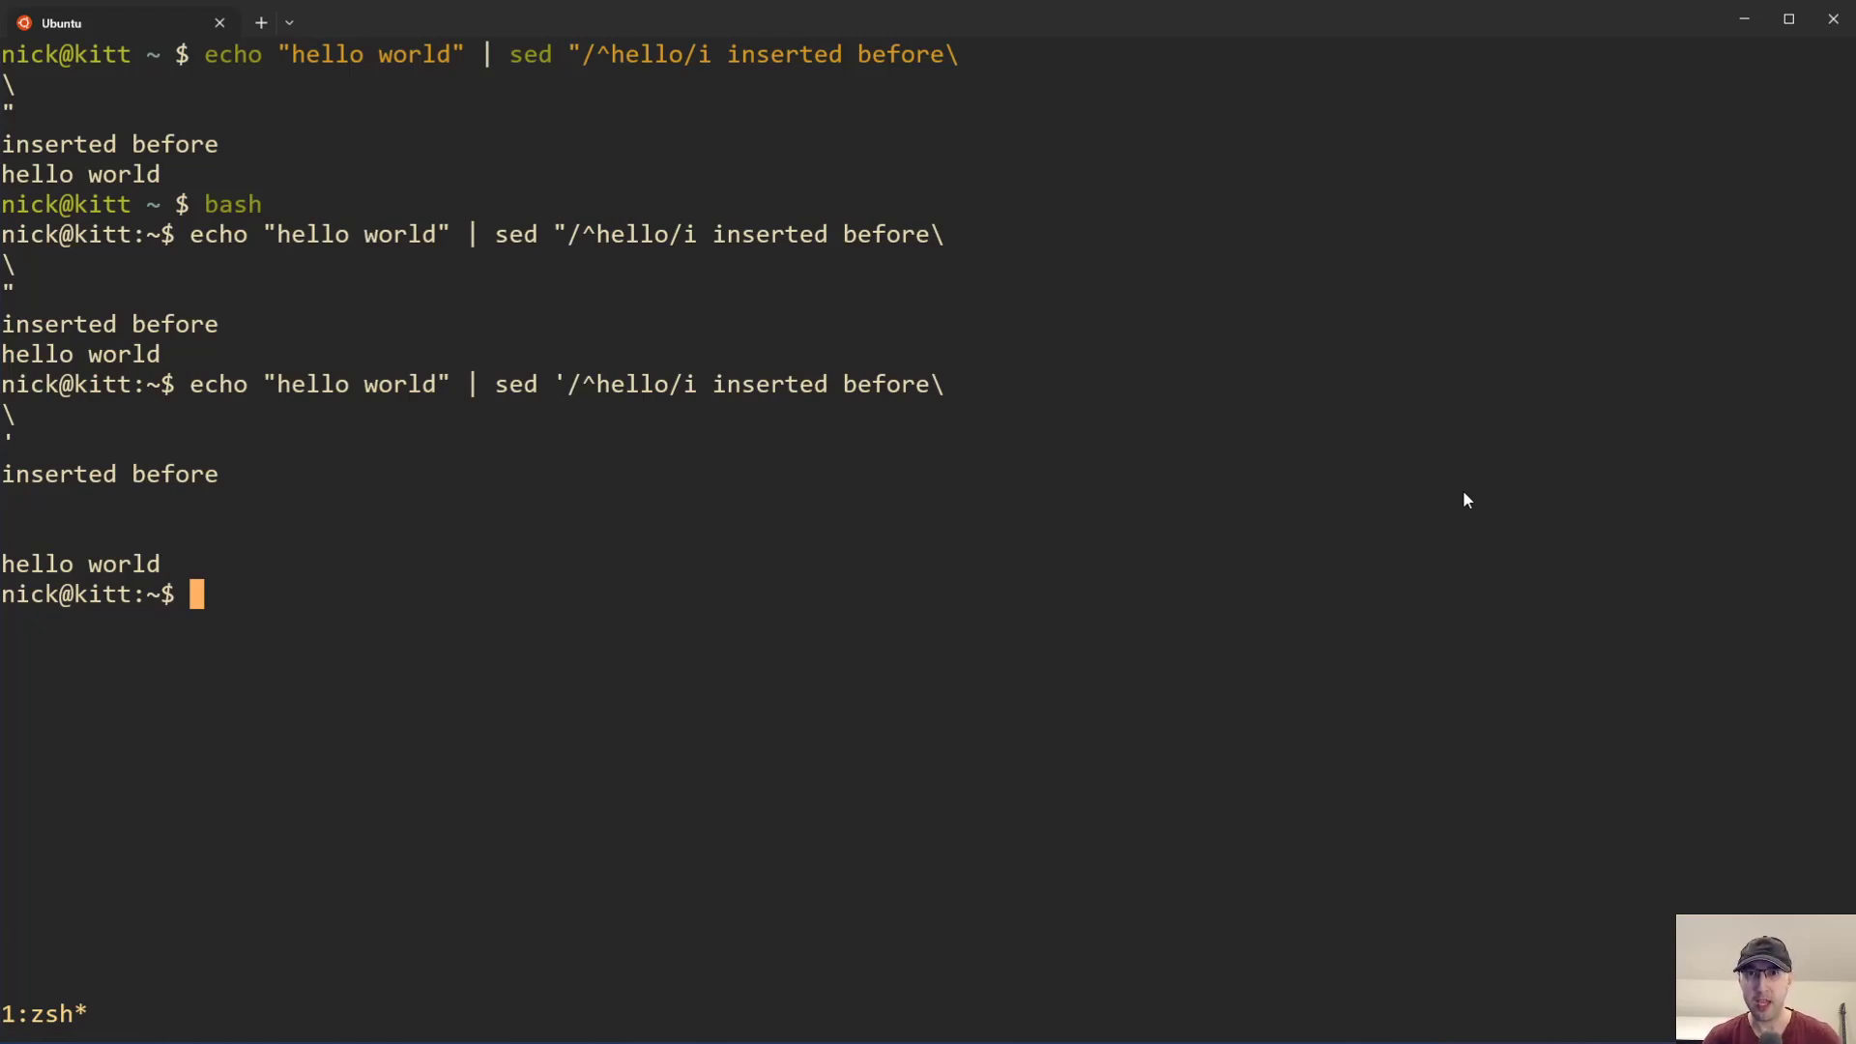
mouse_move(1477, 497)
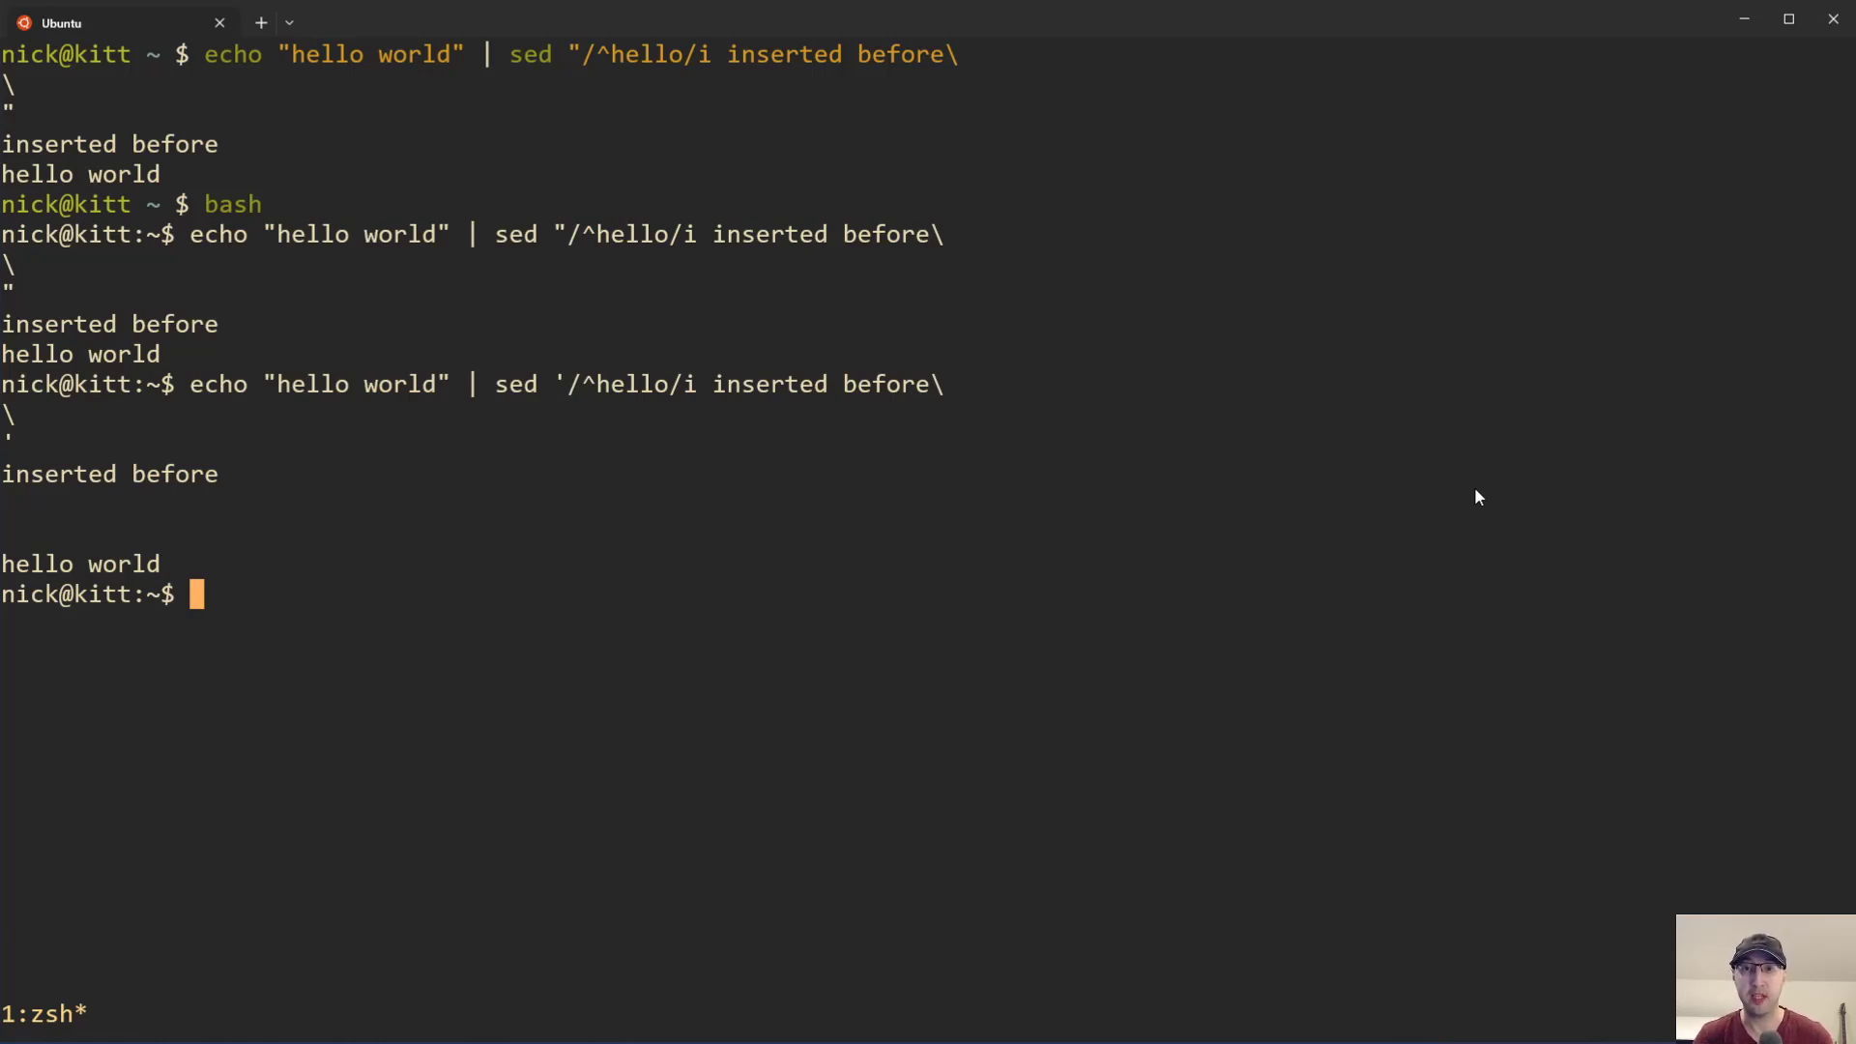
mouse_move(1610, 481)
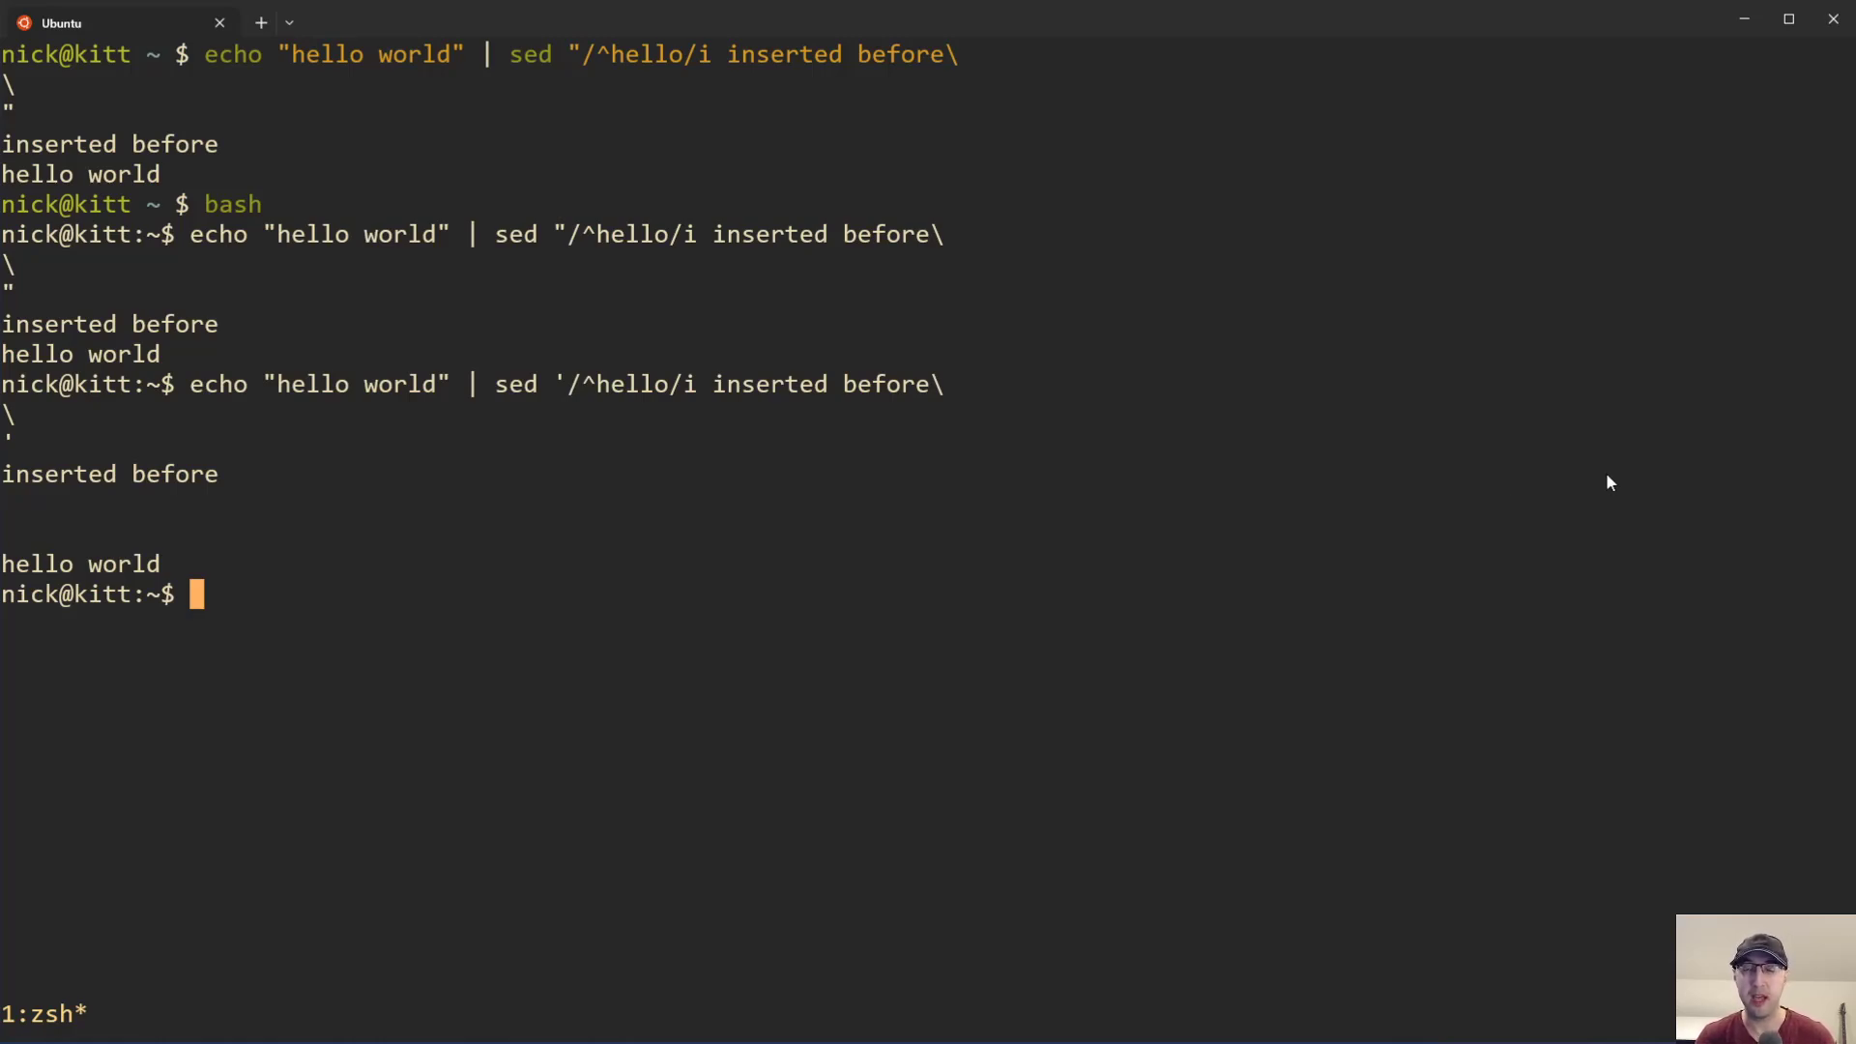